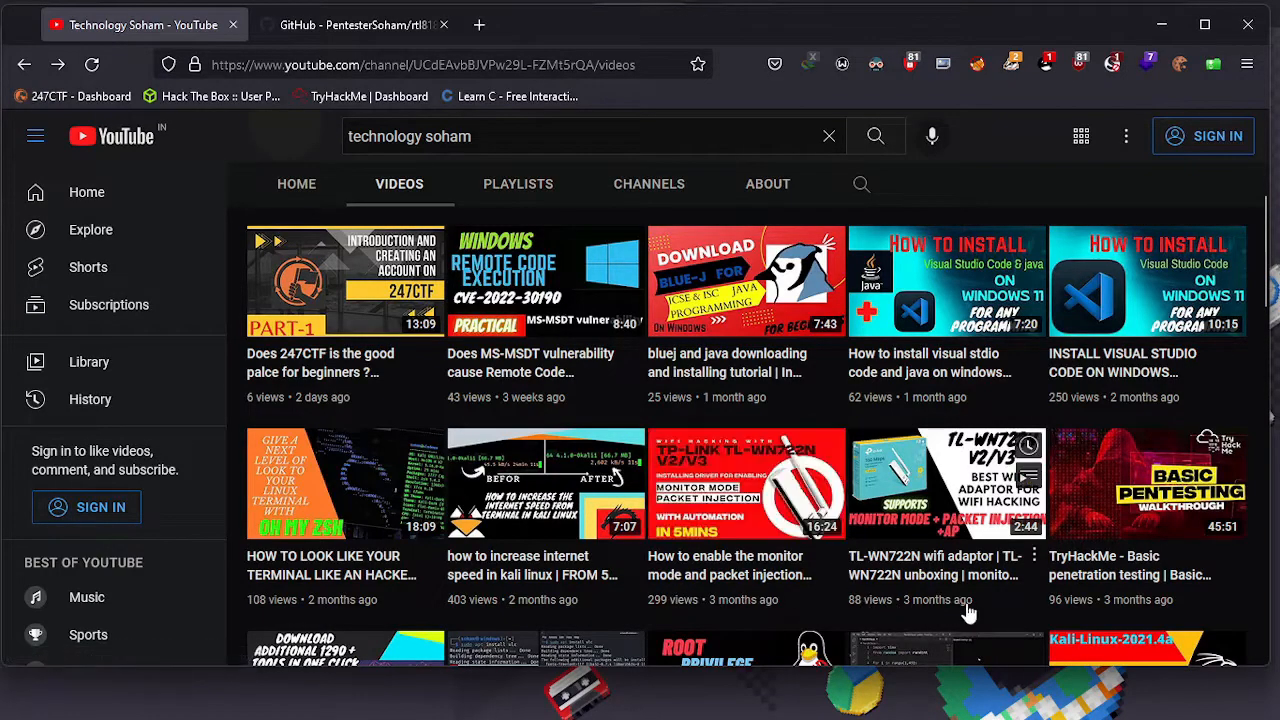
mouse_move(675, 577)
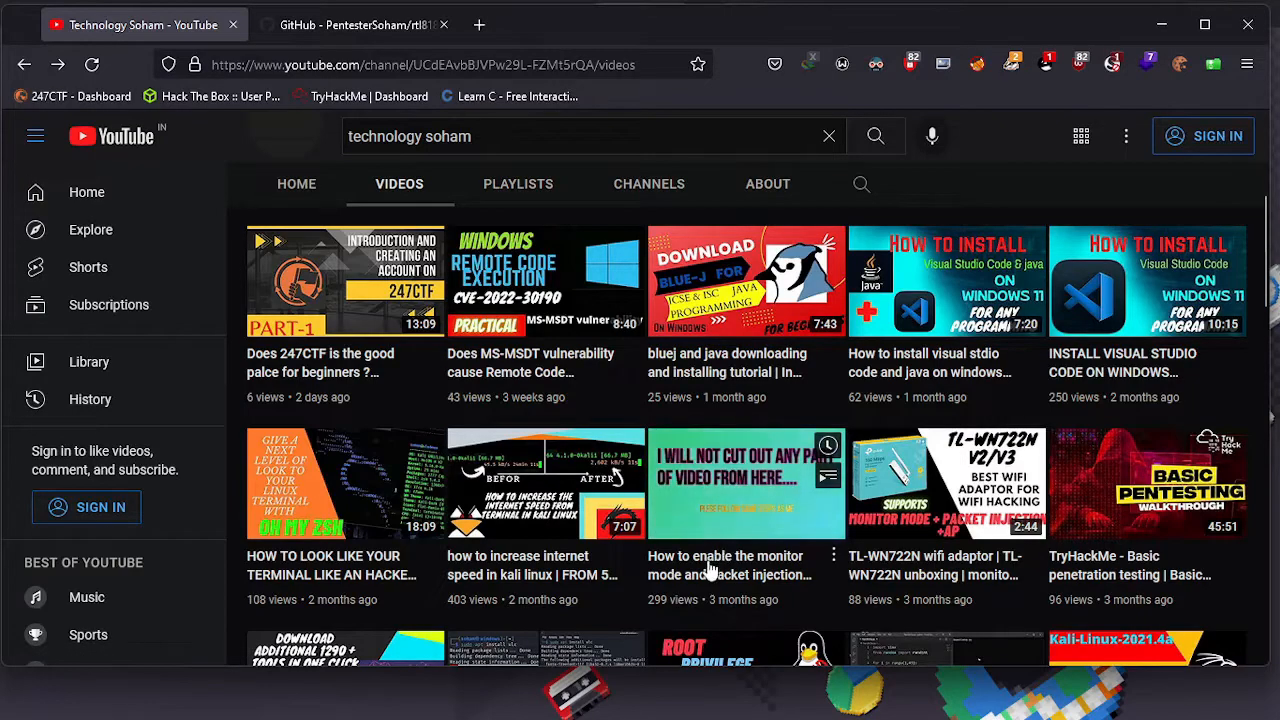
mouse_move(712, 616)
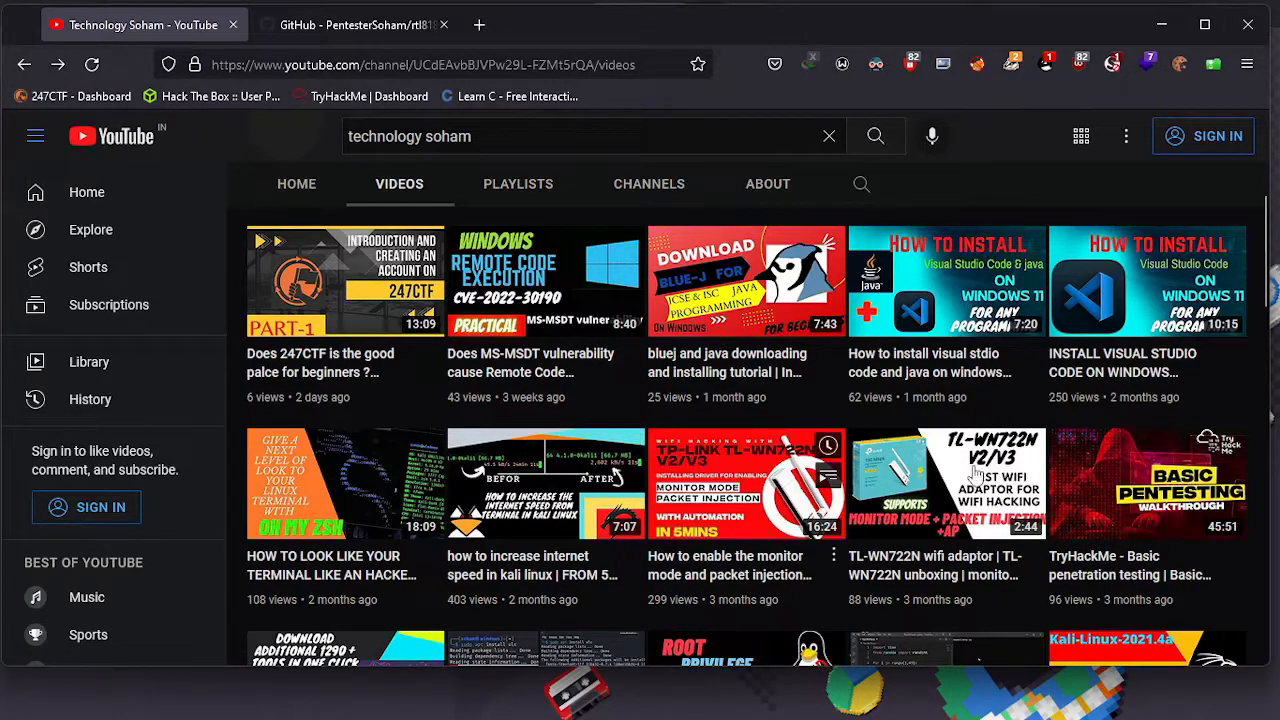
- Scroll YouTube to the TL-WN722N monitor mode and packet injection tutorial video
scroll("down", 3)
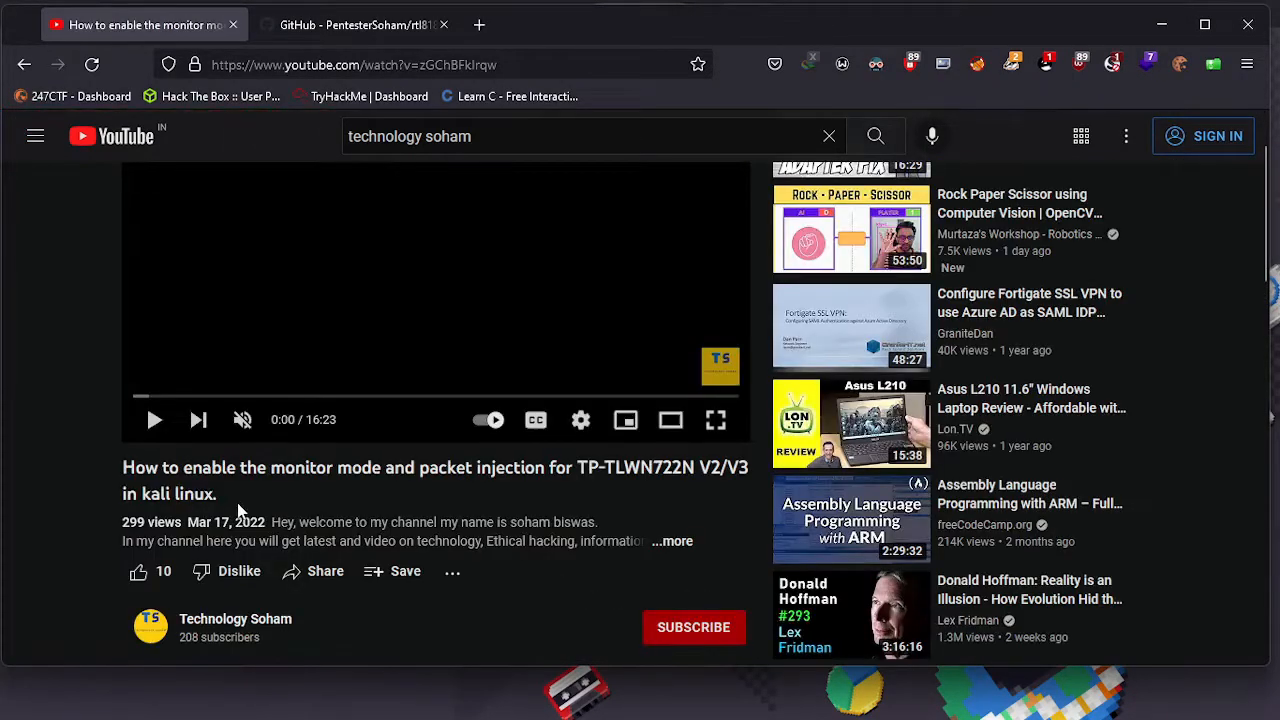
mouse_move(198, 419)
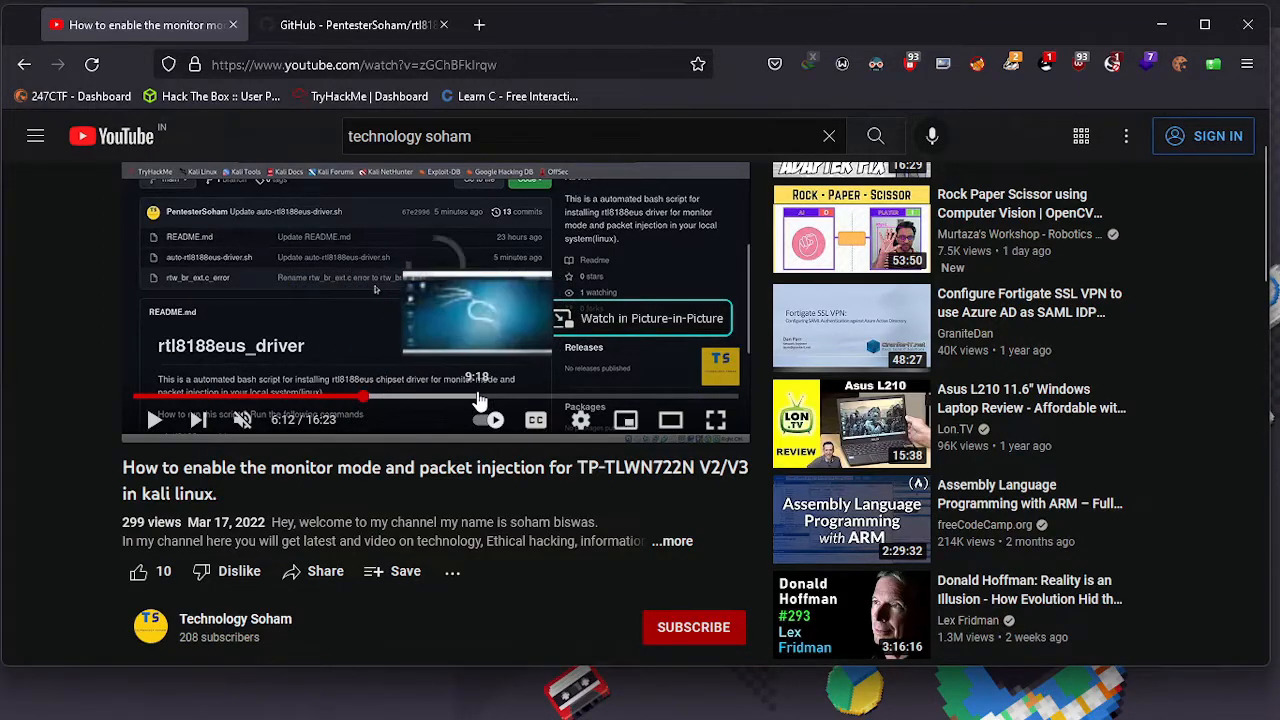
mouse_move(520, 450)
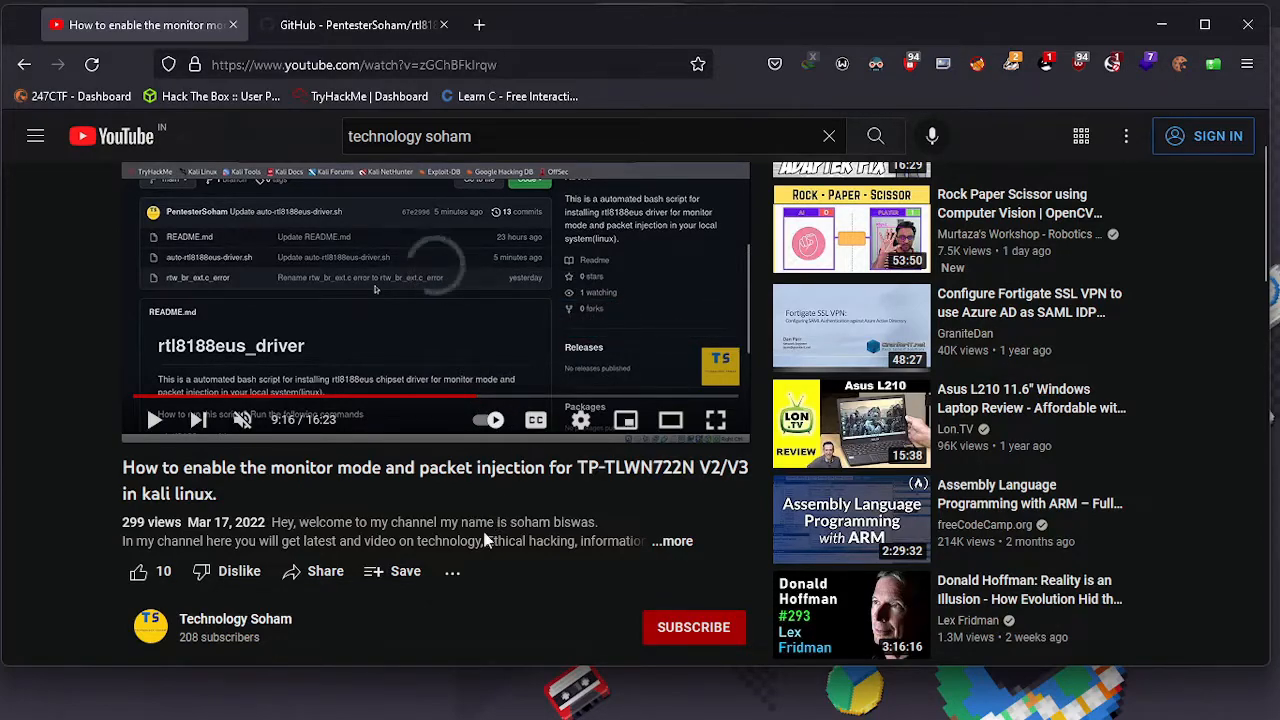
- Scroll through the video's comments to 'Error in compiling file in my system'
scroll("down", 3)
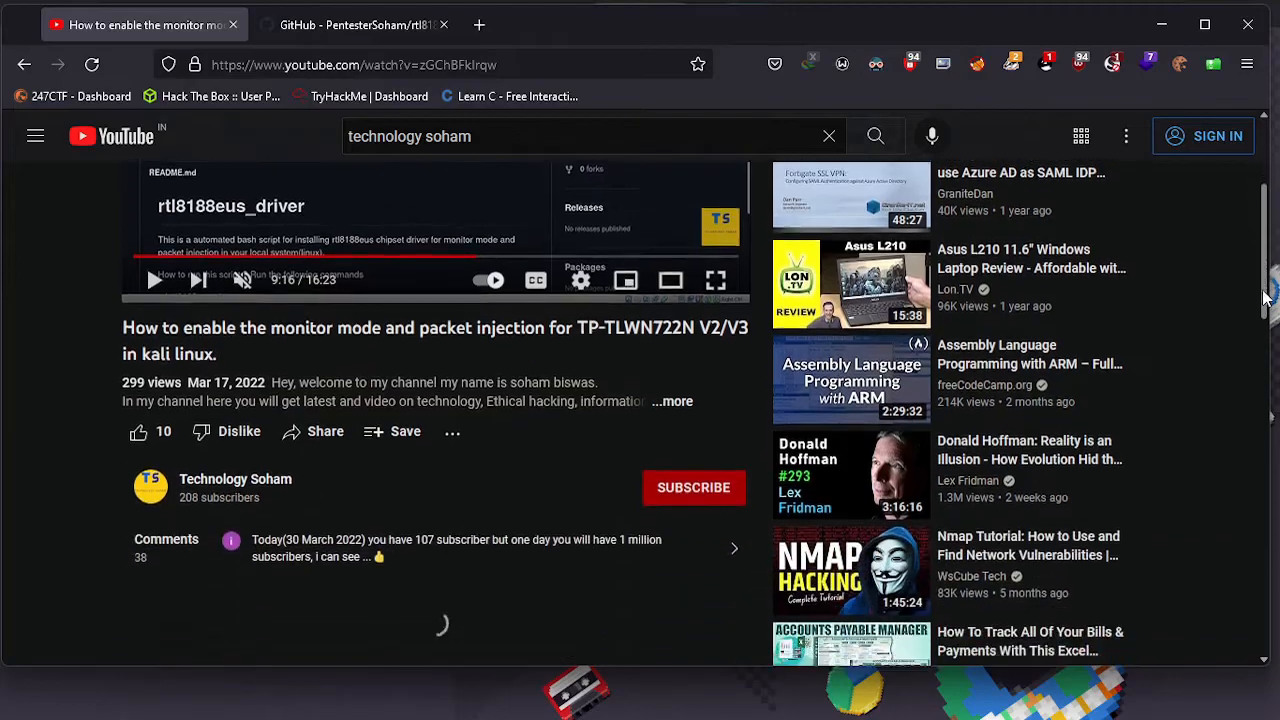
scroll("down", 3)
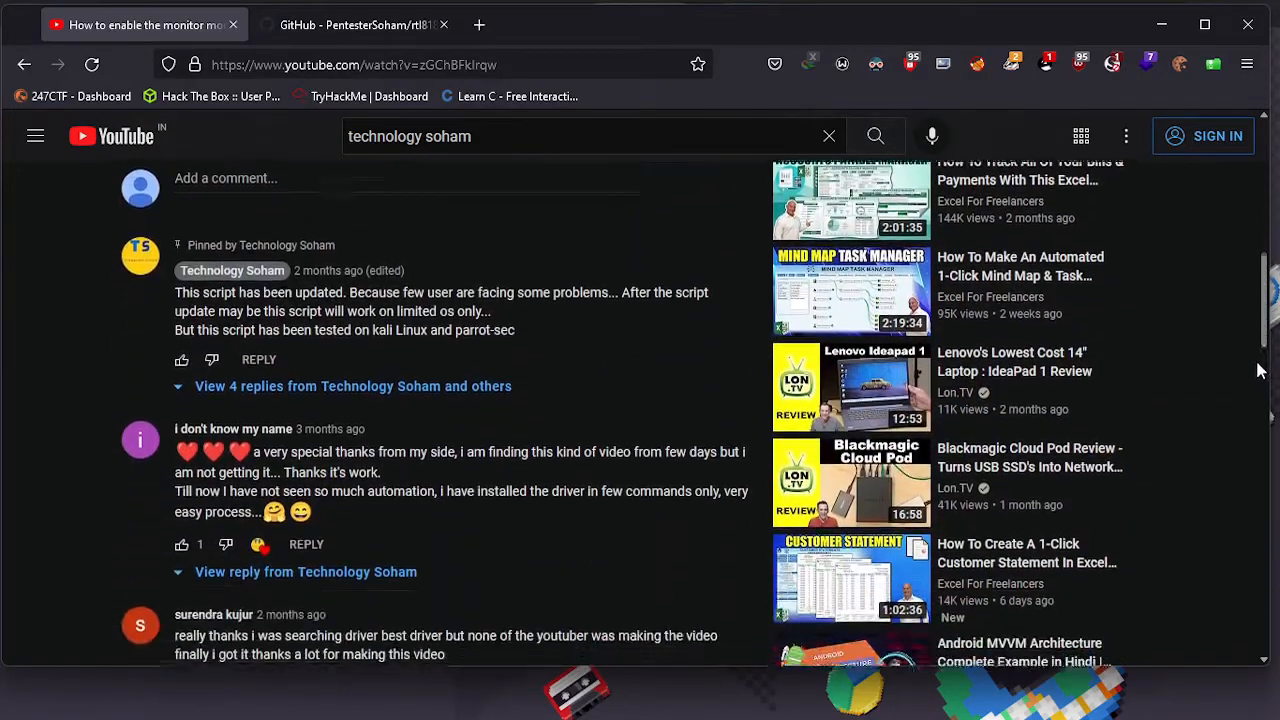
scroll("down", 3)
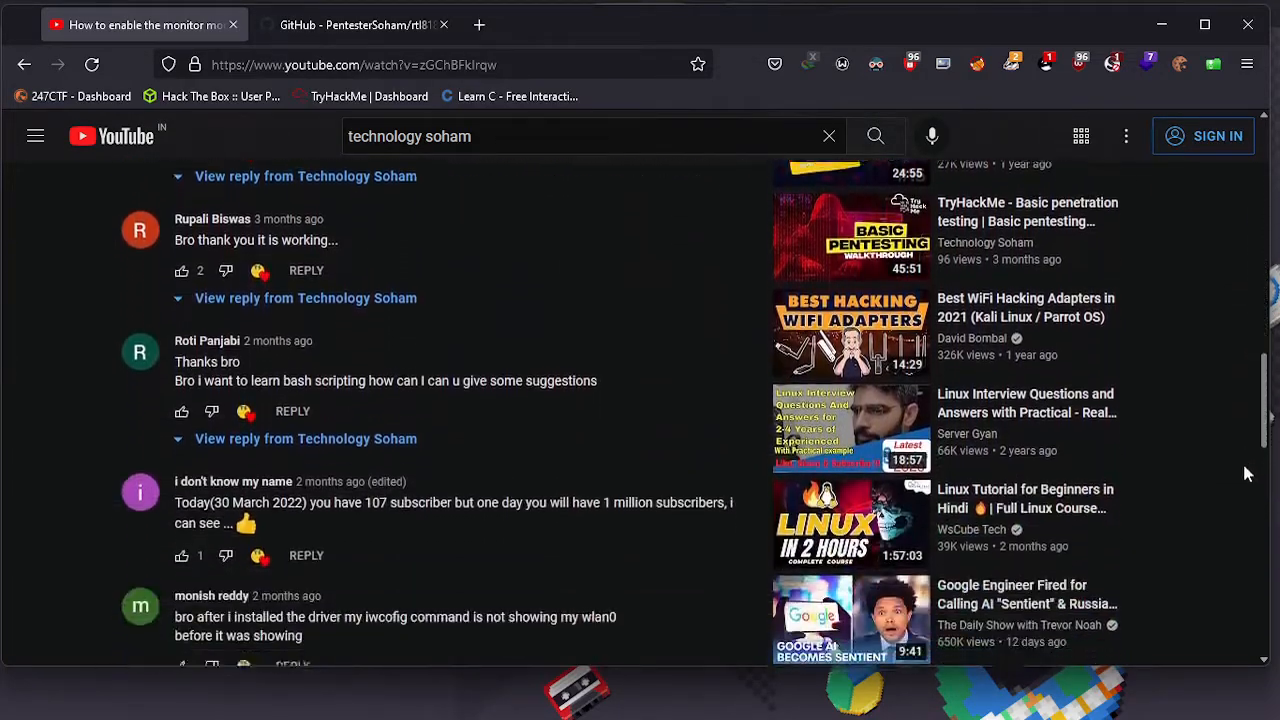
scroll("down", 3)
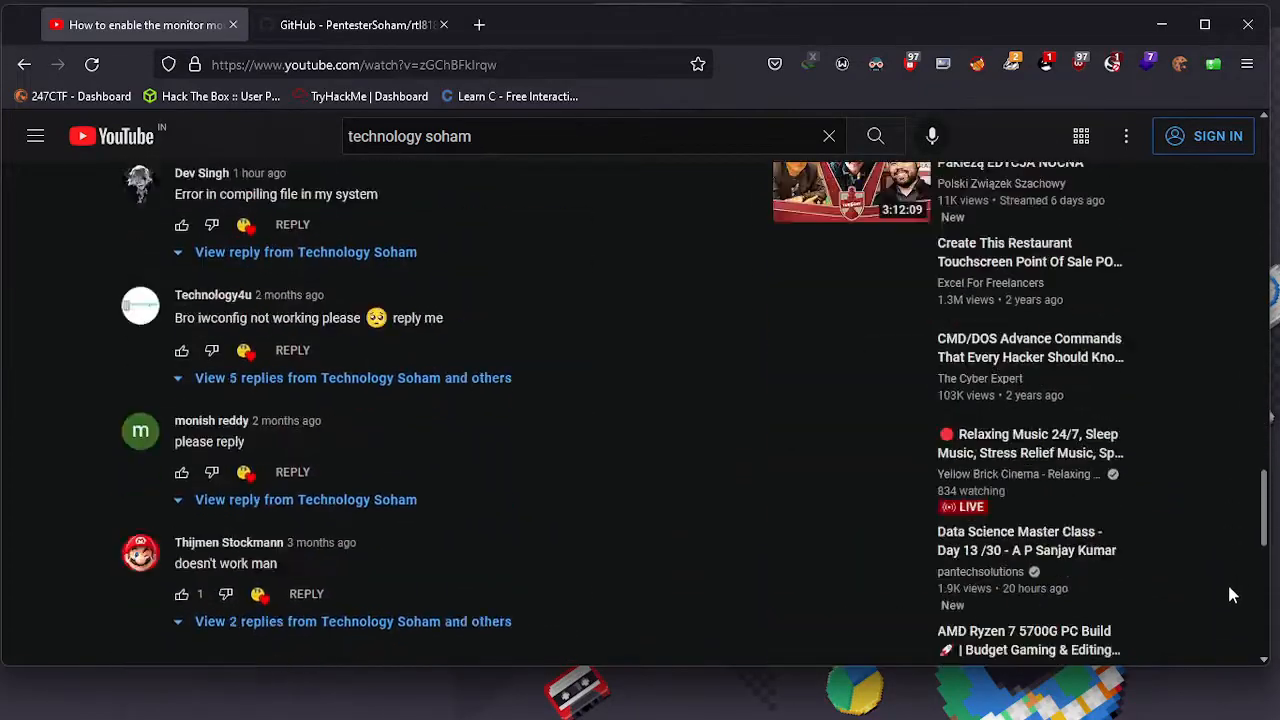
scroll("down", 3)
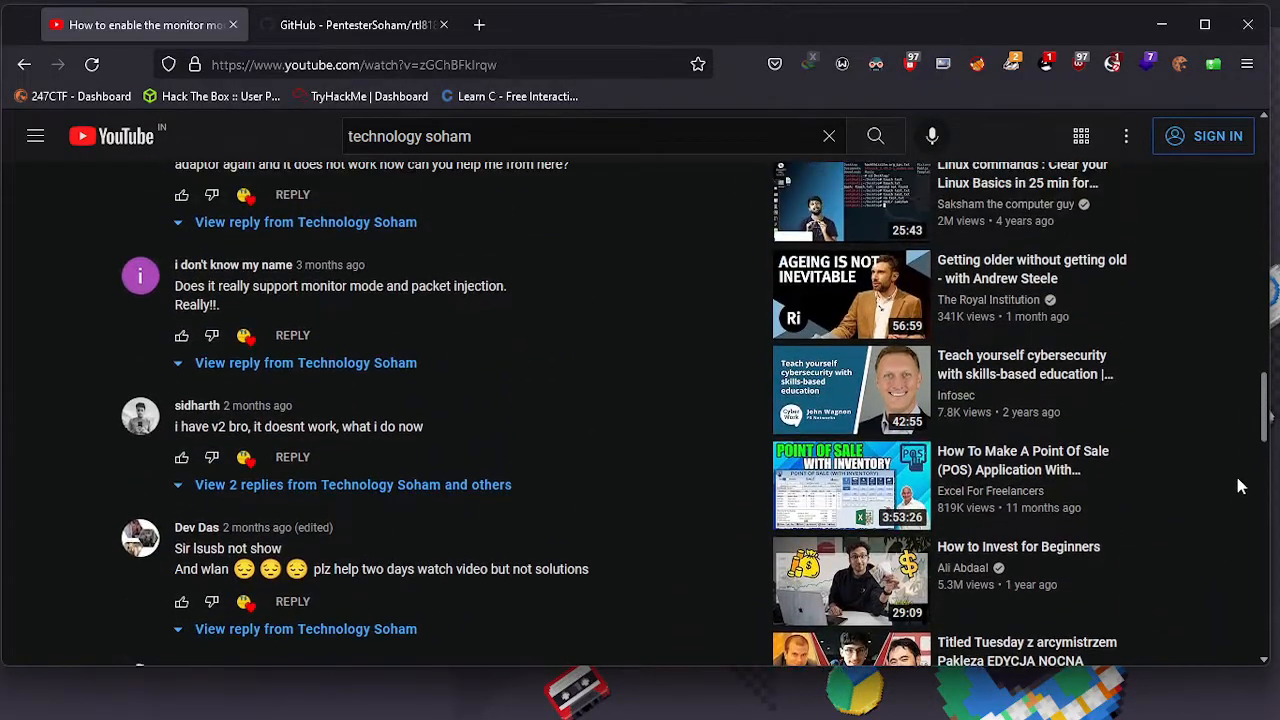
scroll("down", 3)
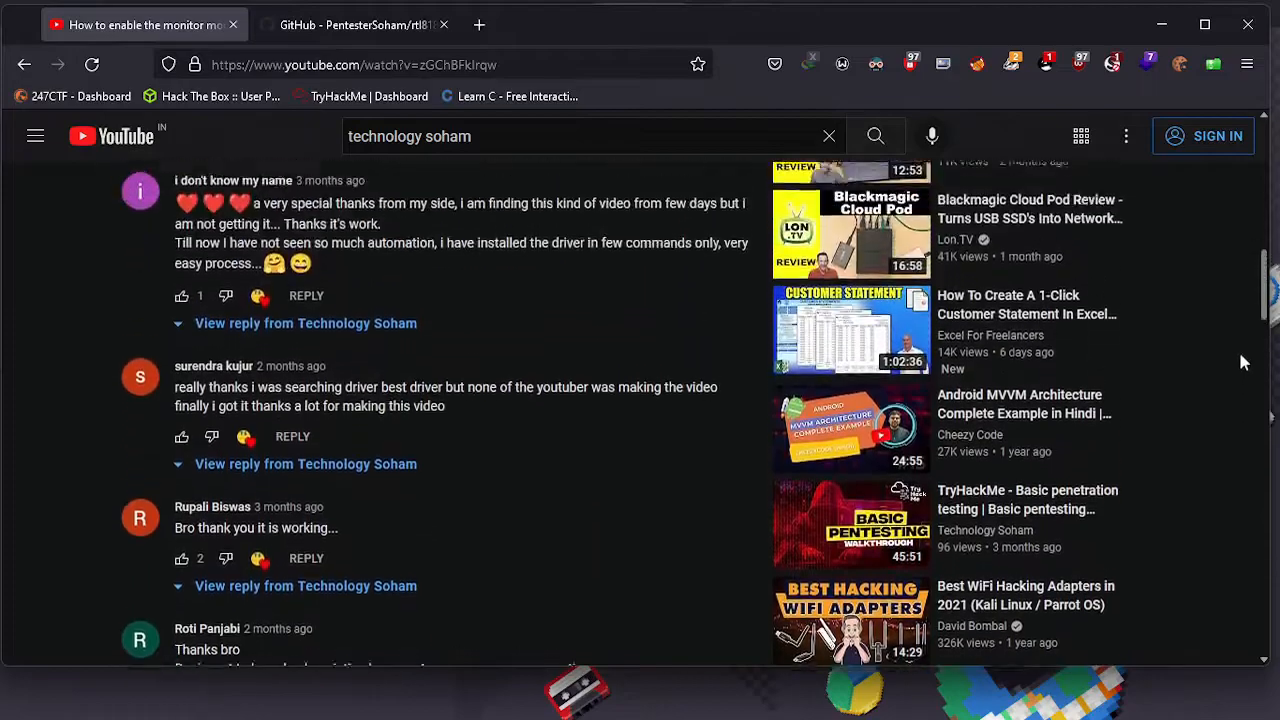
scroll("down", 3)
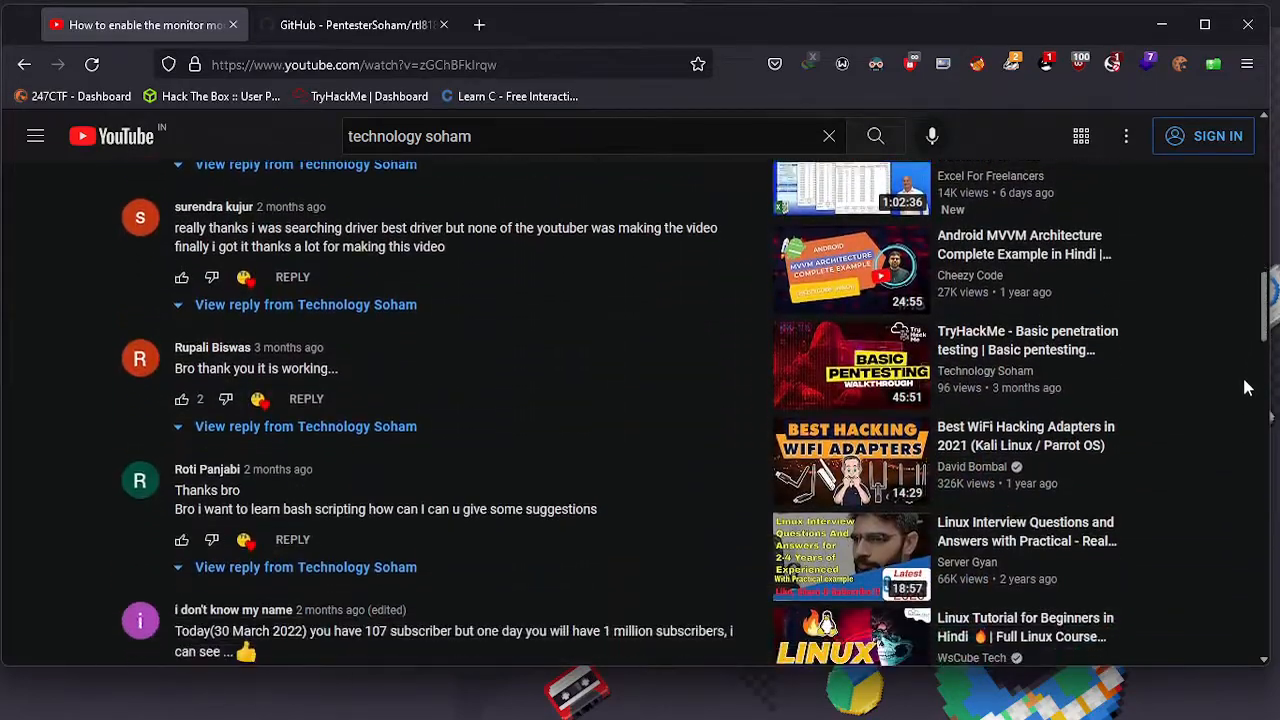
scroll("down", 3)
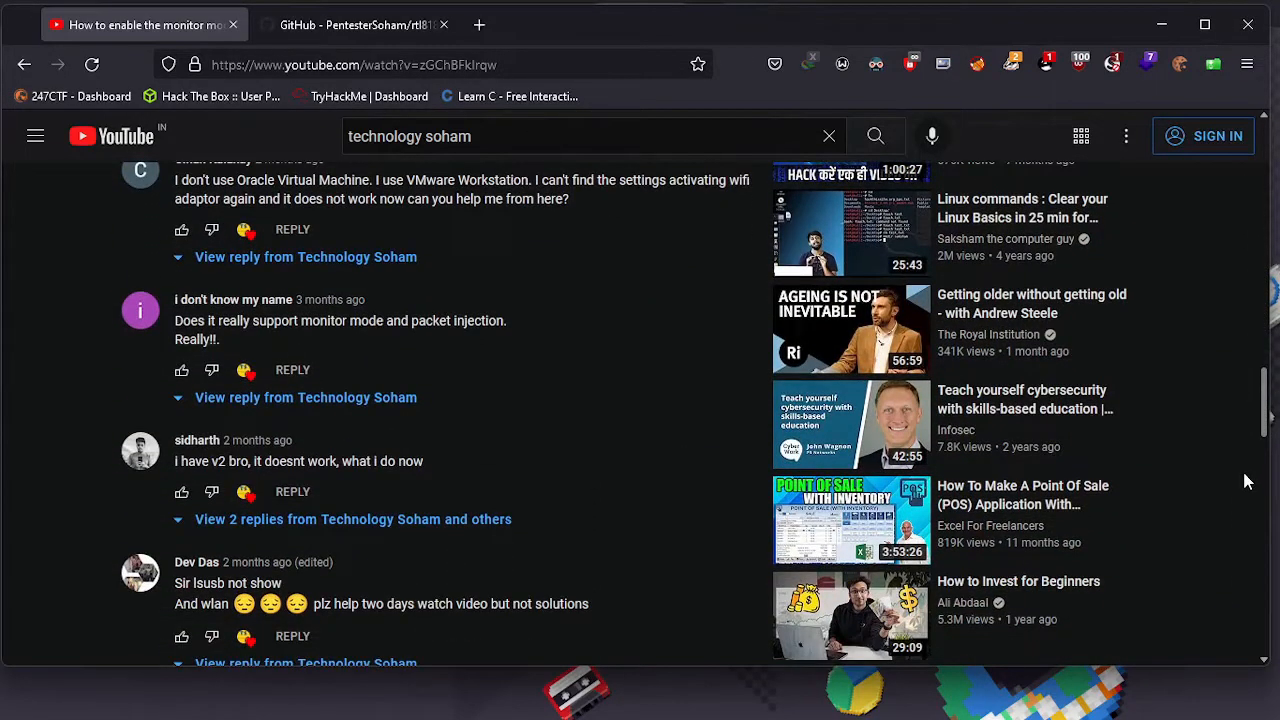
scroll("down", 3)
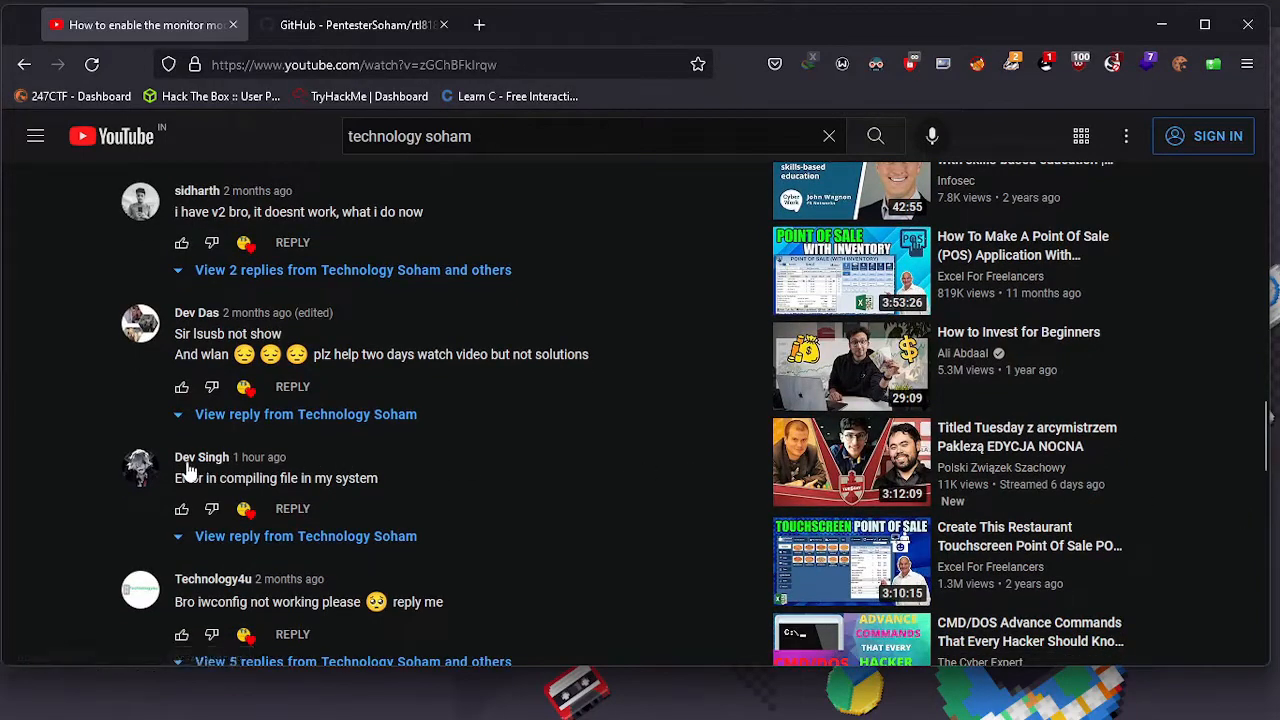
mouse_move(280, 536)
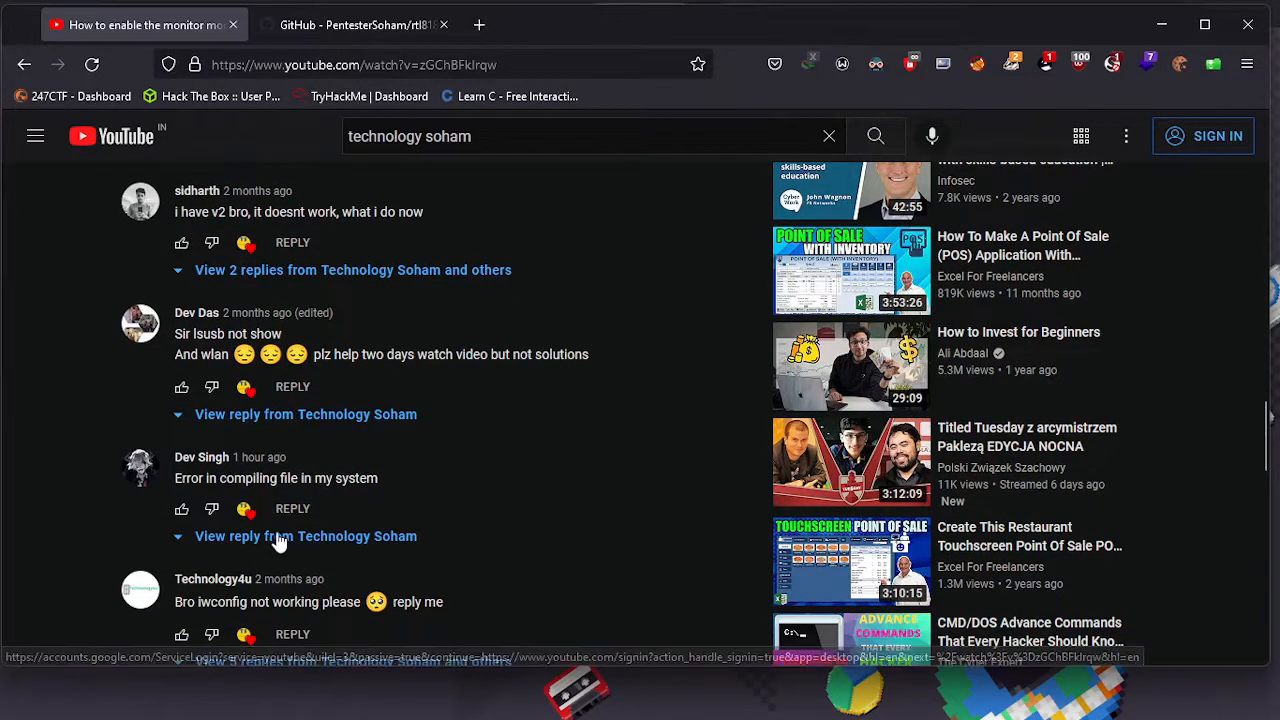
- Expand Technology Soham's reply and highlight its explanation about aircrack-ng script changes
left_click(305, 536)
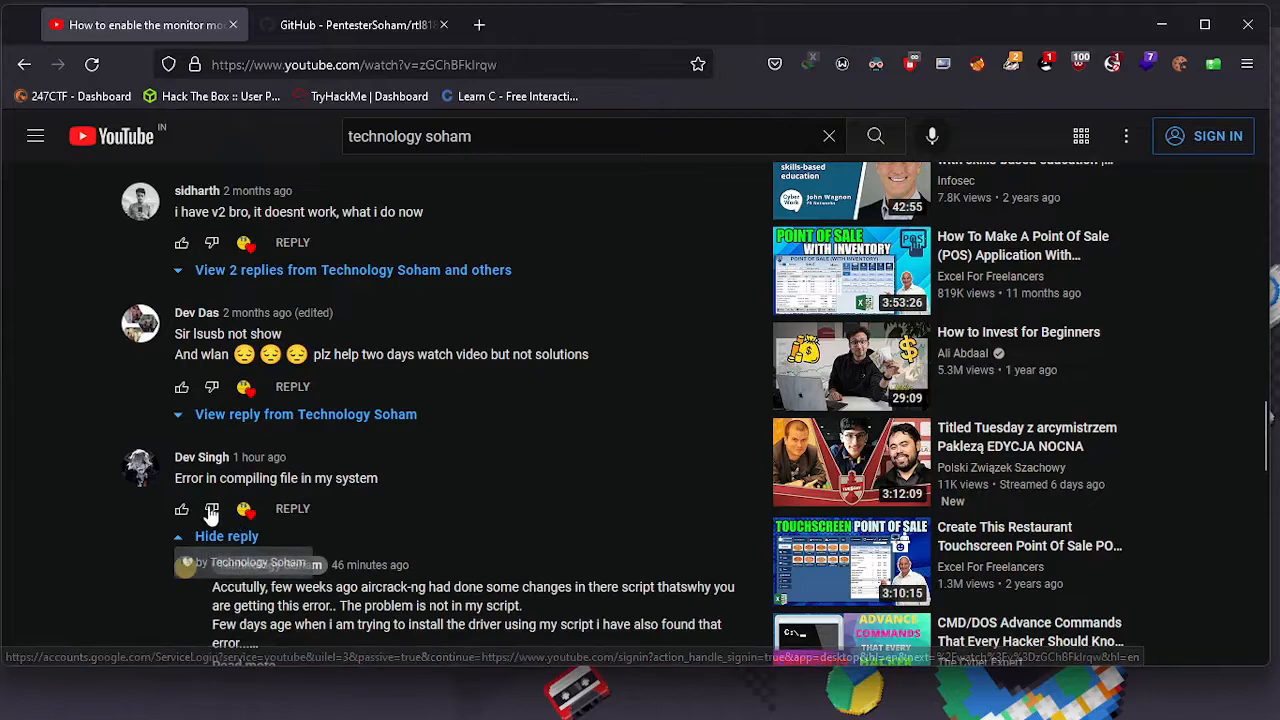
left_click_drag(198, 478, 335, 478)
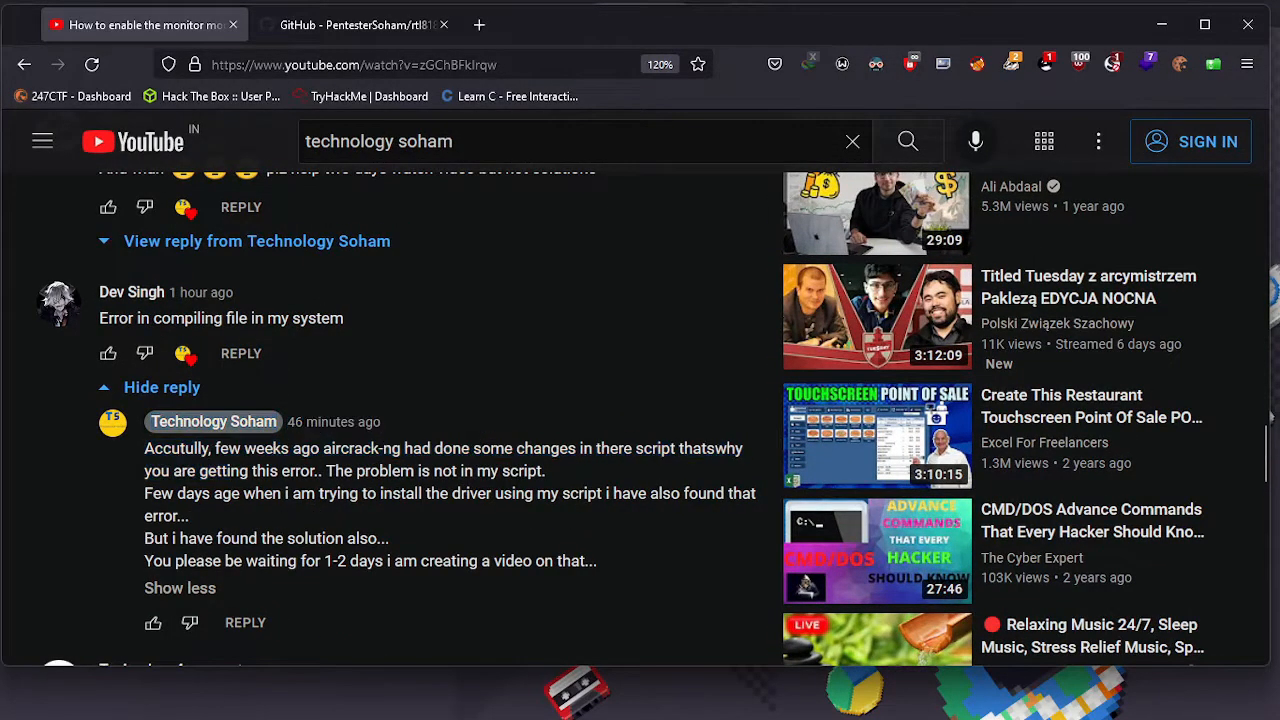
left_click_drag(144, 421, 200, 516)
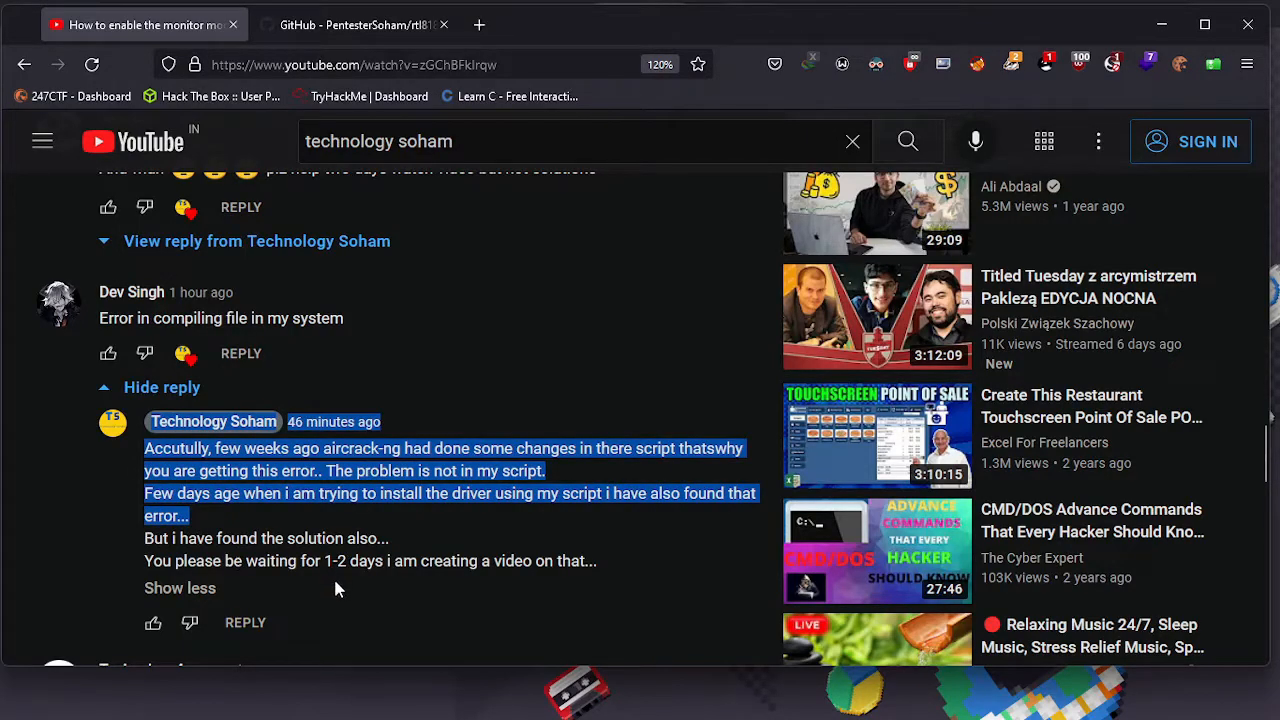
mouse_move(278, 588)
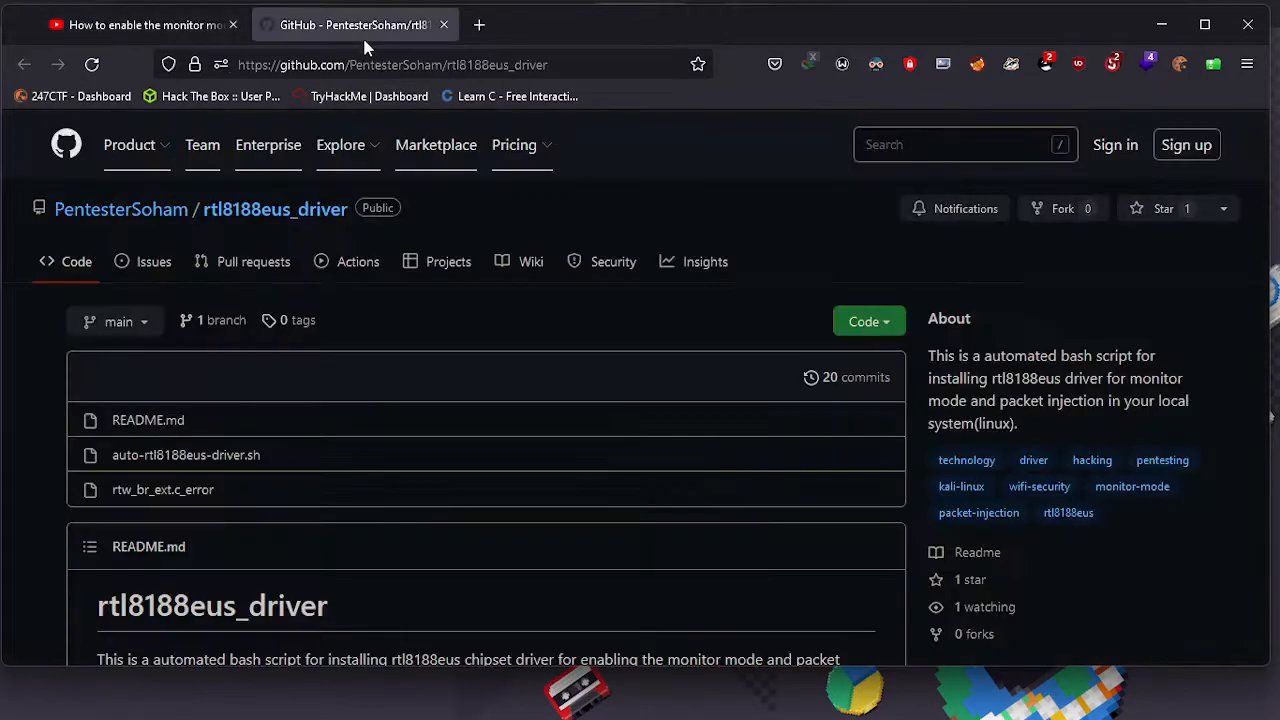
- Open the rtl8188eus_driver repo's auto-rtl8188eus-driver.sh and mark the aircrack-ng clone address
left_click(186, 455)
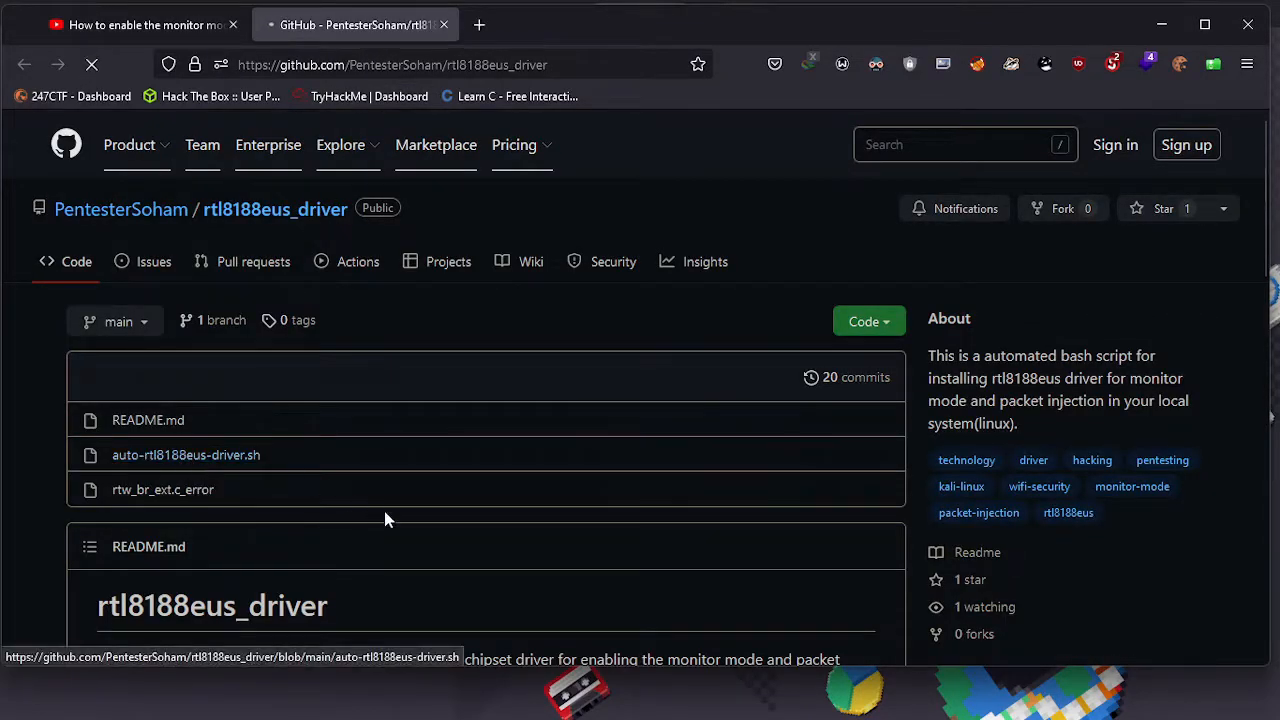
left_click(186, 454)
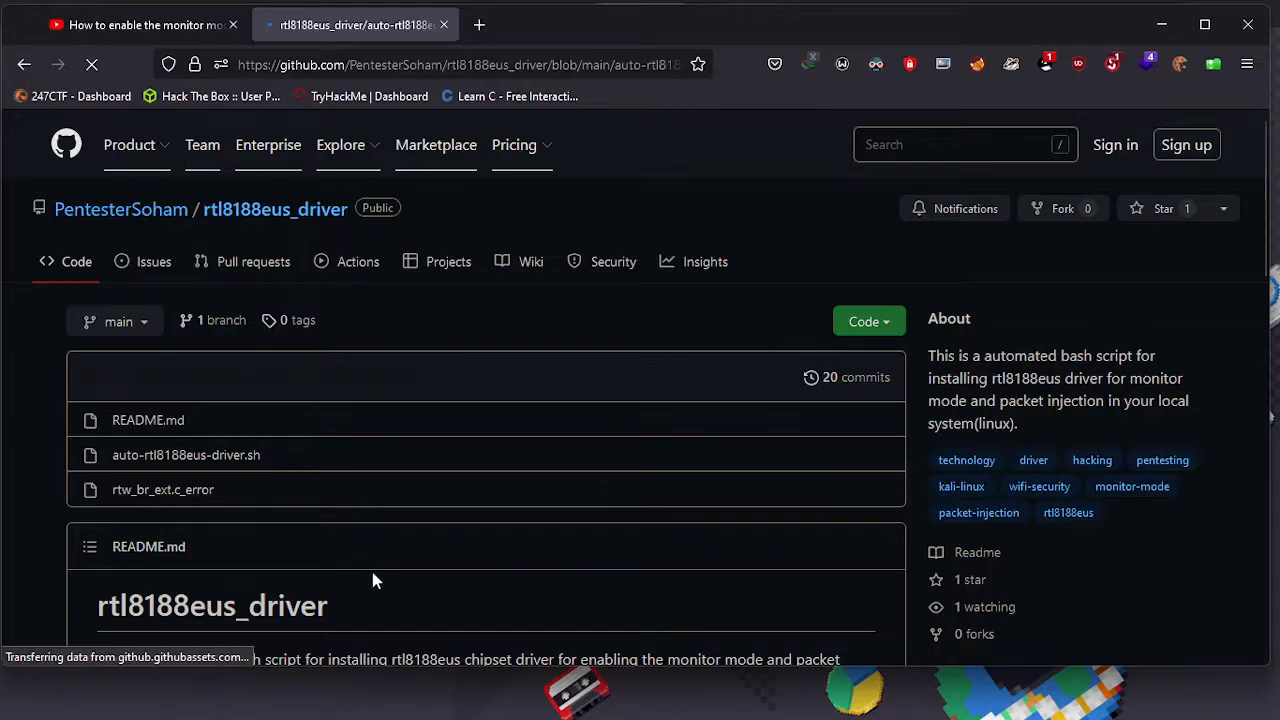
left_click(186, 454)
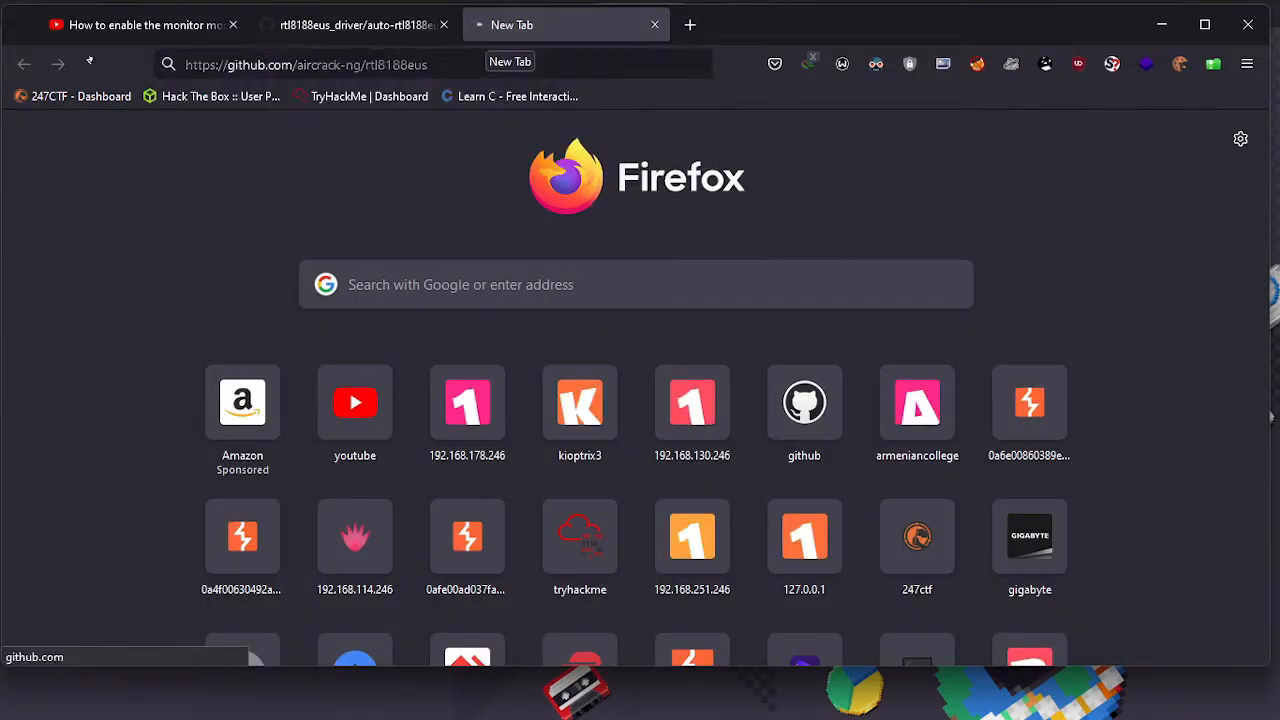
- Return to the driver repository's main page and scroll to the README install commands
left_click(24, 64)
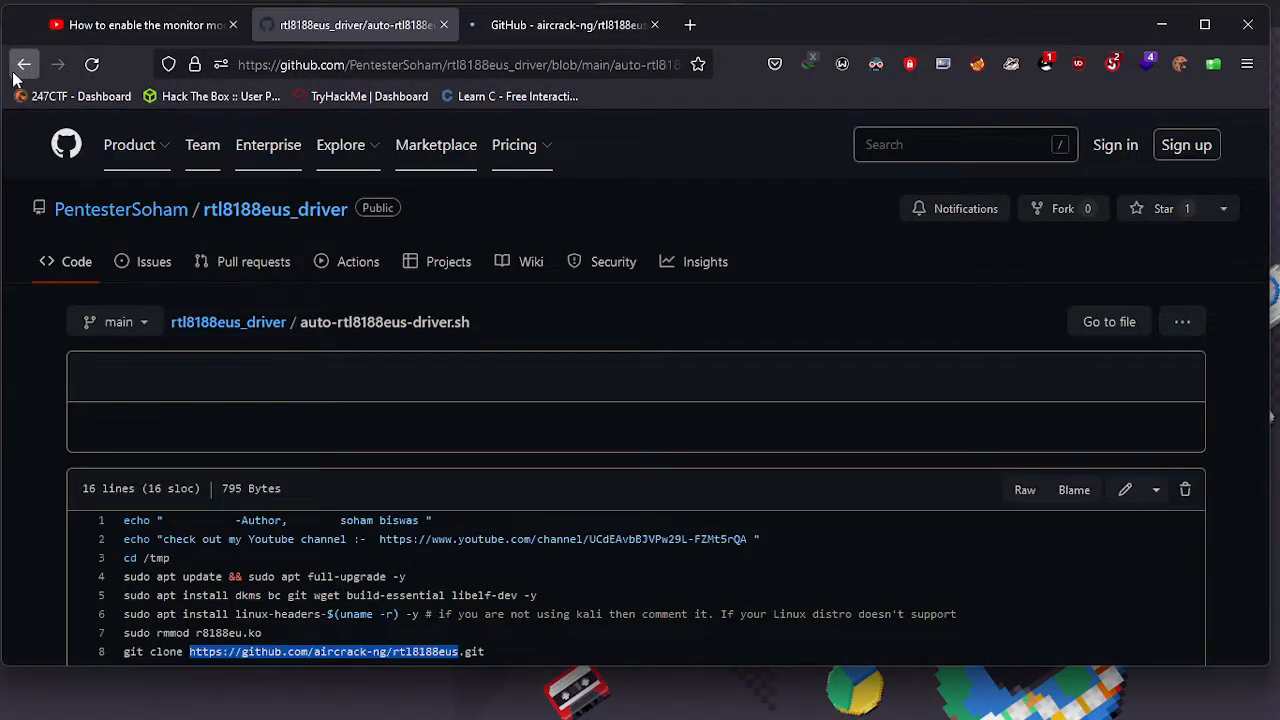
left_click(24, 64)
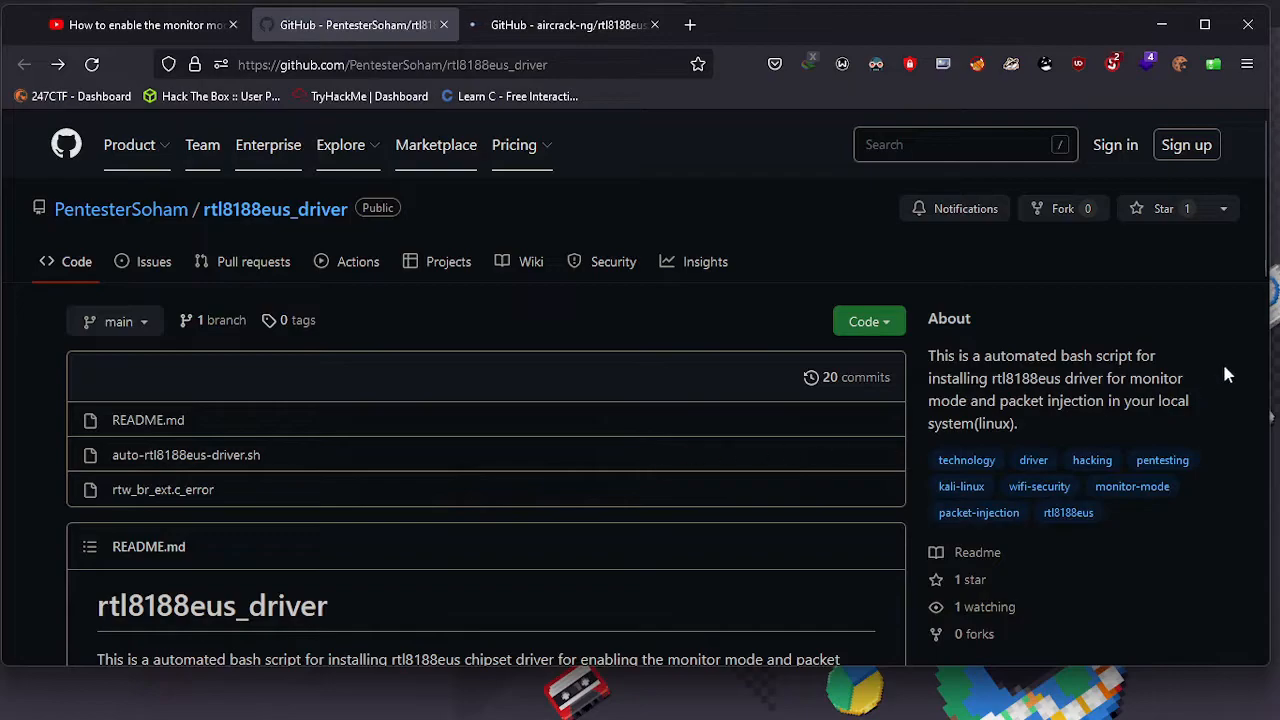
scroll("down", 3)
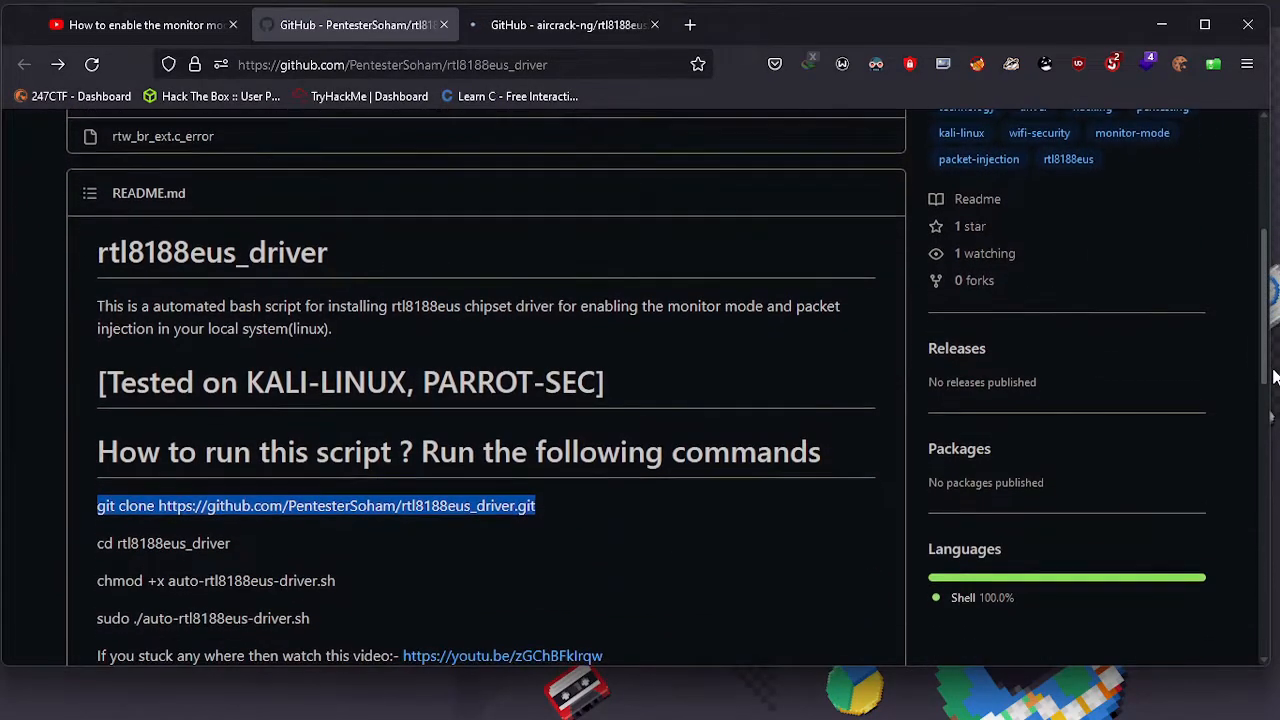
scroll("down", 3)
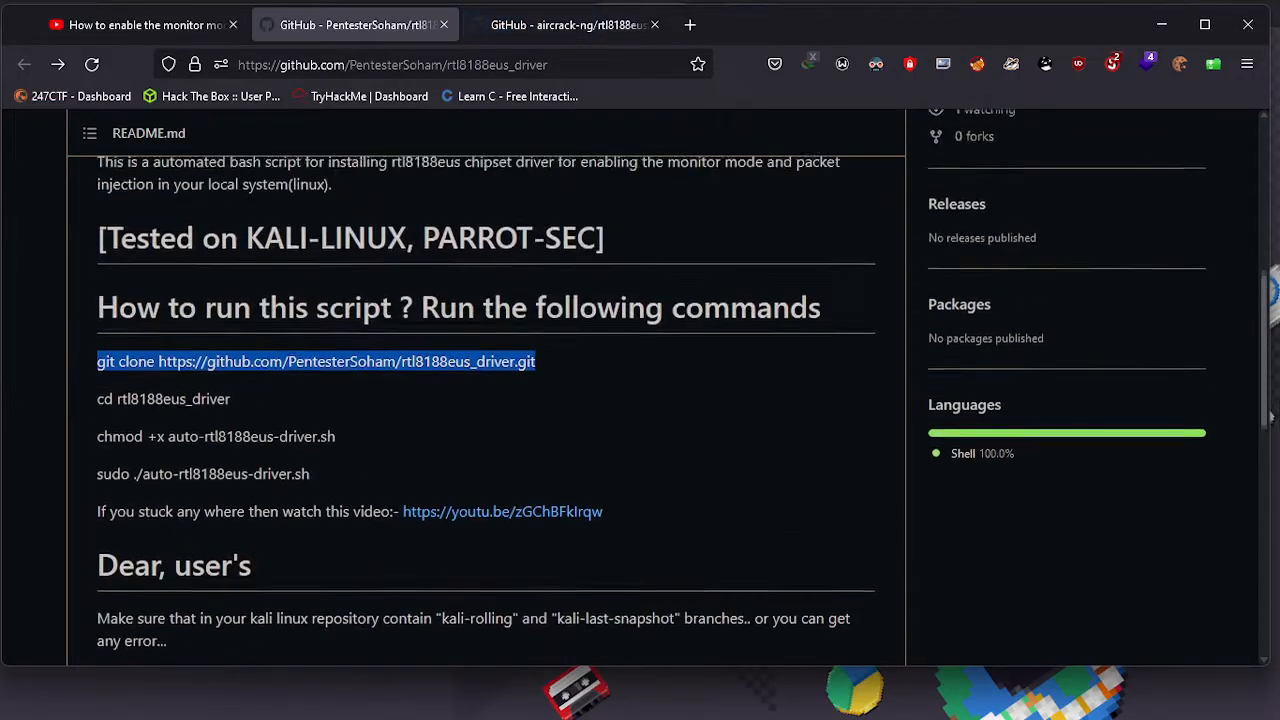
scroll("up", 3)
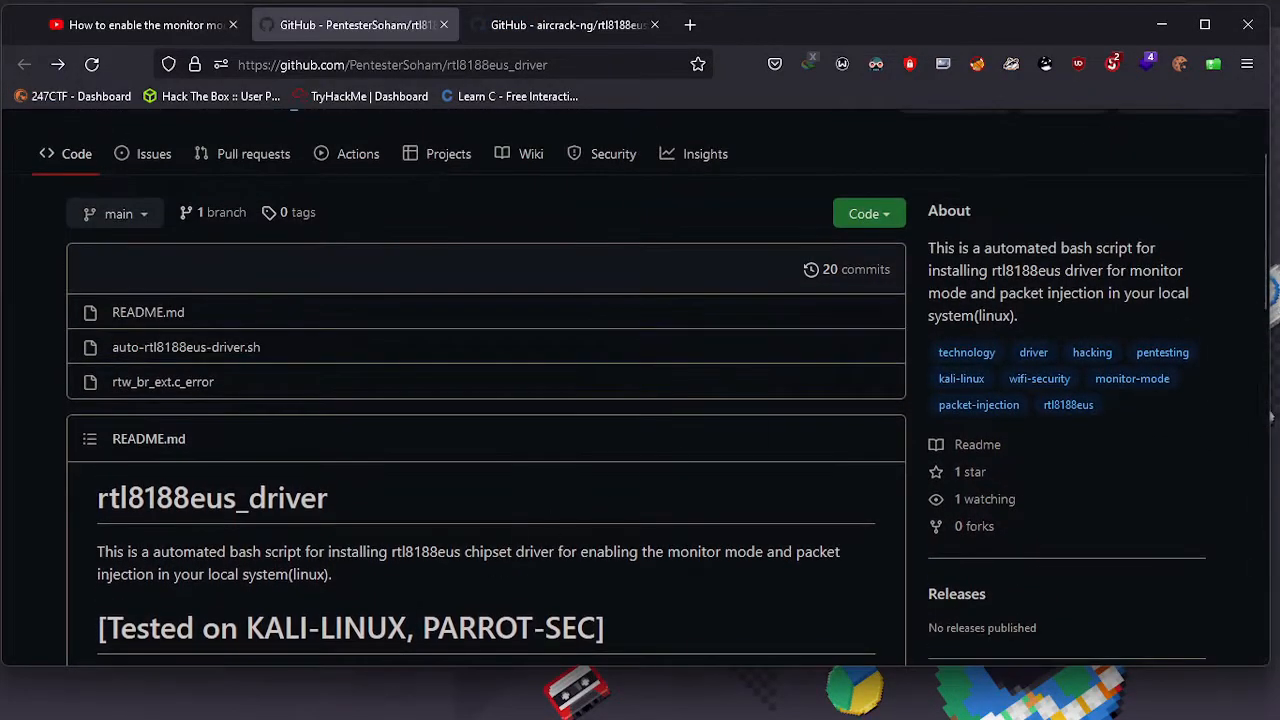
scroll("down", 3)
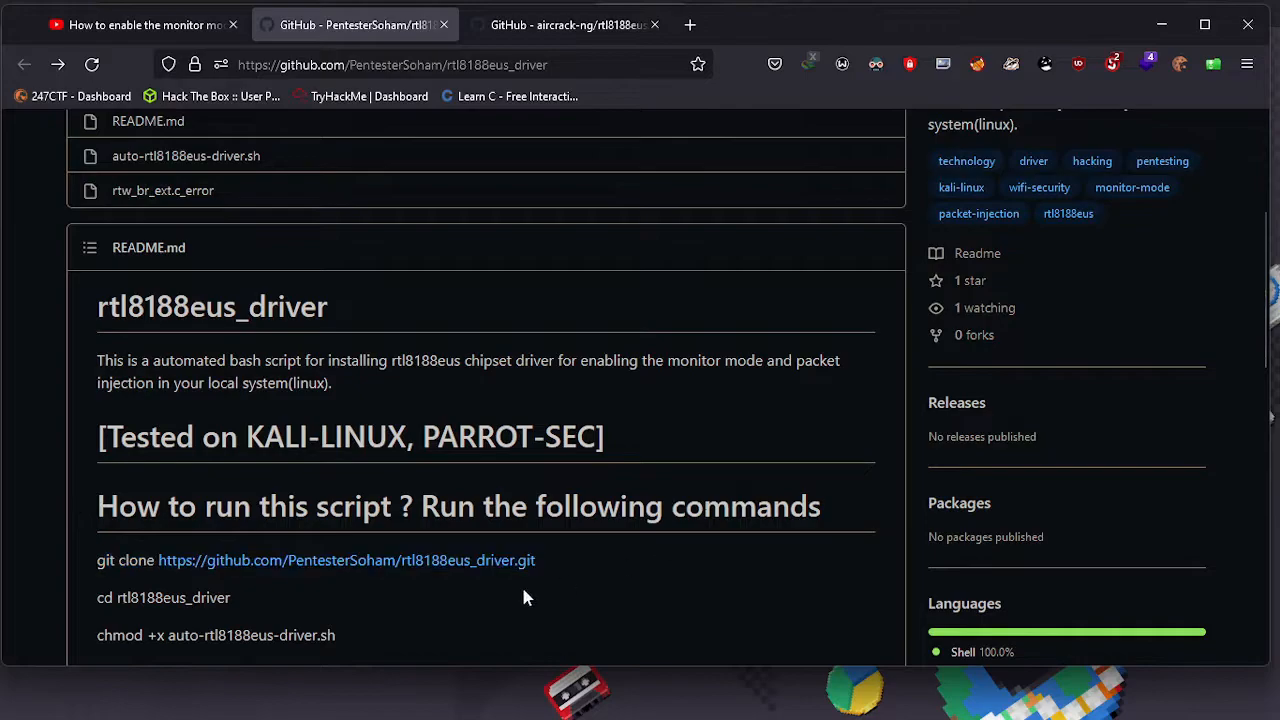
left_click(565, 24)
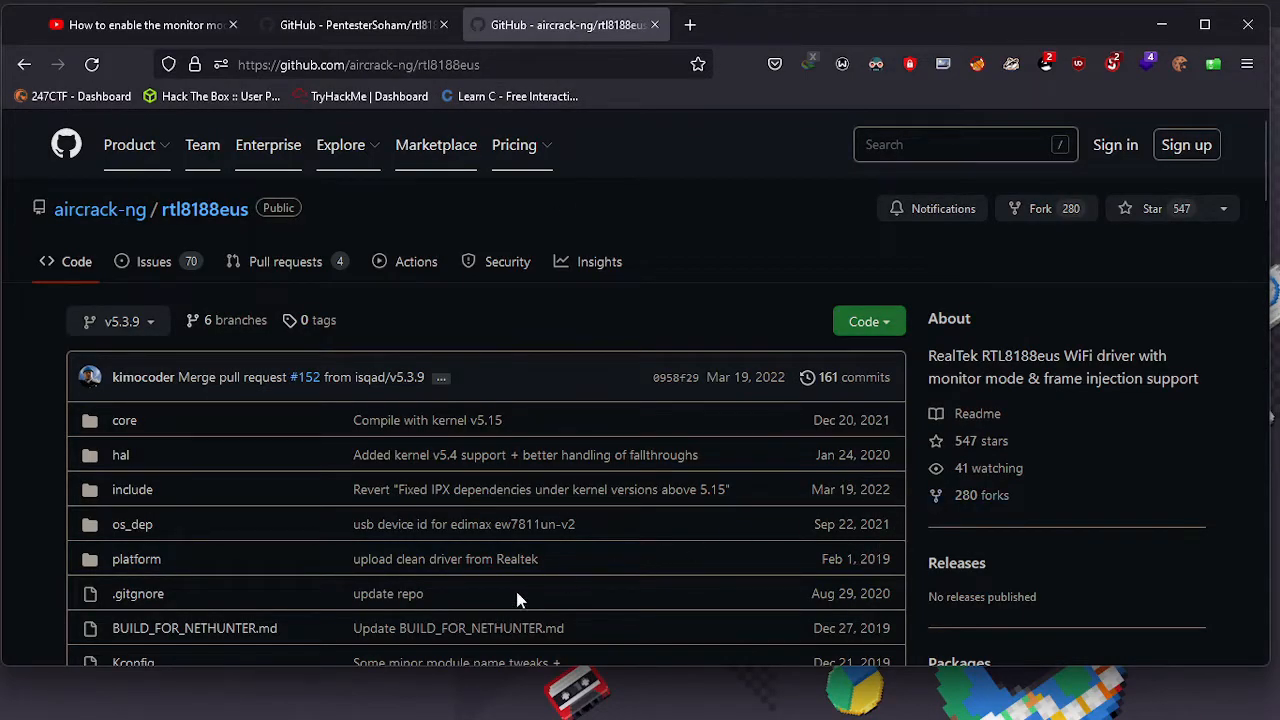
- Scroll through the aircrack-ng rtl8188eus repository file list
scroll("down", 3)
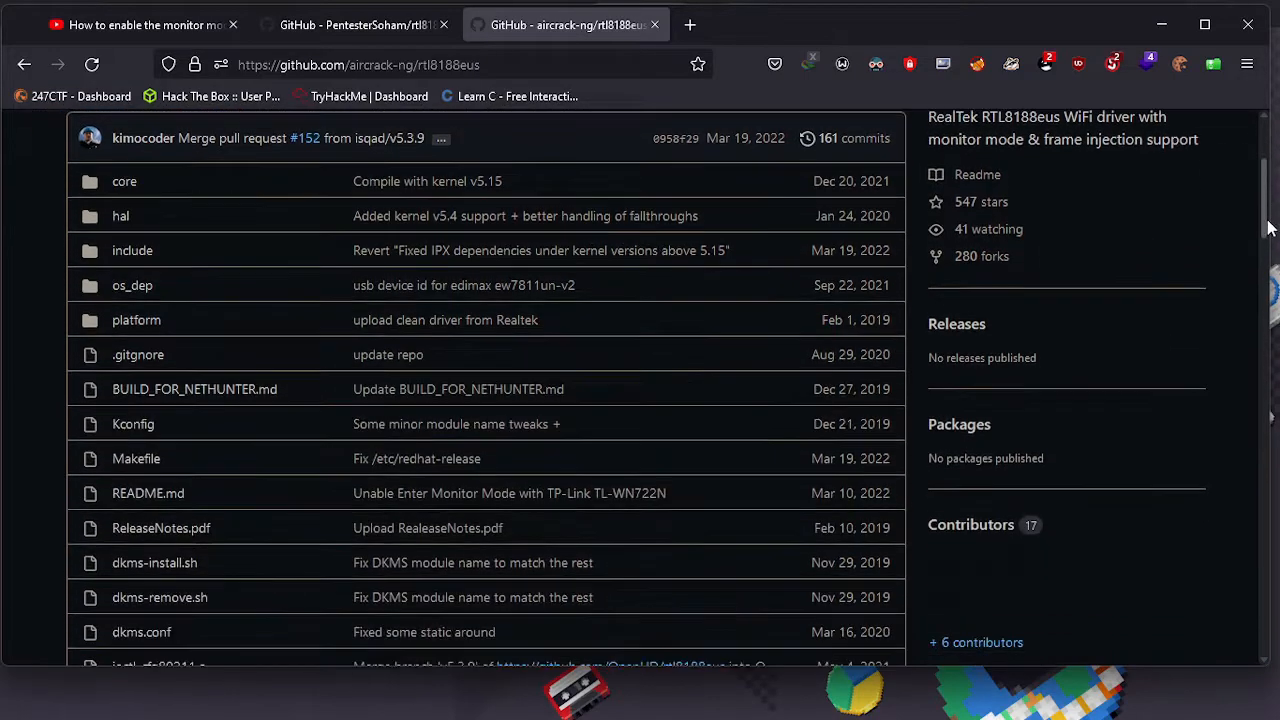
scroll("down", 3)
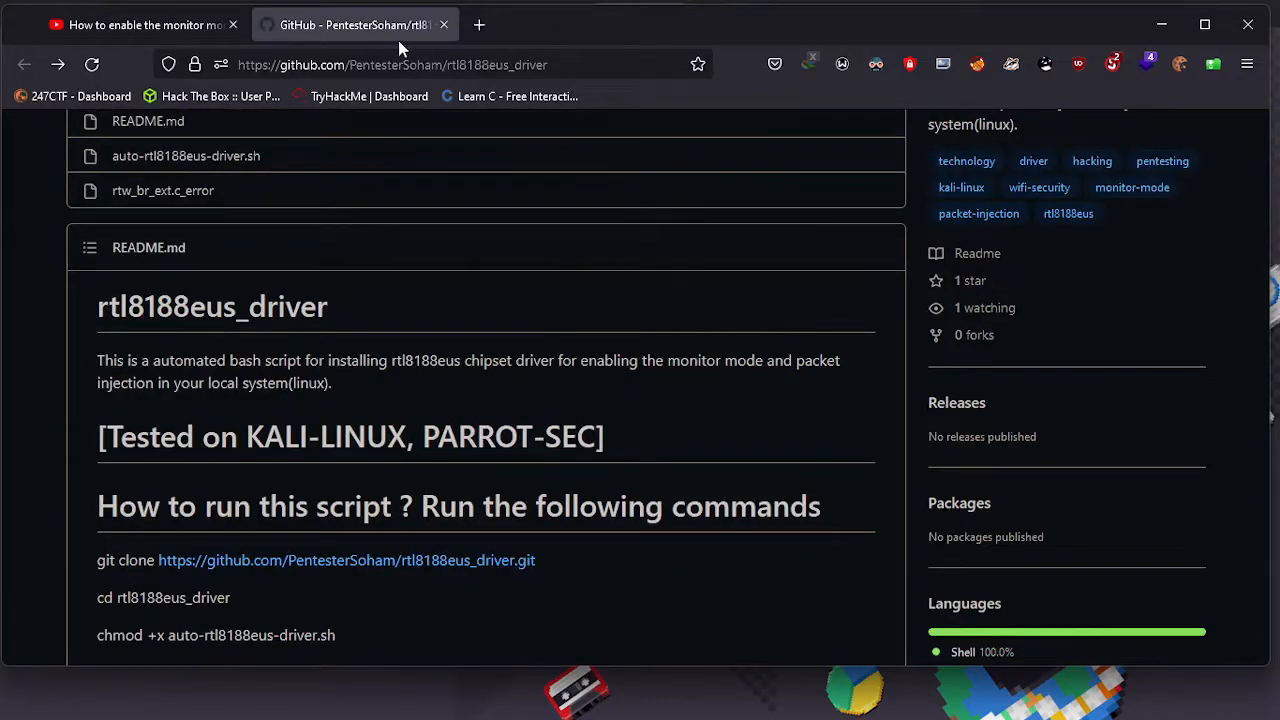
mouse_move(454, 157)
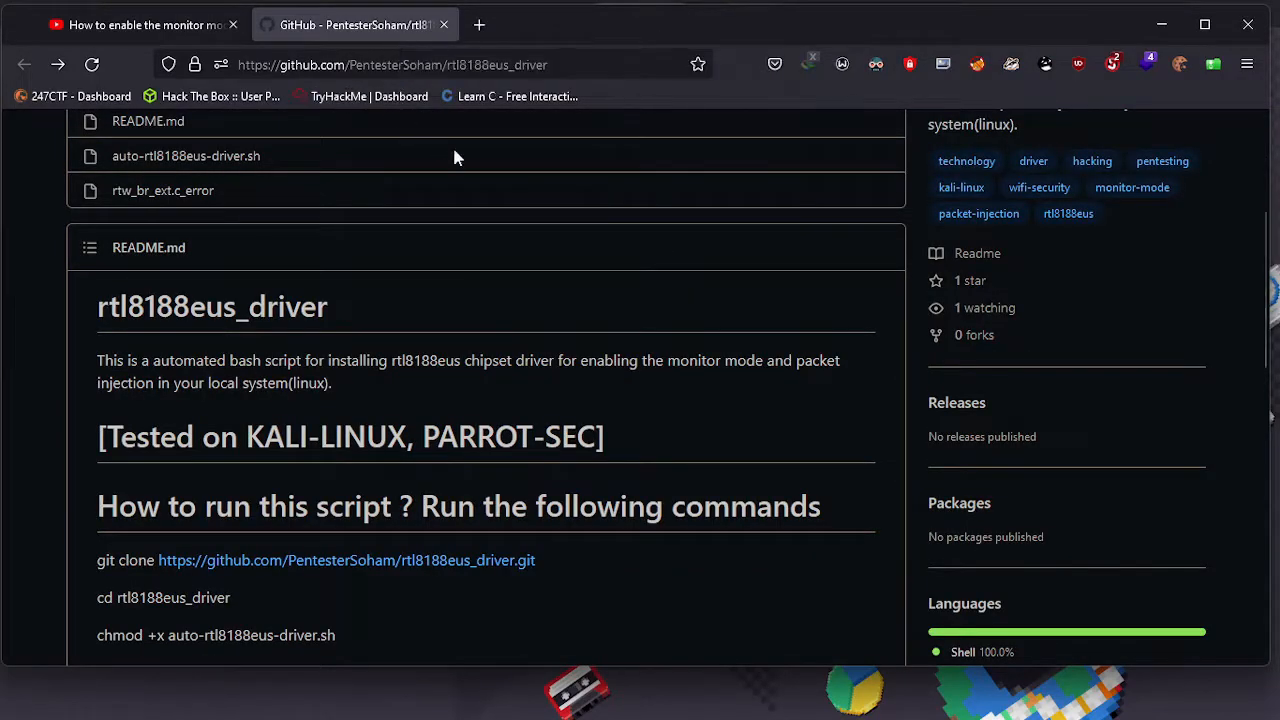
mouse_move(504, 194)
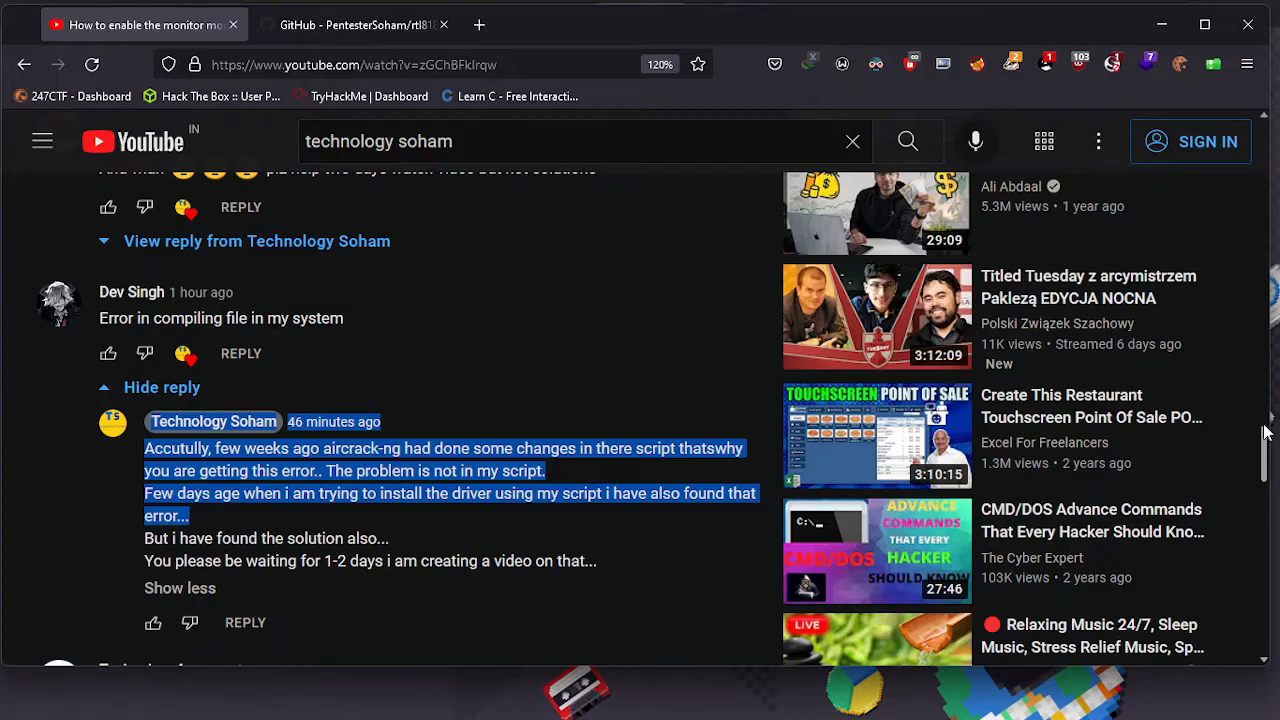
- Scroll the comments, then browse Technology Soham's uploads on the channel Videos tab
scroll("down", 3)
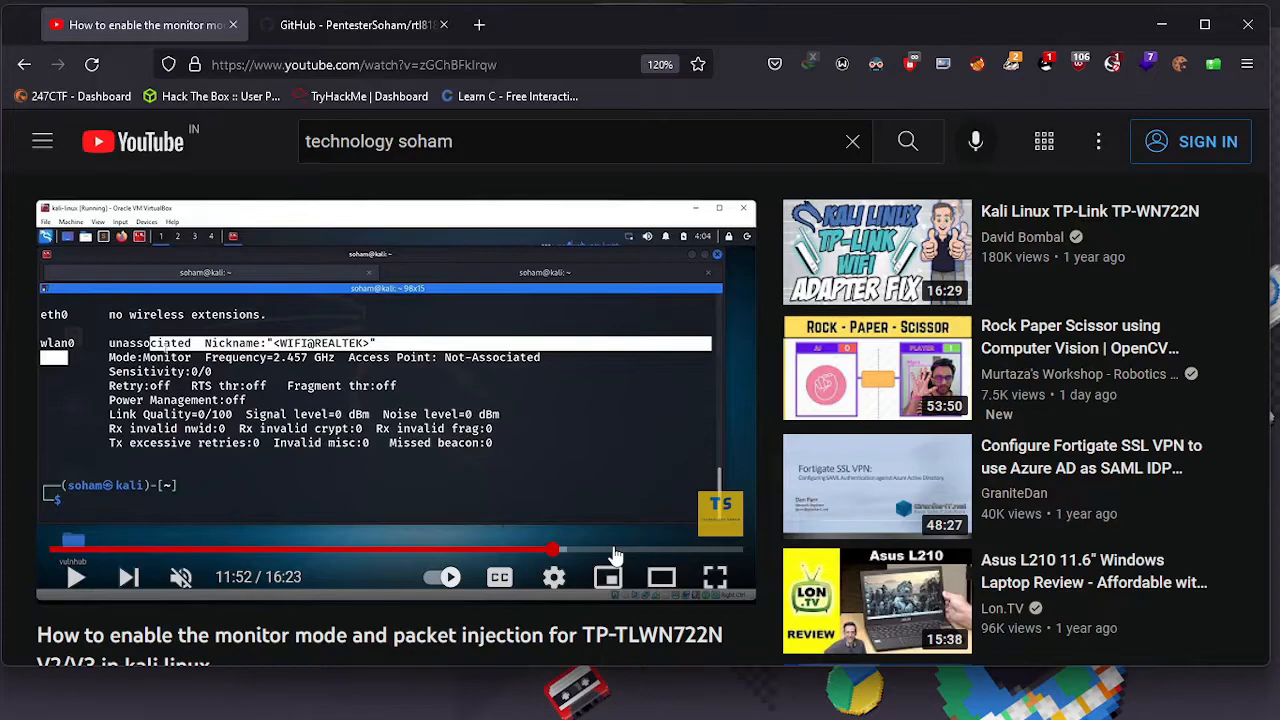
mouse_move(608, 577)
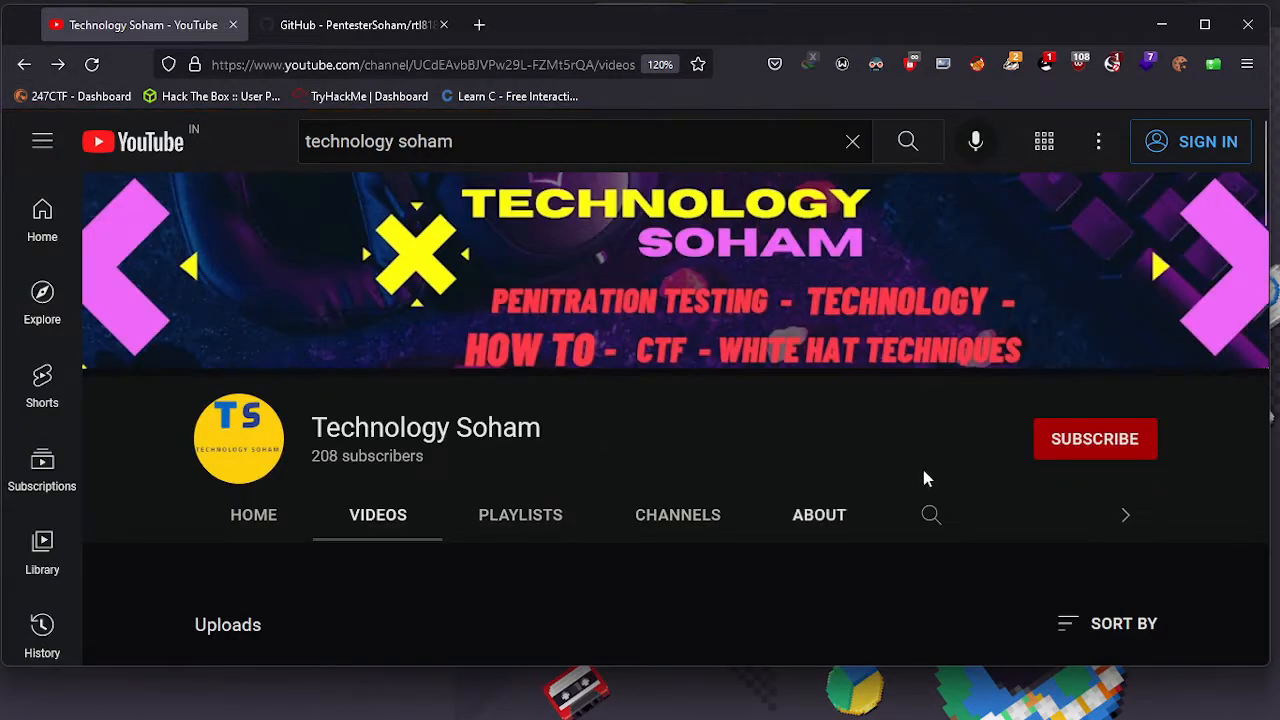
scroll("down", 3)
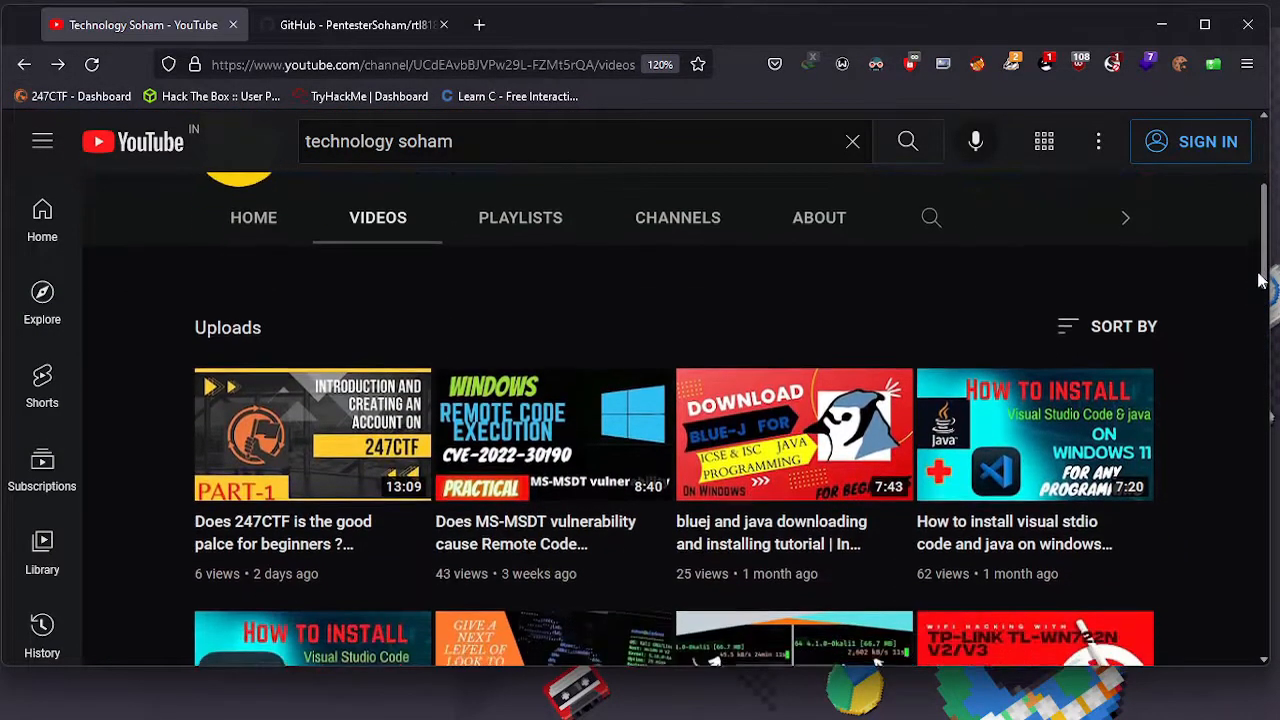
scroll("up", 3)
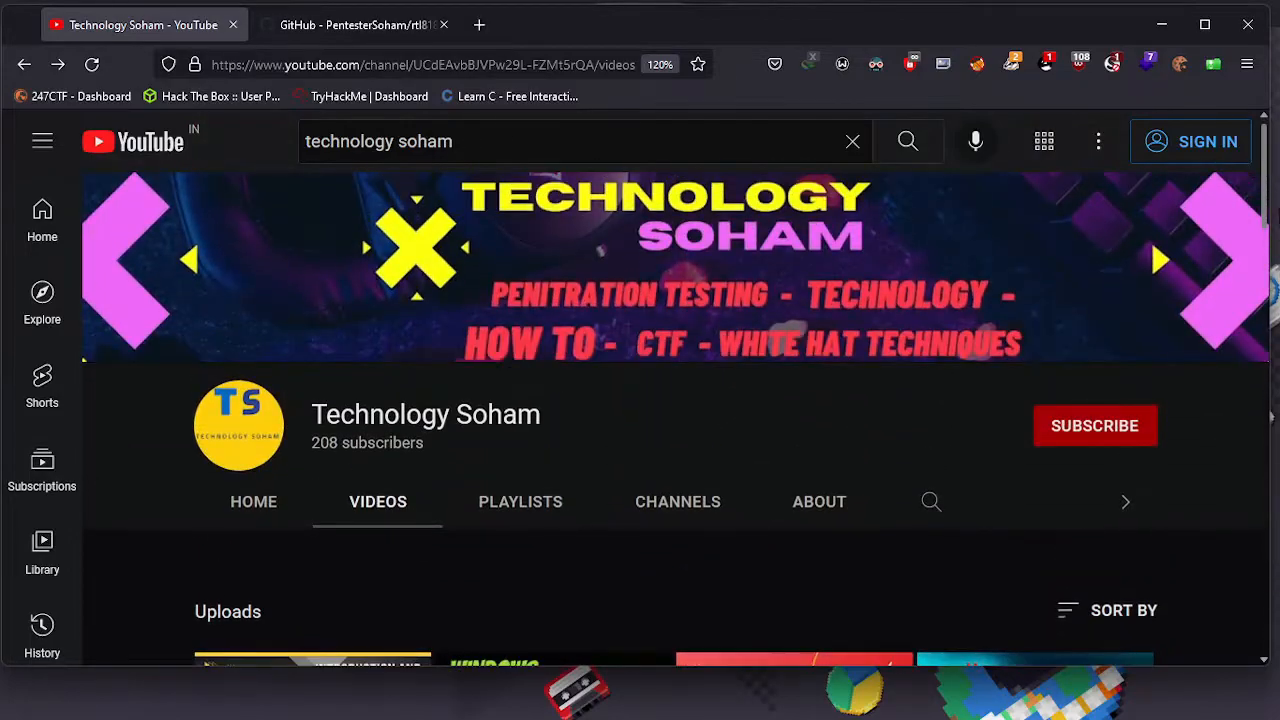
scroll("down", 3)
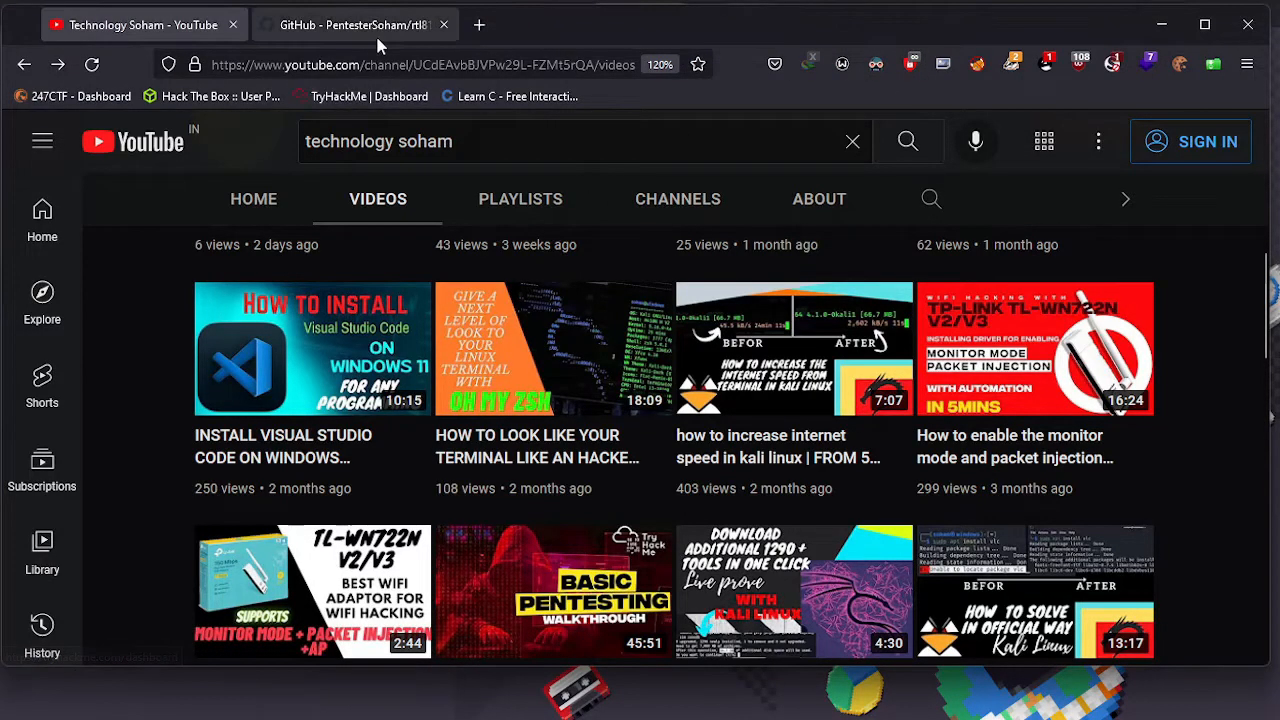
- Switch to the Kali machine's terminal window
left_click(355, 24)
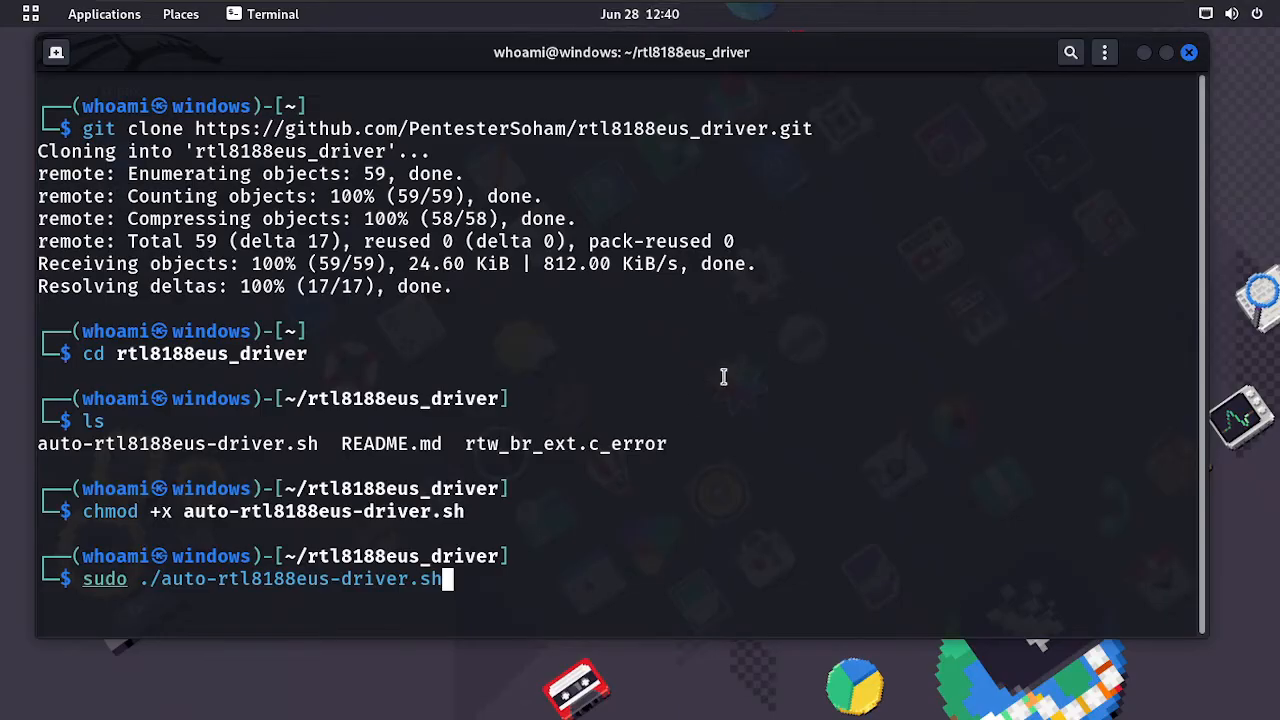
mouse_move(1207, 417)
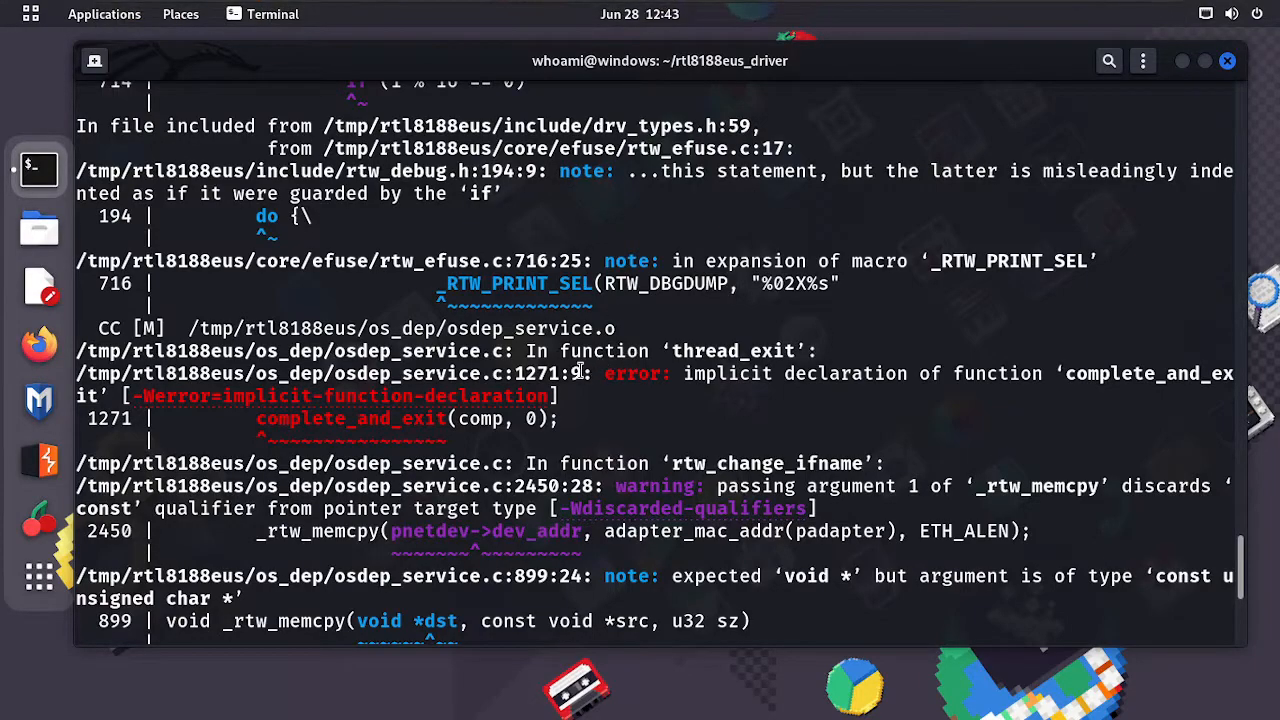
mouse_move(560, 427)
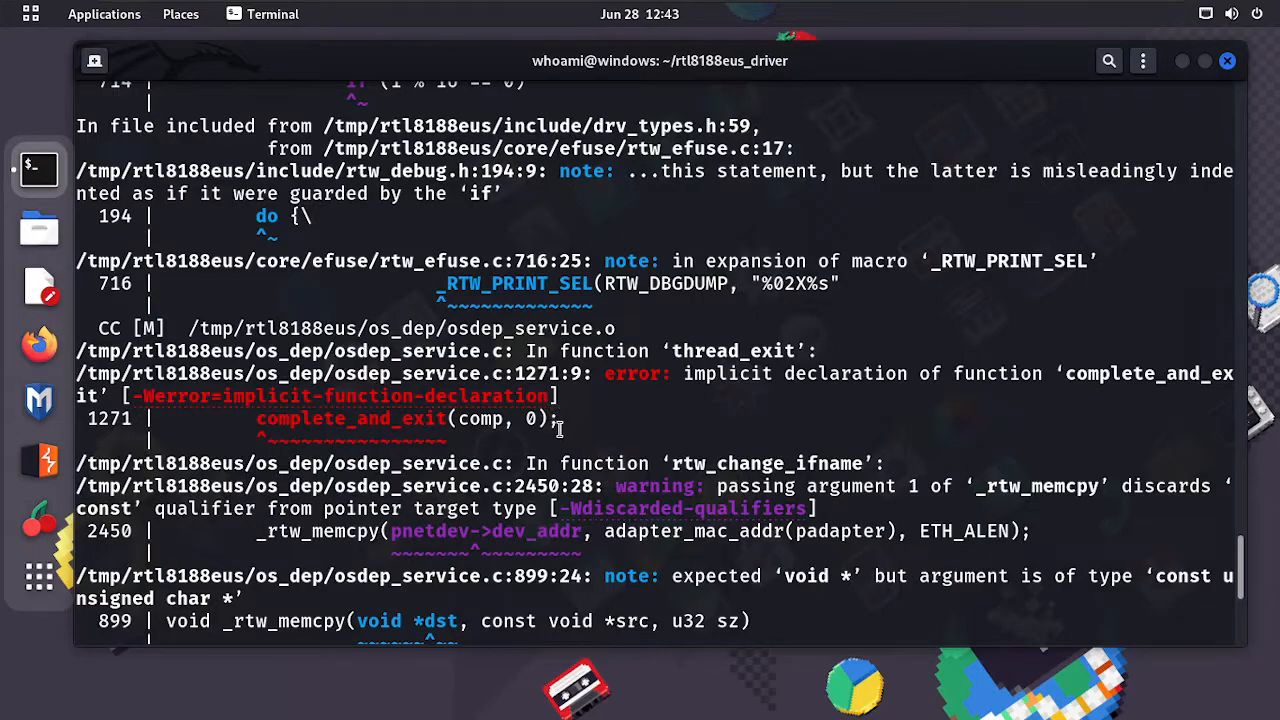
mouse_move(685, 400)
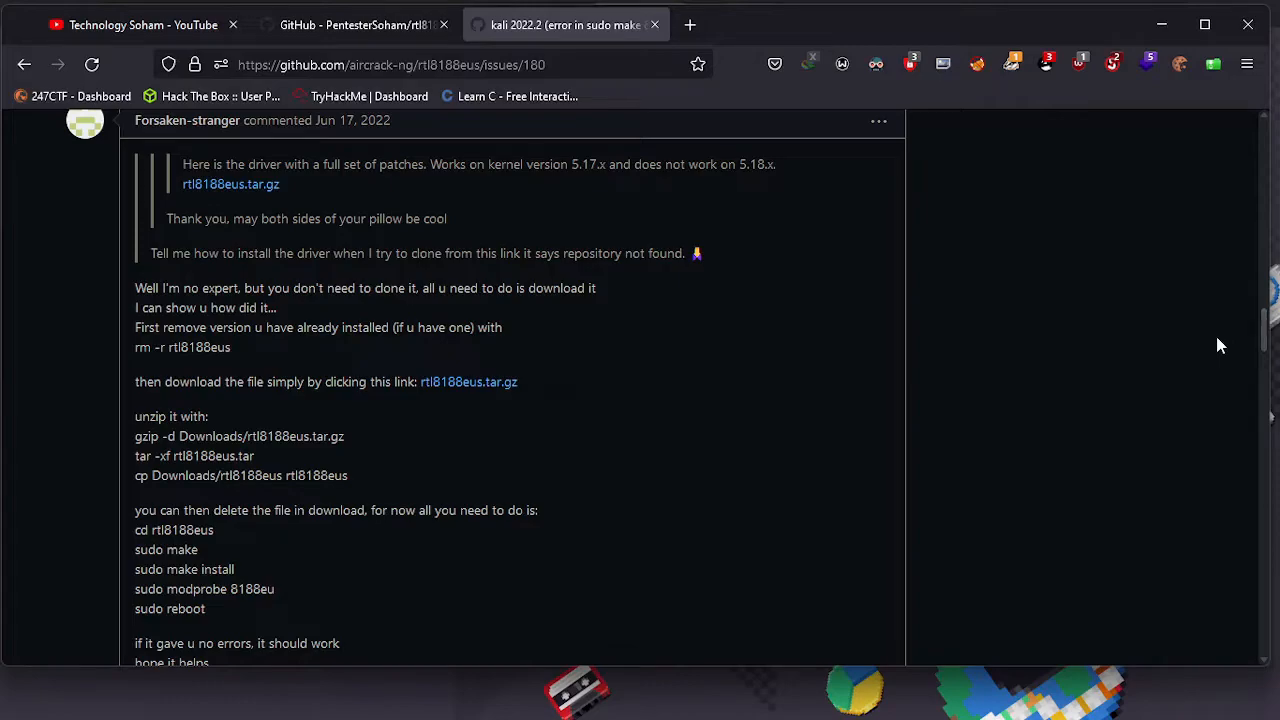
mouse_move(640, 529)
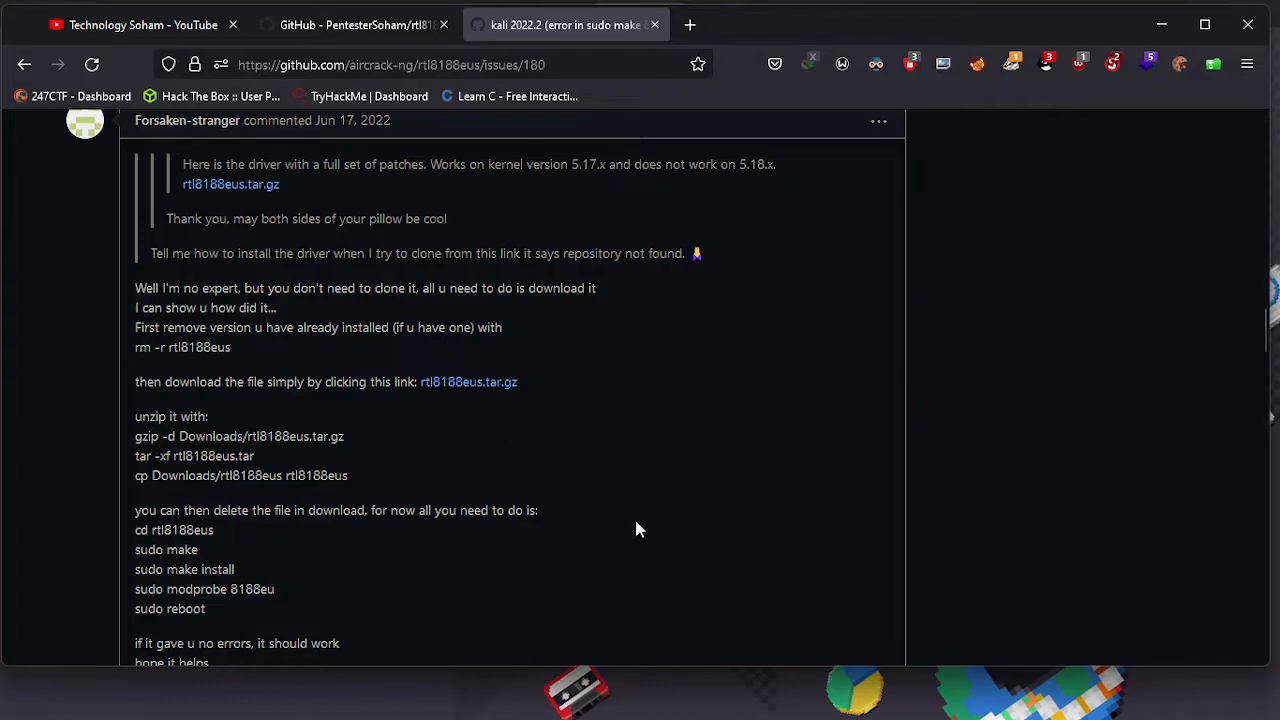
mouse_move(418, 418)
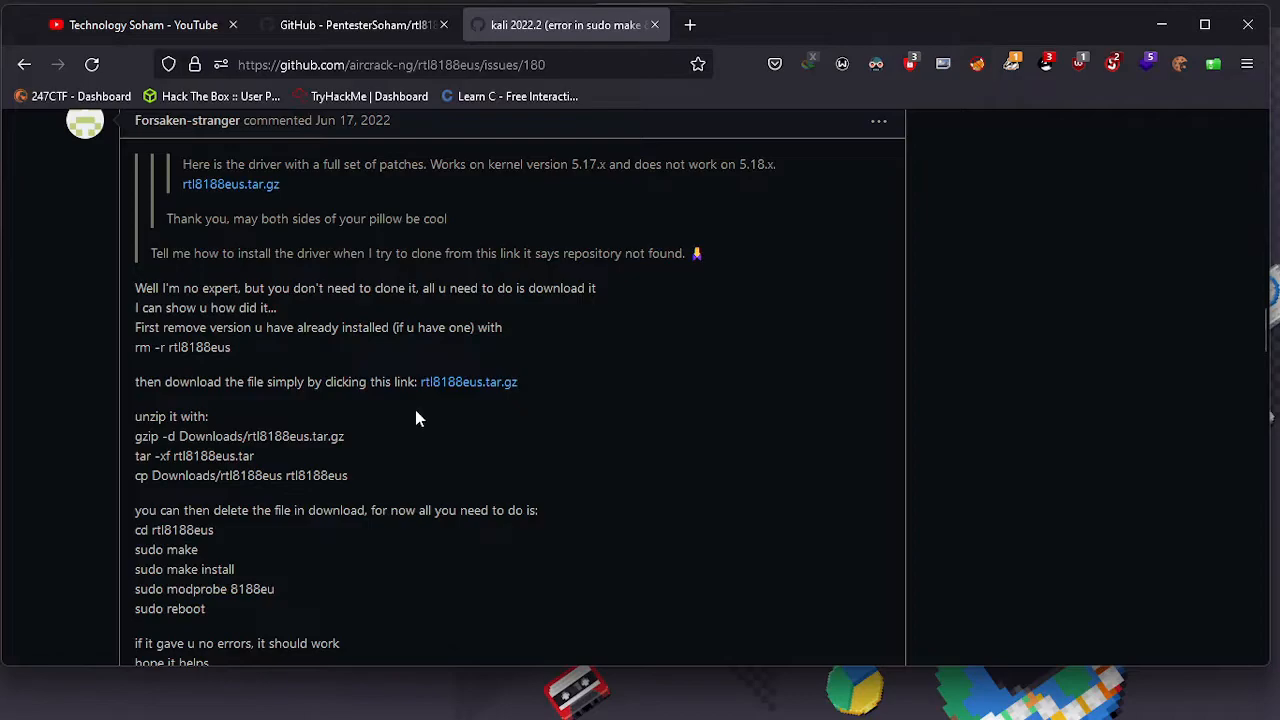
mouse_move(435, 443)
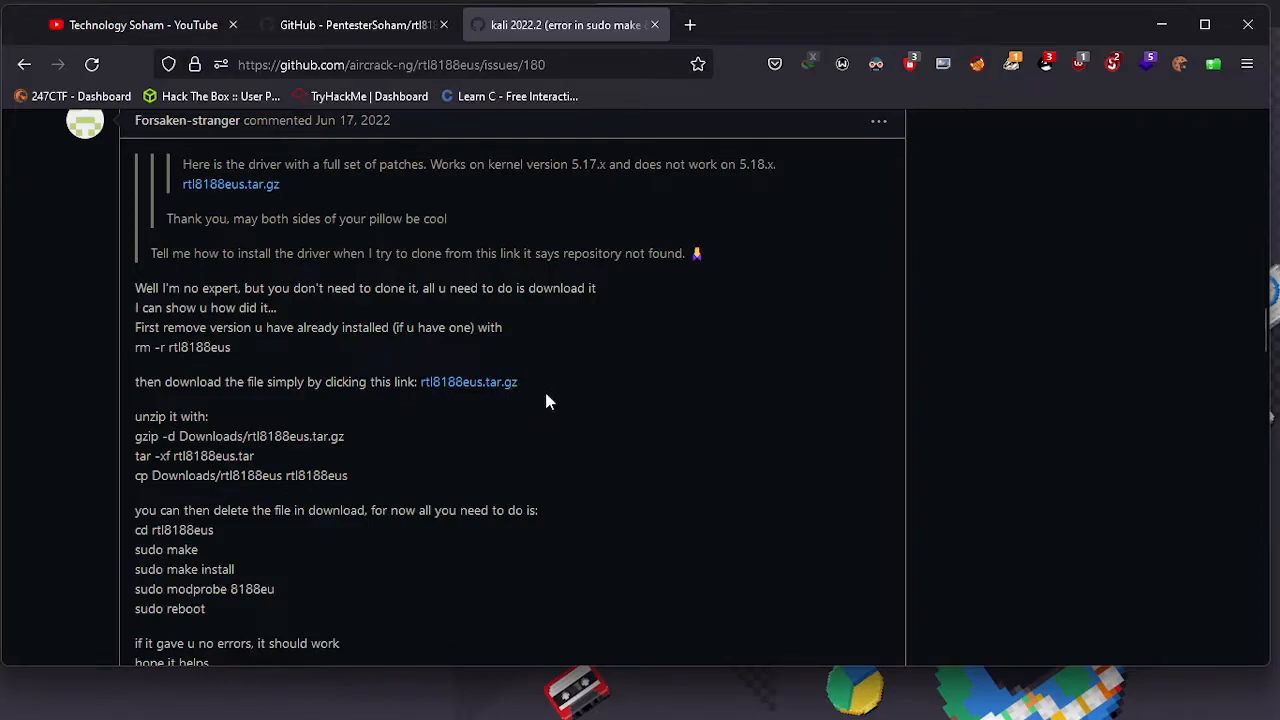
- Read issue #180's patched-driver steps and error report, then return to the terminal
scroll("down", 3)
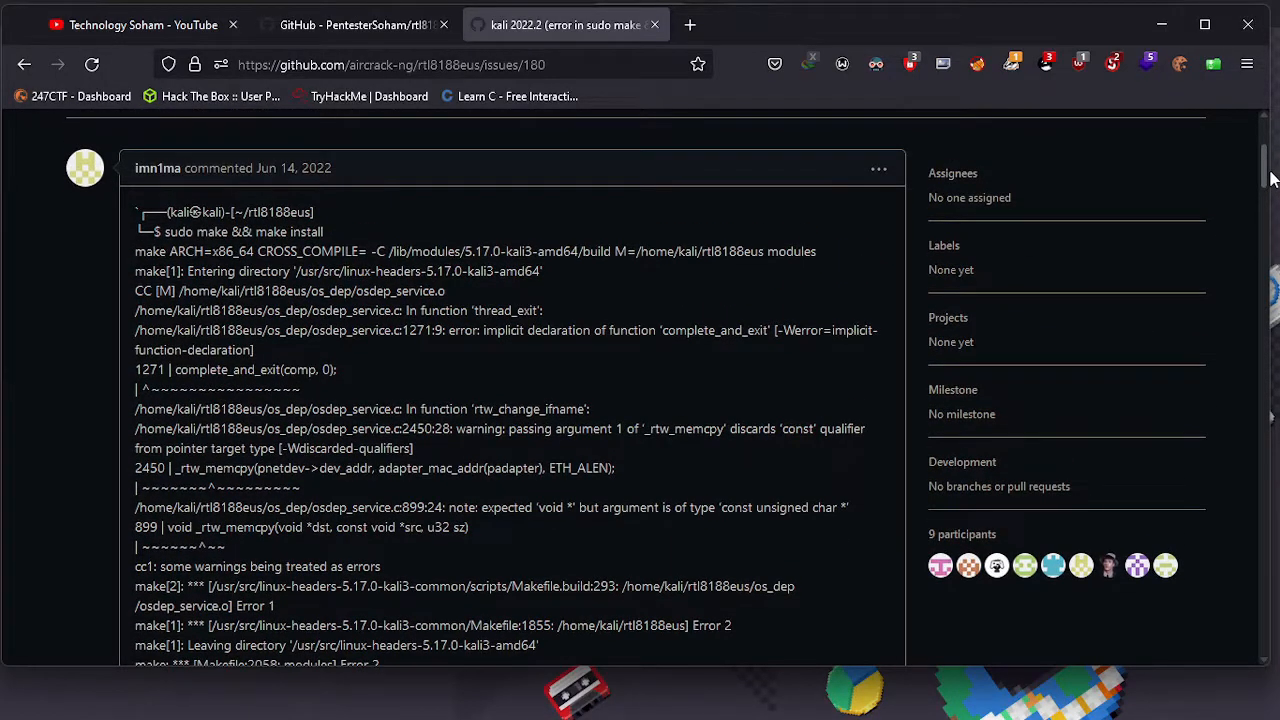
scroll("down", 3)
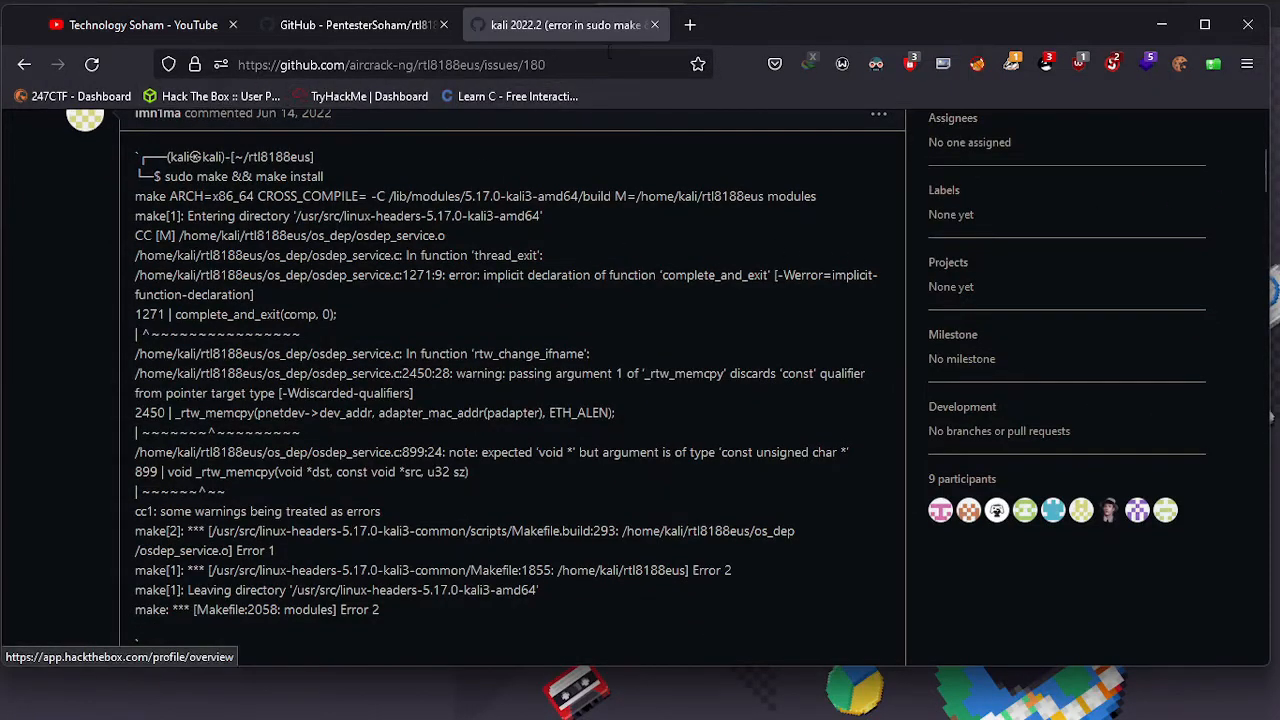
left_click(390, 64)
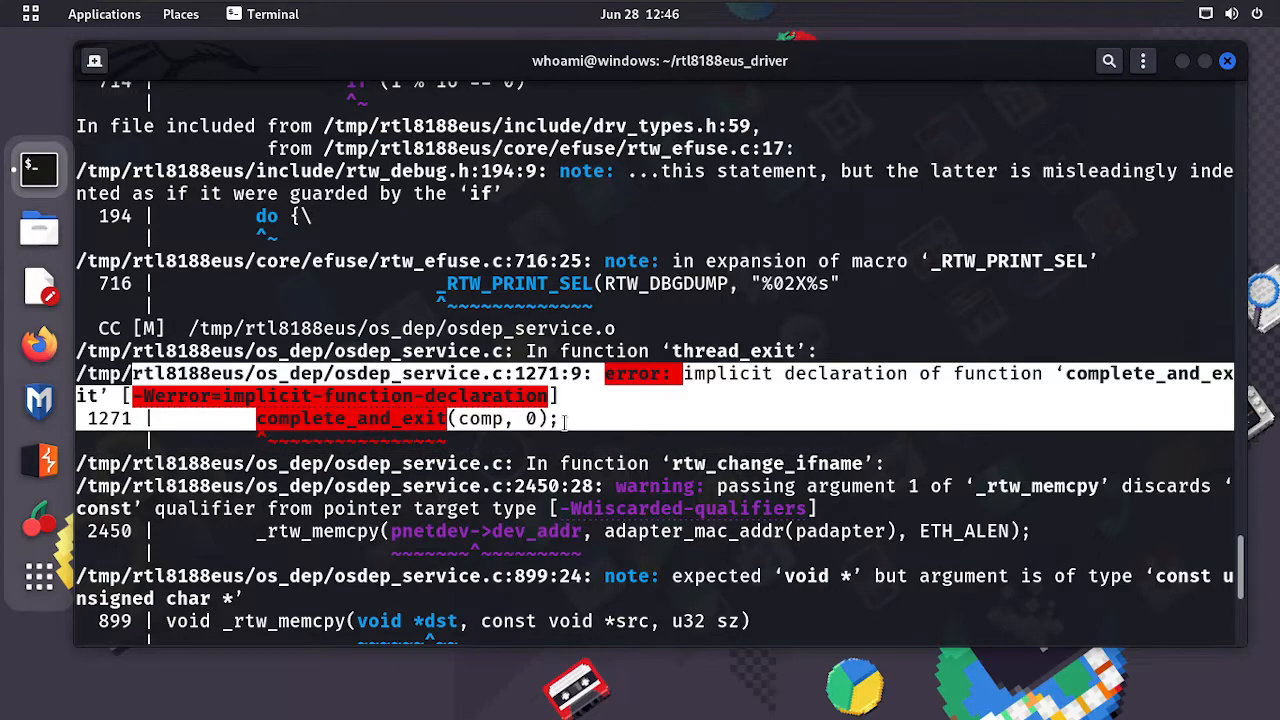
mouse_move(555, 263)
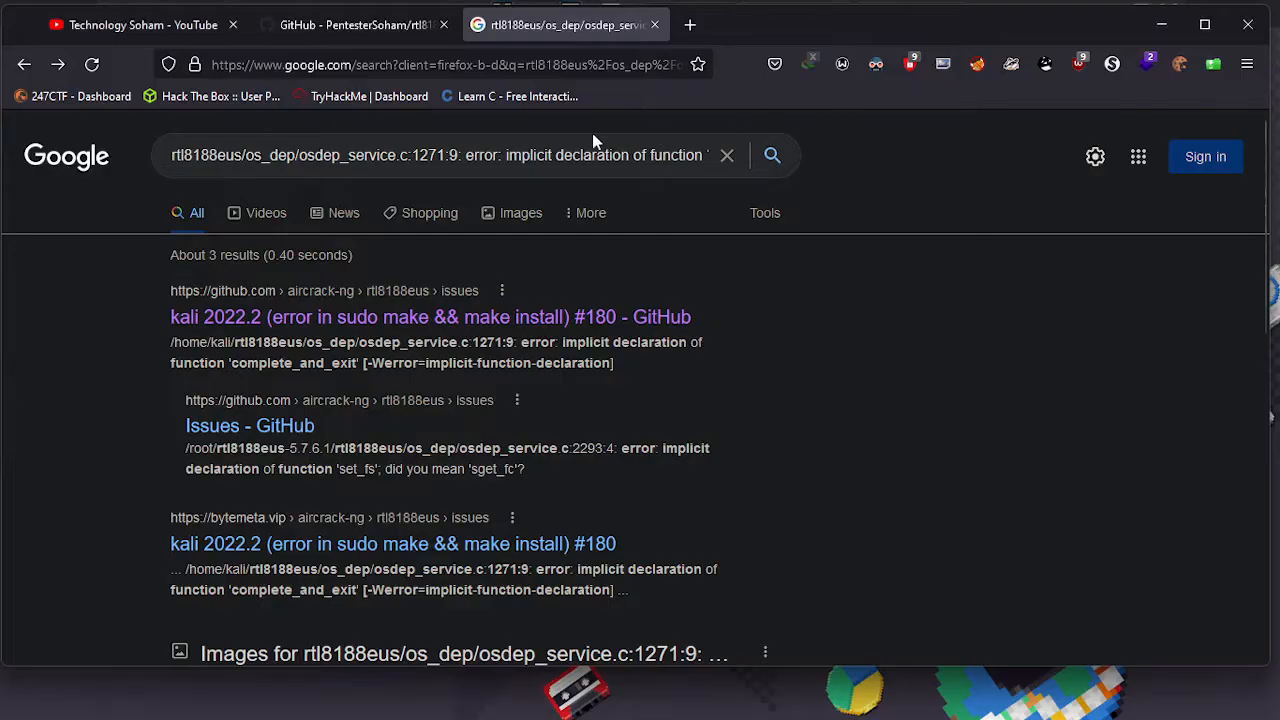
- Search the osdep_service.c complete_and_exit error in another tab and open issue #180
left_click(899, 24)
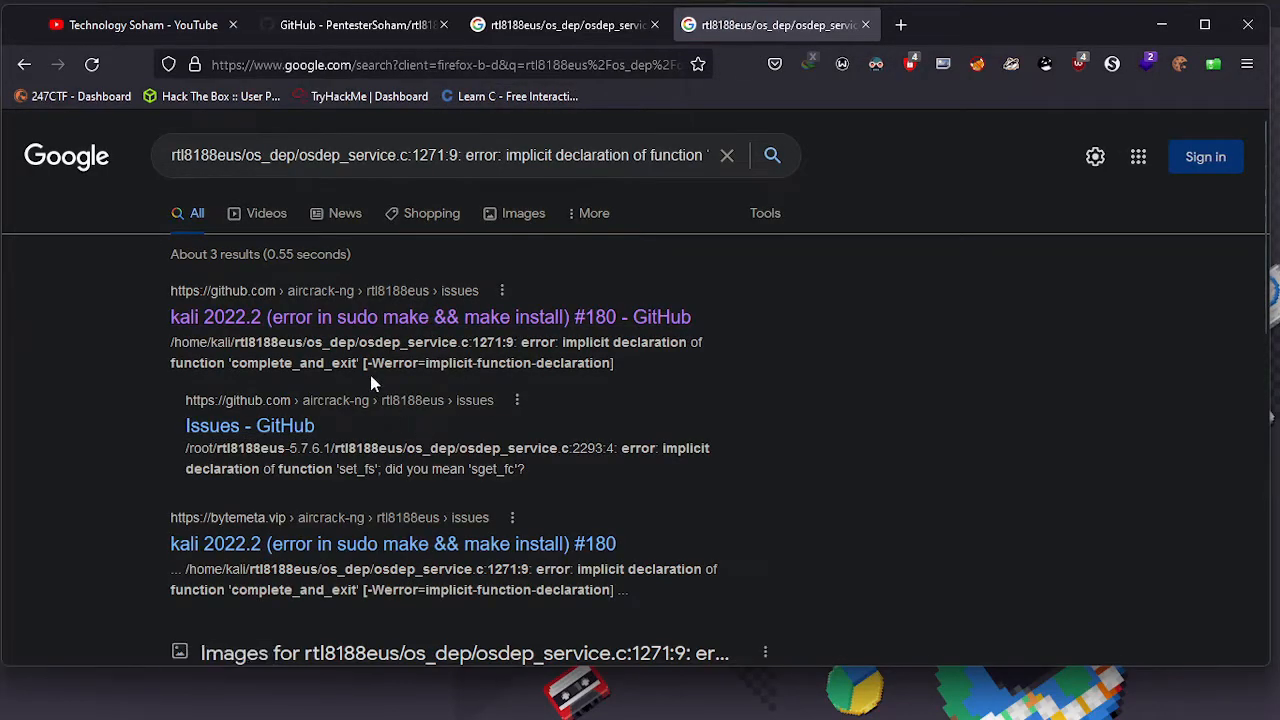
mouse_move(310, 317)
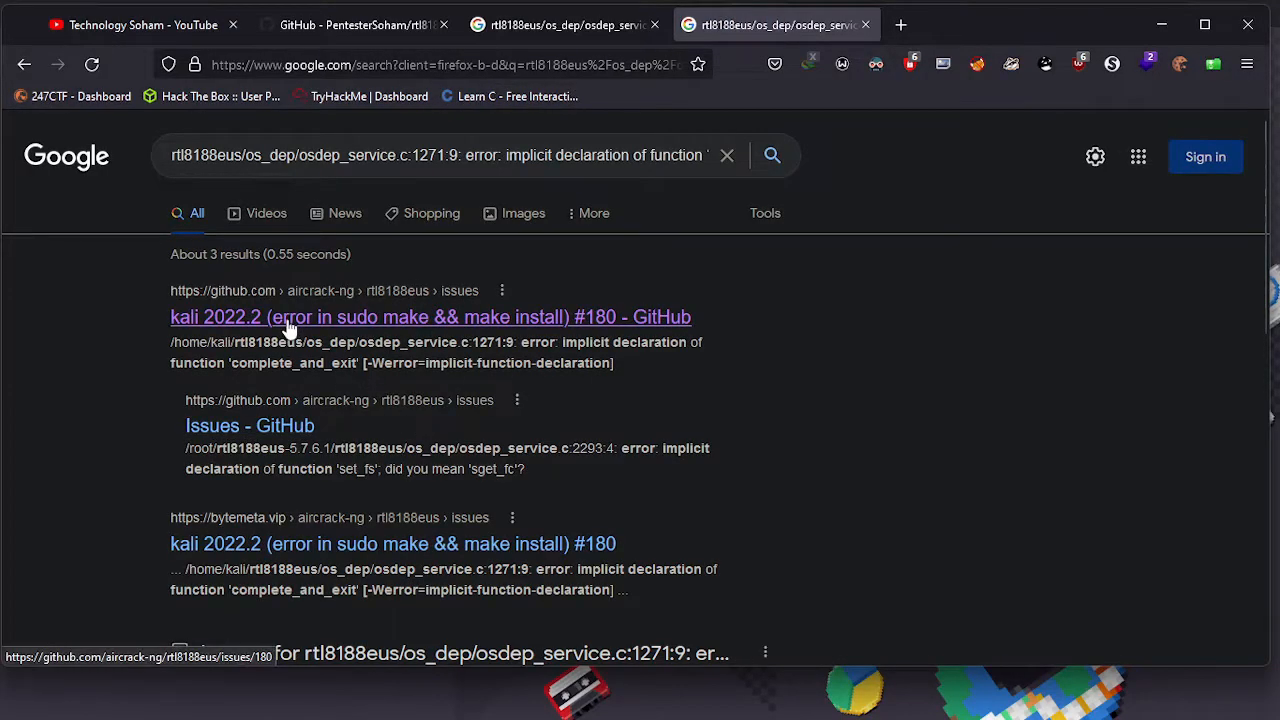
left_click(430, 317)
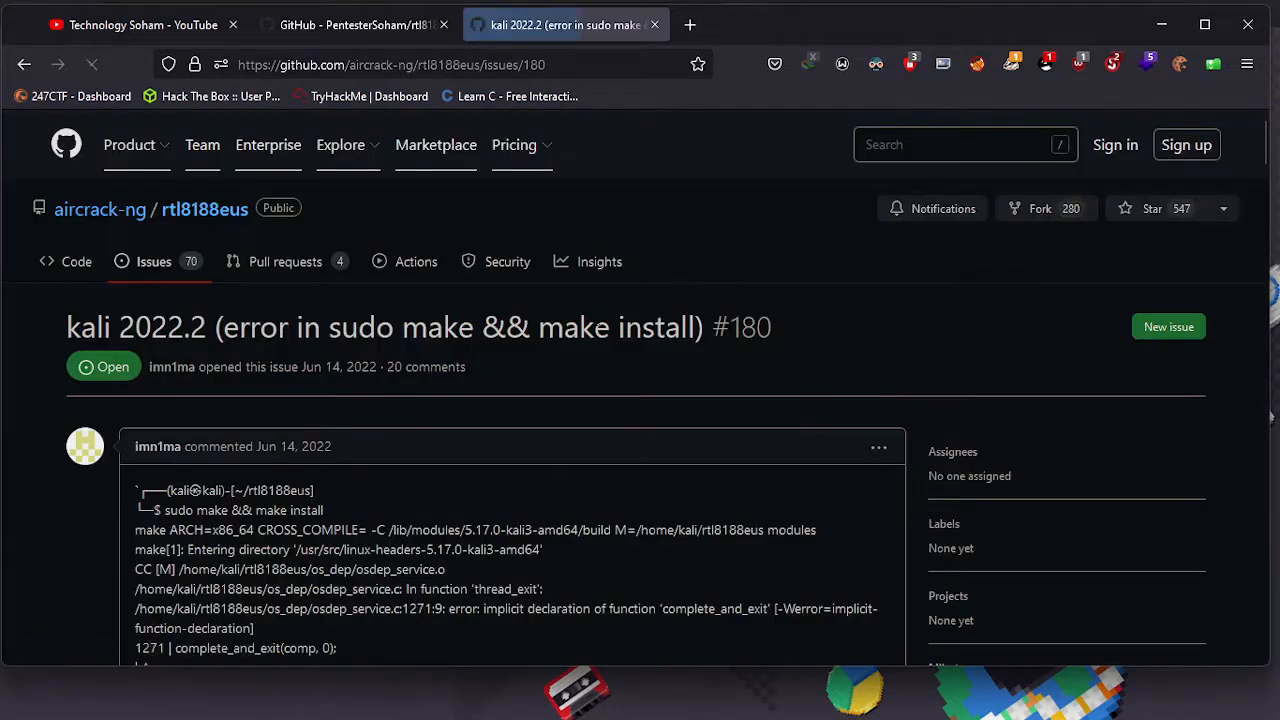
scroll("down", 3)
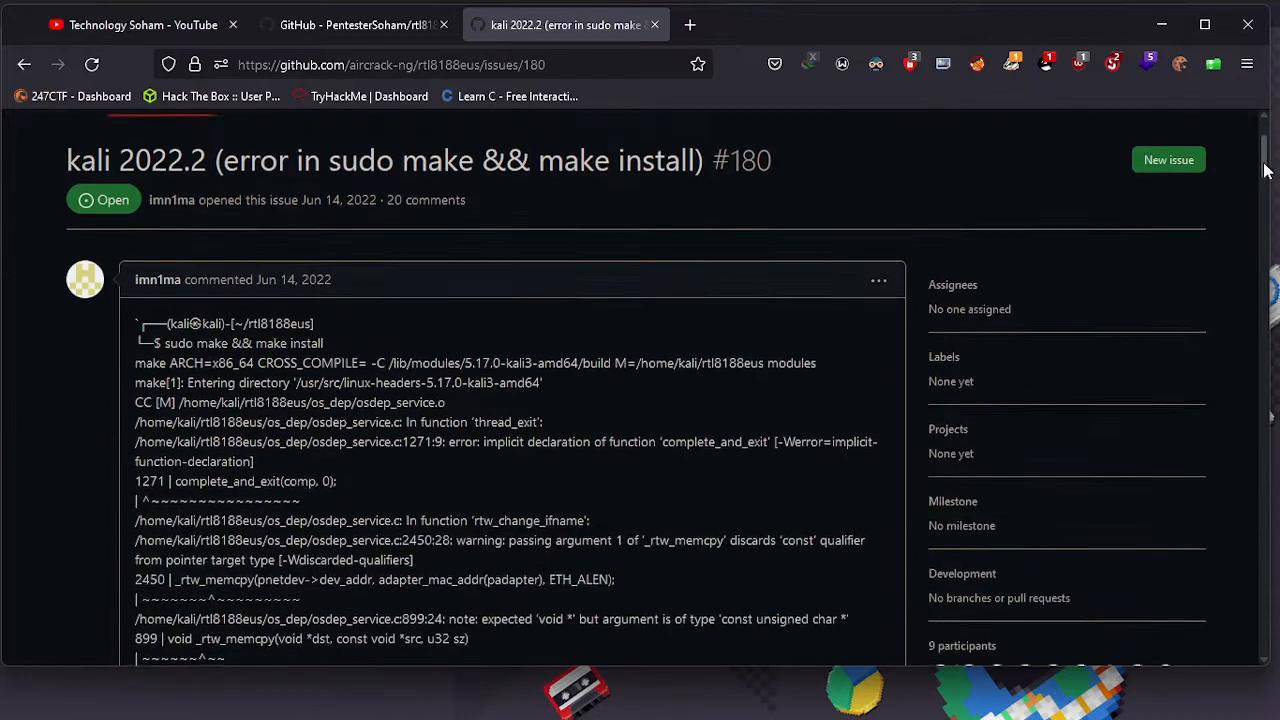
scroll("down", 3)
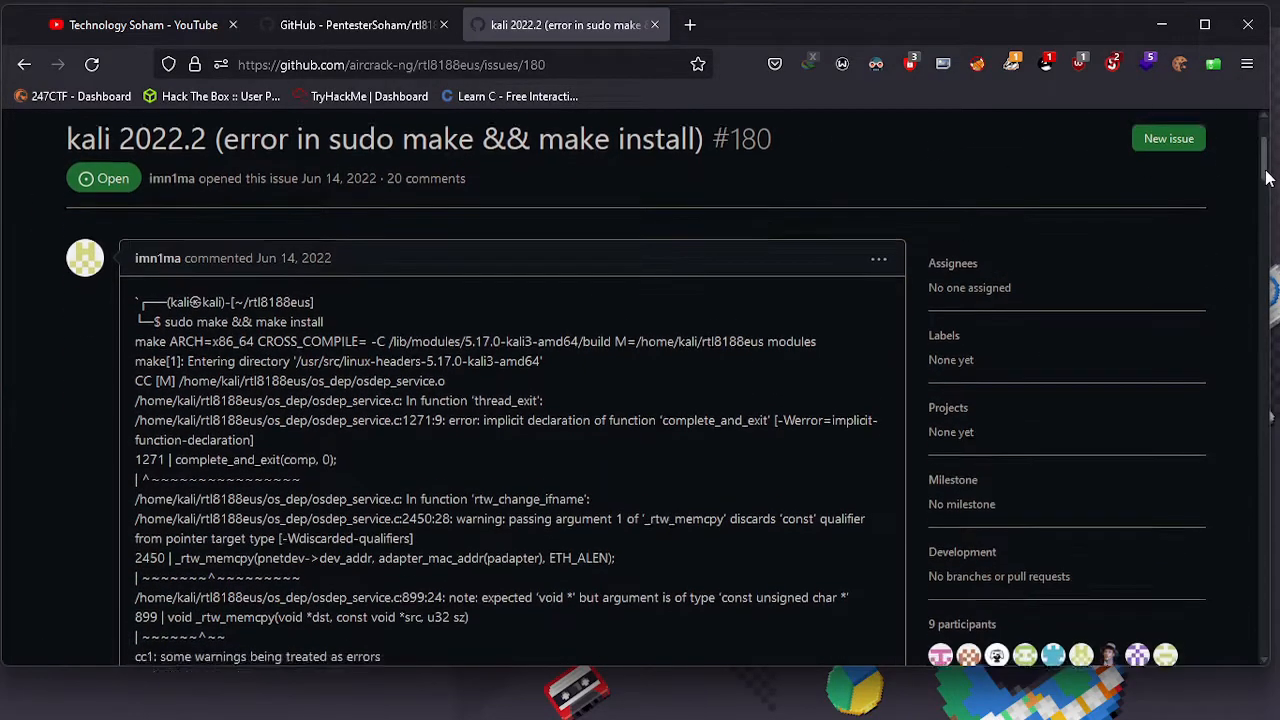
scroll("down", 3)
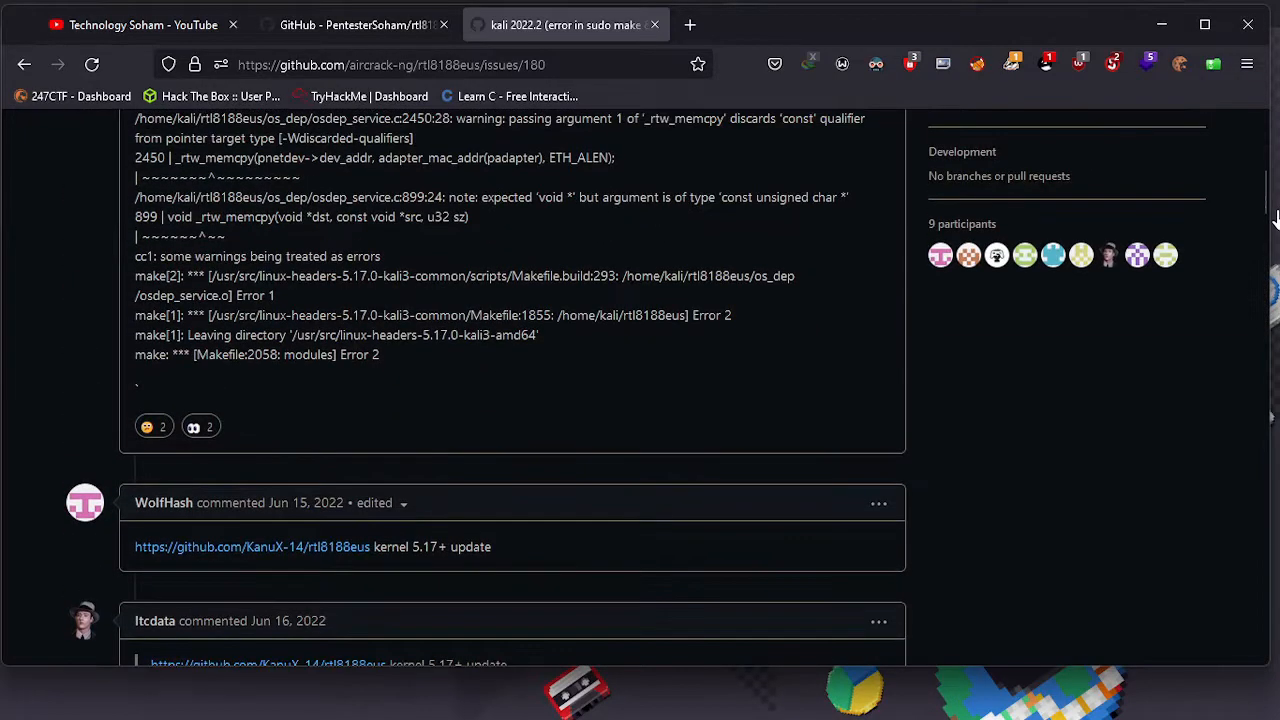
mouse_move(733, 103)
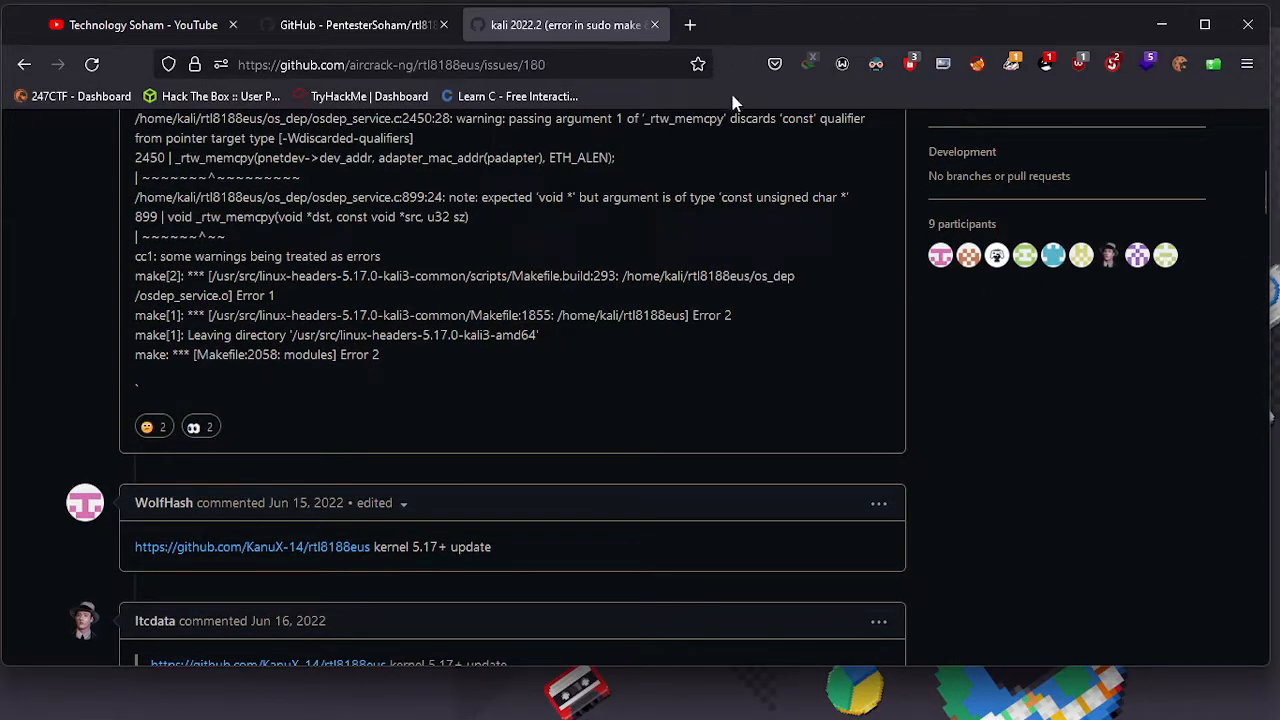
mouse_move(782, 480)
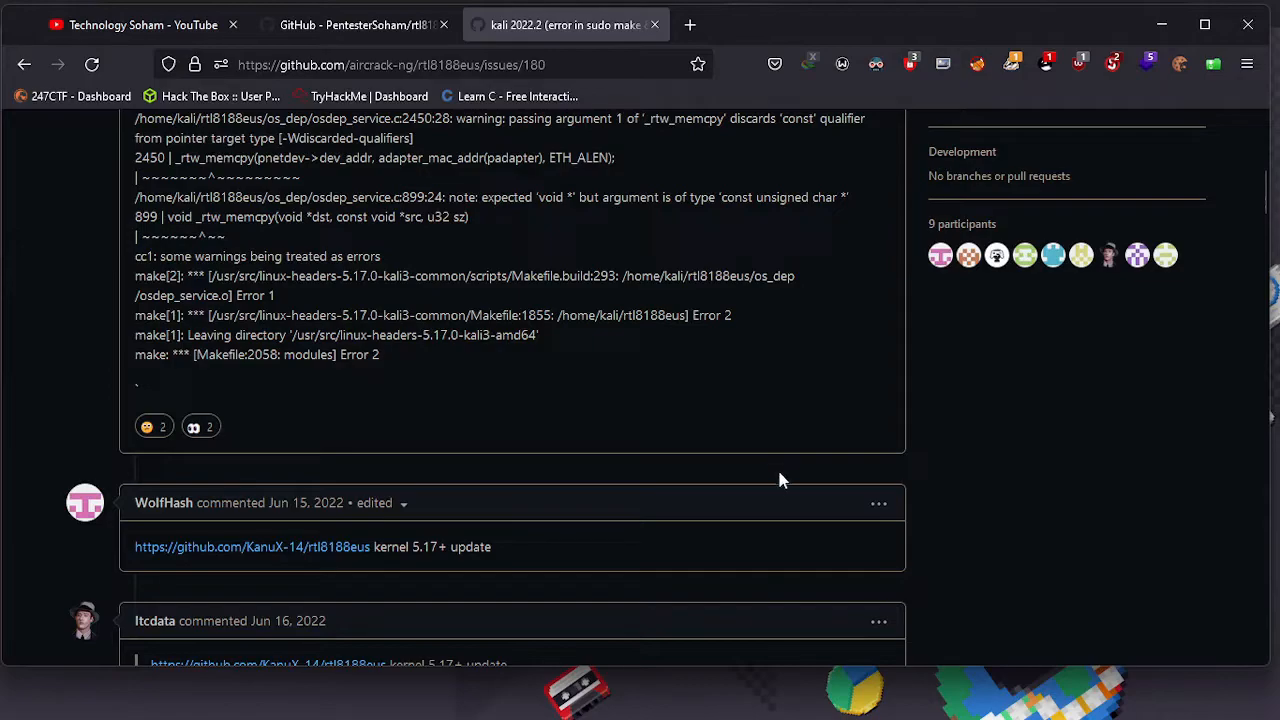
mouse_move(879, 549)
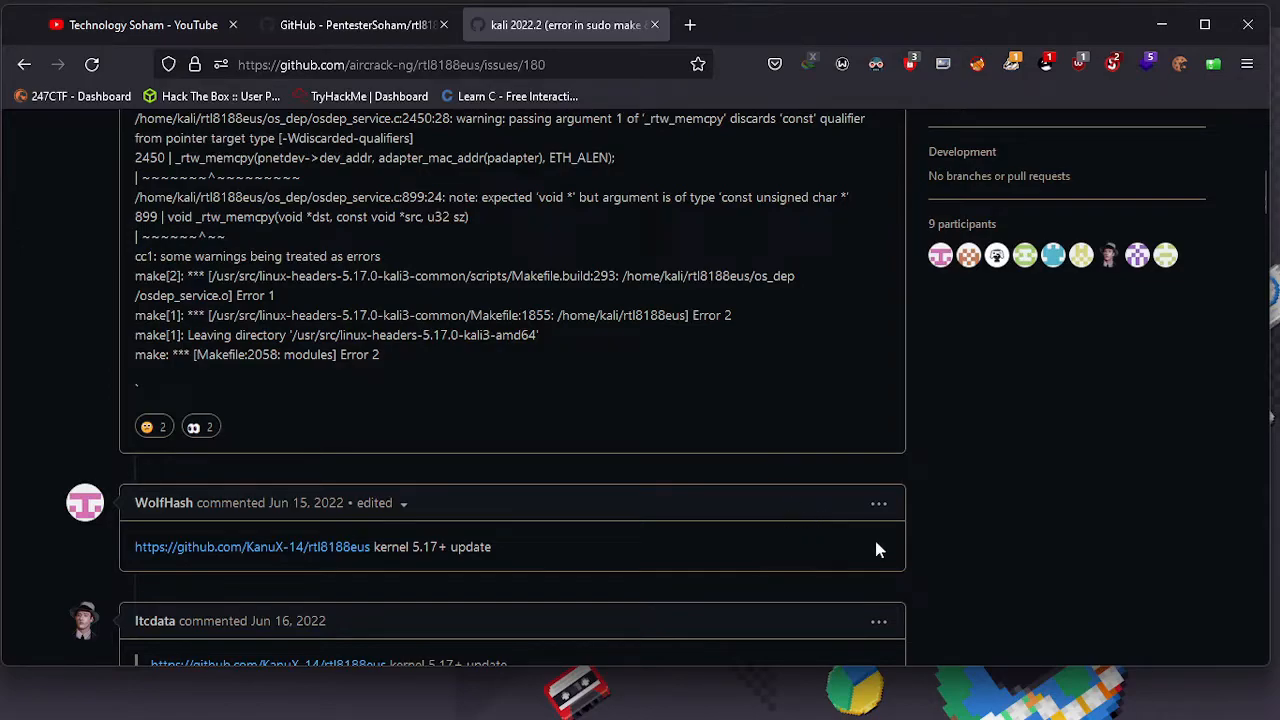
scroll("up", 3)
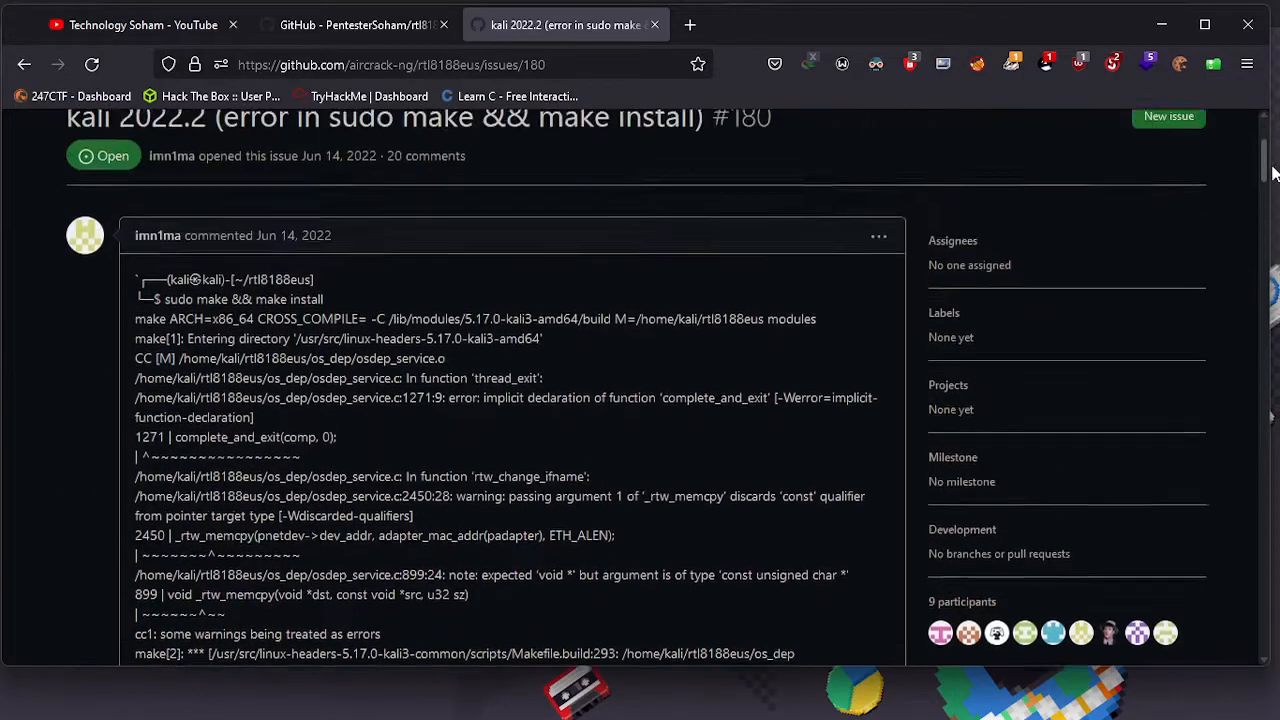
scroll("down", 3)
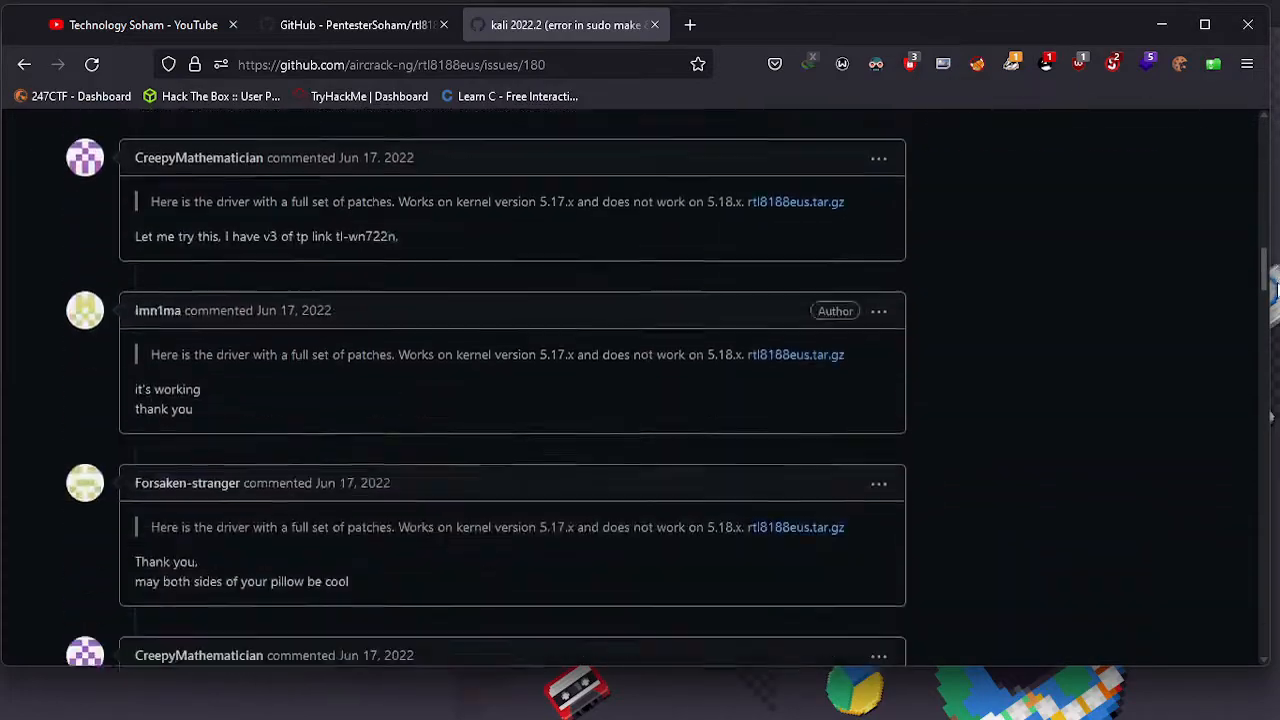
scroll("down", 3)
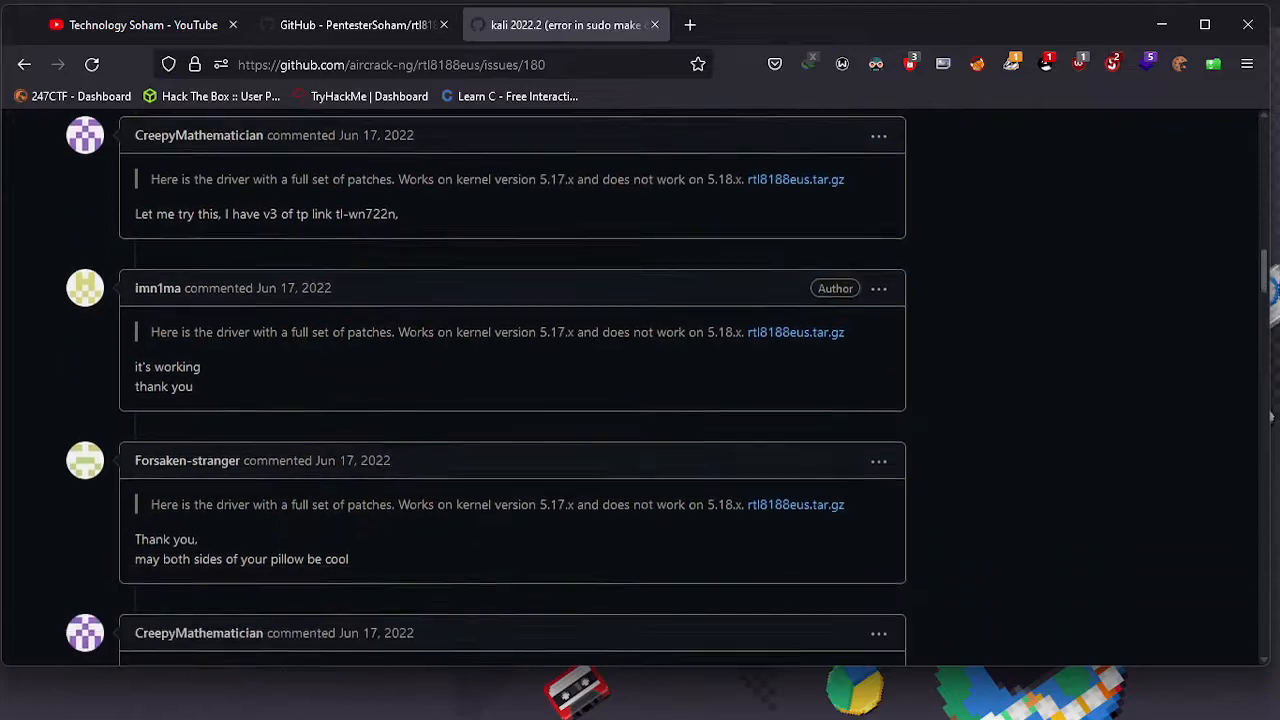
scroll("down", 3)
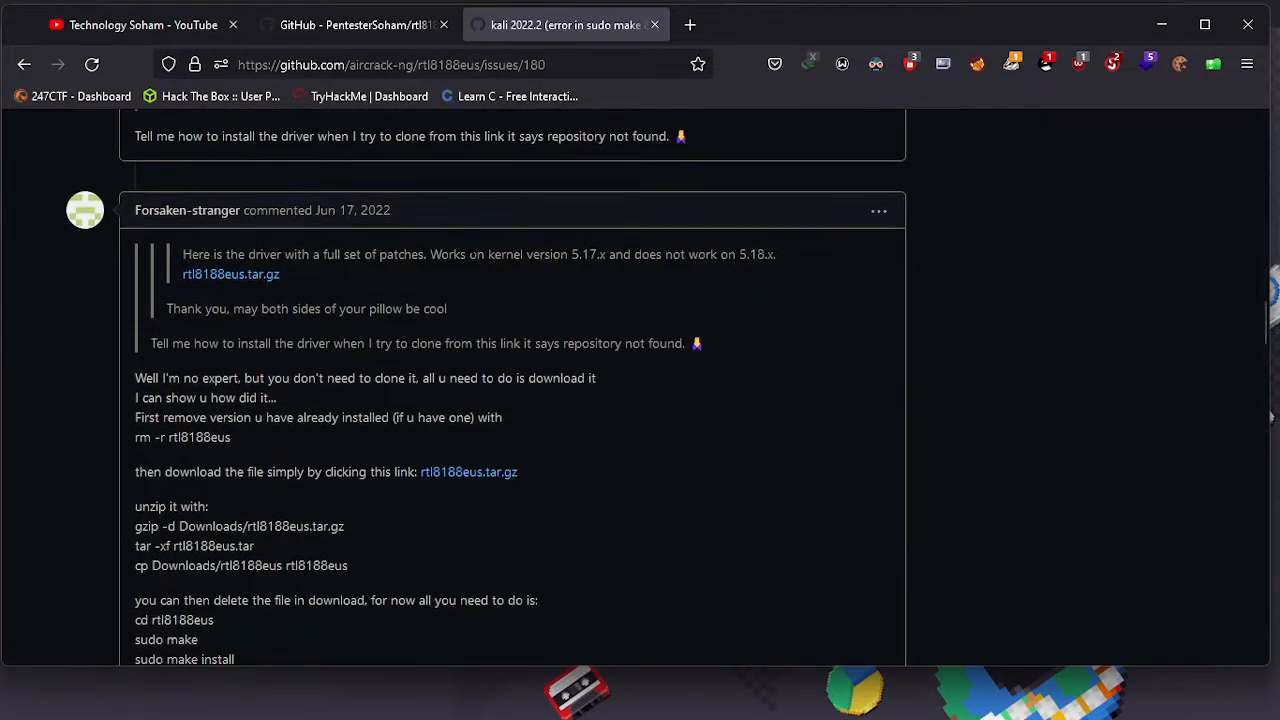
mouse_move(187, 210)
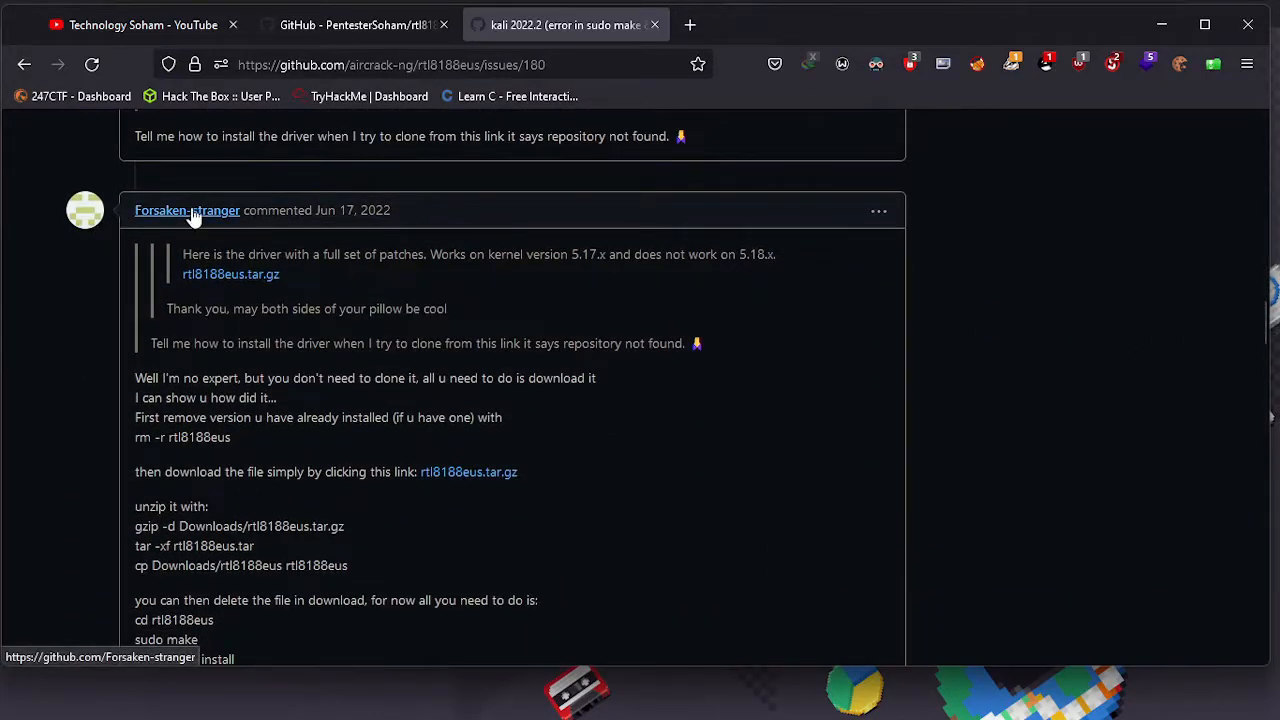
mouse_move(195, 230)
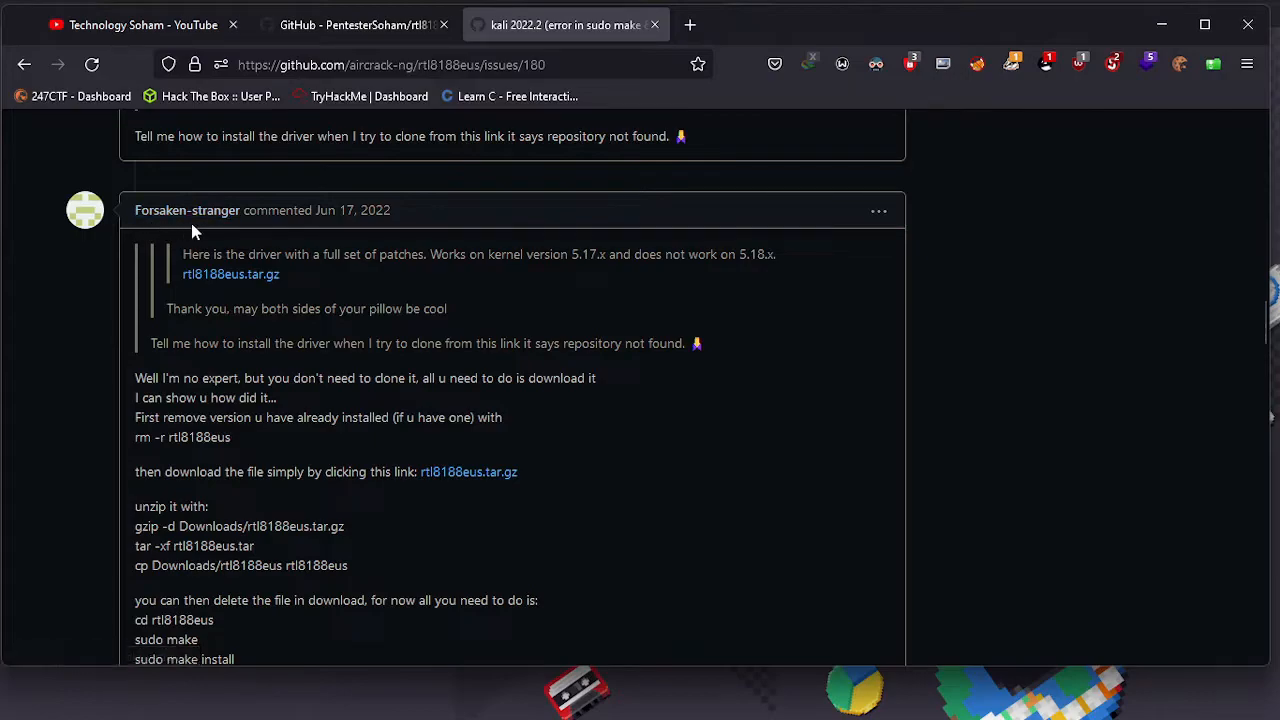
mouse_move(378, 510)
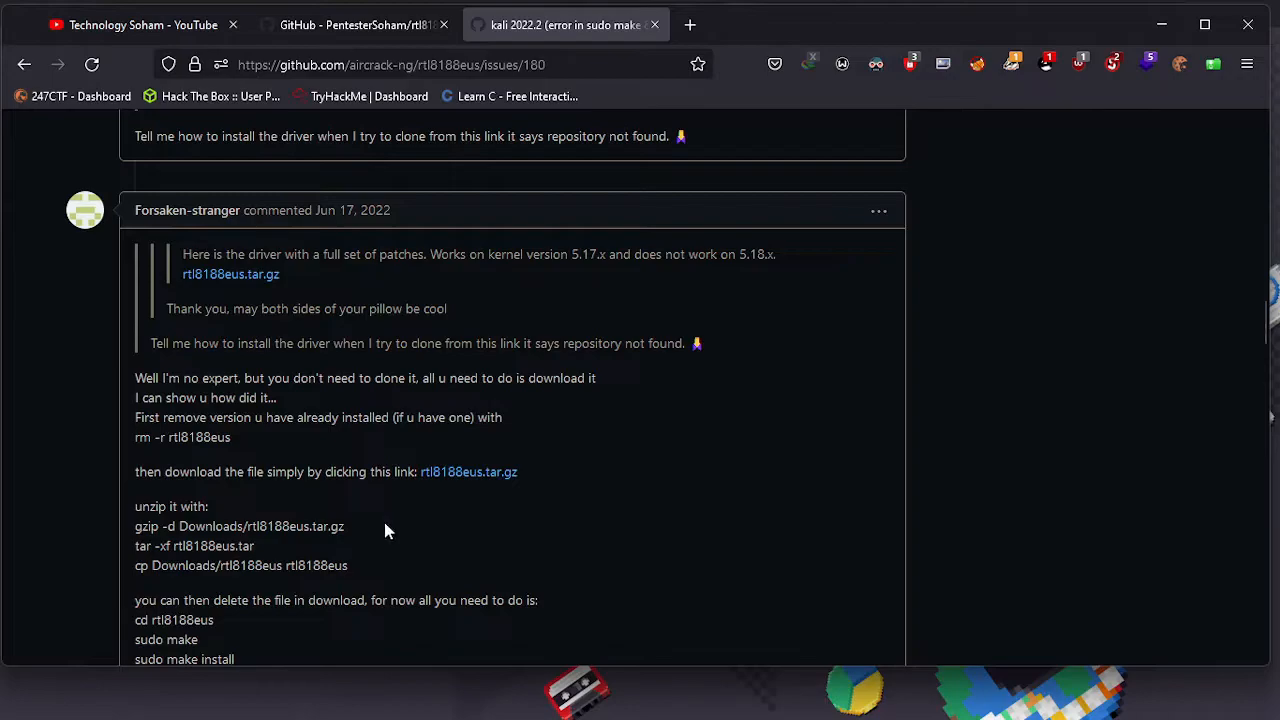
mouse_move(325, 290)
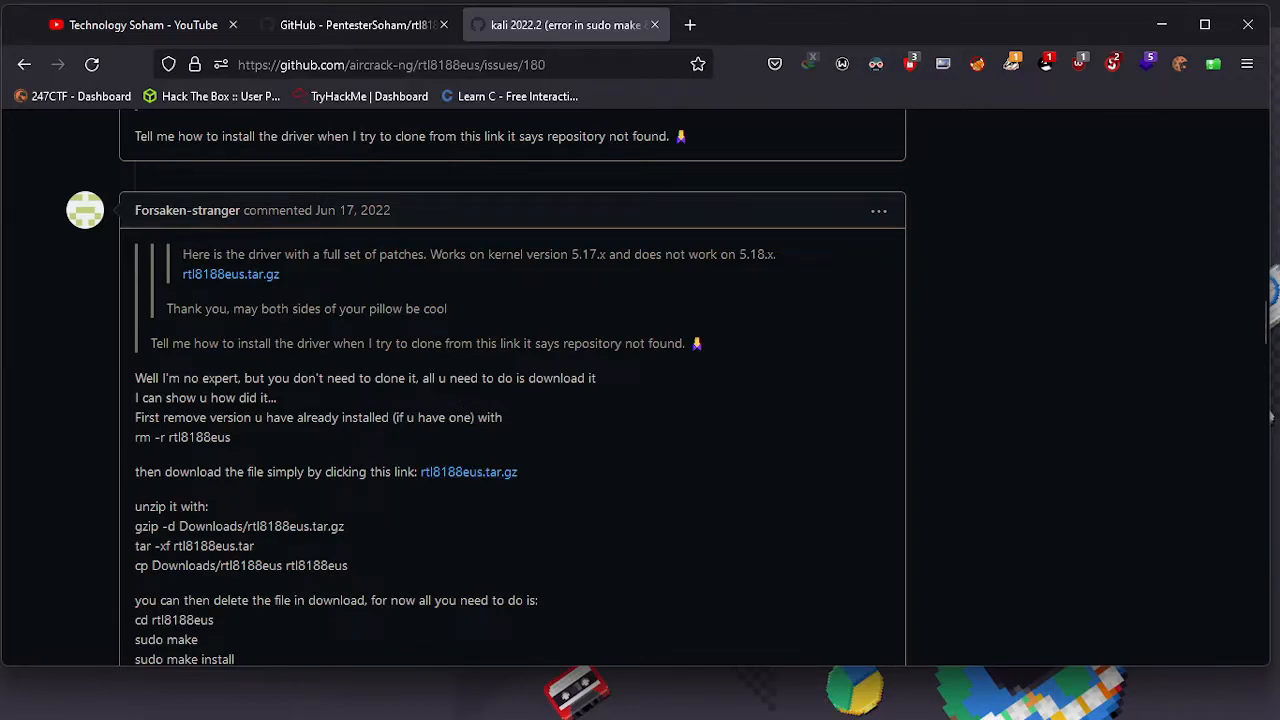
mouse_move(420, 498)
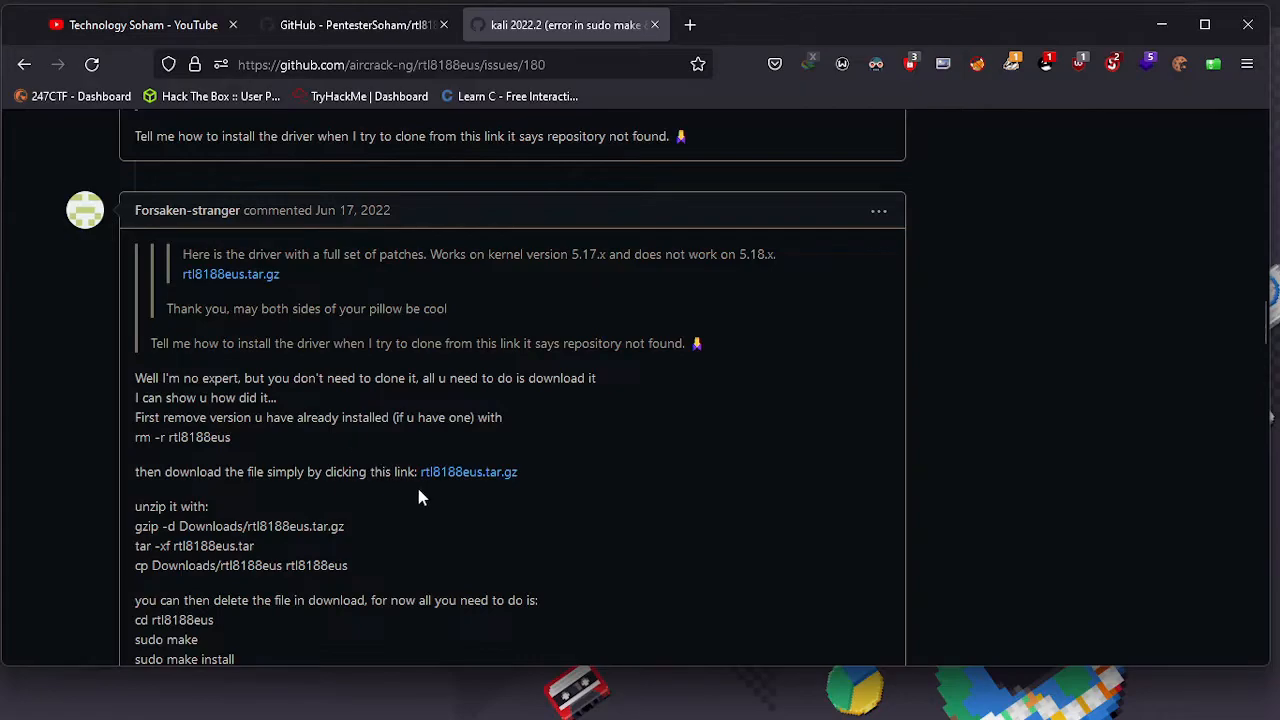
mouse_move(490, 503)
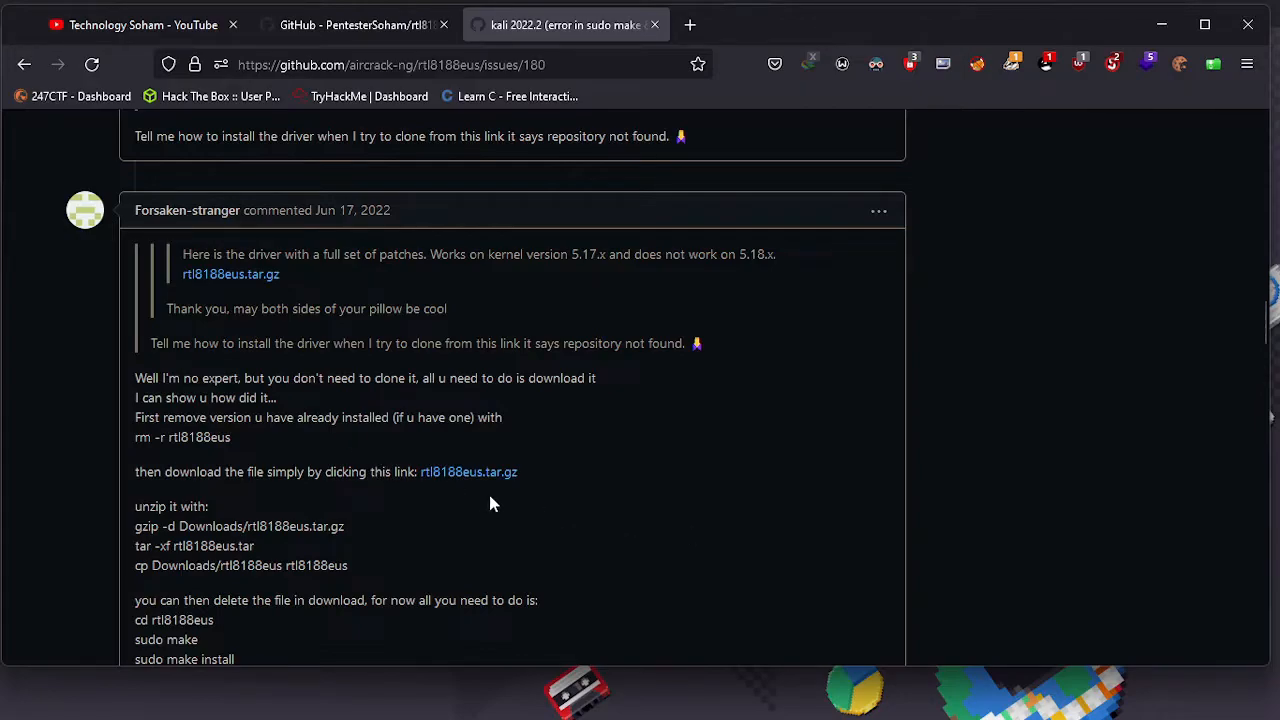
right_click(468, 471)
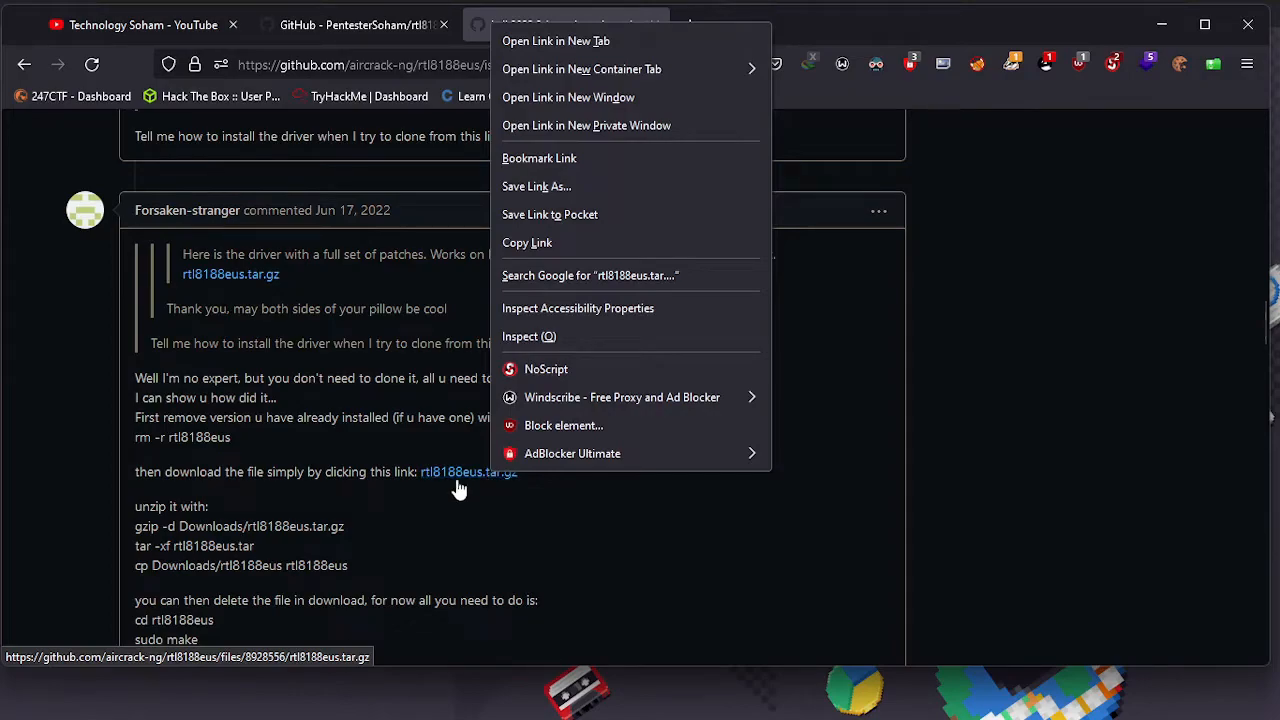
mouse_move(540, 263)
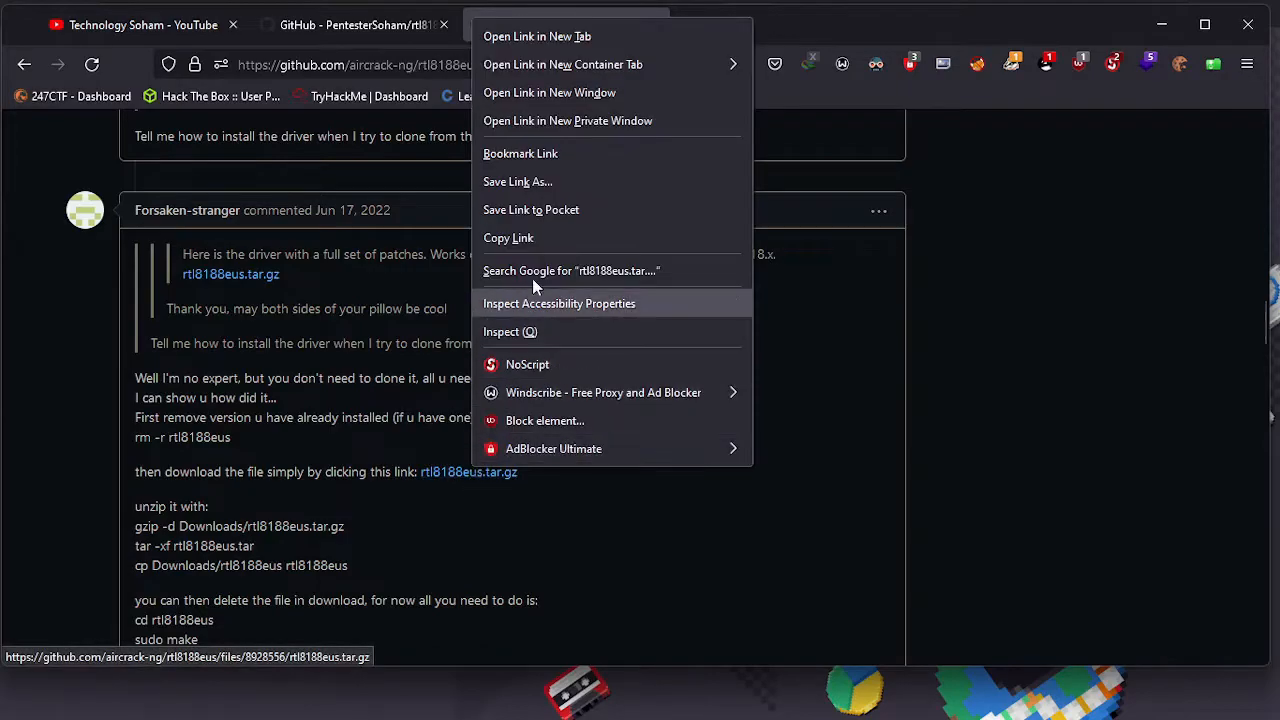
- Pick an action from the rtl8188eus.tar.gz patched driver link's context menu
left_click(537, 36)
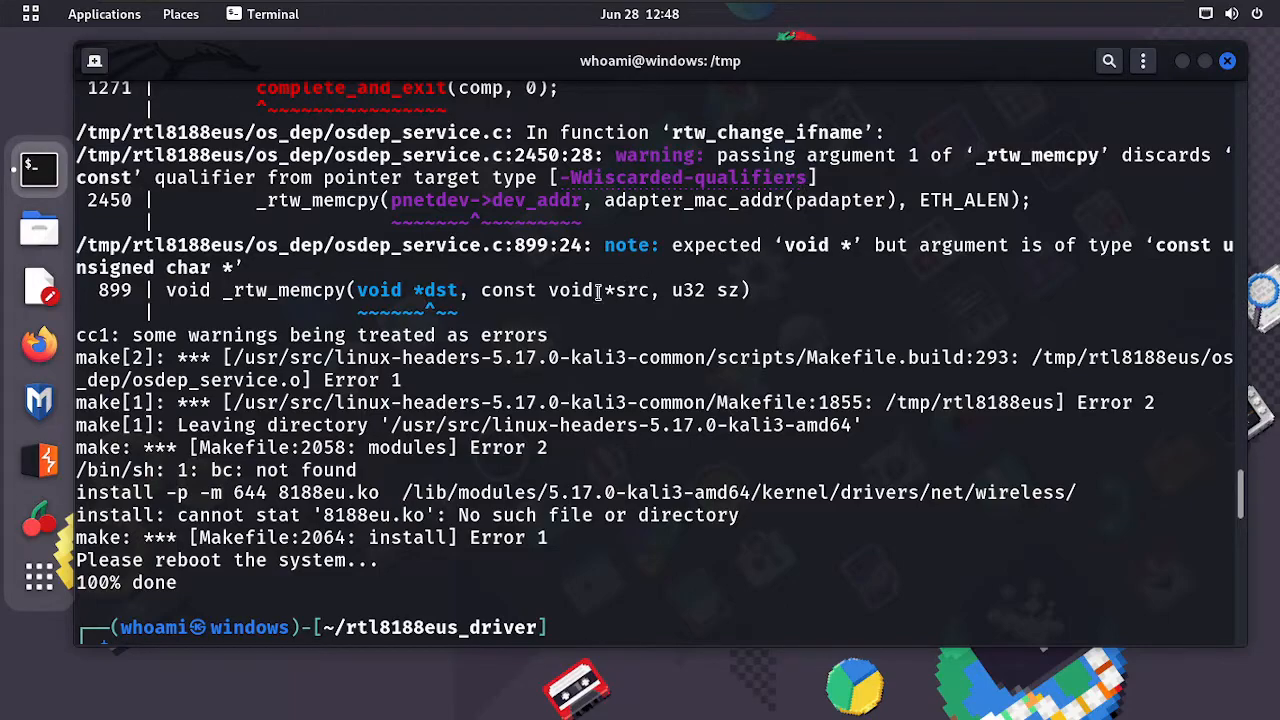
mouse_move(1103, 133)
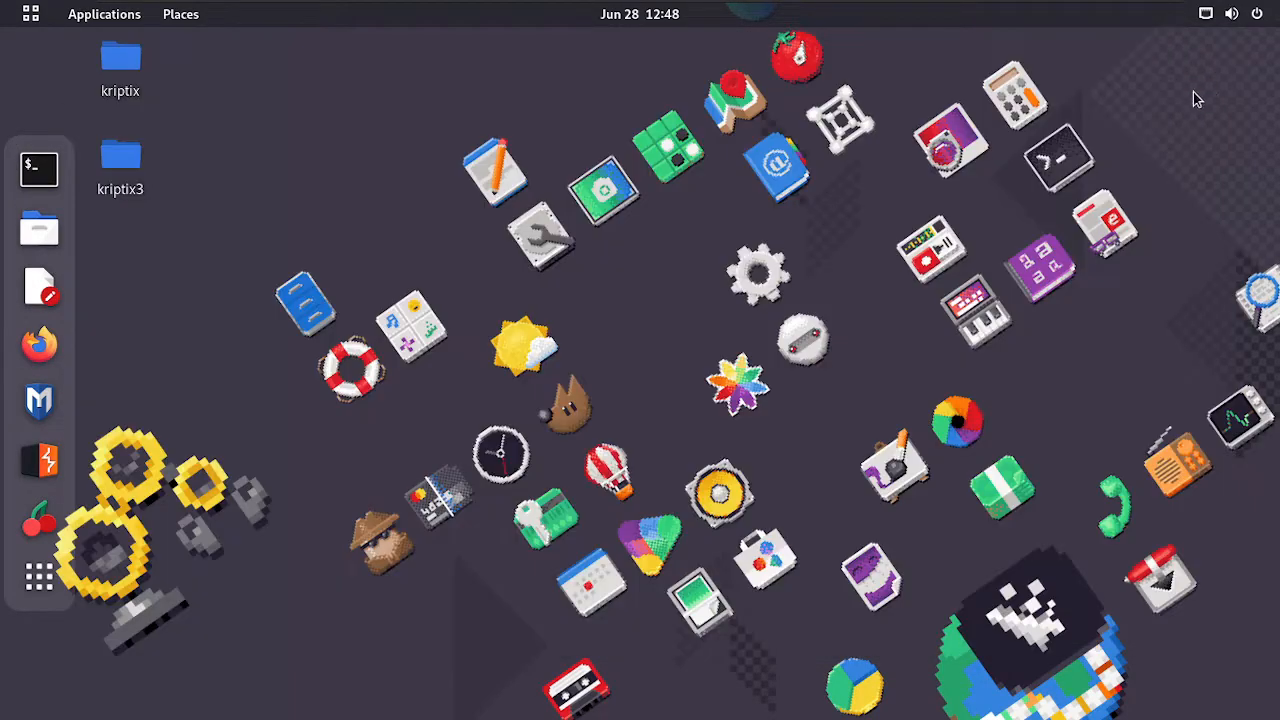
mouse_move(39, 168)
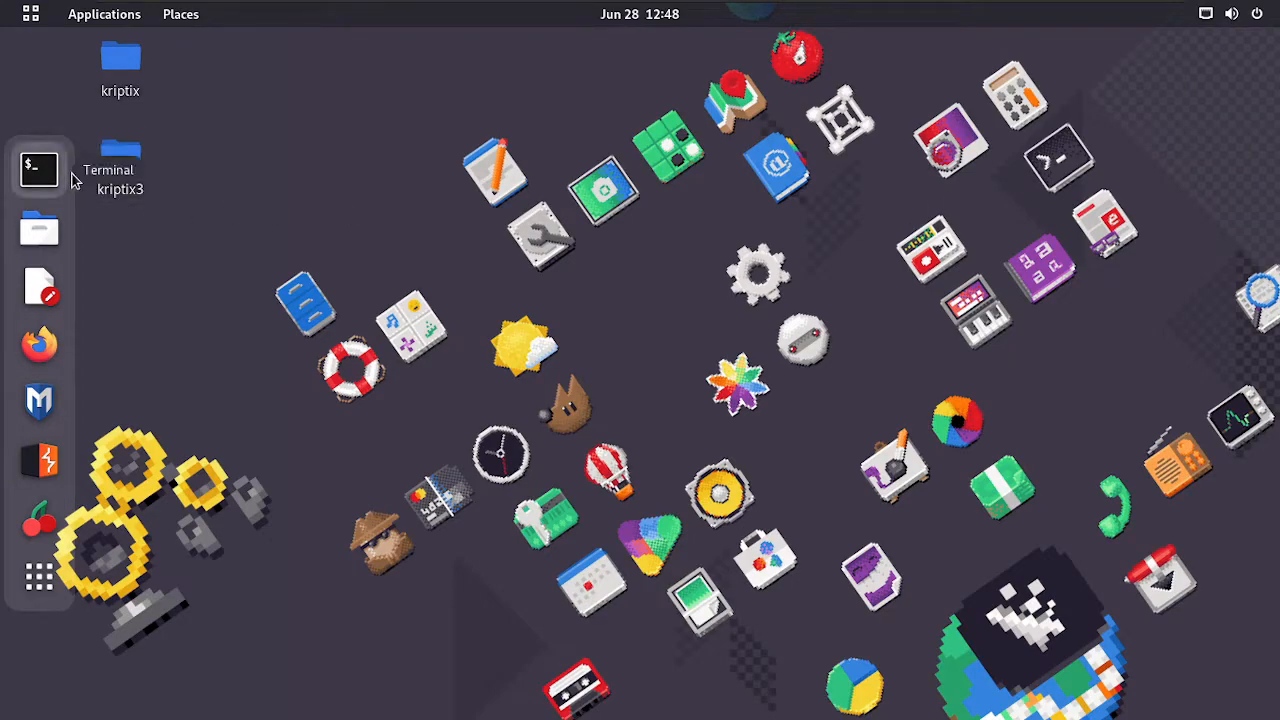
- In a new terminal, run sudo apt update && sudo apt full-upgrade -y
left_click(38, 167)
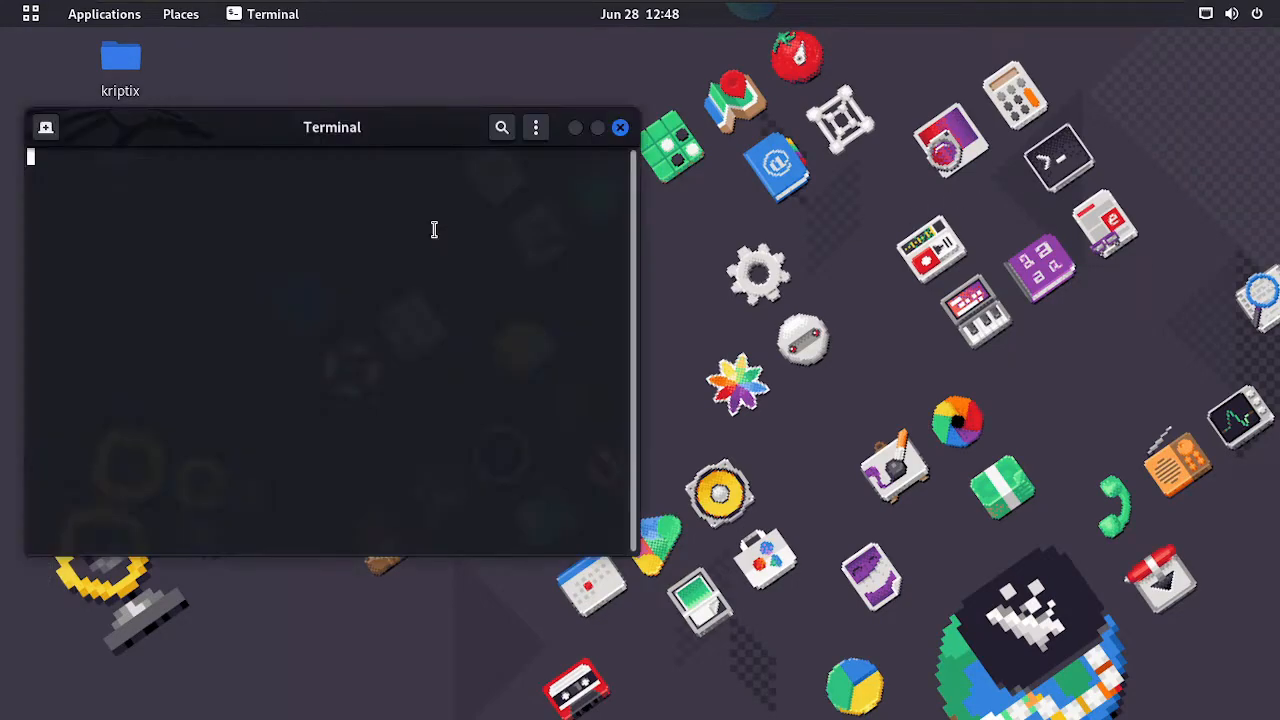
type("sudo apt remove edb-debugger")
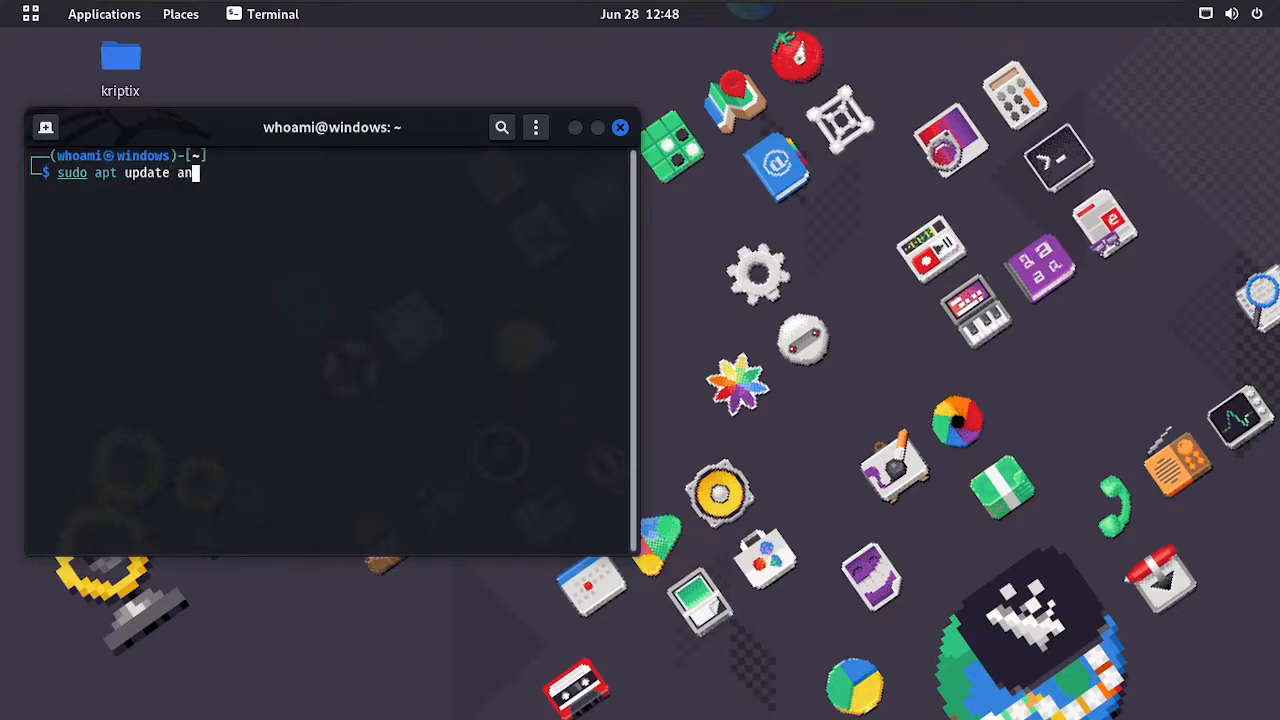
type("sqlmap")
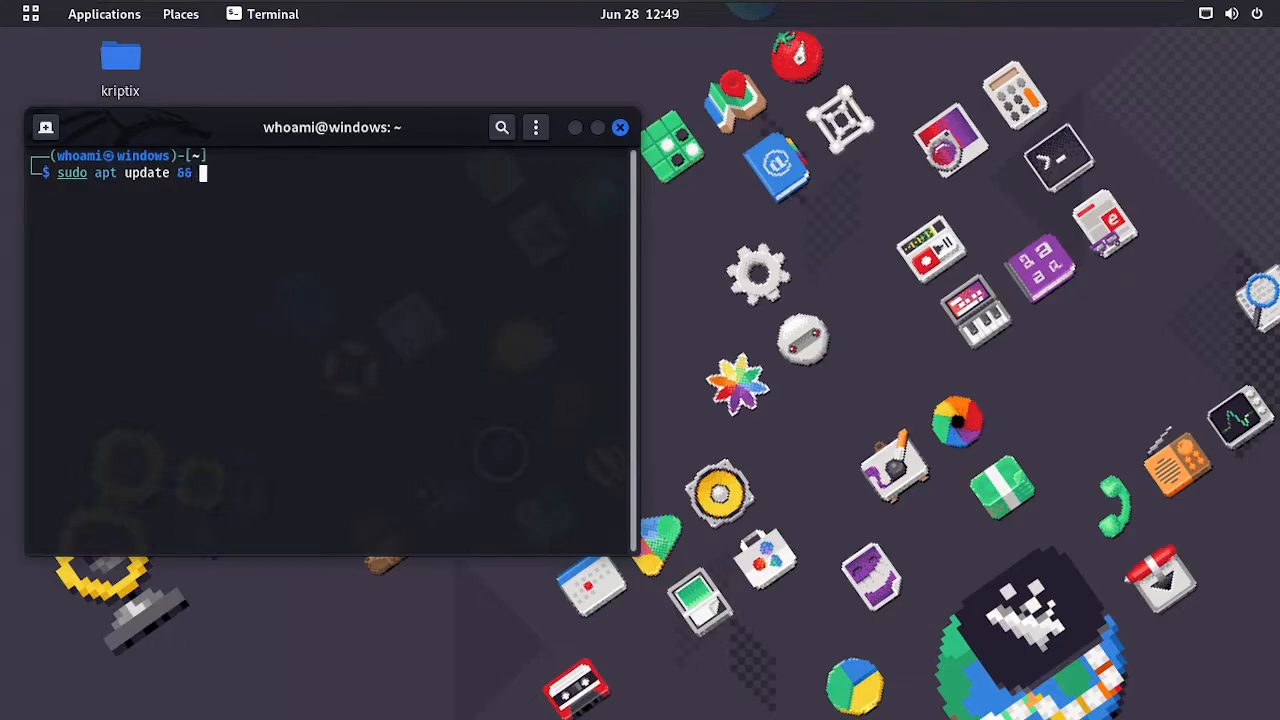
type("sudo apt f")
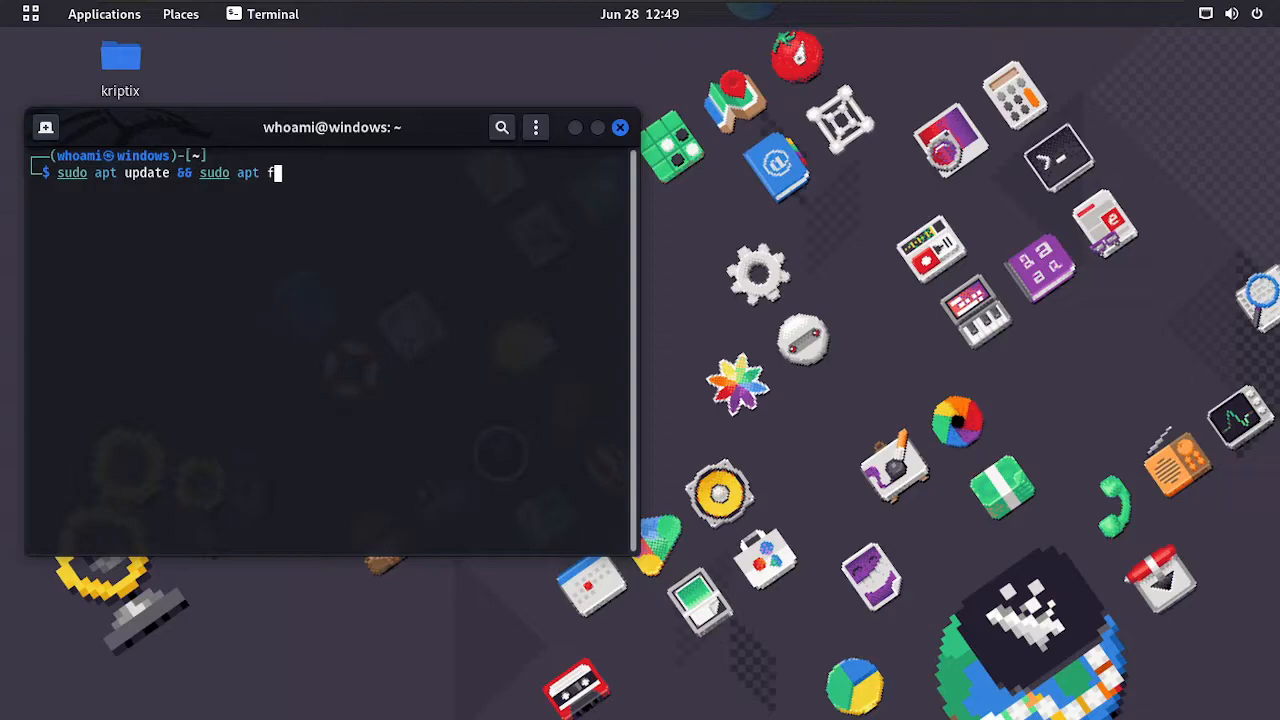
type("ull-upgrade")
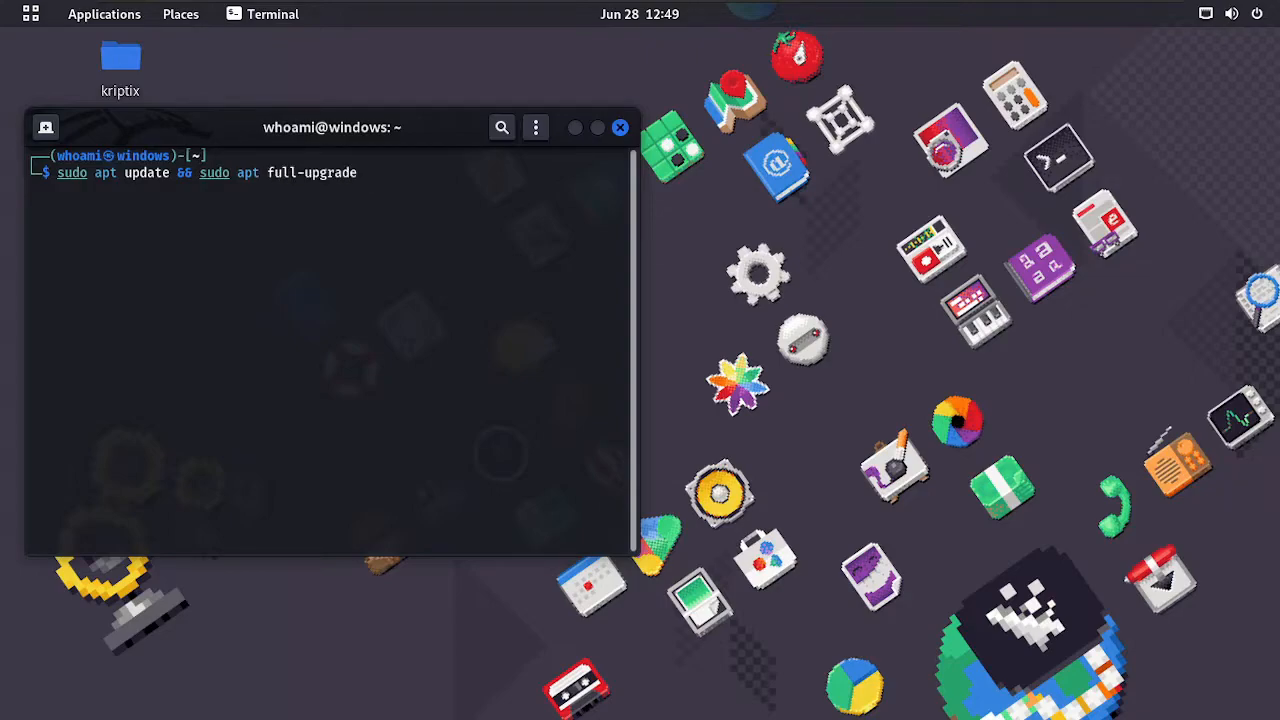
key("Return")
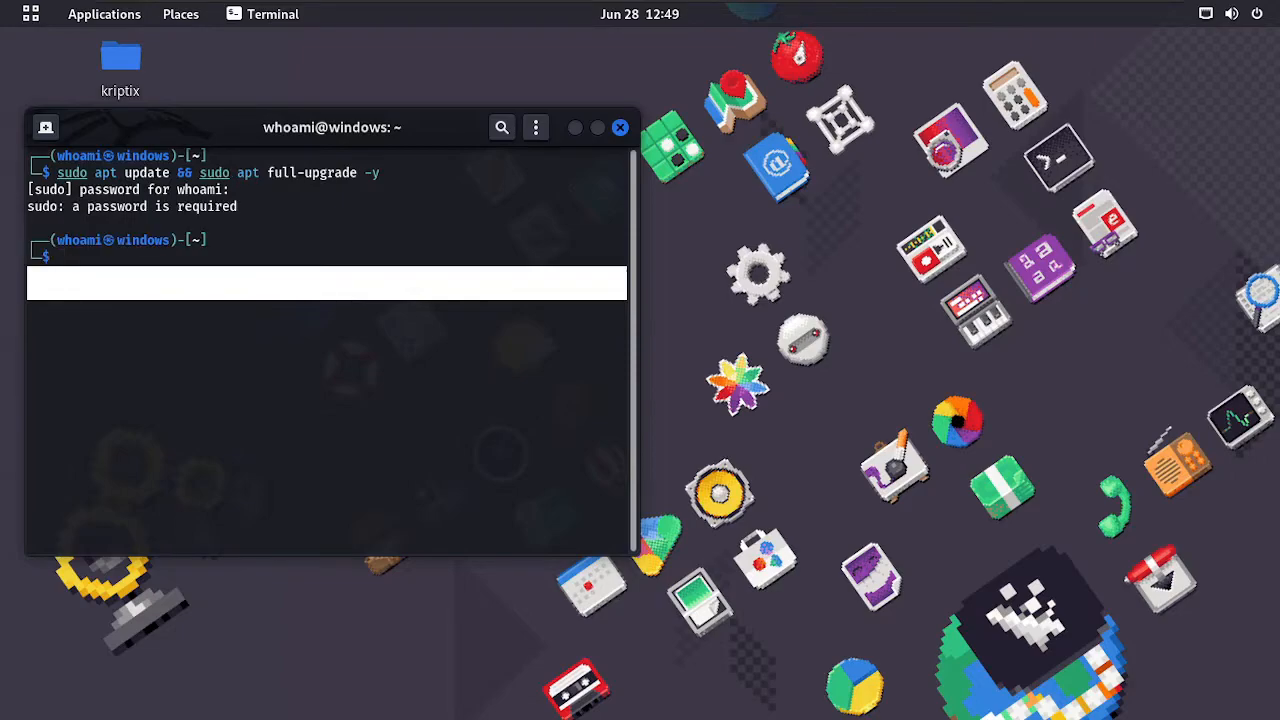
type("sudo apt update && sudo apt full-upgrade -y")
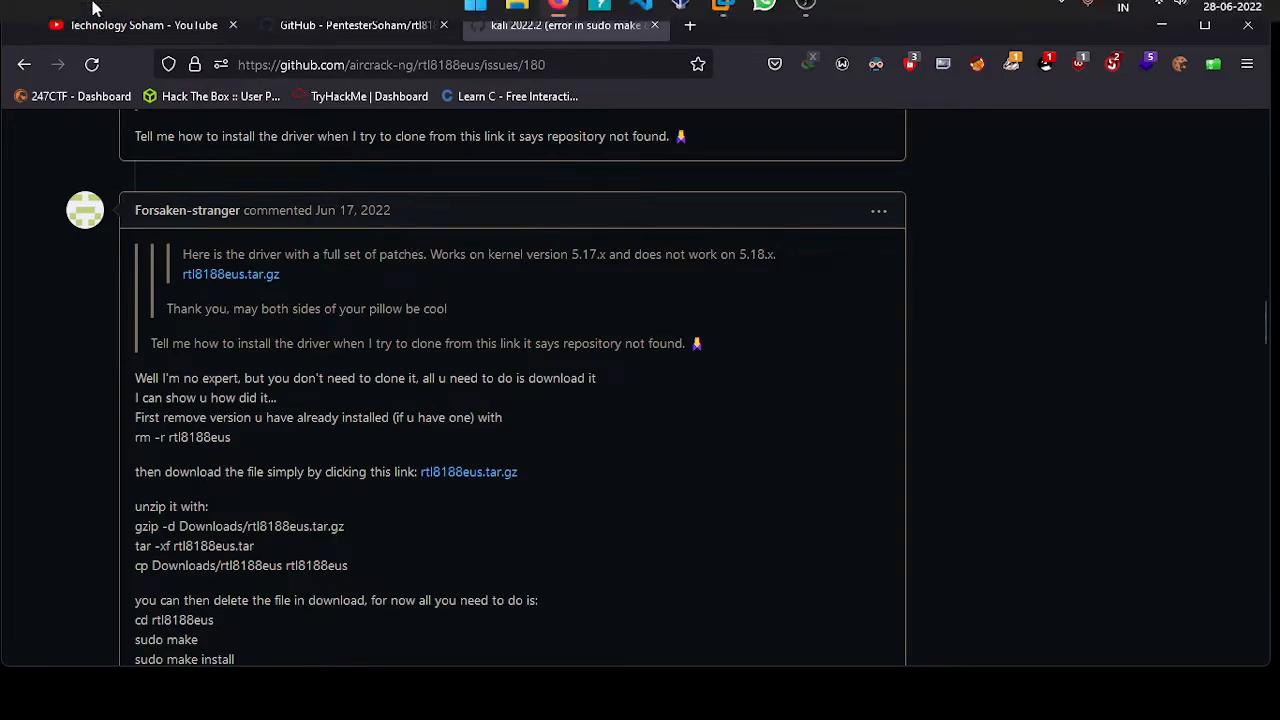
- Switch to the Technology Soham YouTube tab to view the channel's videos
left_click(140, 25)
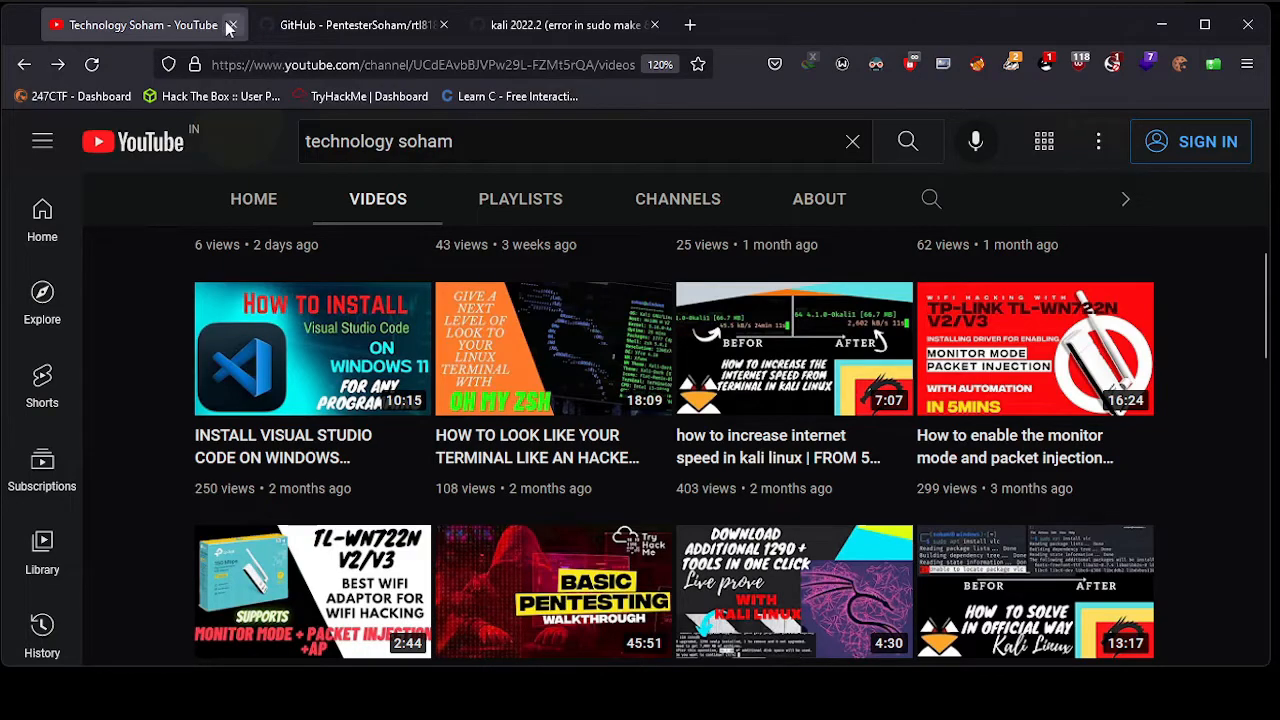
left_click(229, 24)
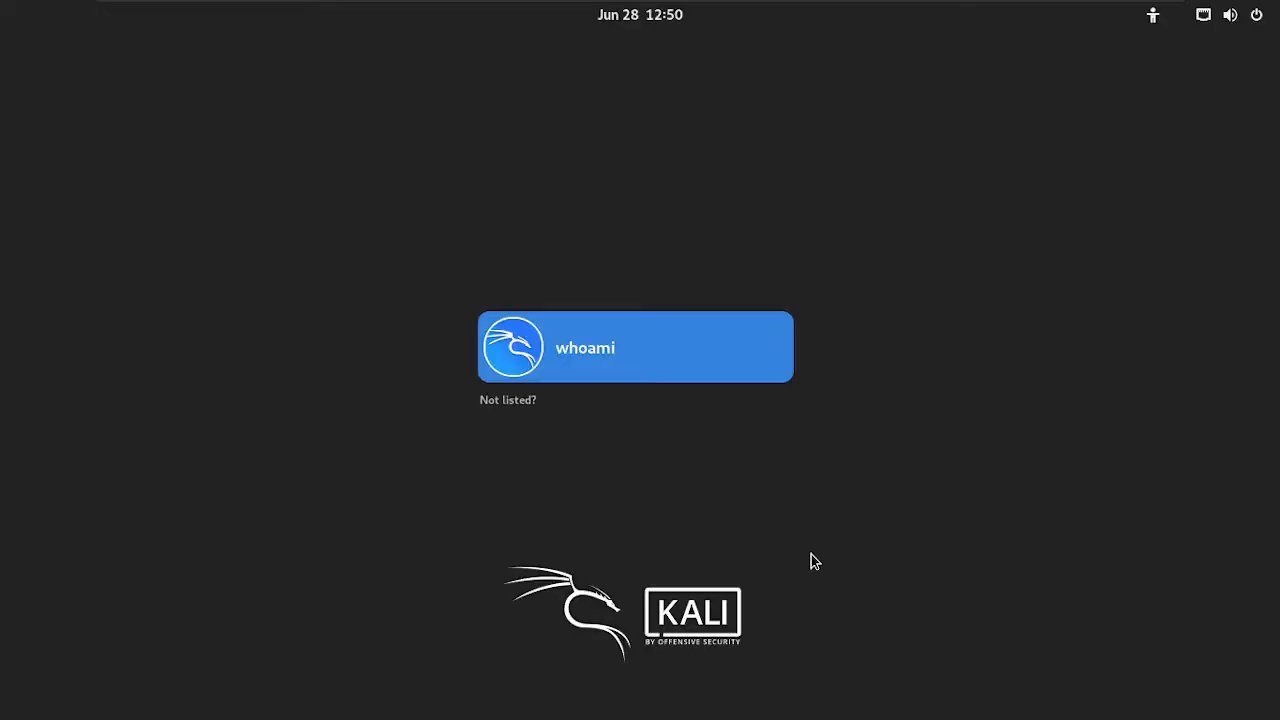
- Sign back into the Kali desktop with the user account and open a fresh Terminal
left_click(634, 347)
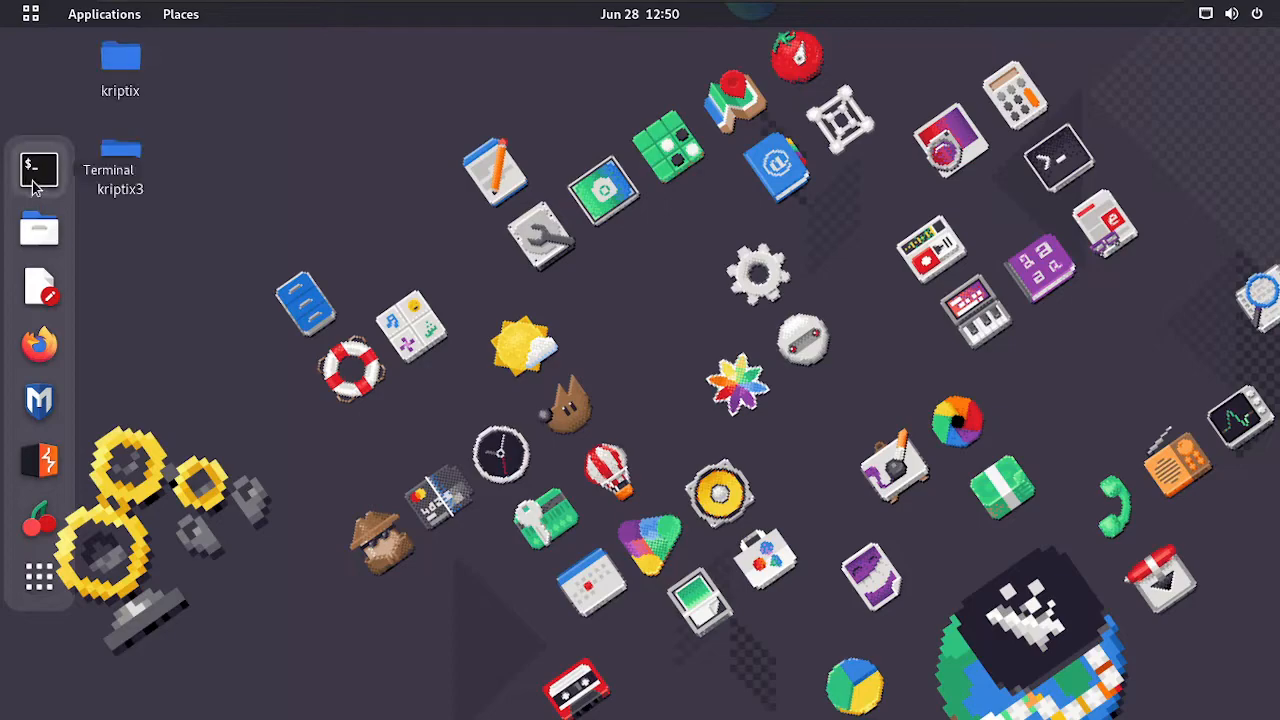
left_click(39, 168)
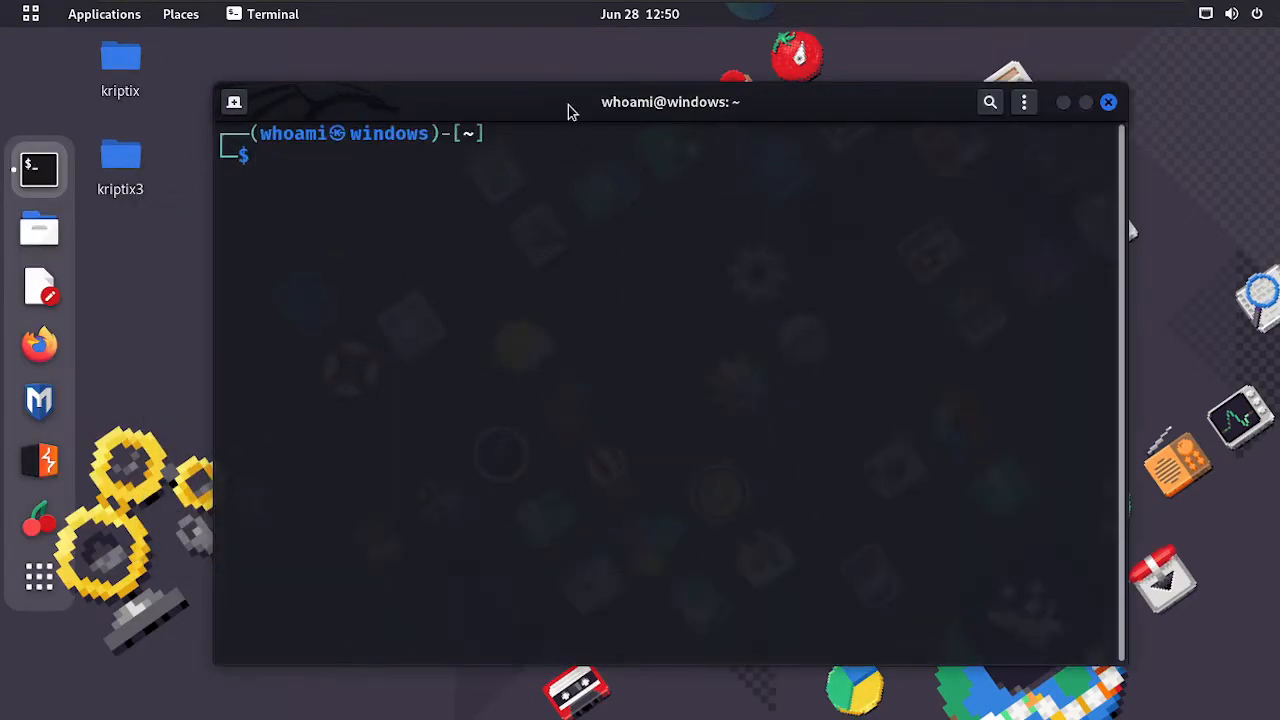
- Download rtl8188eus.tar.gz to the Desktop with wget using the GitHub issue's copied link
left_click_drag(670, 101, 660, 65)
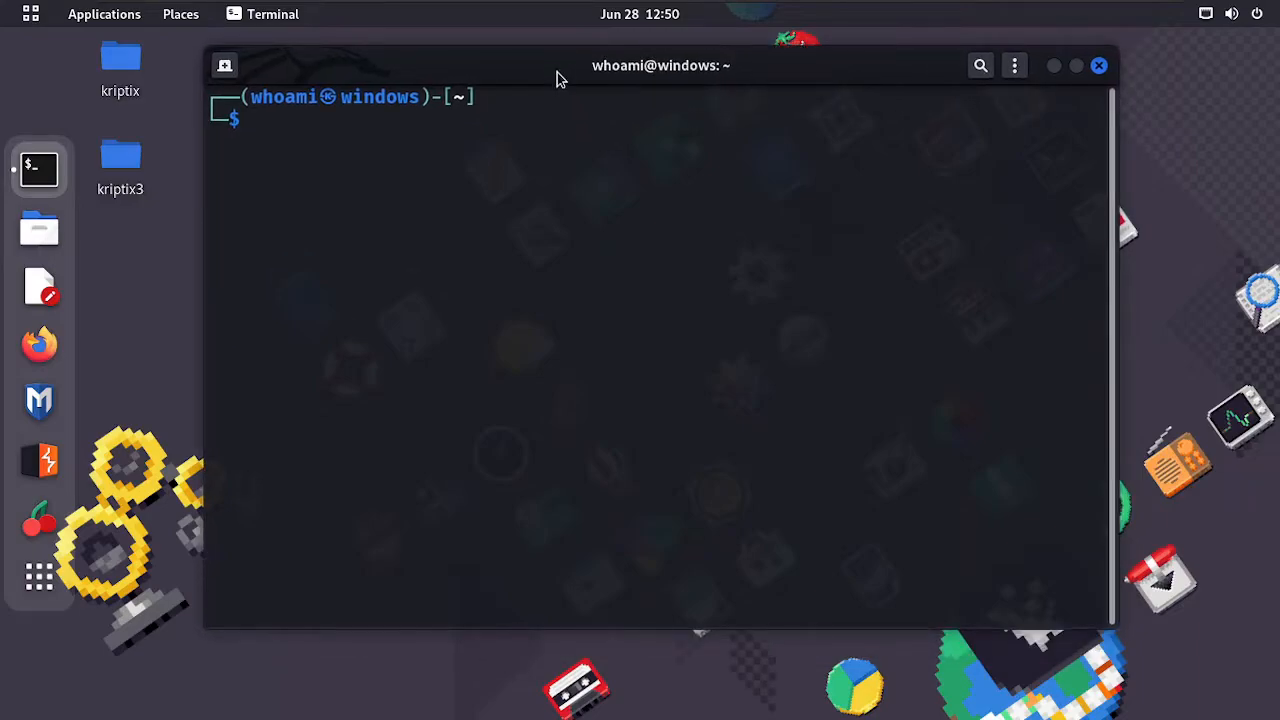
type("cd /tmp")
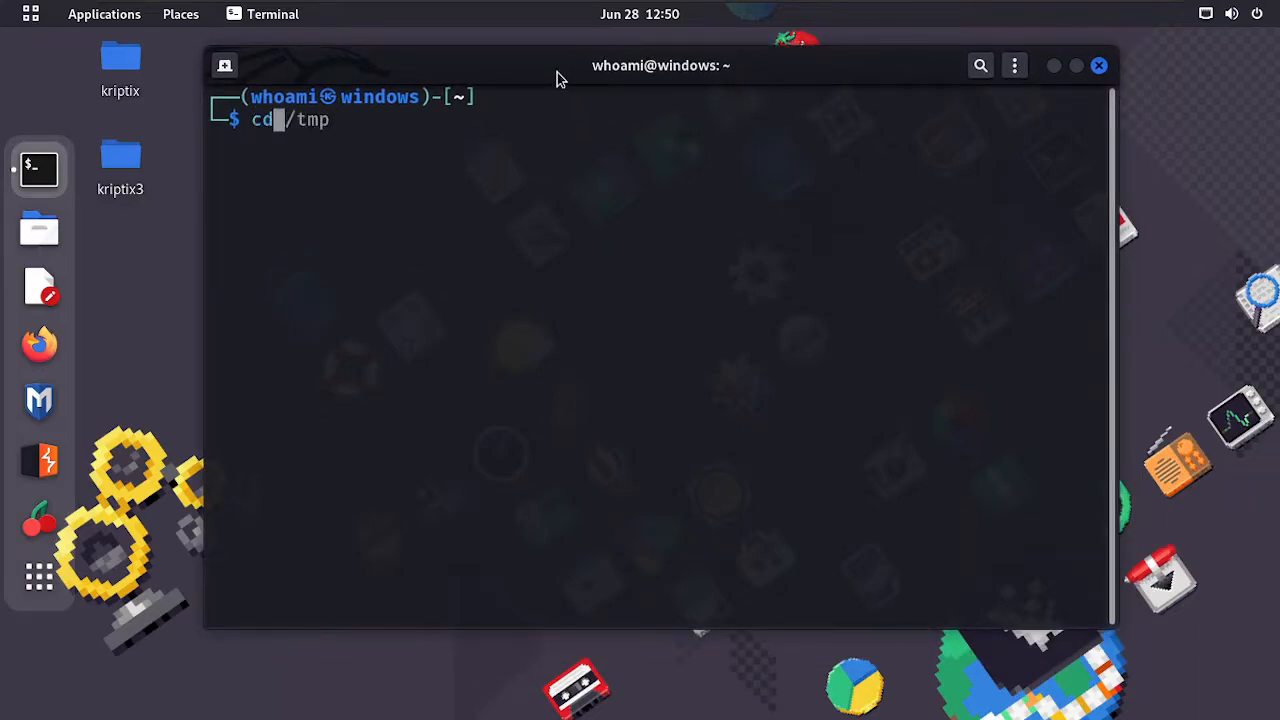
type("de")
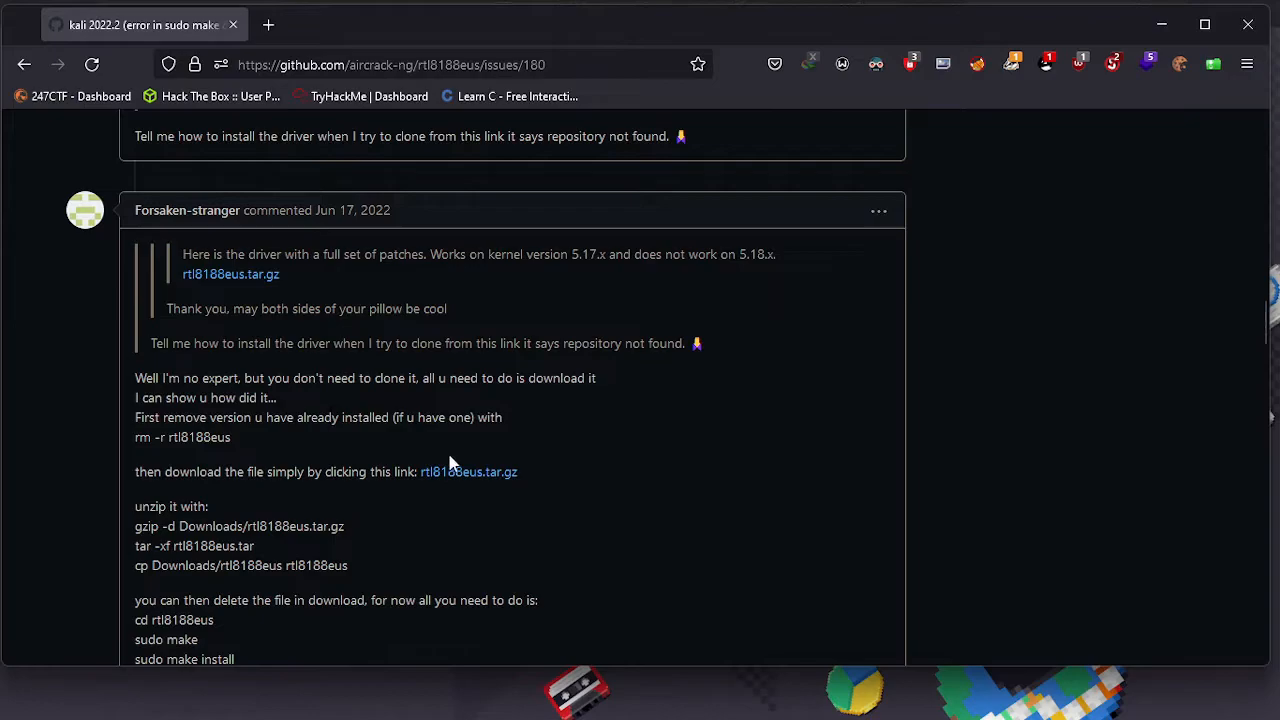
right_click(468, 471)
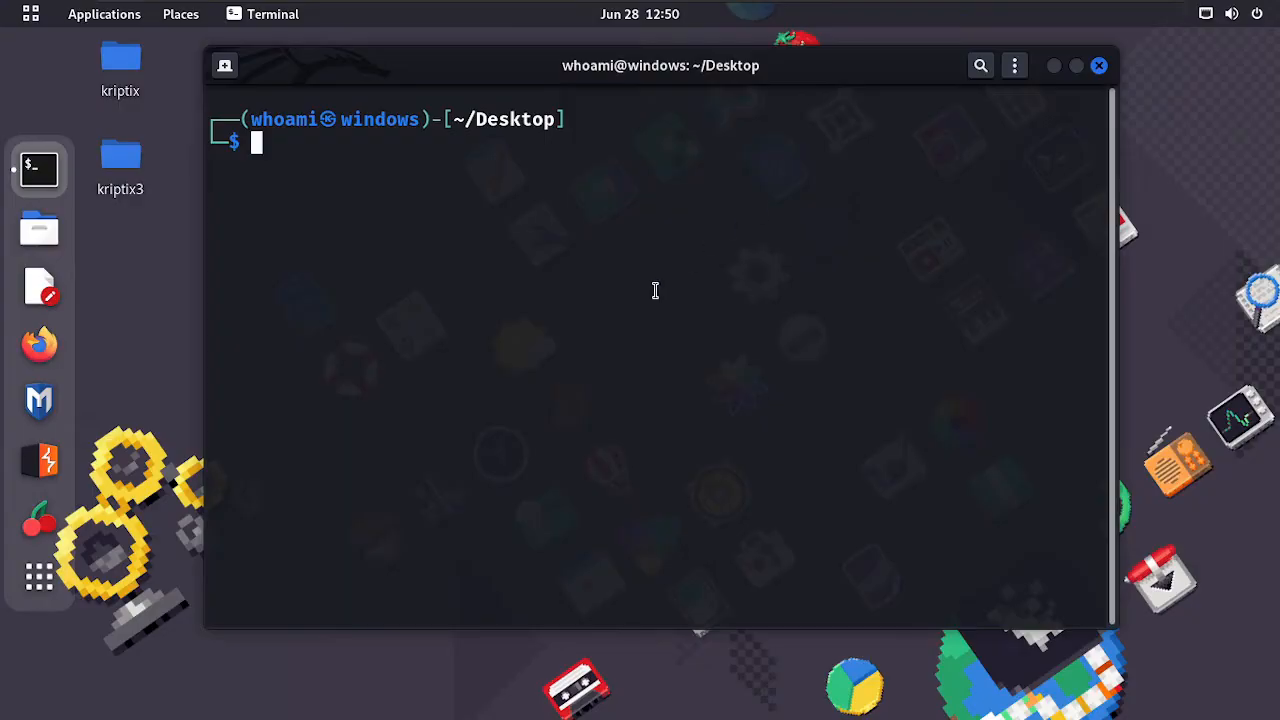
type("wget https://github.com/aircrack-ng/rtl8188eus/files/8928556/rtl8188eus.tar.gz")
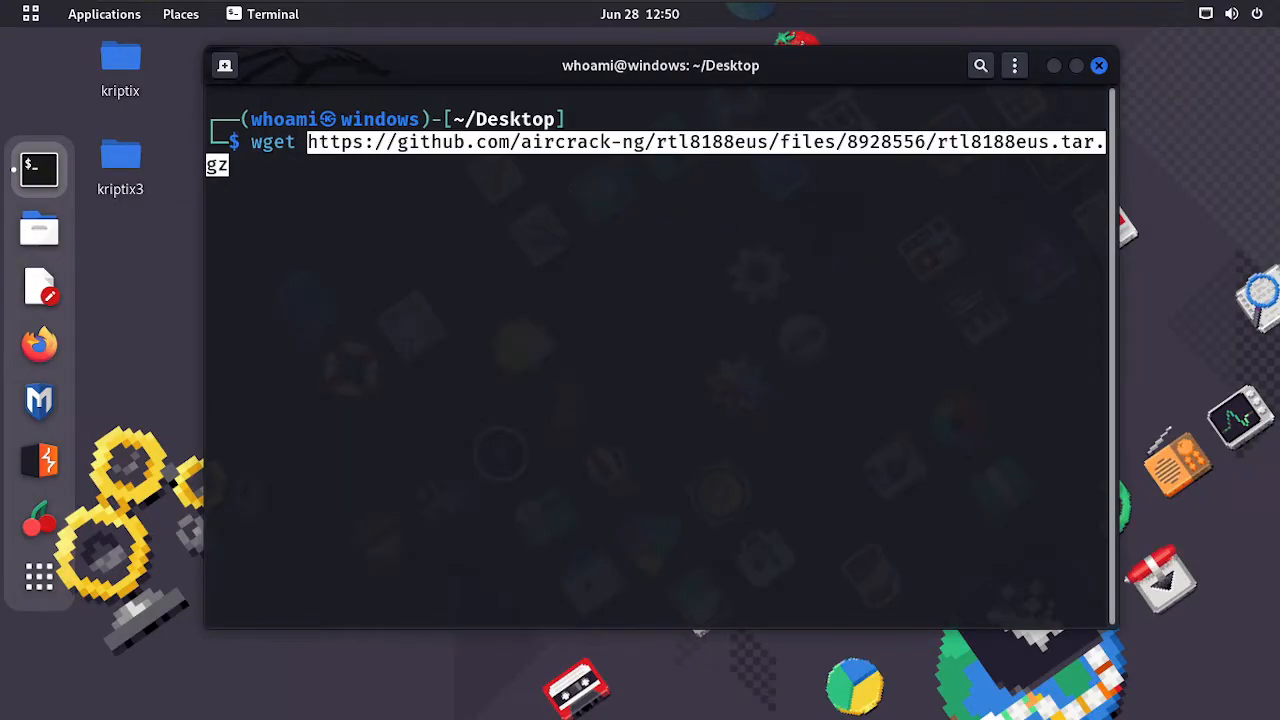
mouse_move(767, 215)
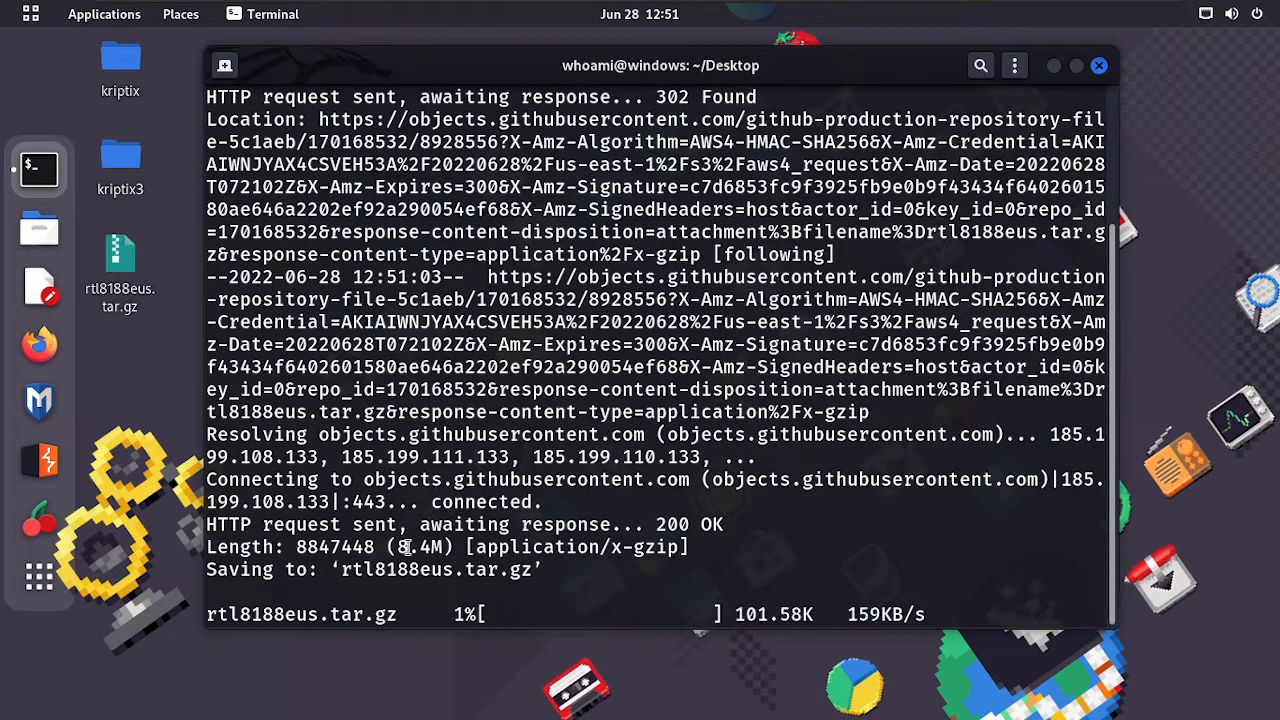
mouse_move(740, 155)
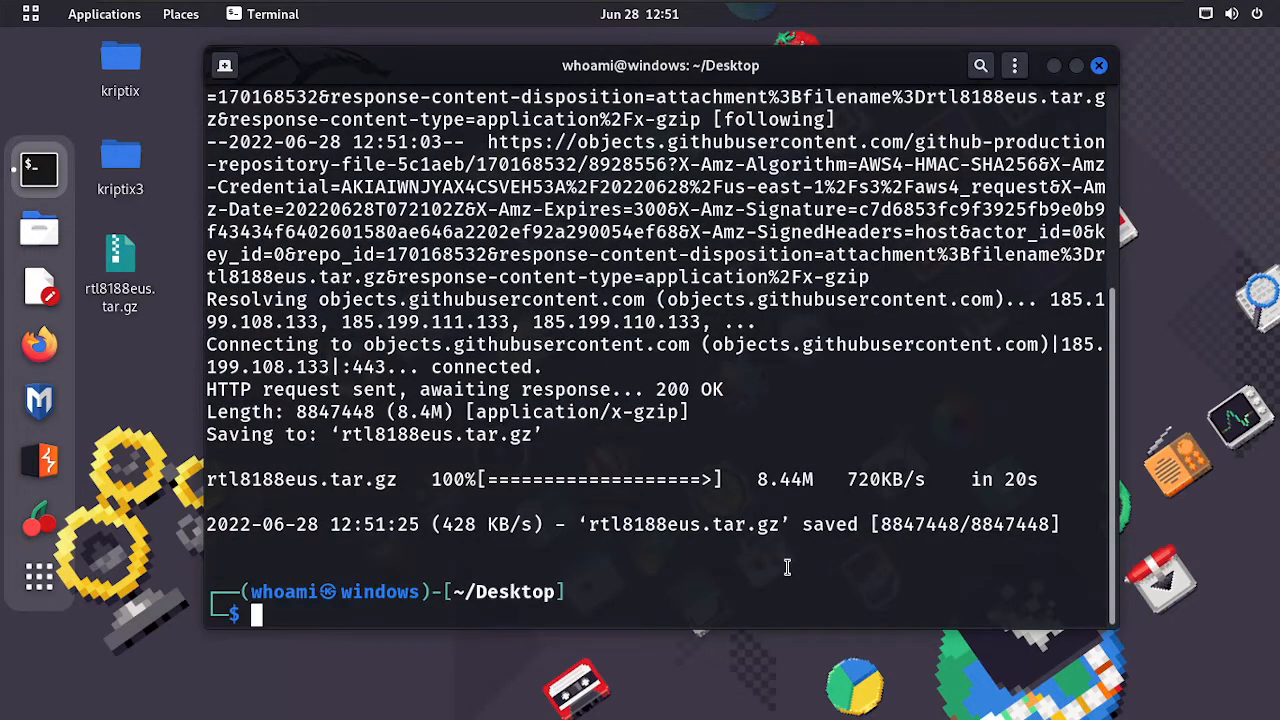
left_click(120, 270)
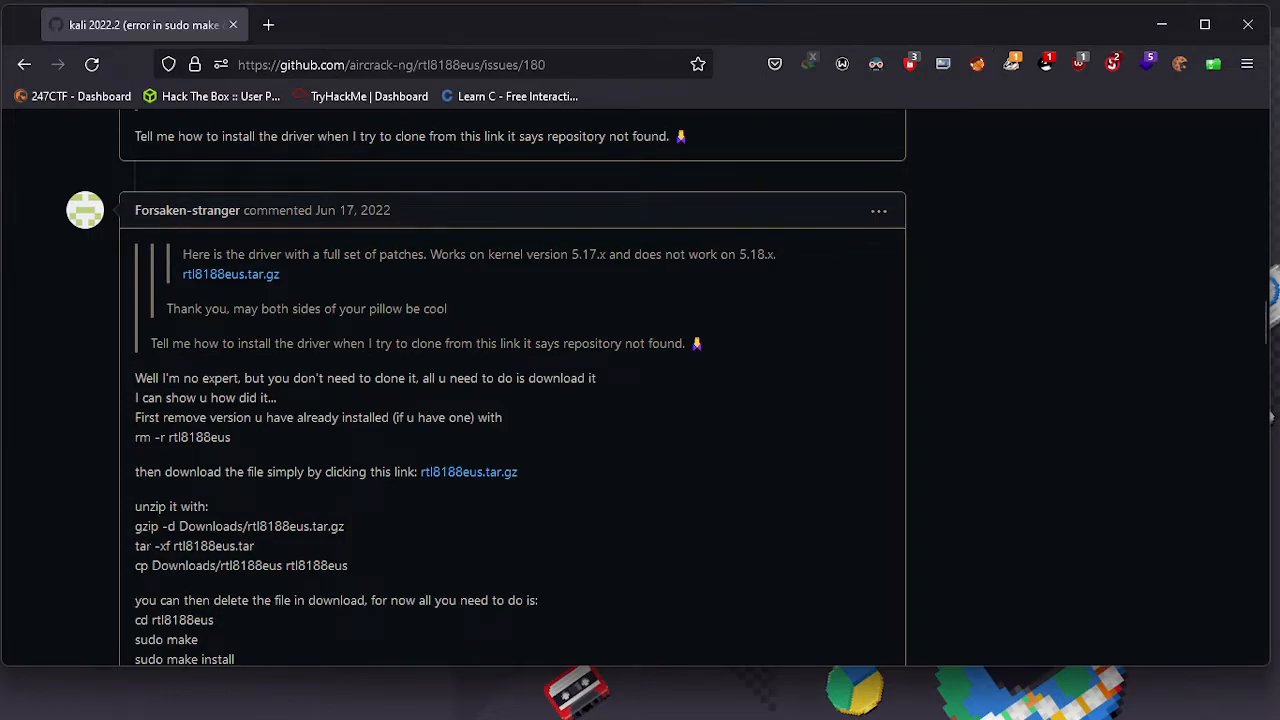
mouse_move(138, 535)
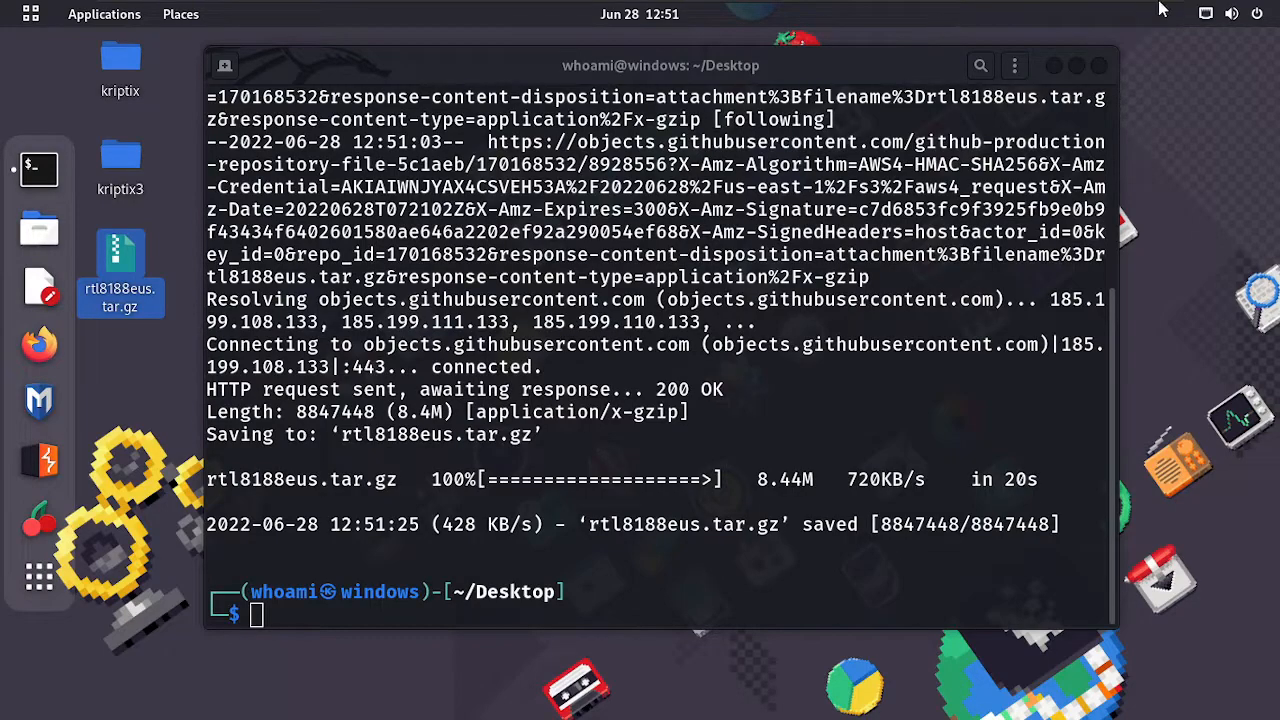
- Unpack the archive with gzip -d and tar -xf rtl8188eus.tar into an rtl8188eus folder
type("git clone https://github.com/PentesterSoham/rtl8188eus_driver.git")
type("gzip -d rtl8188eus.tar.gz")
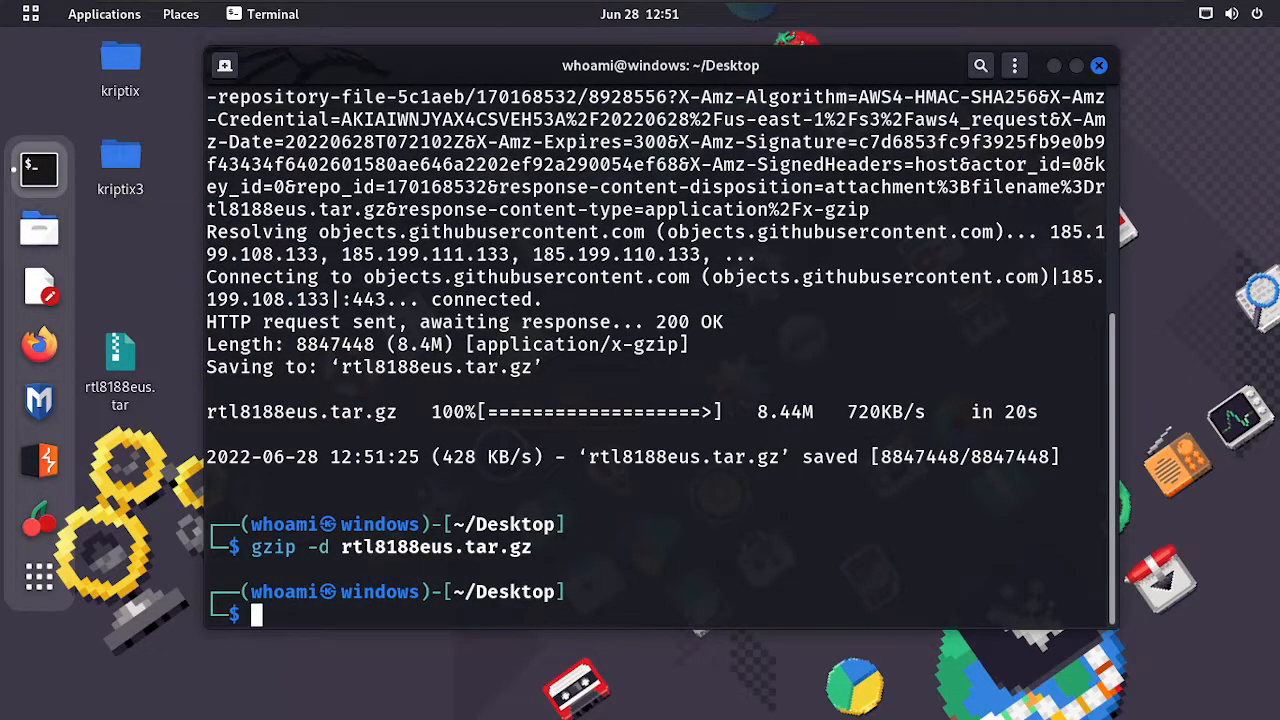
left_click(120, 360)
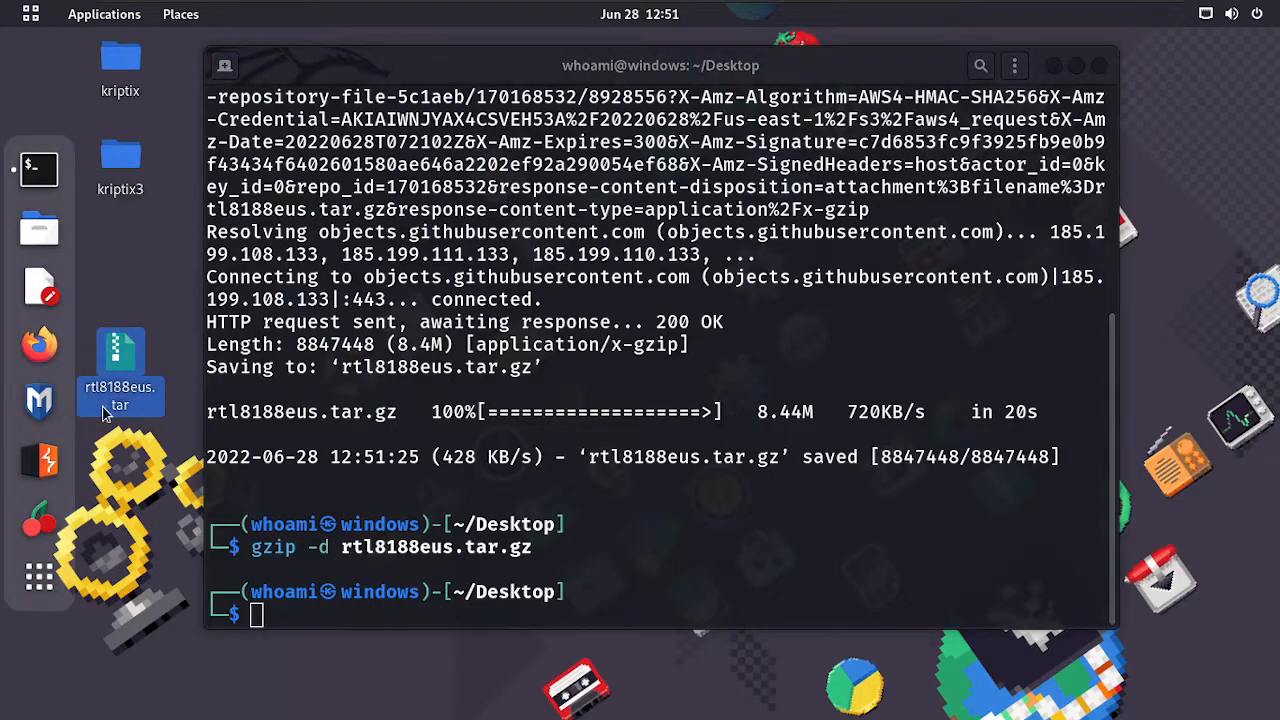
mouse_move(140, 405)
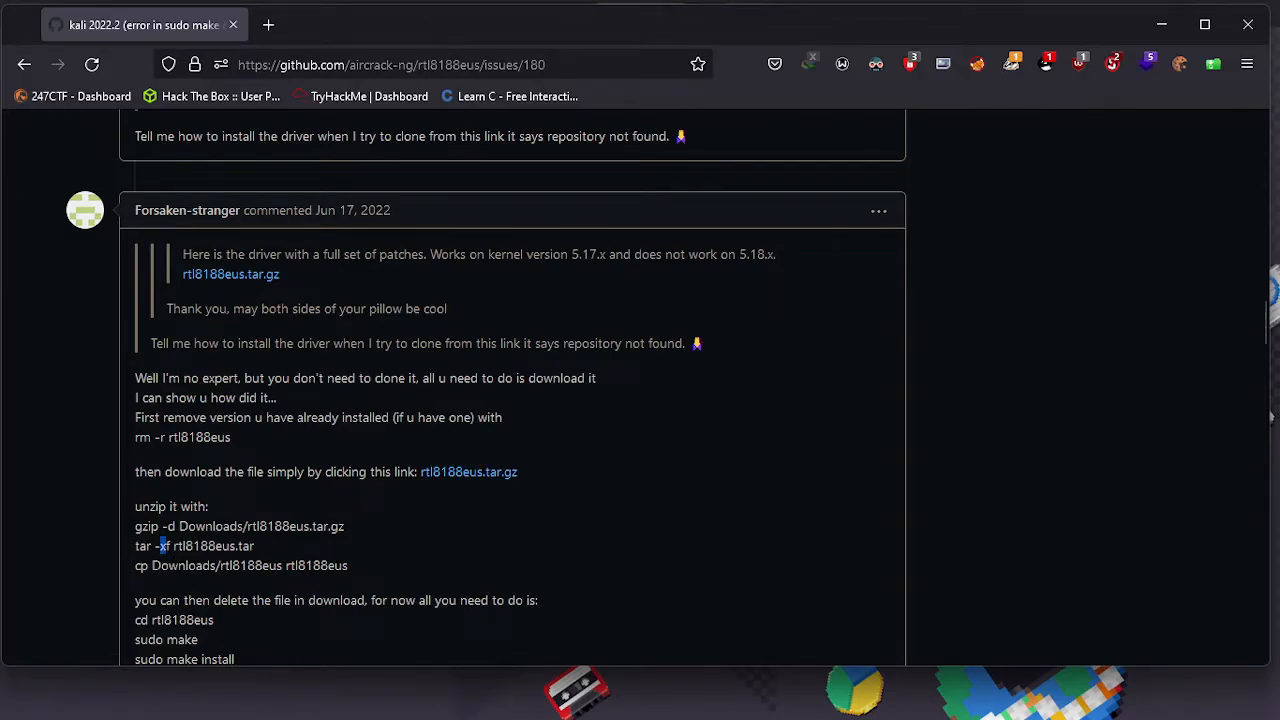
triple_click(194, 546)
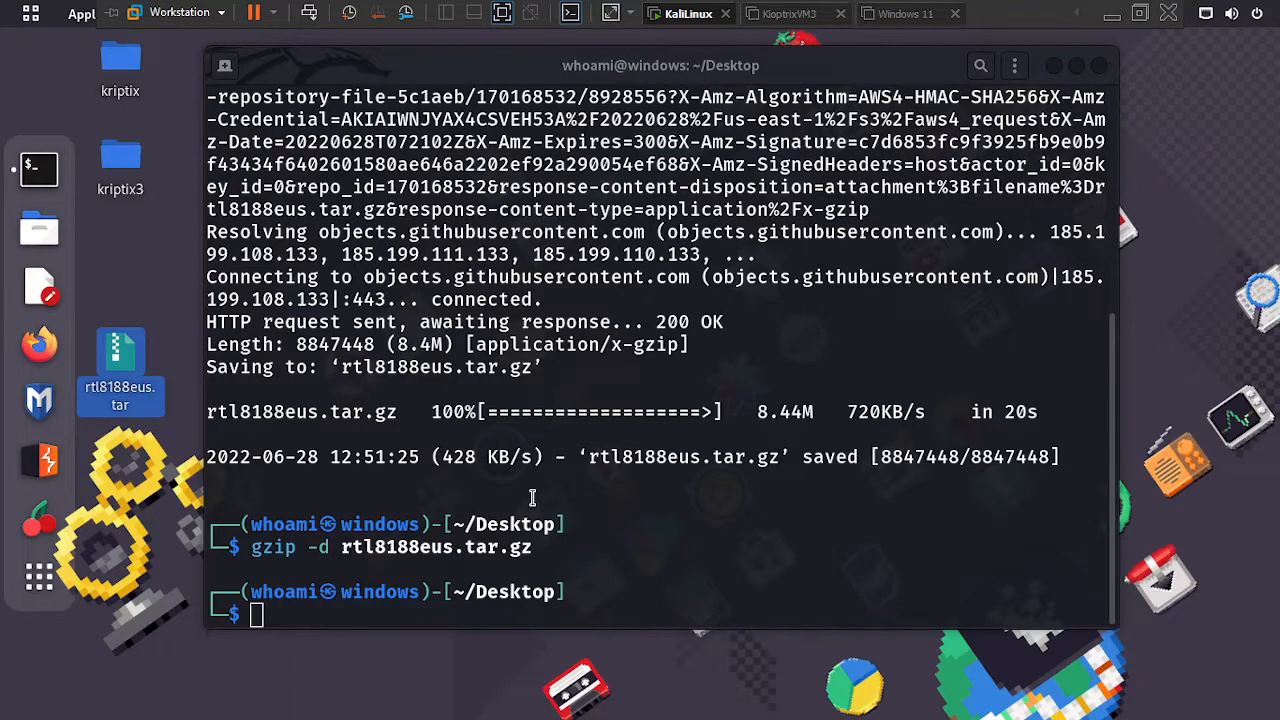
type("tar -xf rtl8188eus.tar")
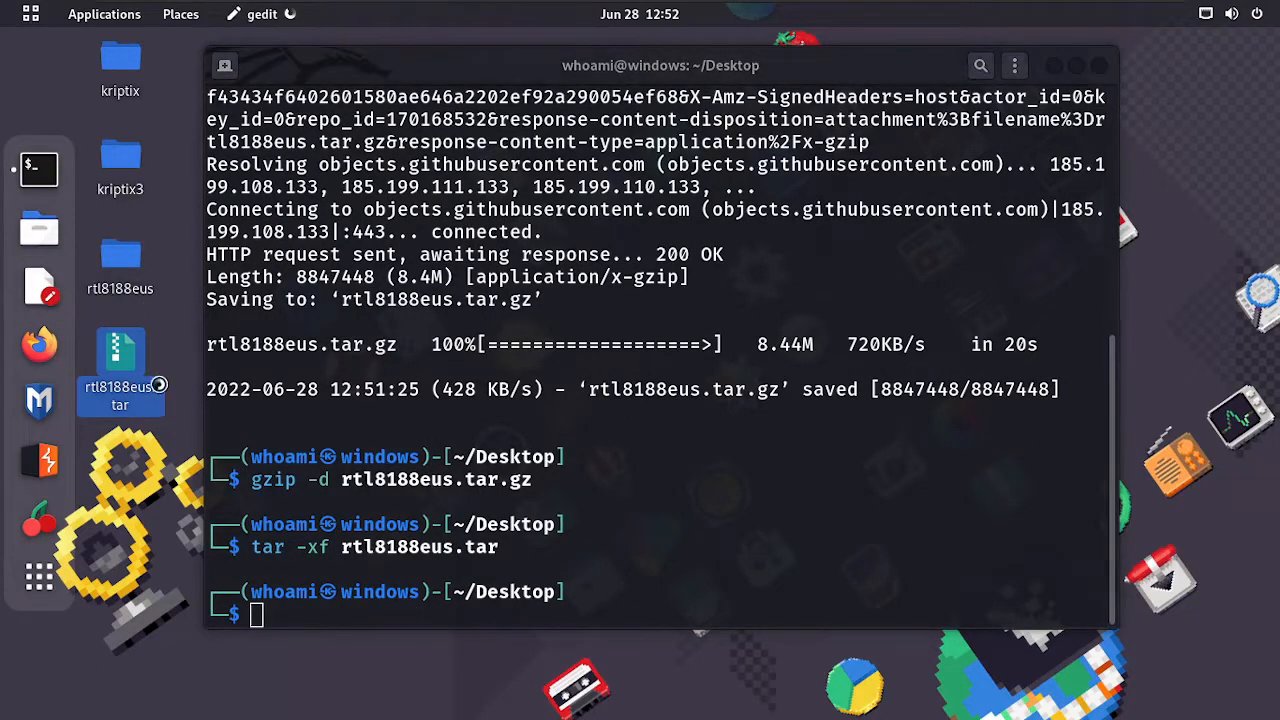
- Note the wget, gzip -d rtl8188eus.tar.gz and tar -xf rtl8188eus.tar commands in a new gedit document
left_click(251, 14)
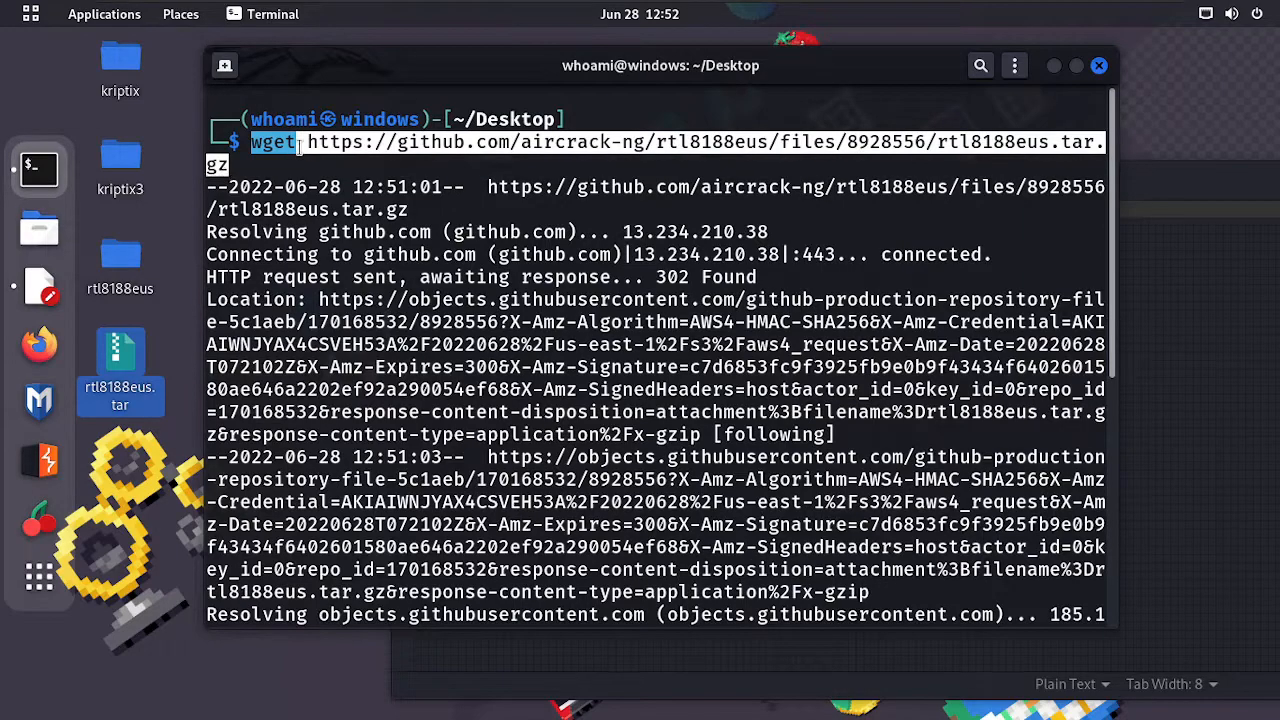
mouse_move(1138, 343)
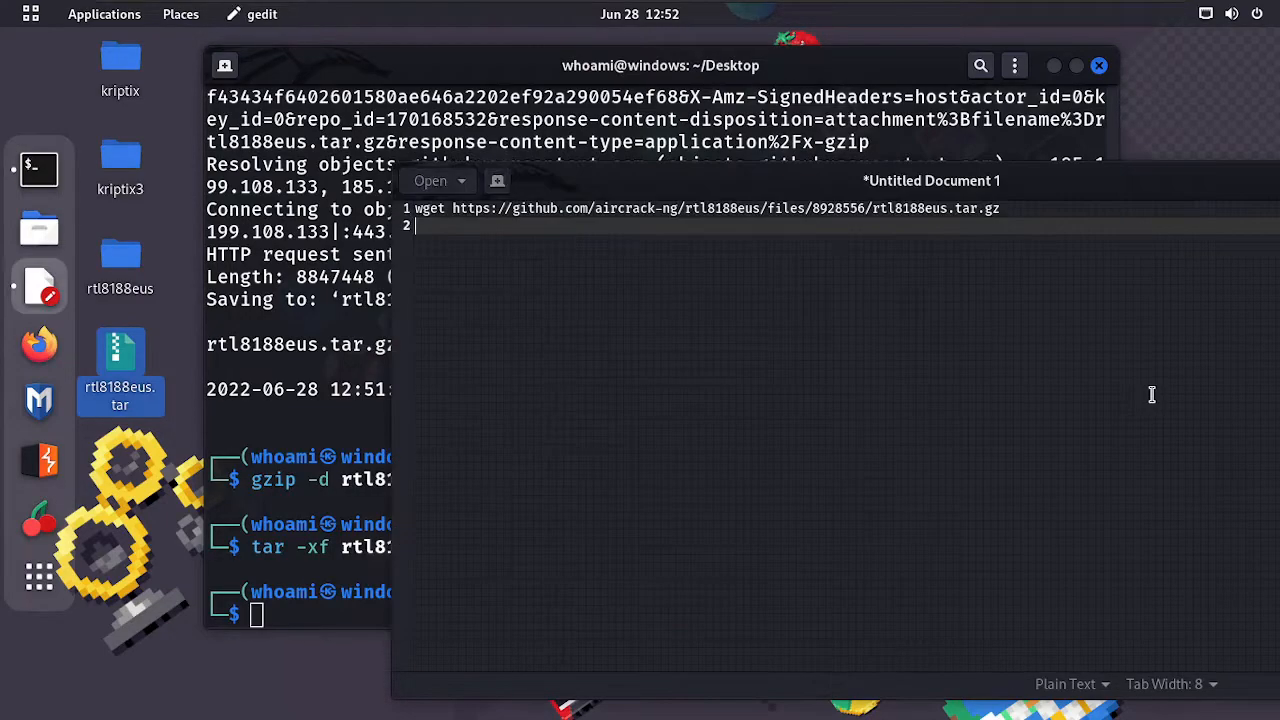
type("gzip -d rtl8188eus.tar.gz")
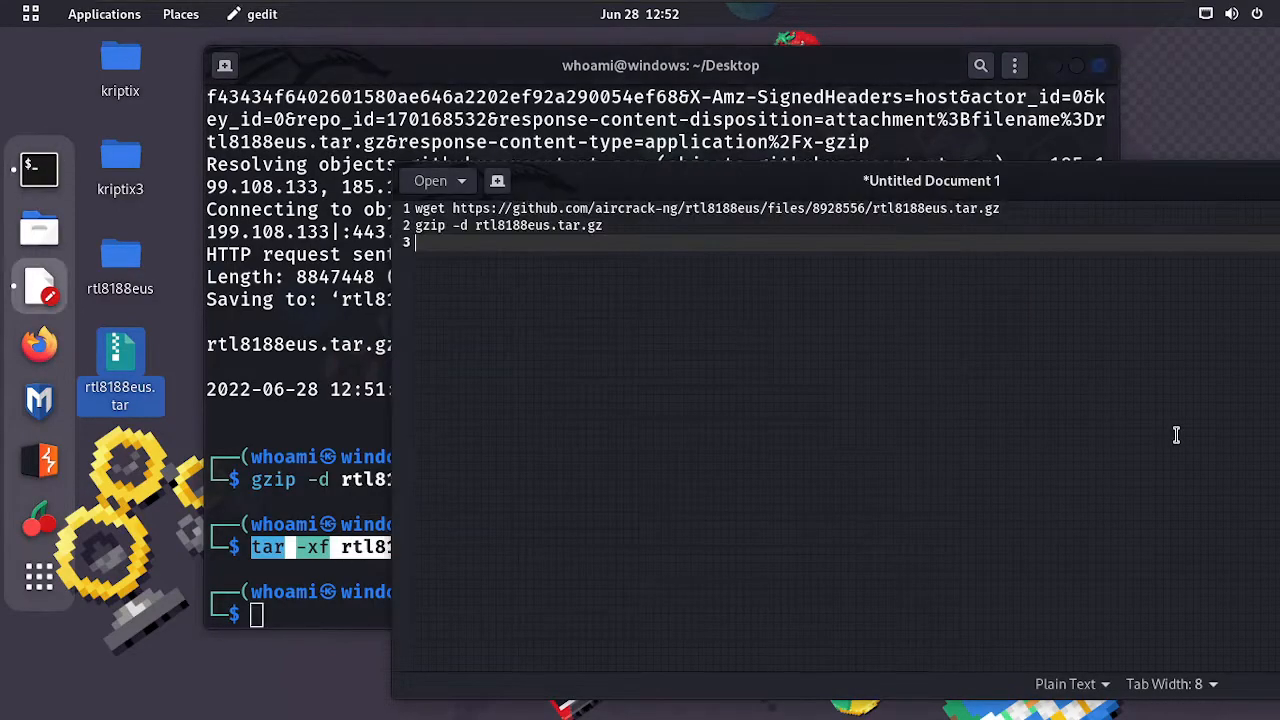
type("tar -xf rtl8188eus.tar")
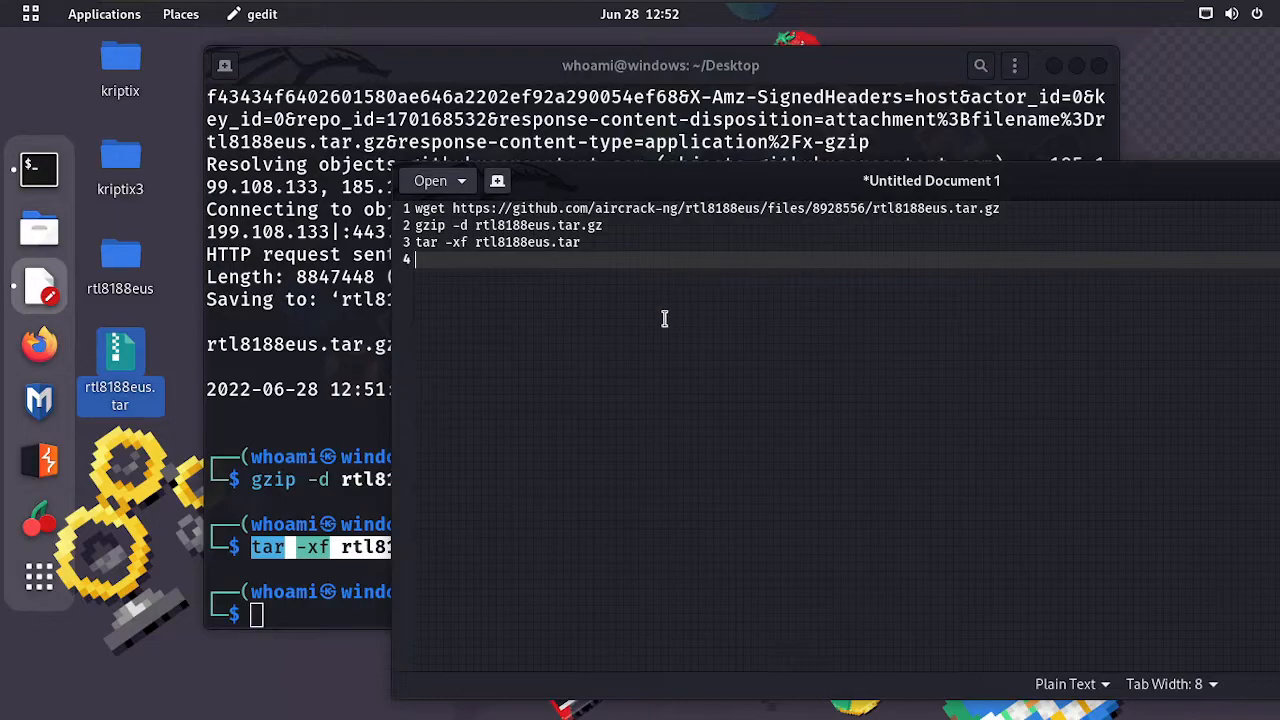
mouse_move(649, 263)
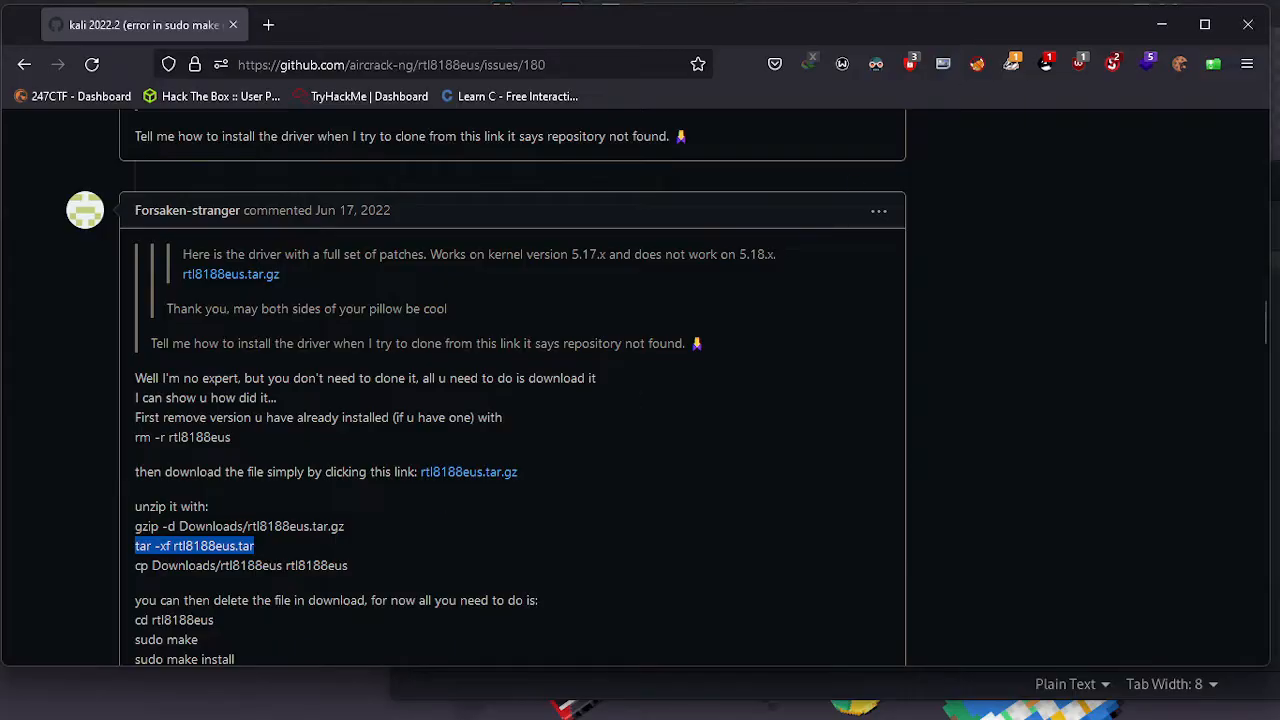
mouse_move(332, 553)
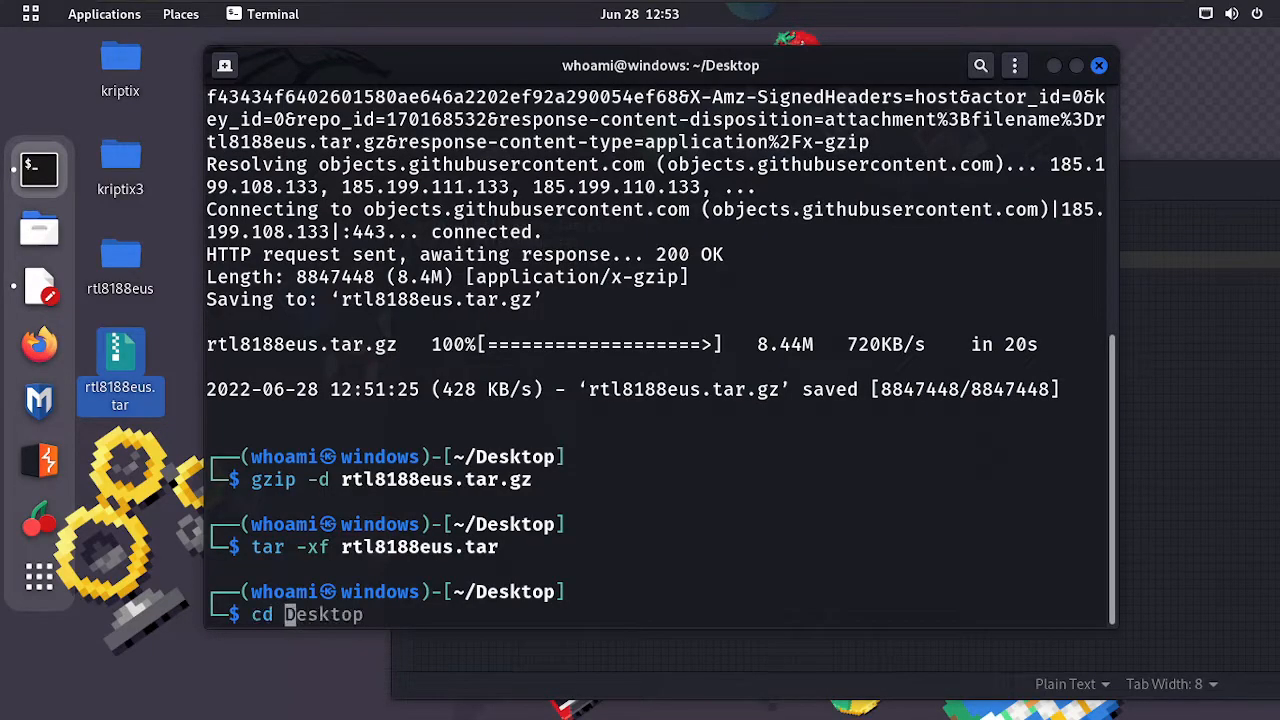
- Enter the rtl8188eus folder, list its files, start sudo make, and copy the cd command
type("ls")
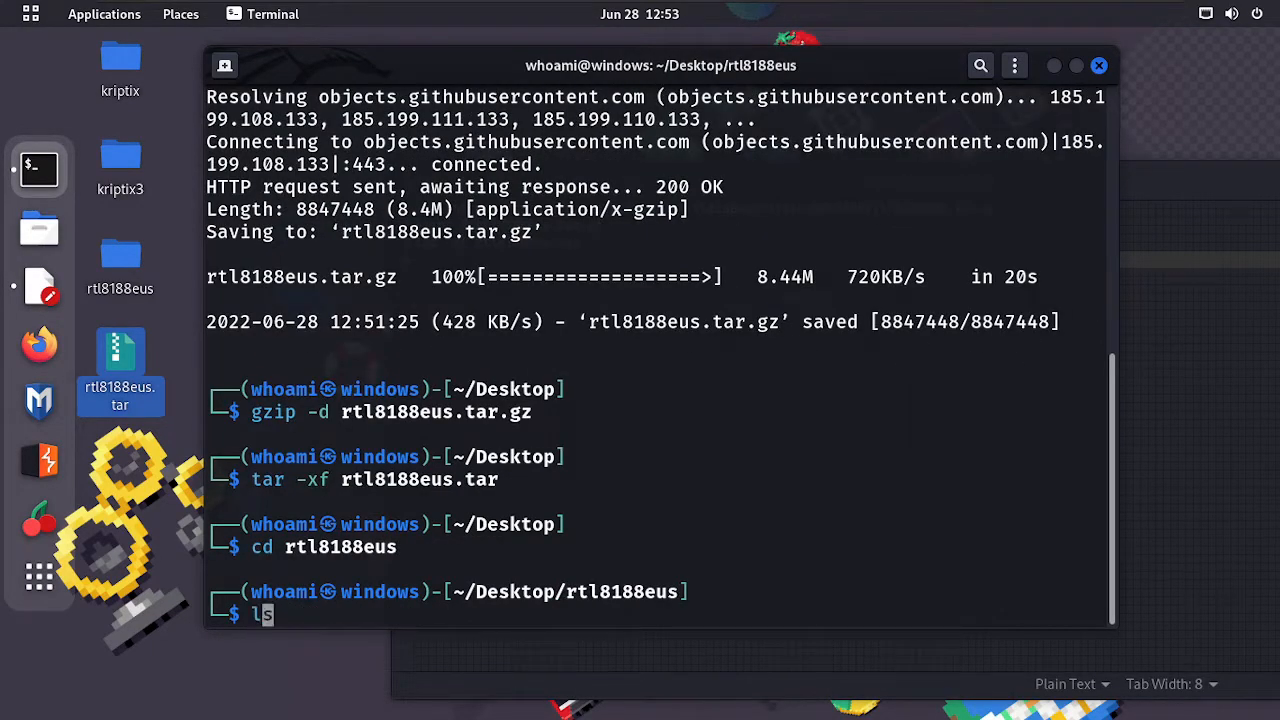
key("Return")
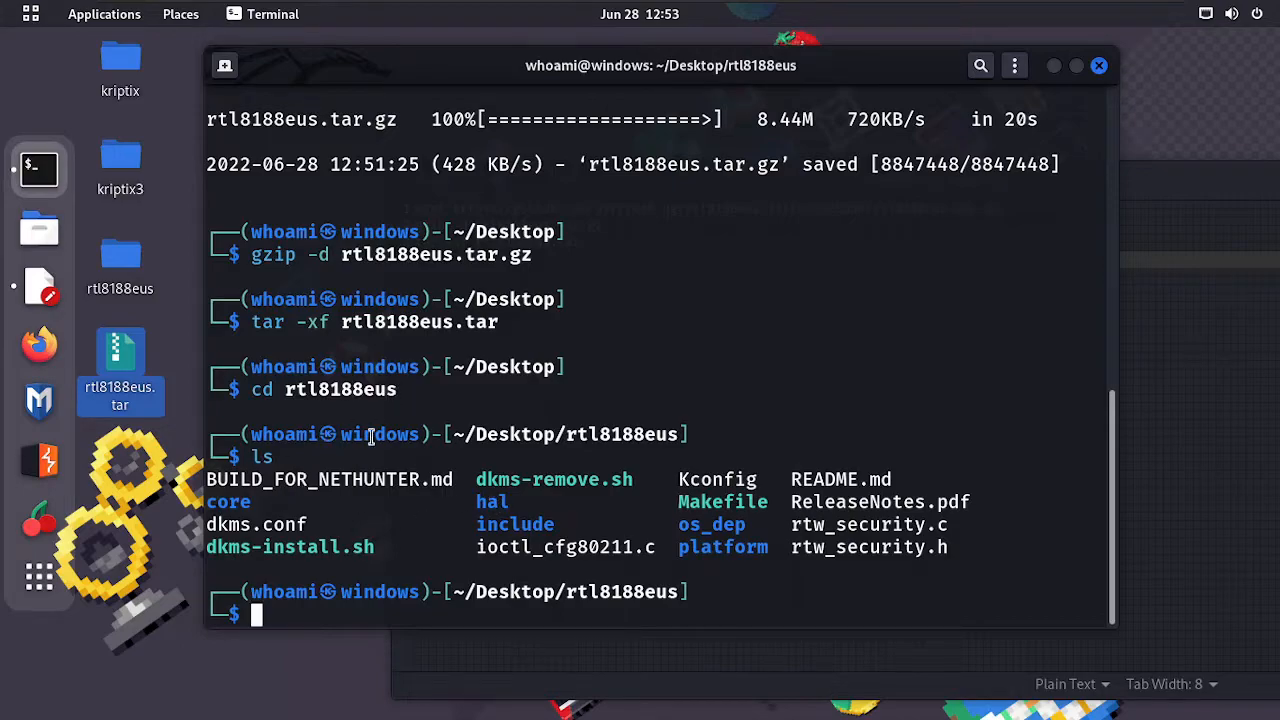
type("sudo reboot")
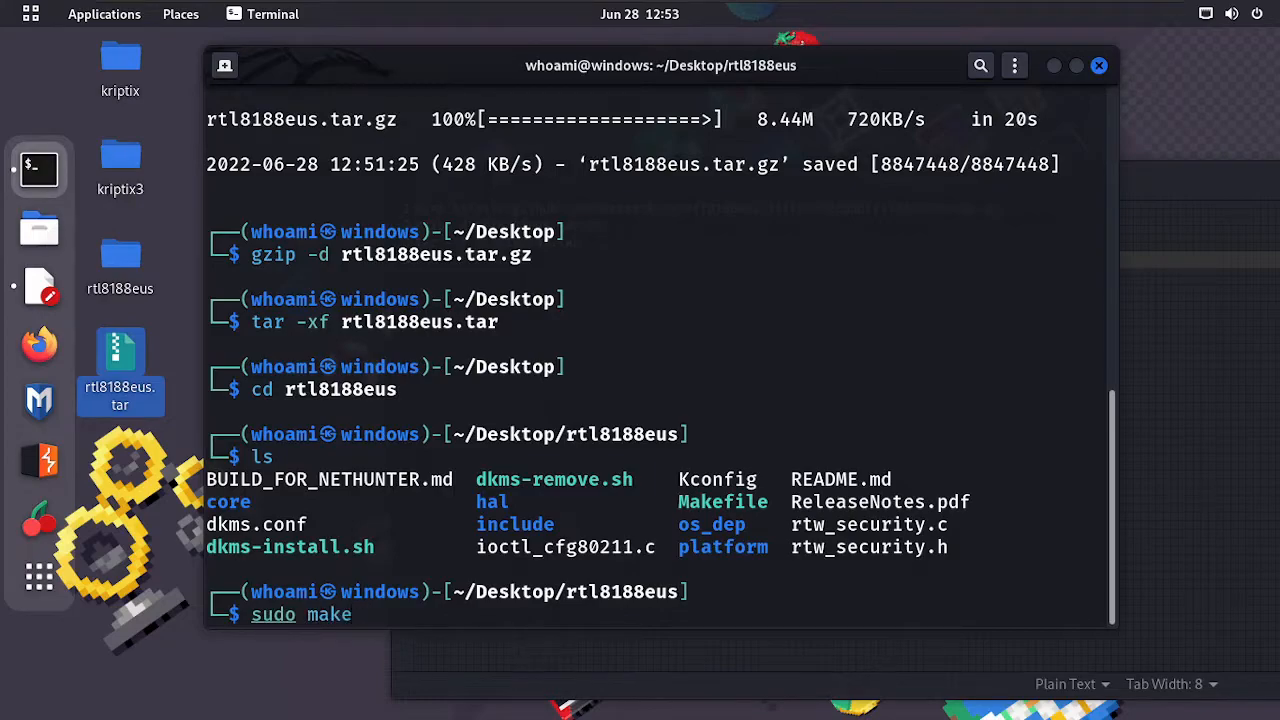
key("Return")
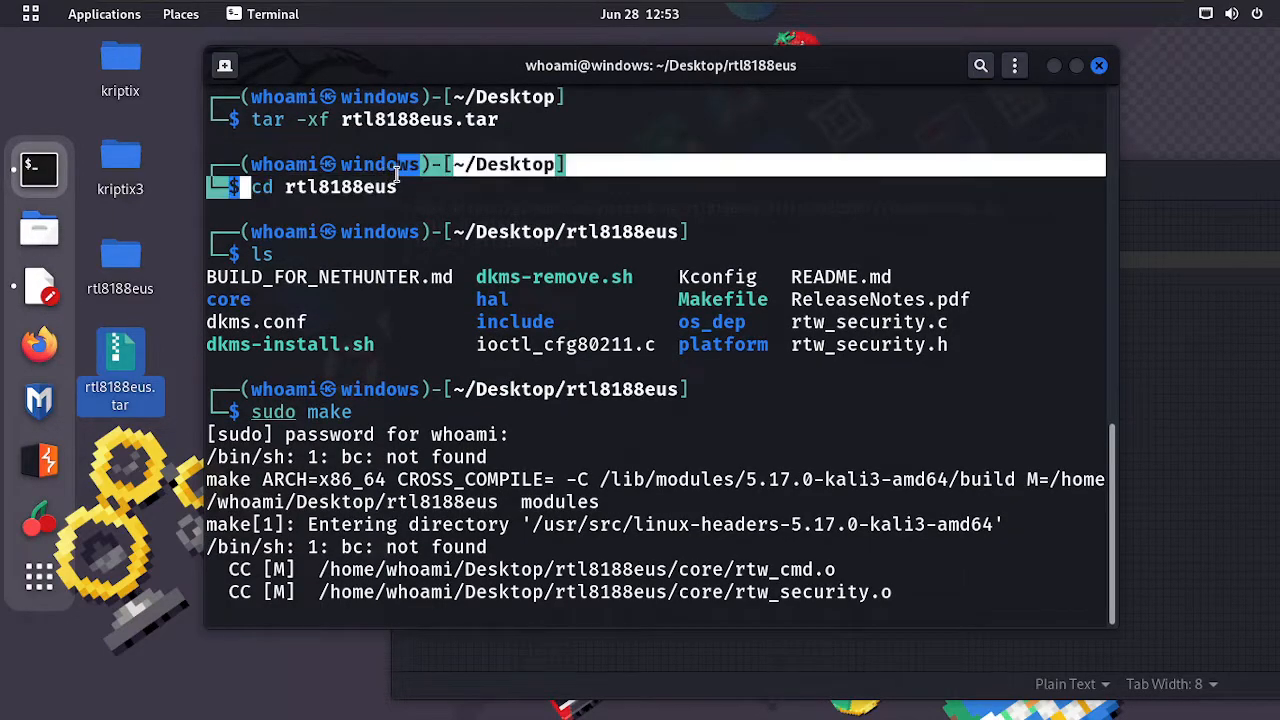
right_click(400, 200)
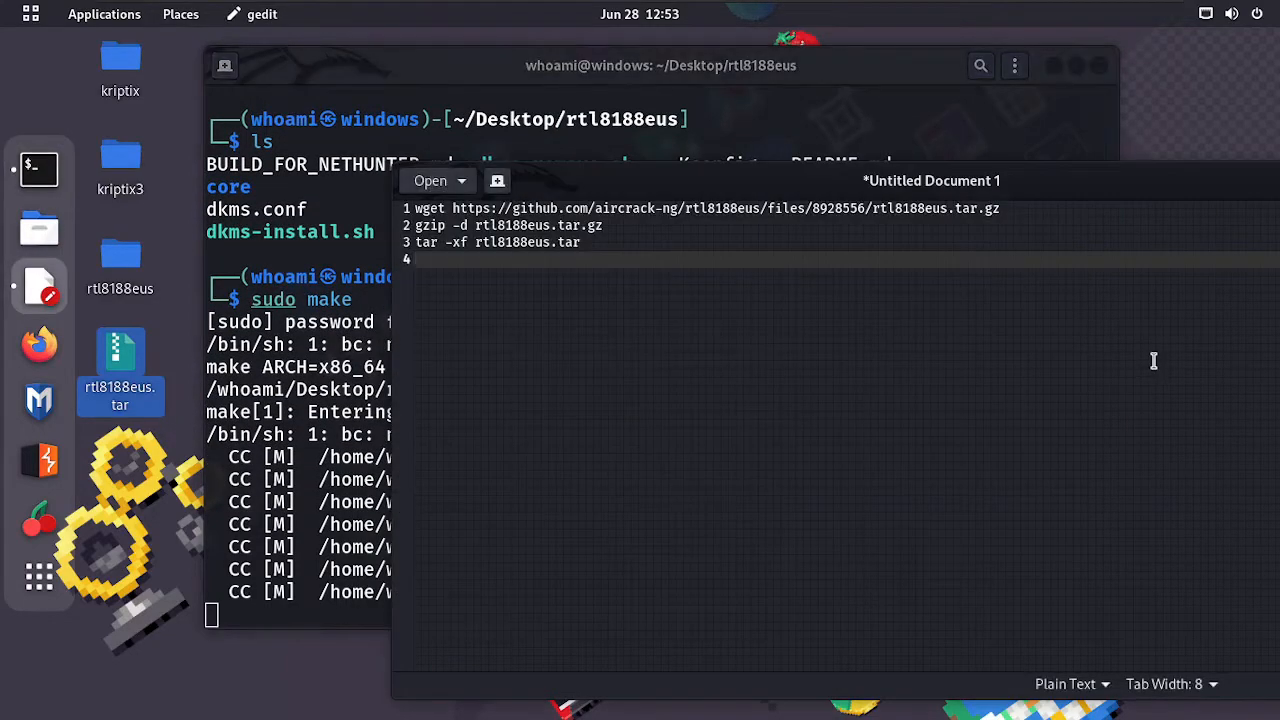
- Add cd rtl8188eus, sudo make and sudo make install to the gedit notes
type("cd rtl8188eus")
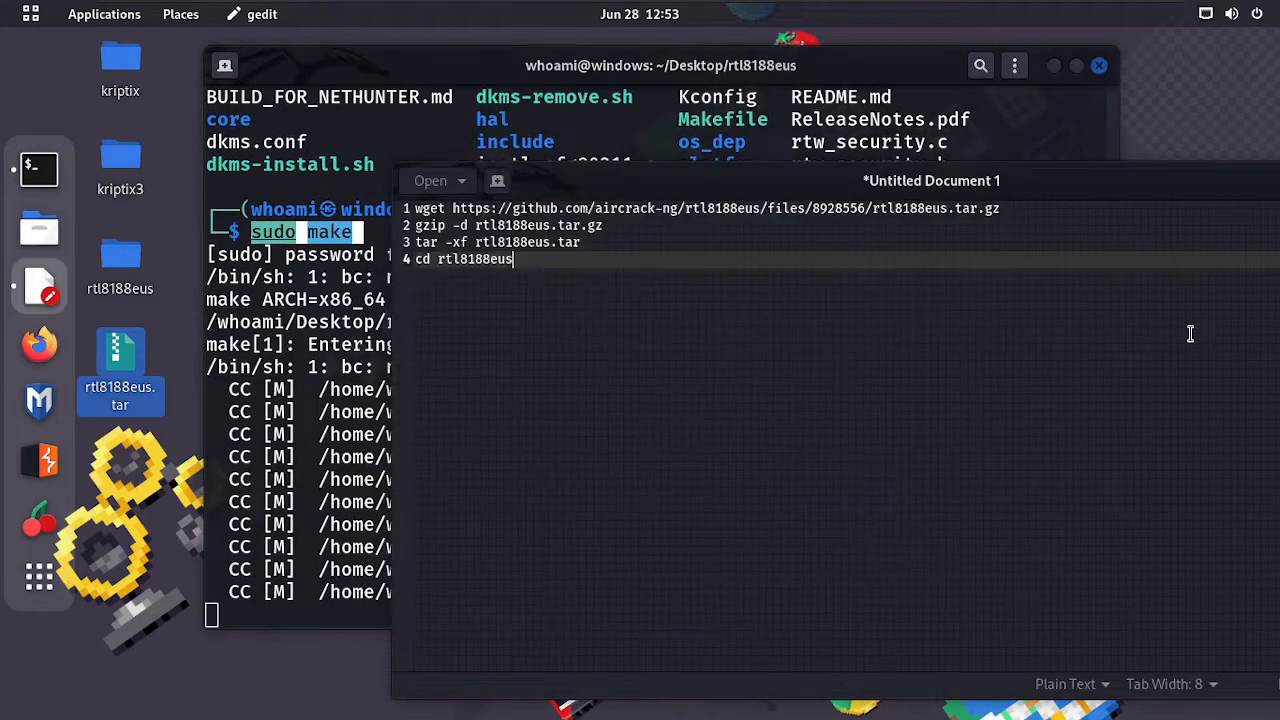
type("sudo make")
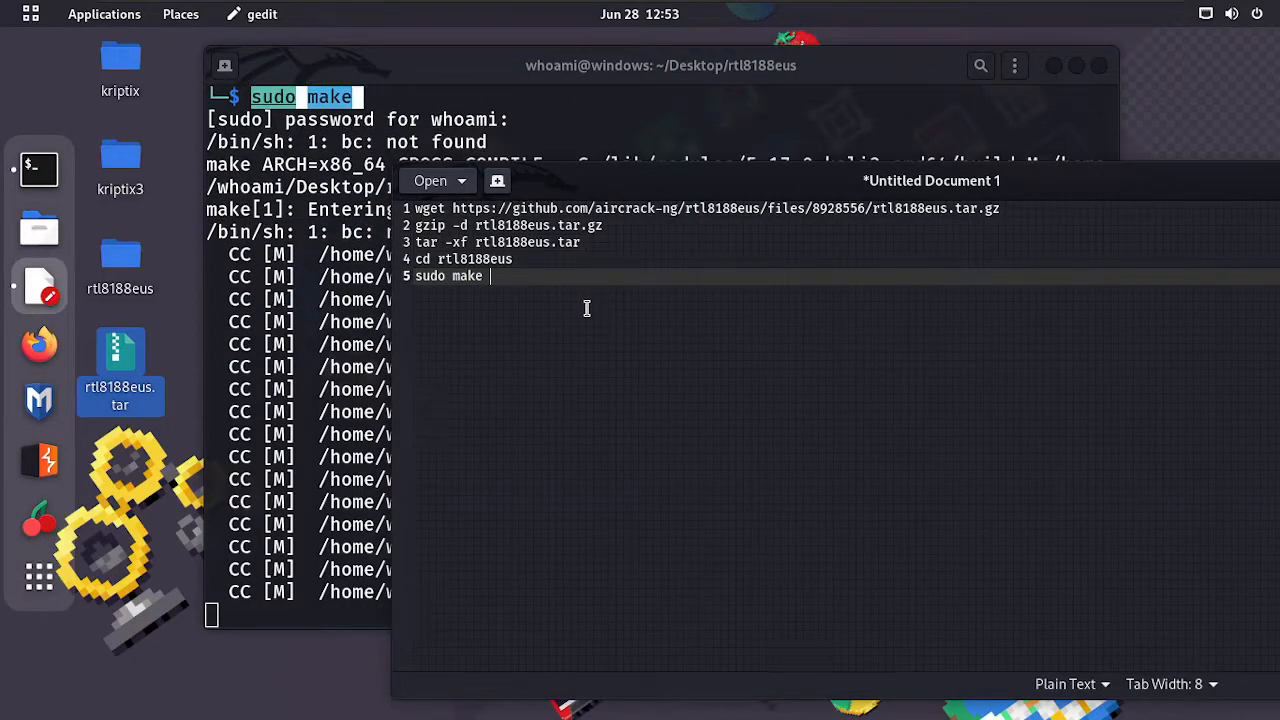
type("sudo make")
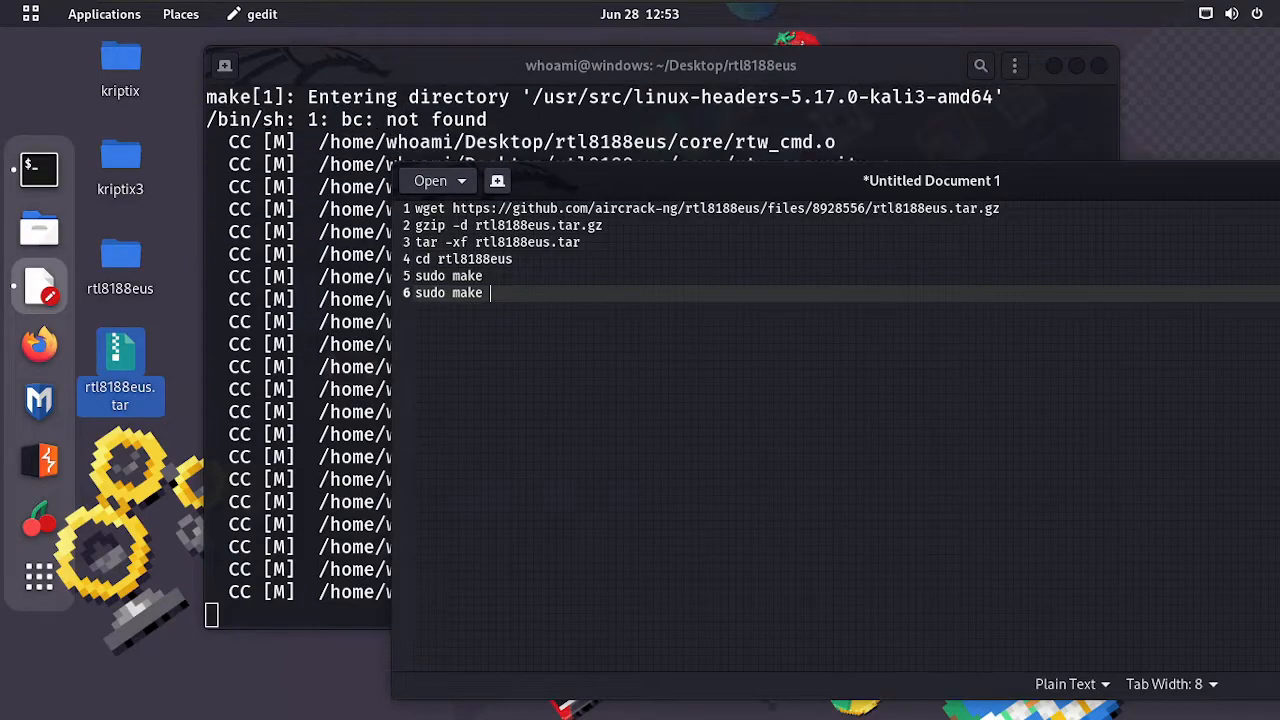
type("install")
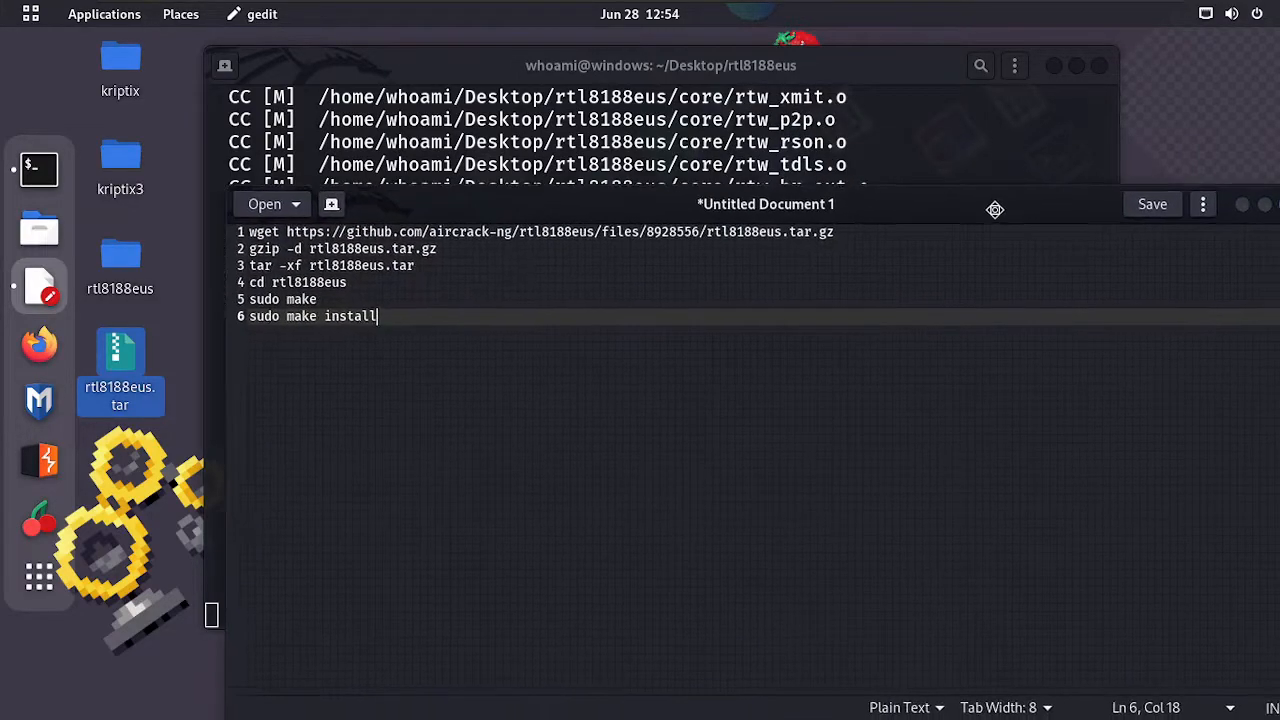
- In gedit Preferences, set tab width 10 and the editor font to Monospace Bold 12
left_click(1203, 204)
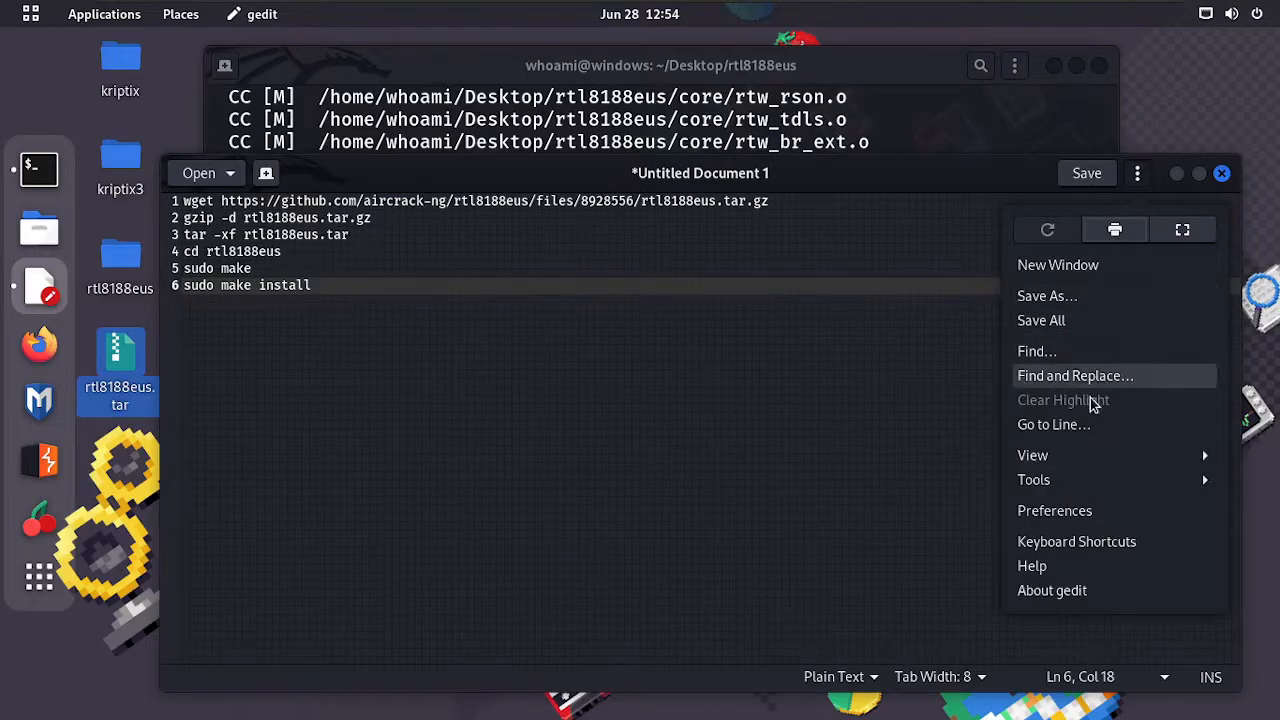
left_click(1054, 510)
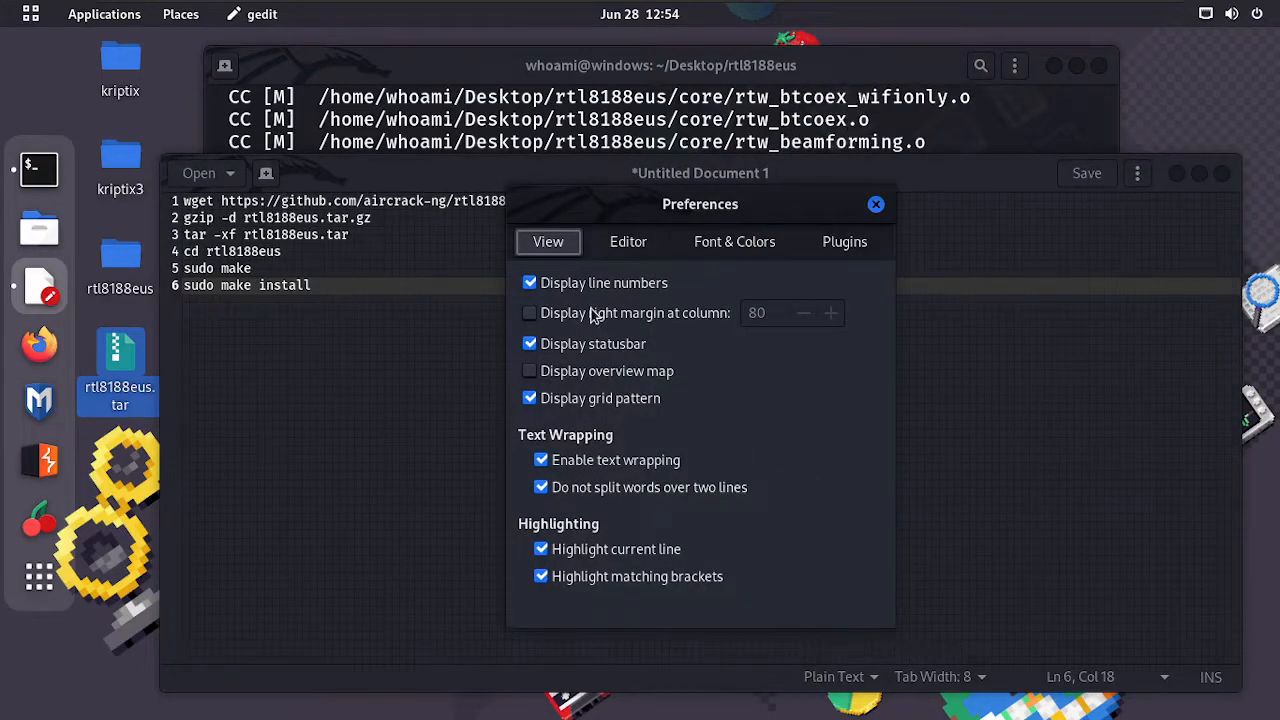
left_click(628, 241)
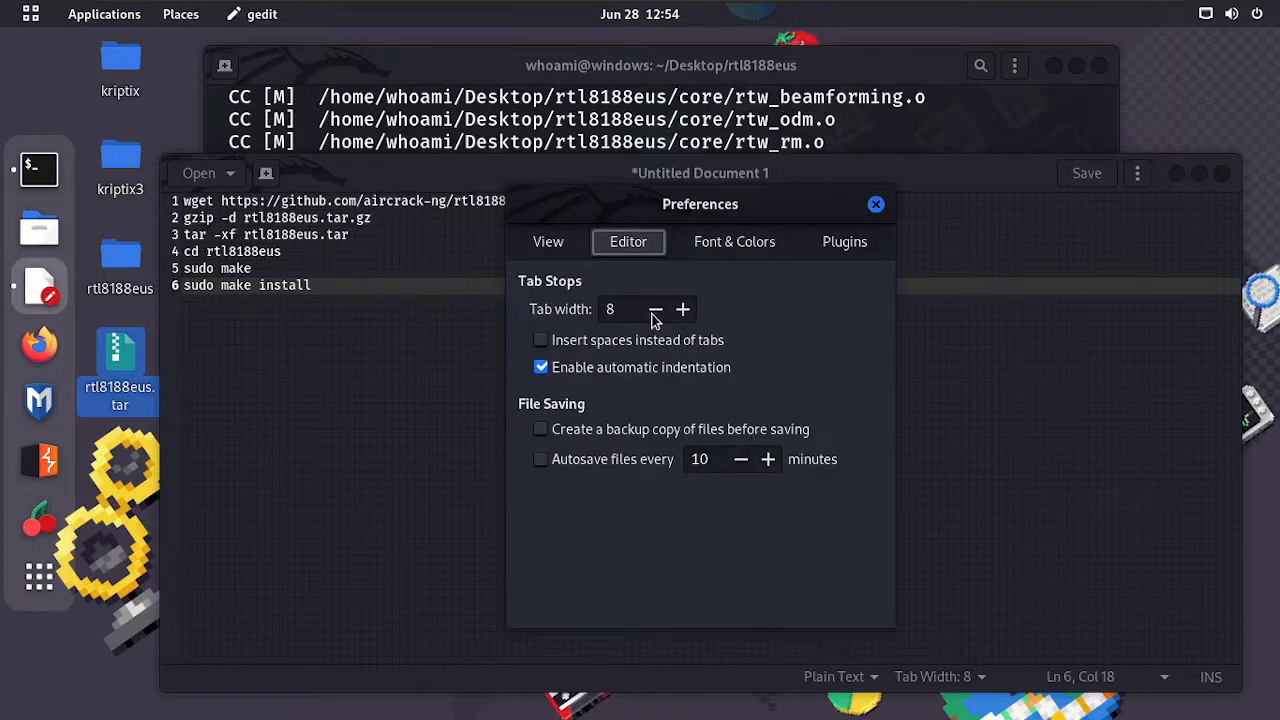
left_click(683, 309)
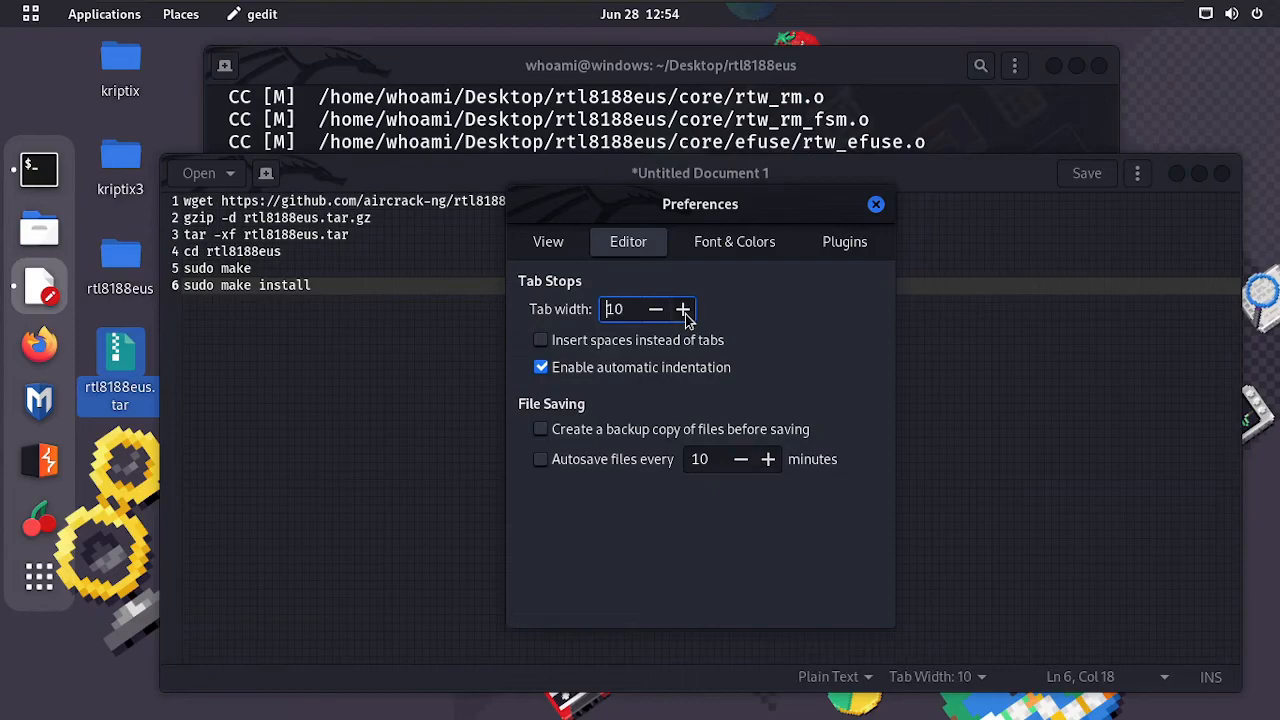
left_click(734, 241)
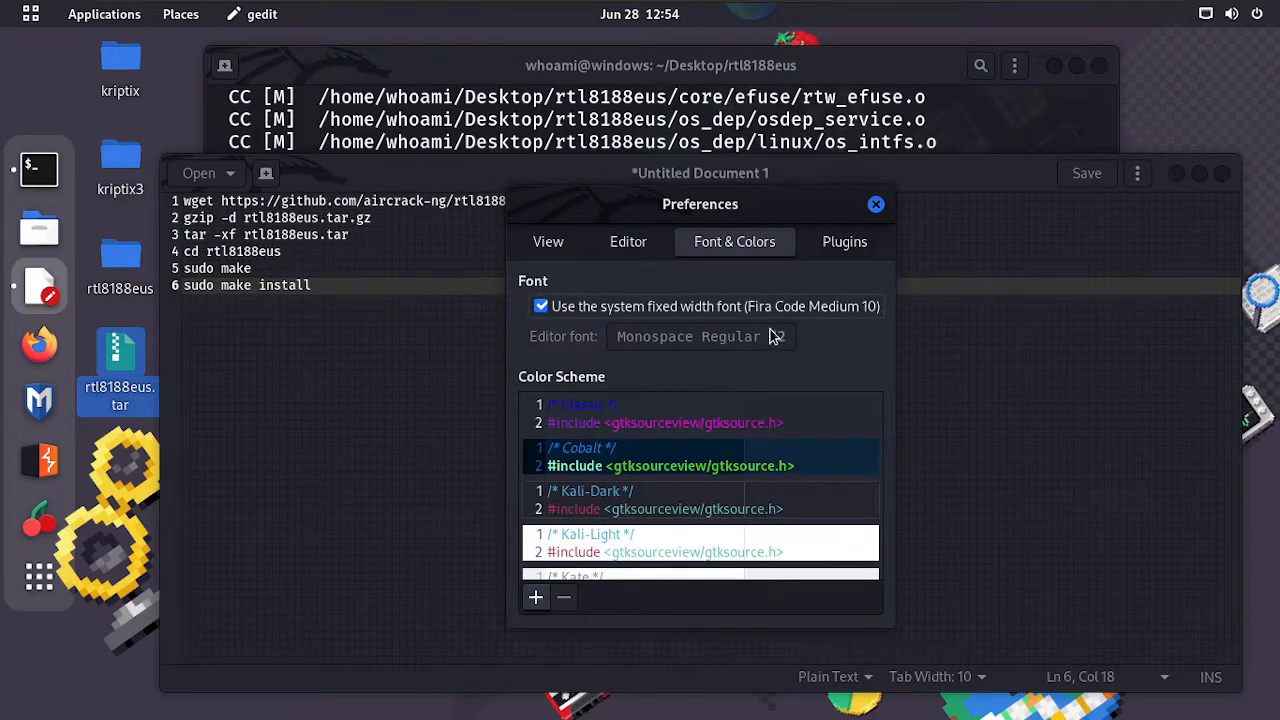
left_click(542, 306)
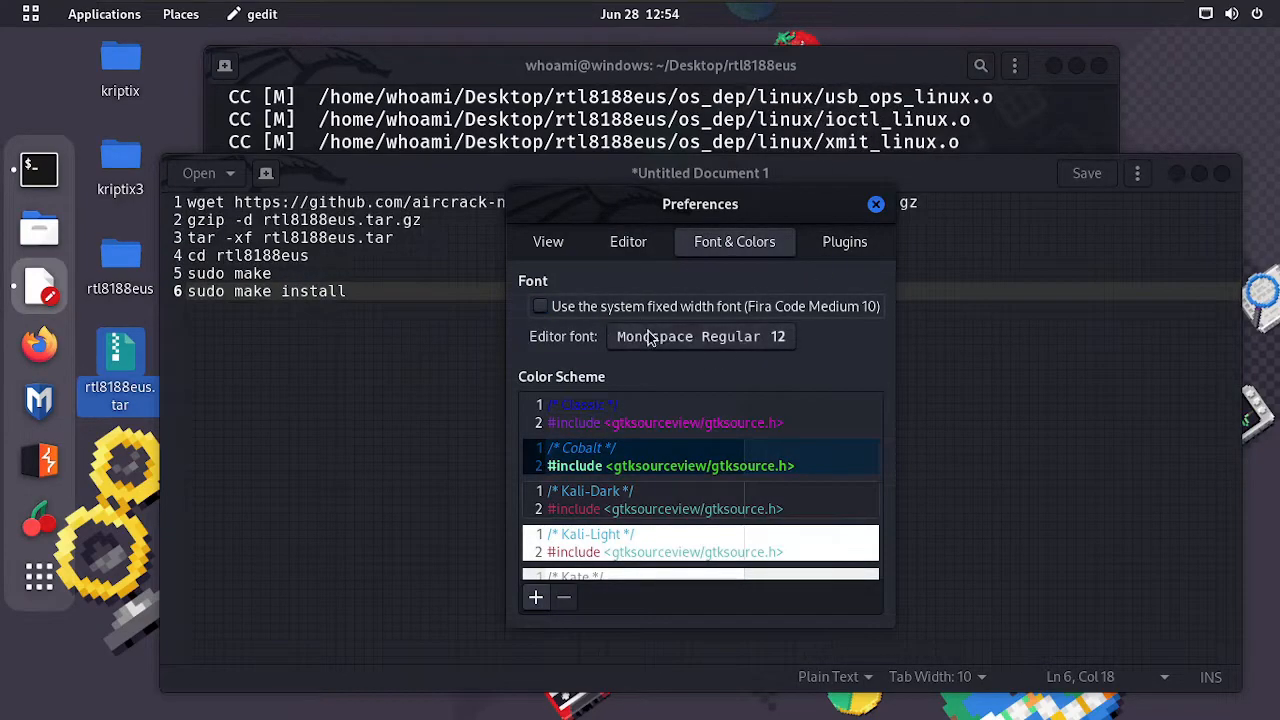
left_click(700, 336)
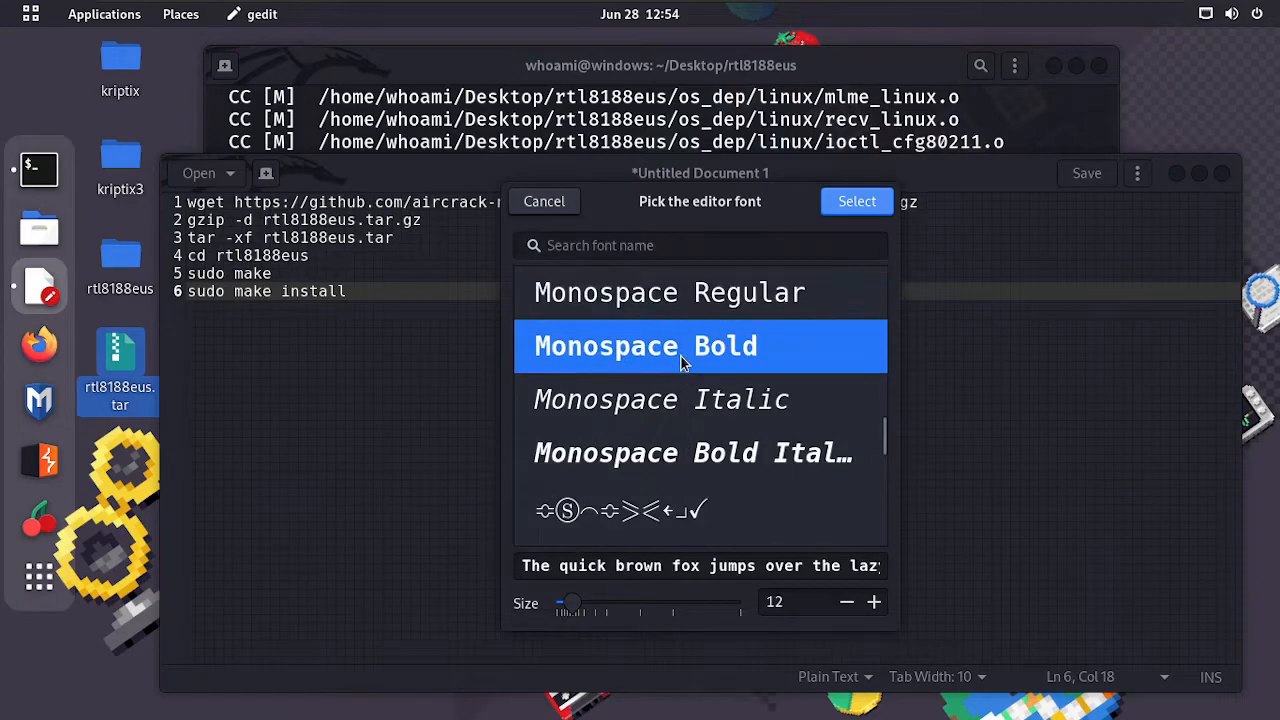
left_click(857, 201)
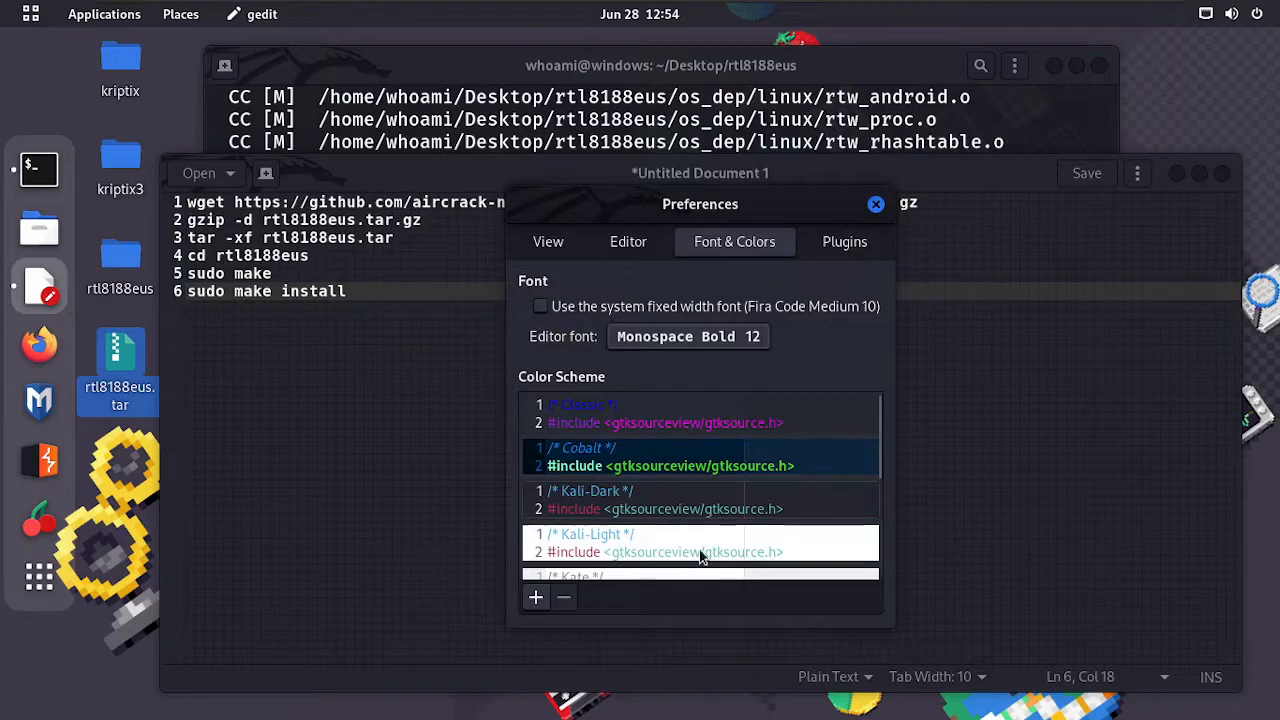
left_click(844, 241)
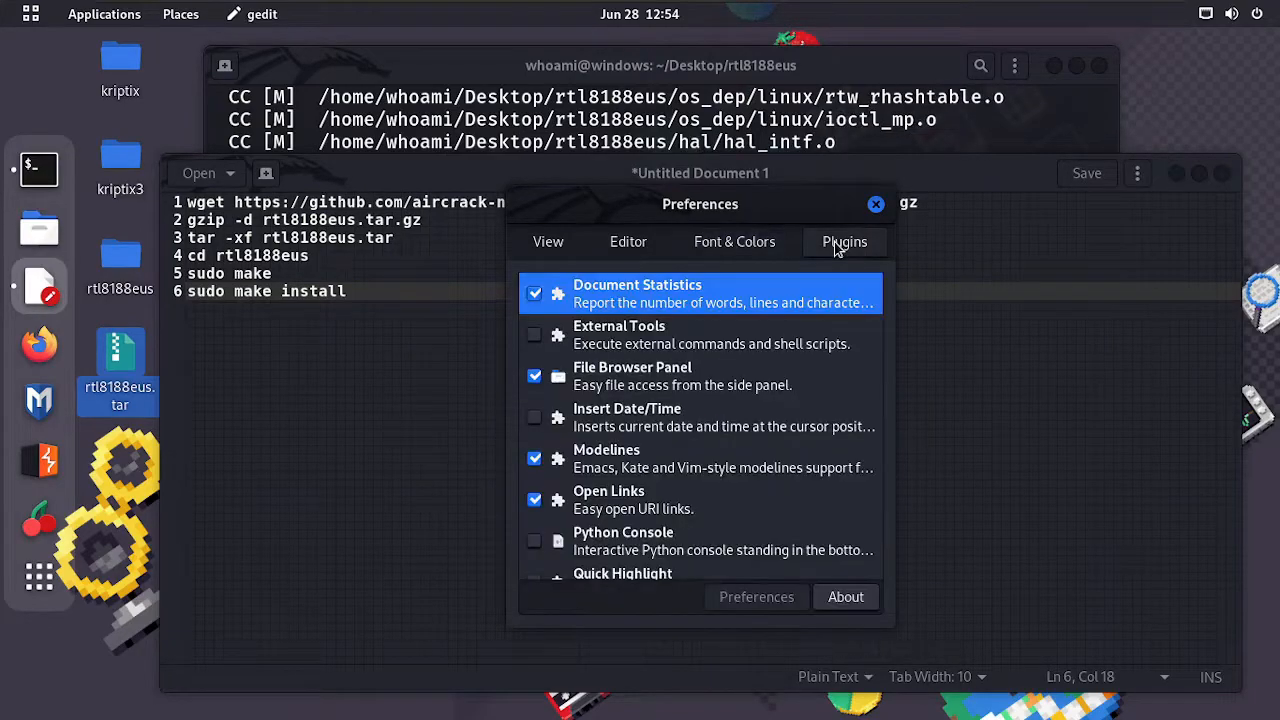
left_click(876, 204)
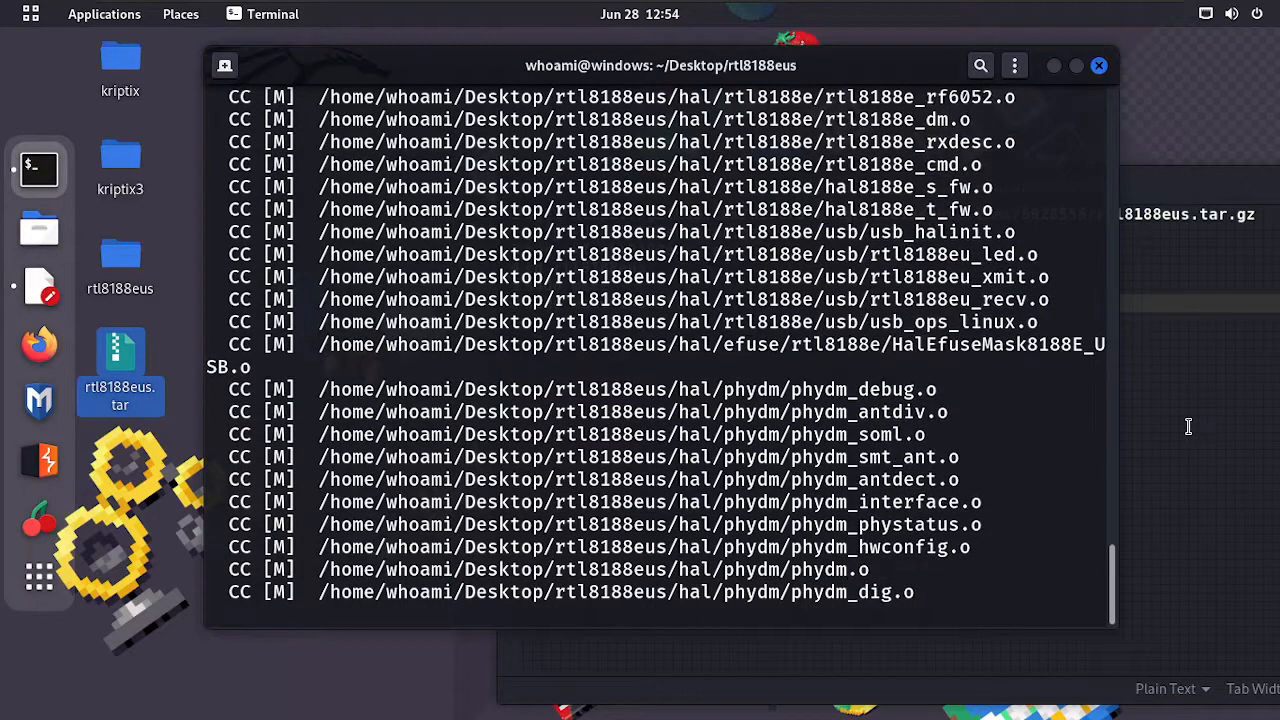
- Scroll through the make output until compilation ends and 8188eu.ko is built
scroll("down", 3)
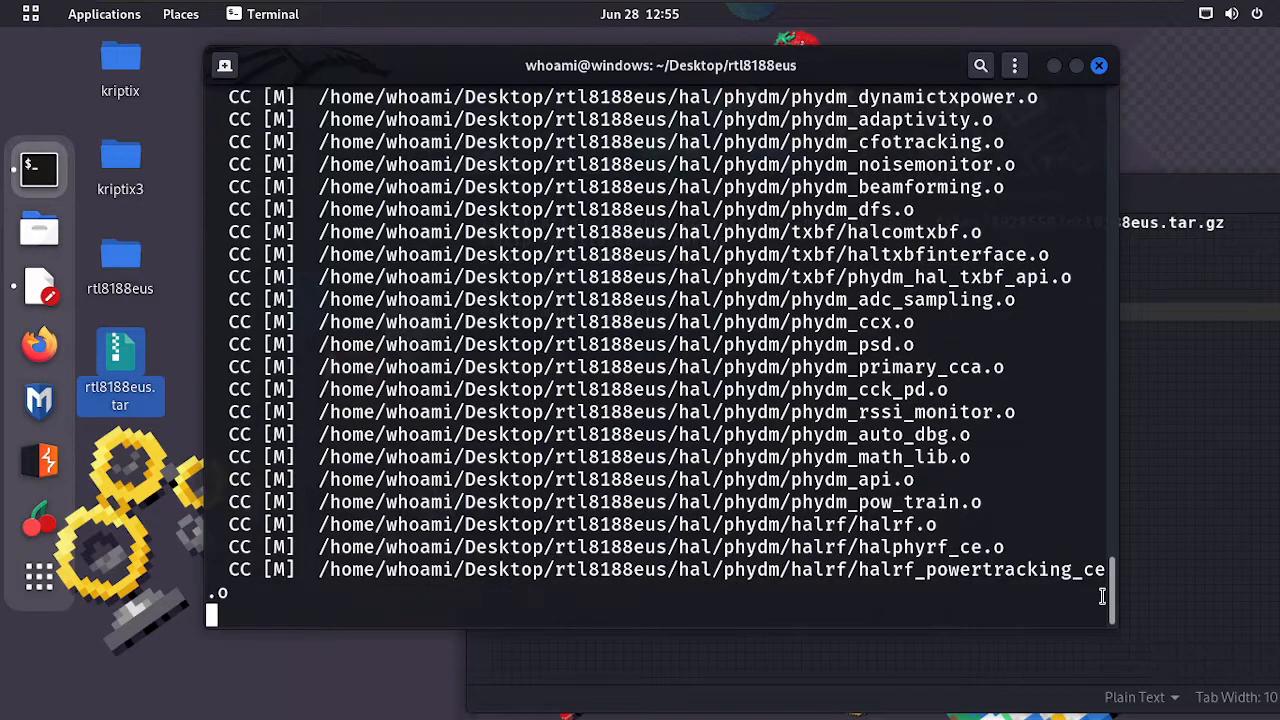
scroll("down", 3)
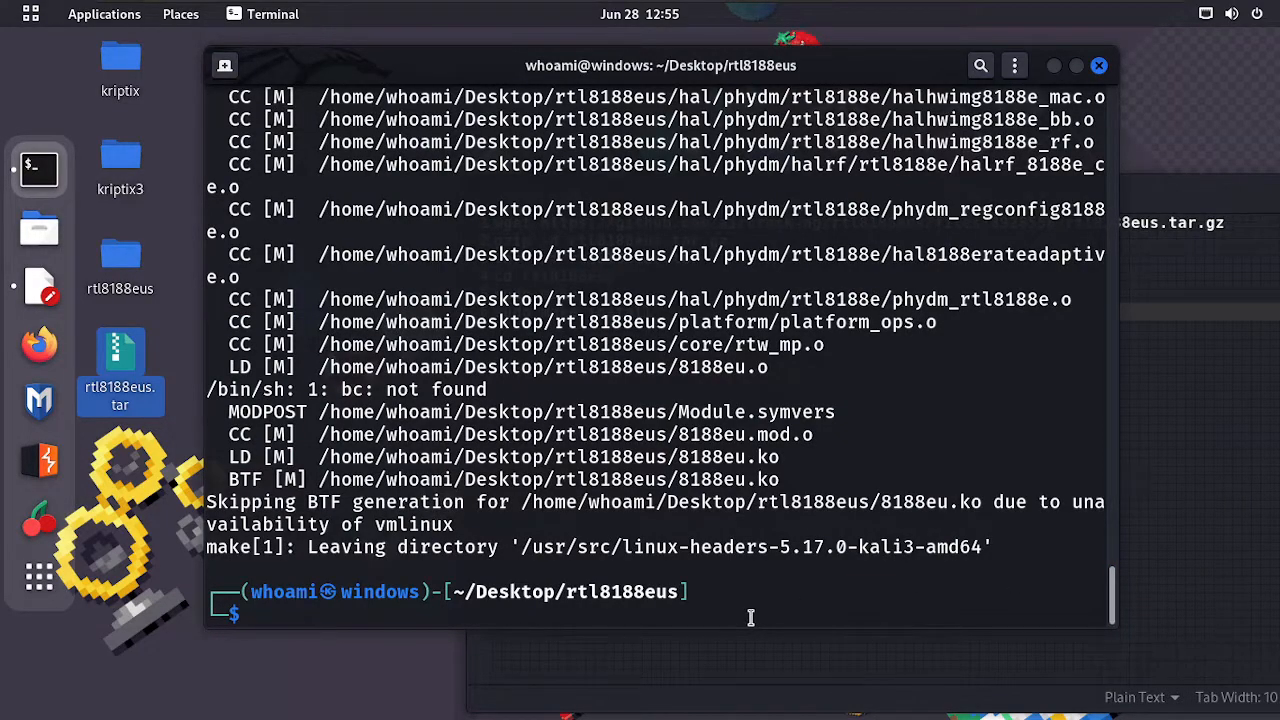
- Run sudo make install to copy 8188eu.ko into kernel drivers, then check network status
type("sudo make")
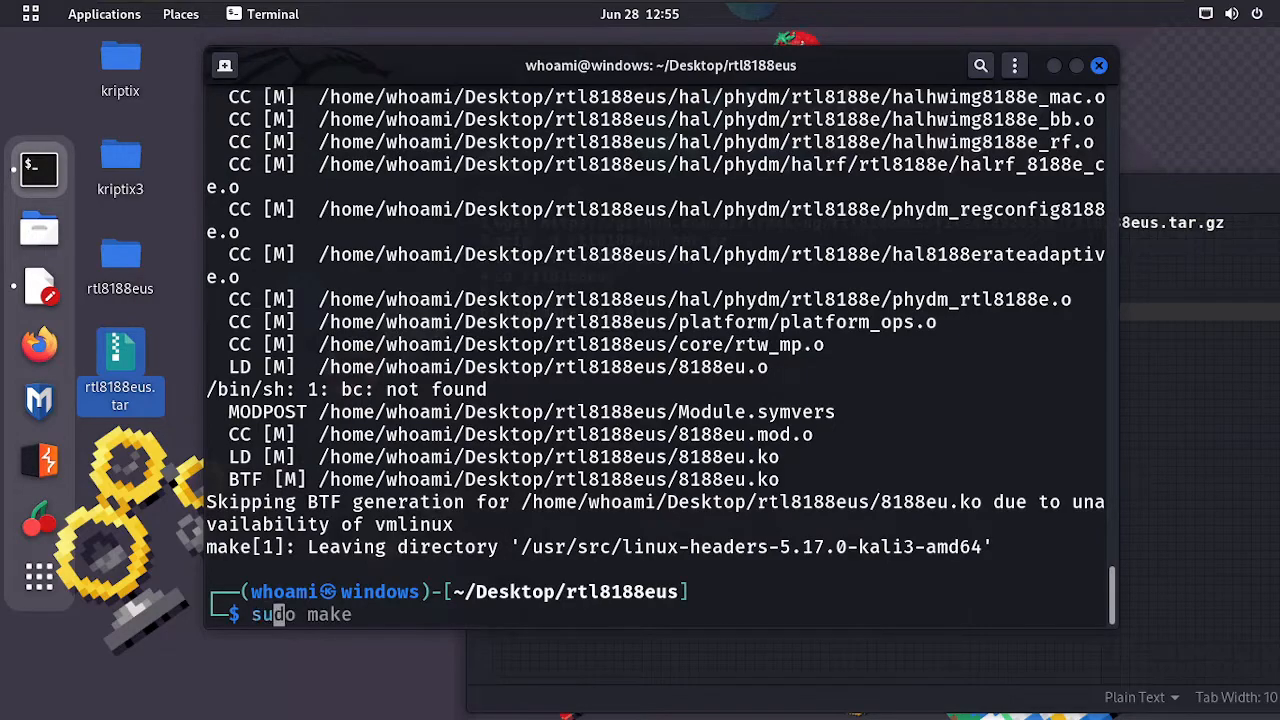
type("i")
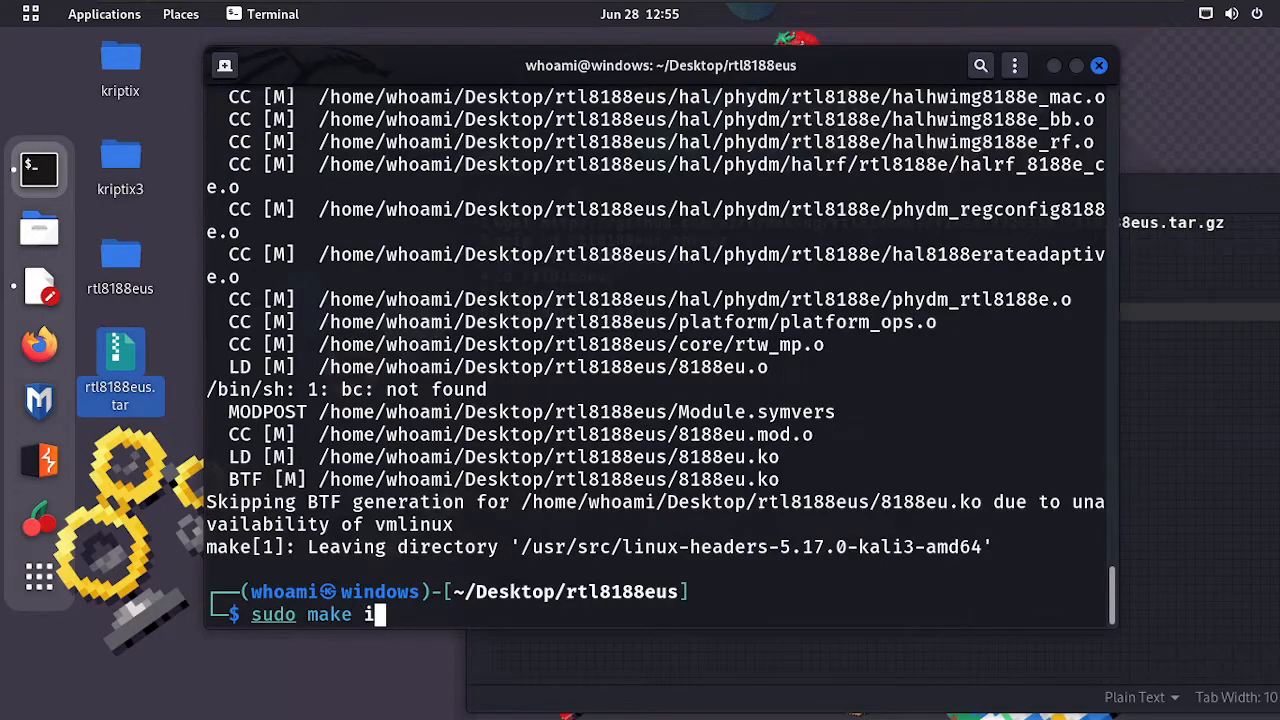
type("nstall")
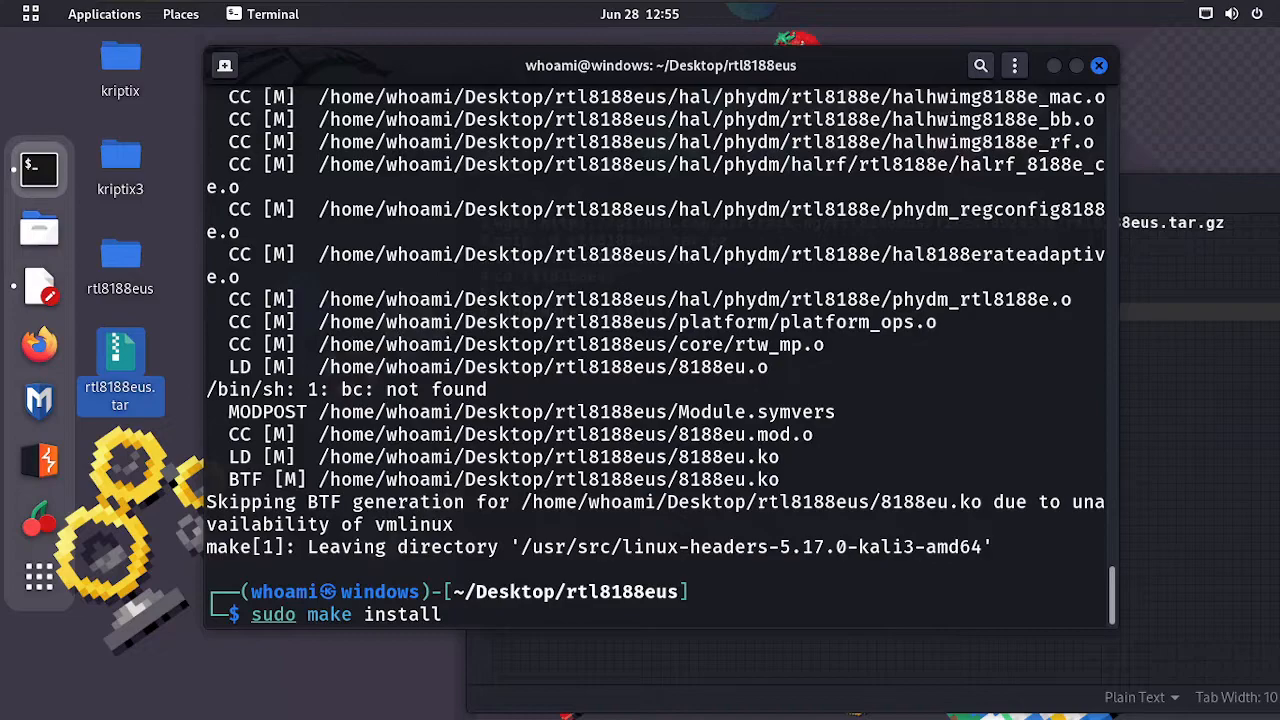
key("Return")
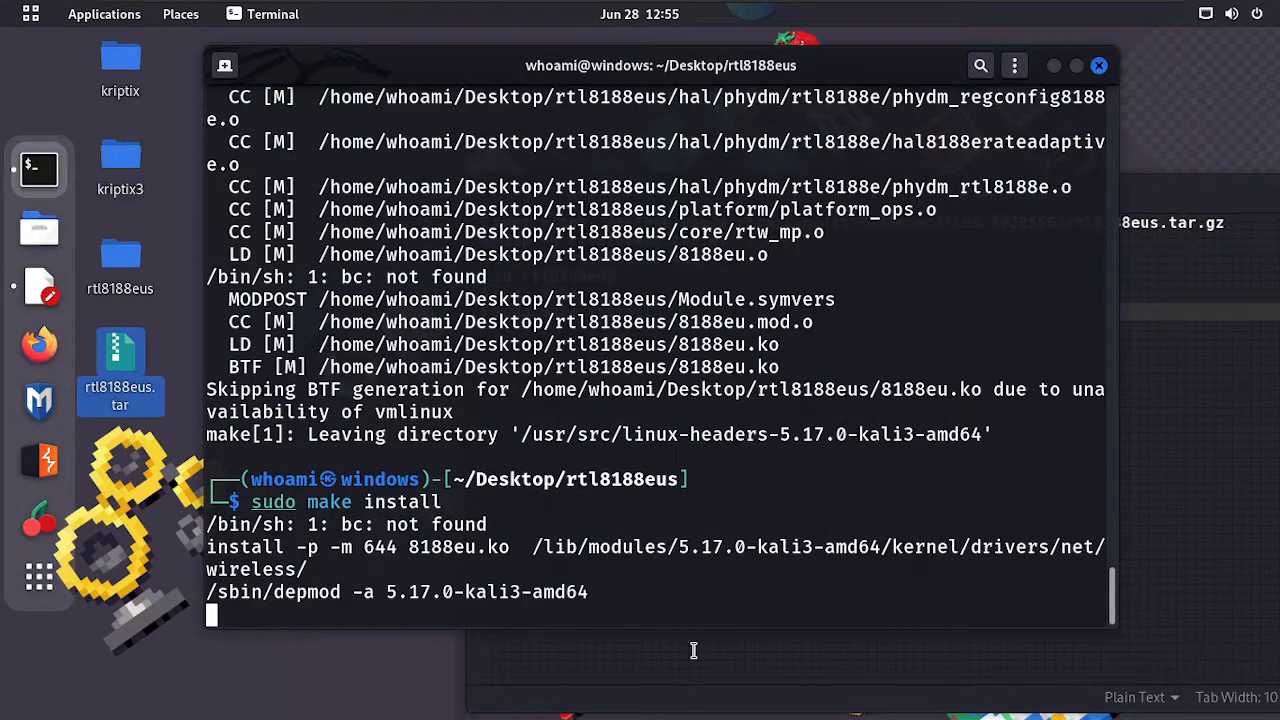
mouse_move(419, 620)
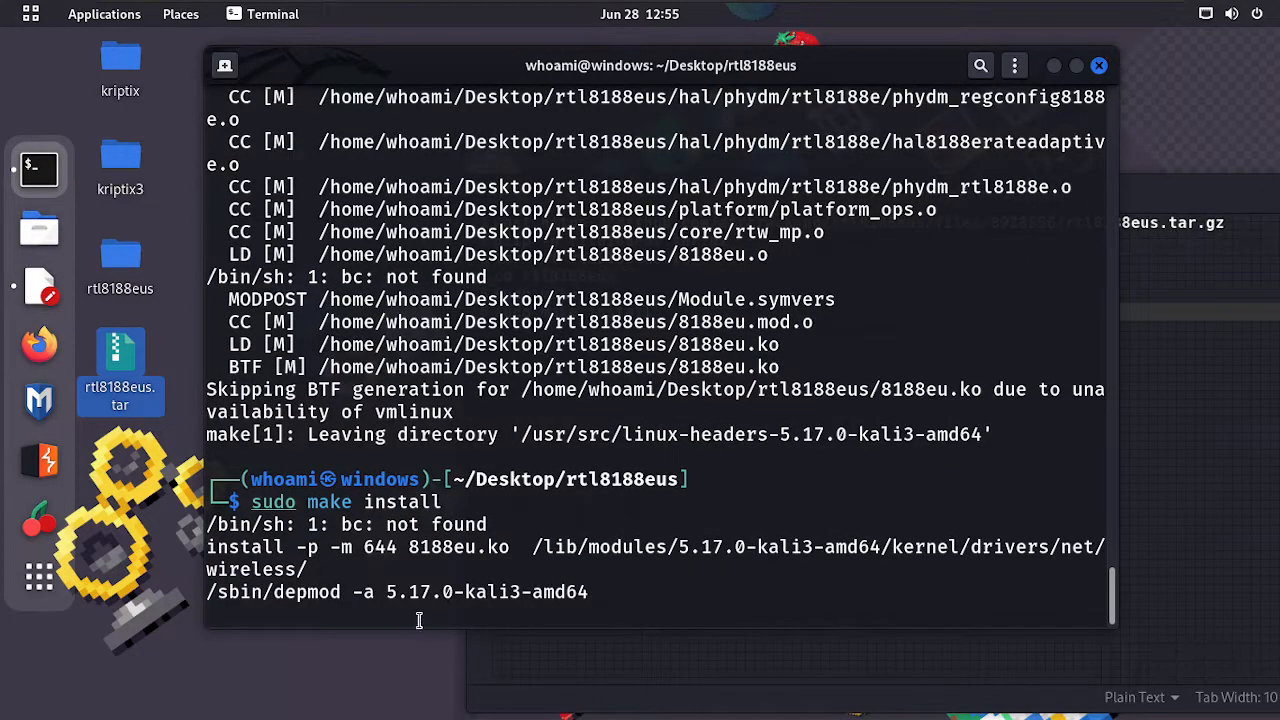
mouse_move(1041, 573)
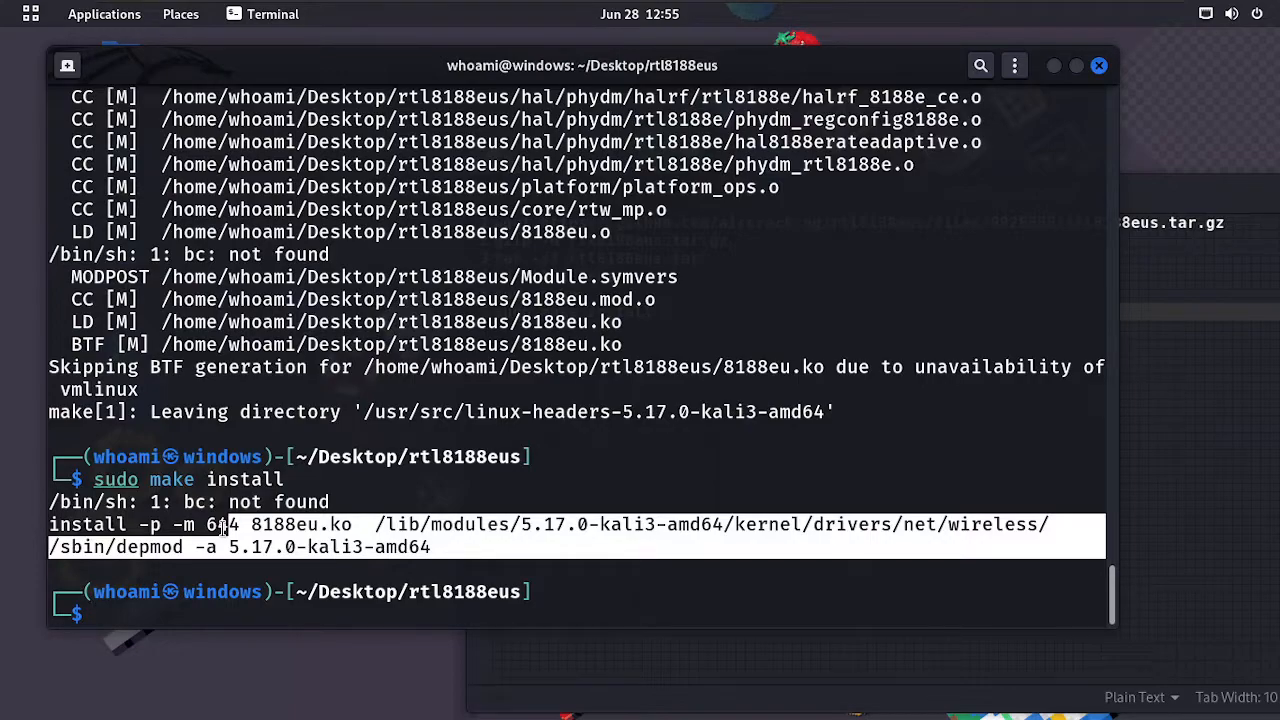
mouse_move(1203, 33)
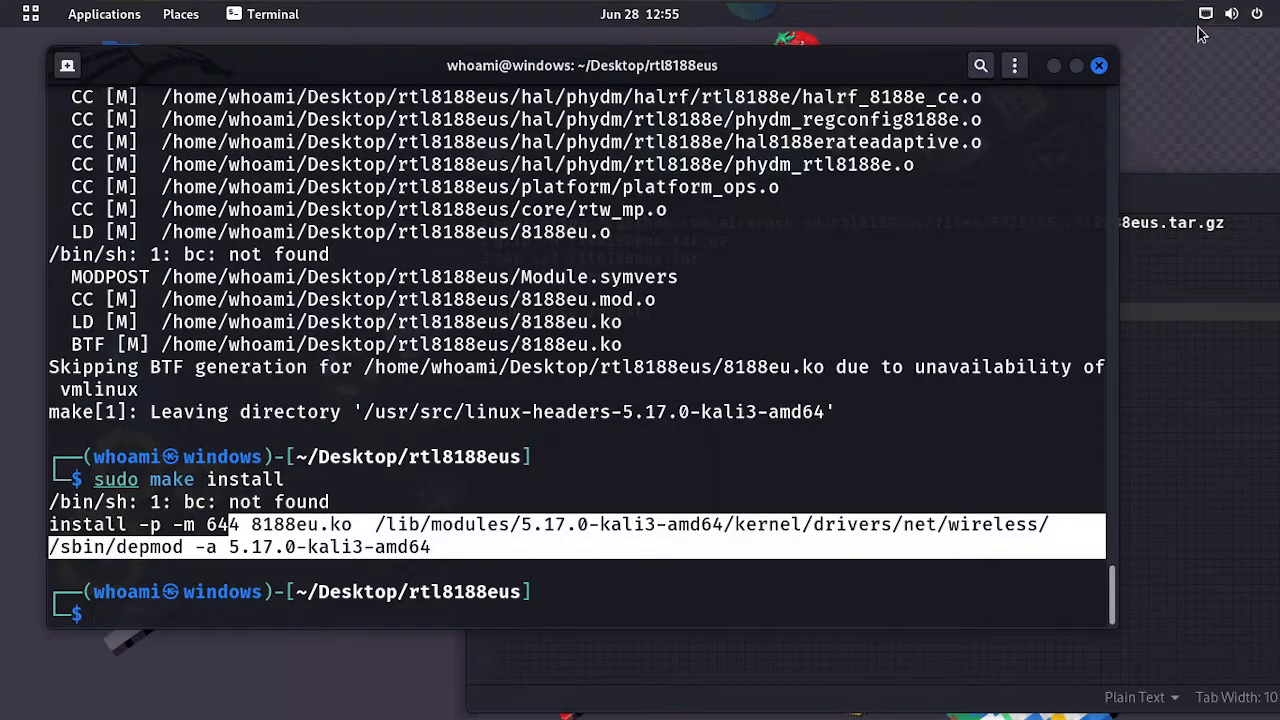
left_click(1232, 13)
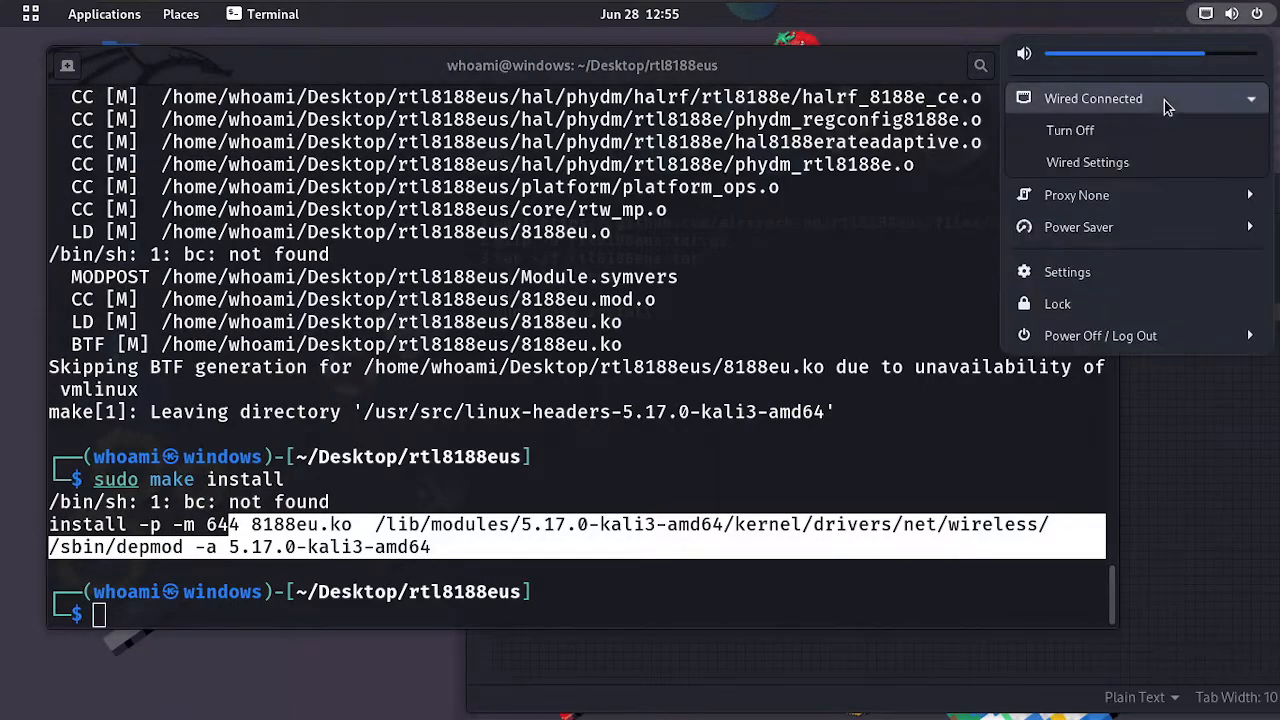
left_click(603, 465)
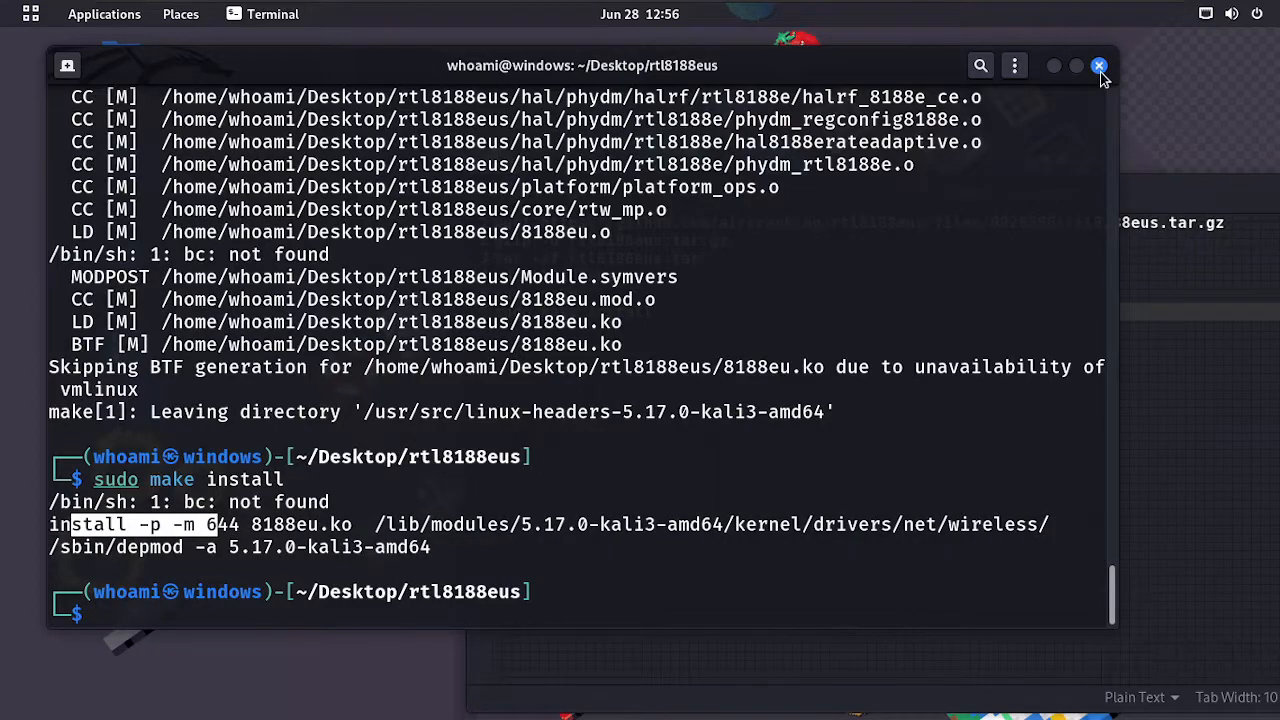
- Close the terminal, save the gedit command notes as yt.txt, and close gedit
left_click(1099, 65)
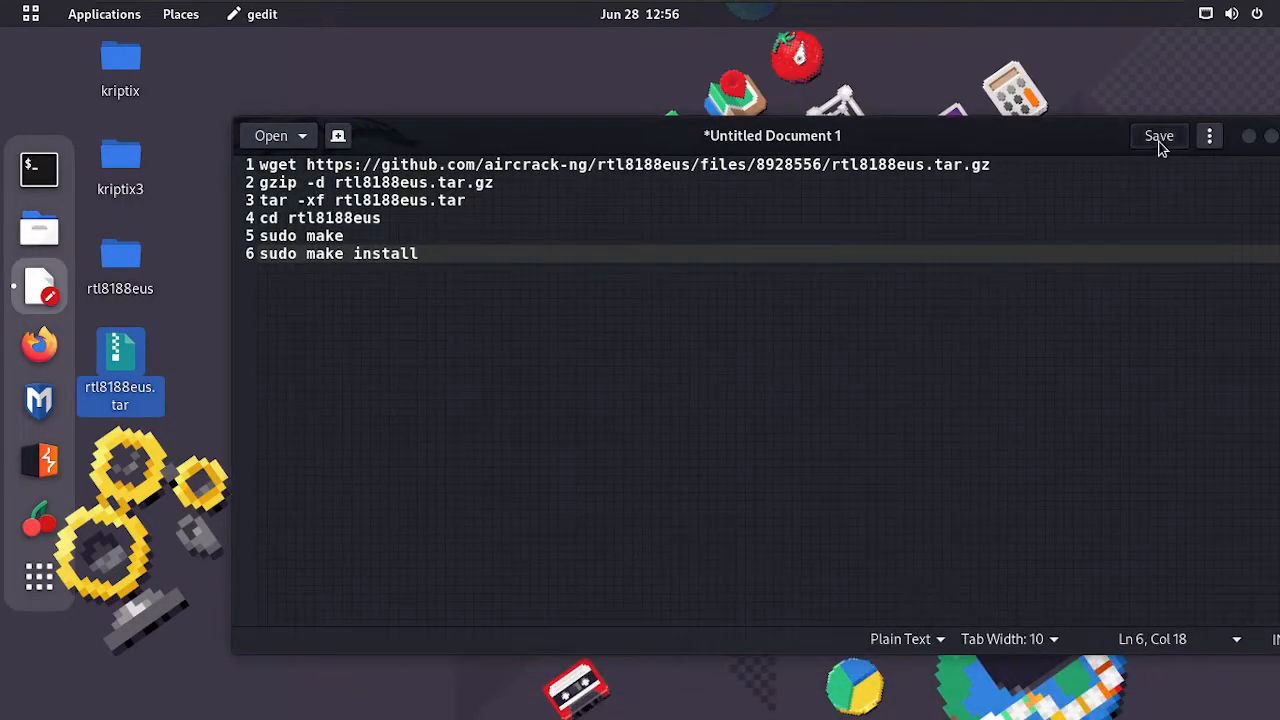
left_click(1158, 135)
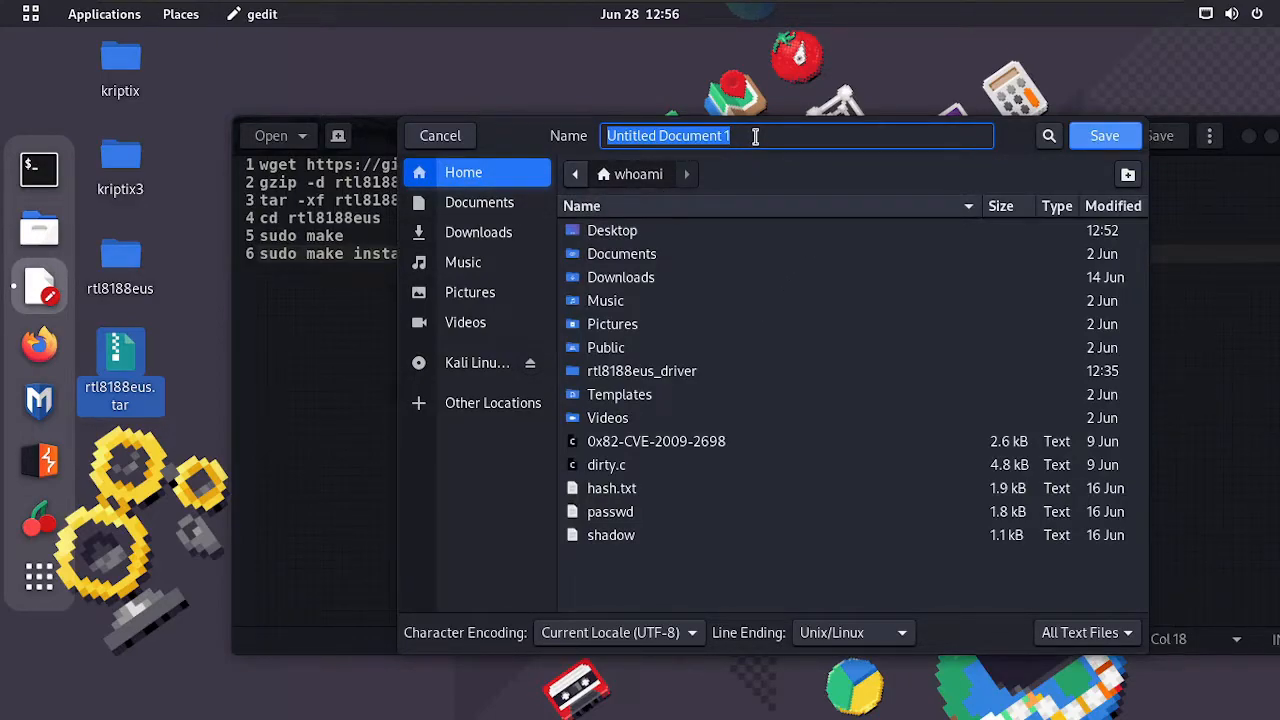
type("yt")
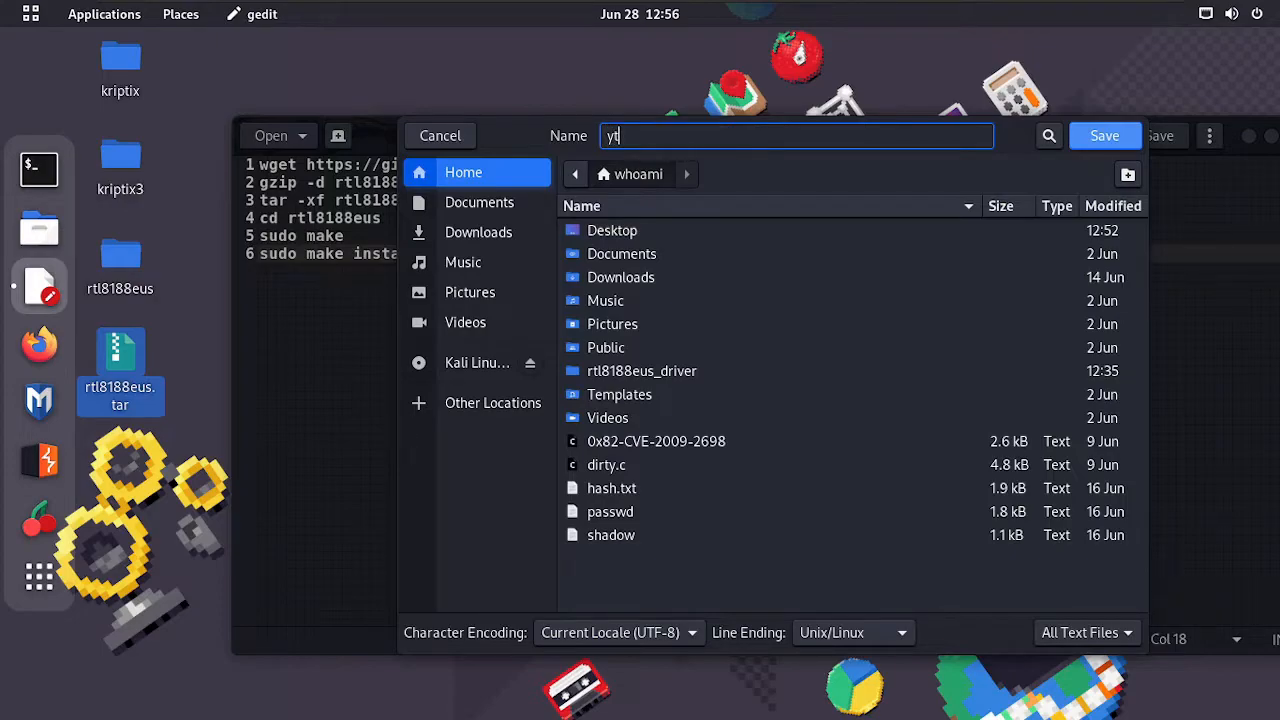
left_click(1104, 135)
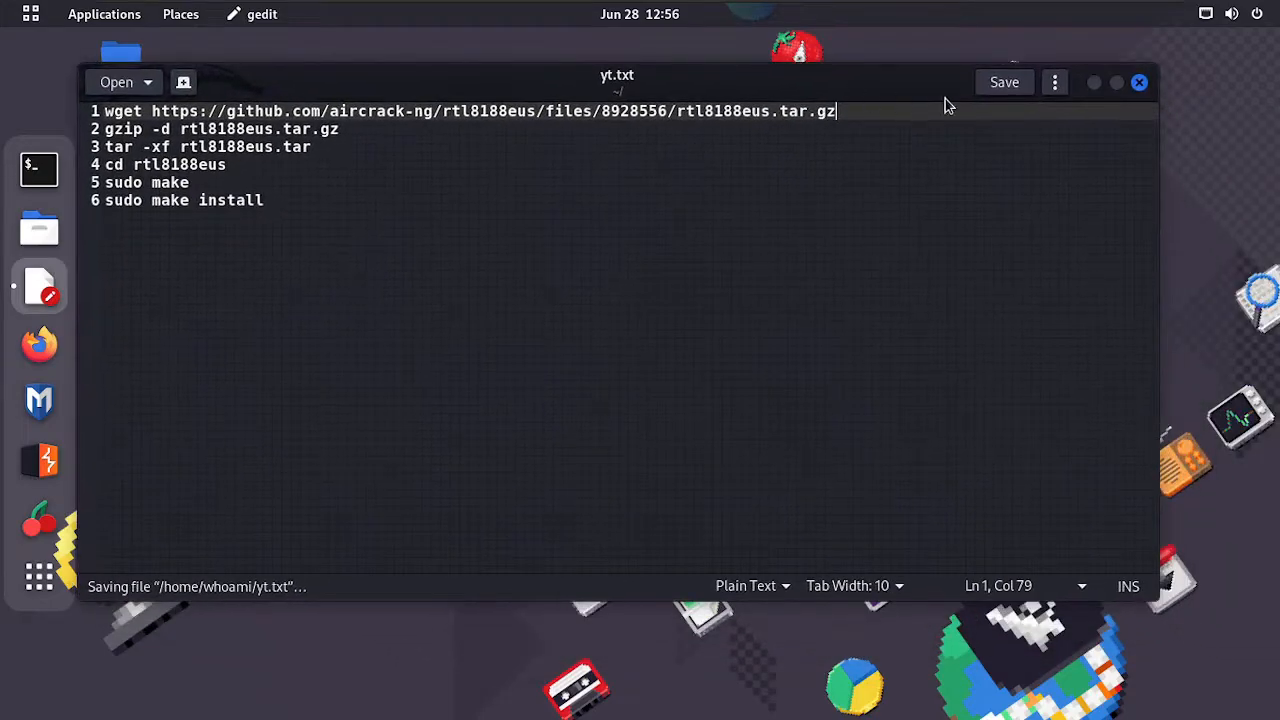
left_click(1257, 14)
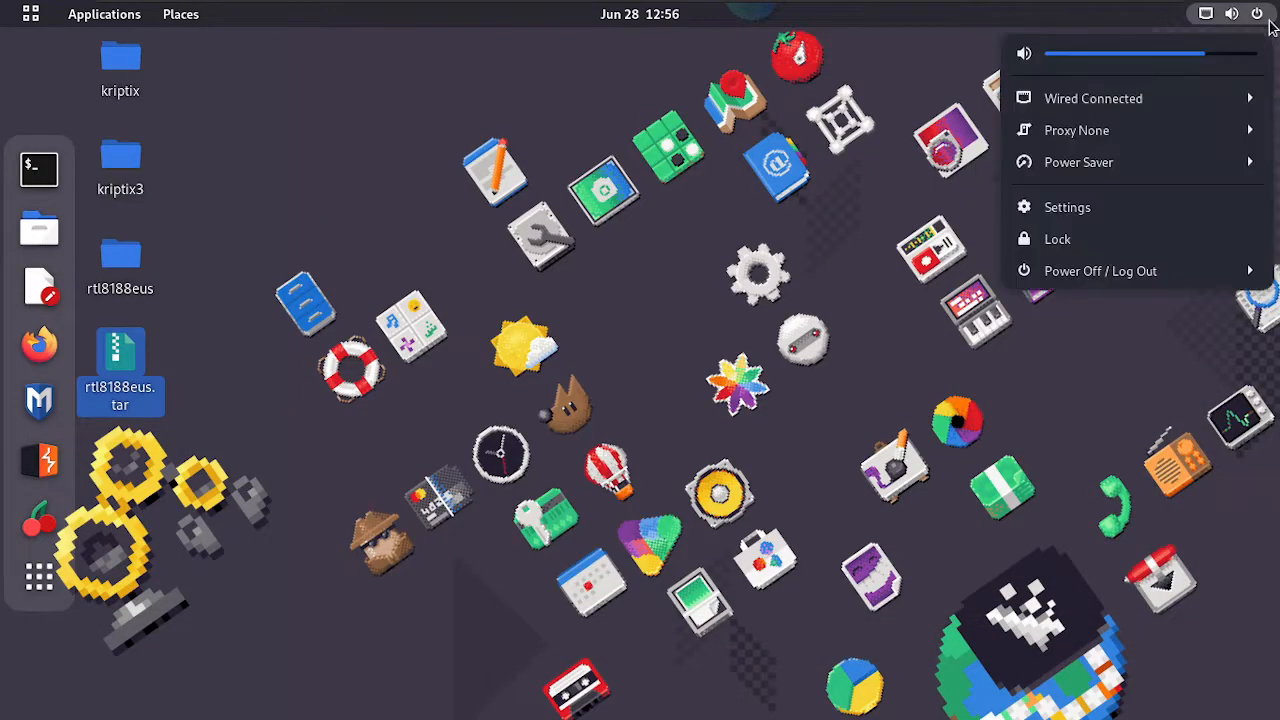
- Enter the account password on the GNOME login screen to reach the desktop
left_click(1100, 270)
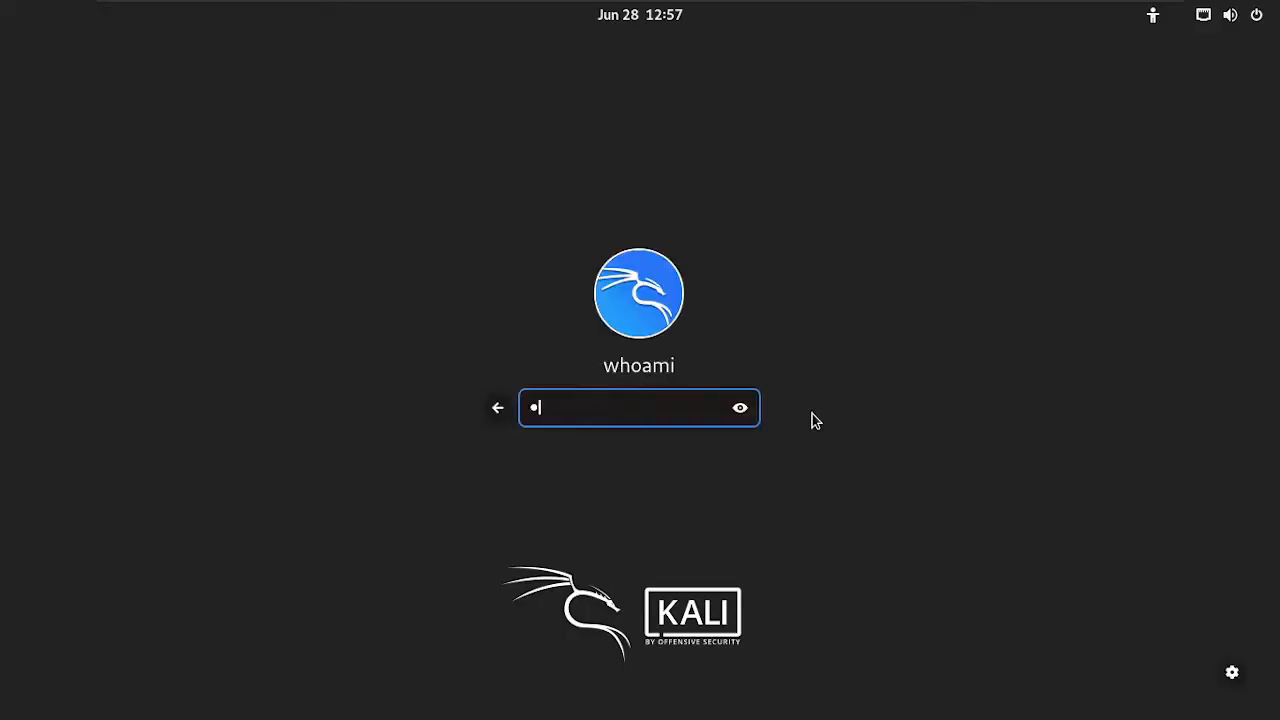
key("Return")
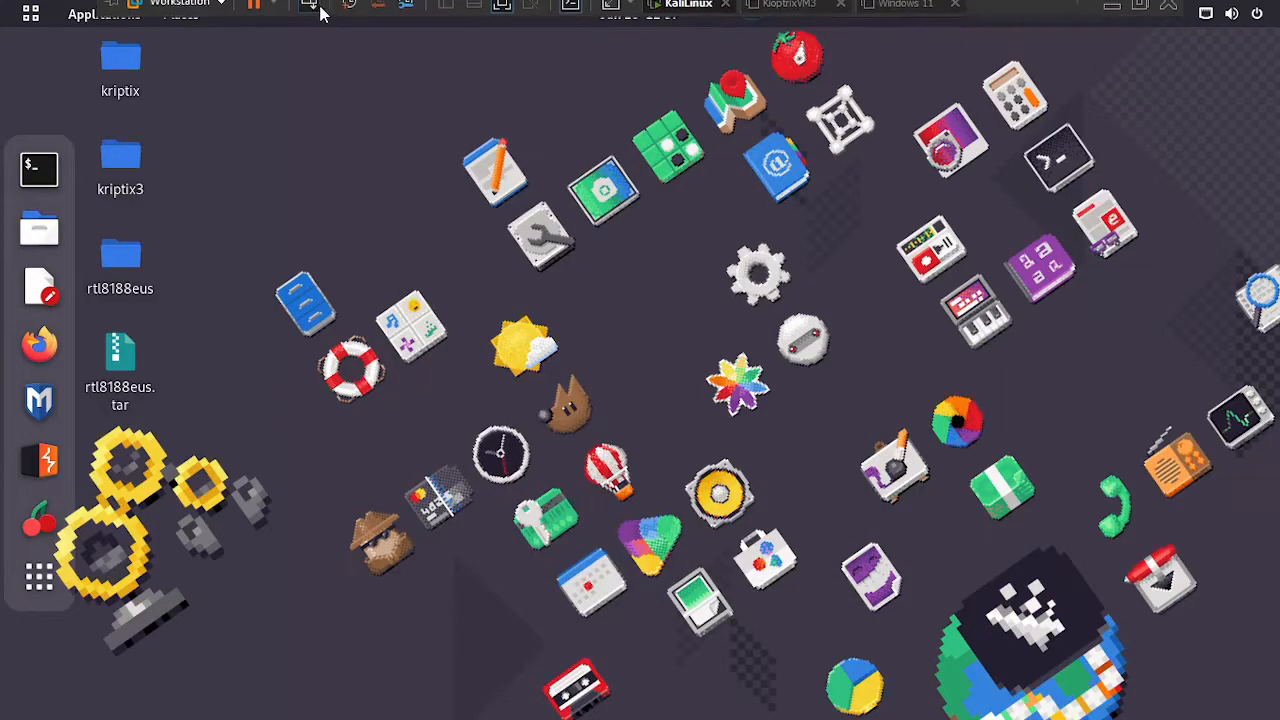
- Connect the TP-Link 802.11n NIC via VM > Removable Devices and accept the USB warning
left_click(180, 12)
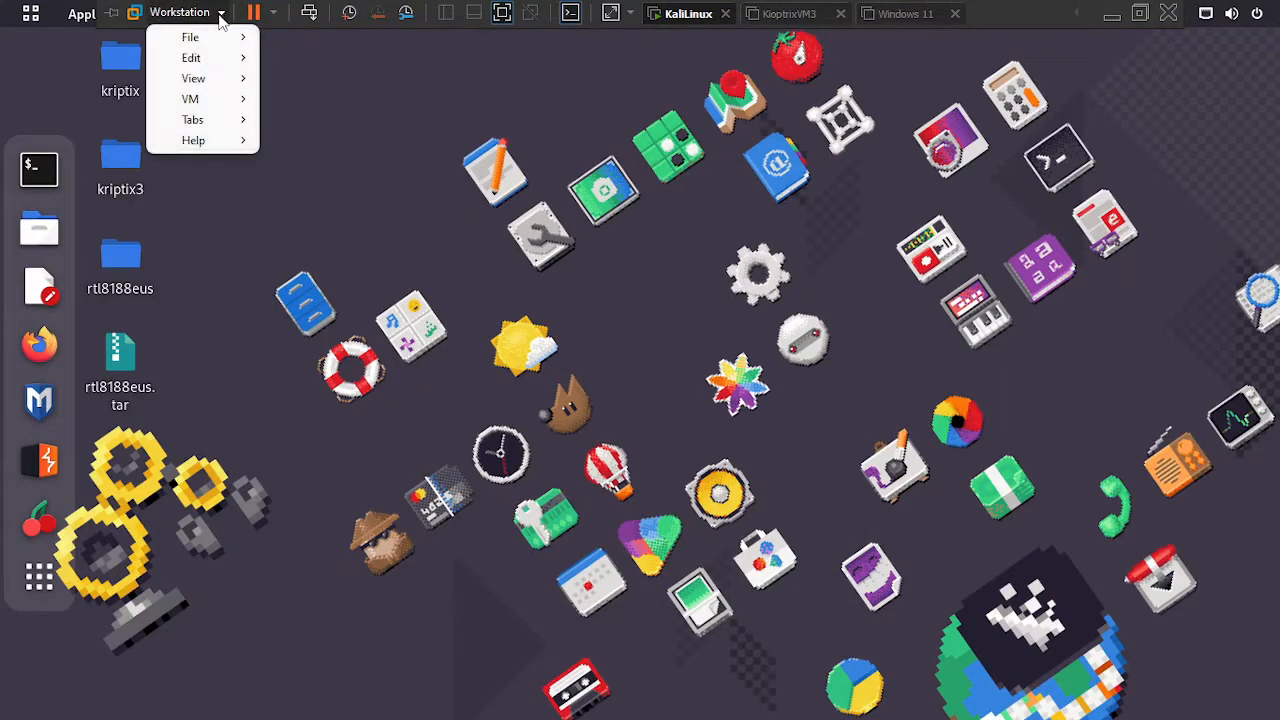
left_click(190, 98)
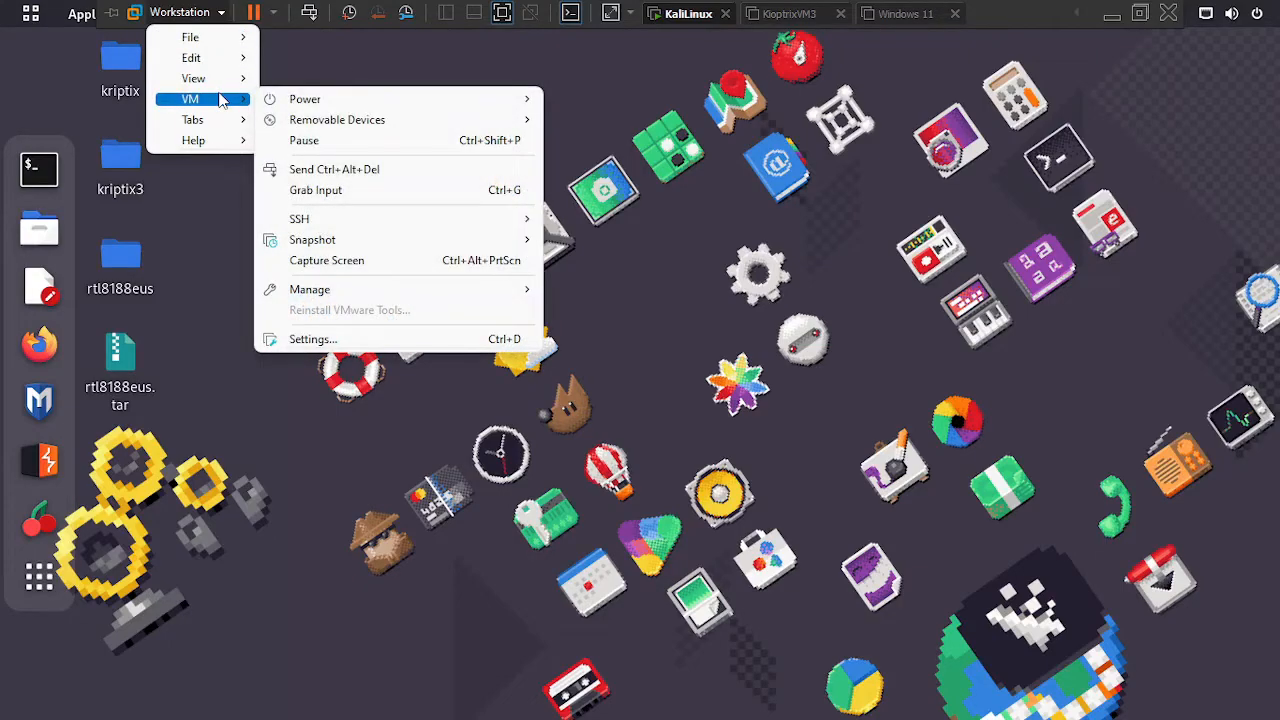
mouse_move(337, 119)
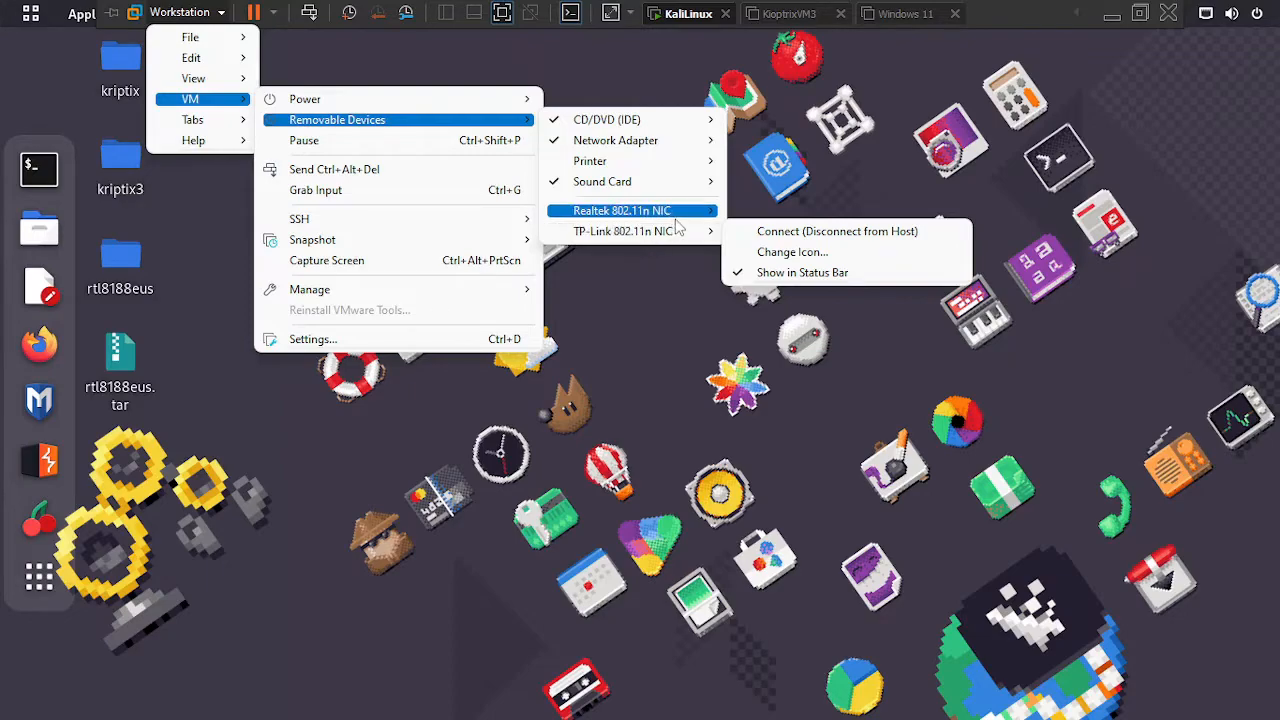
mouse_move(623, 231)
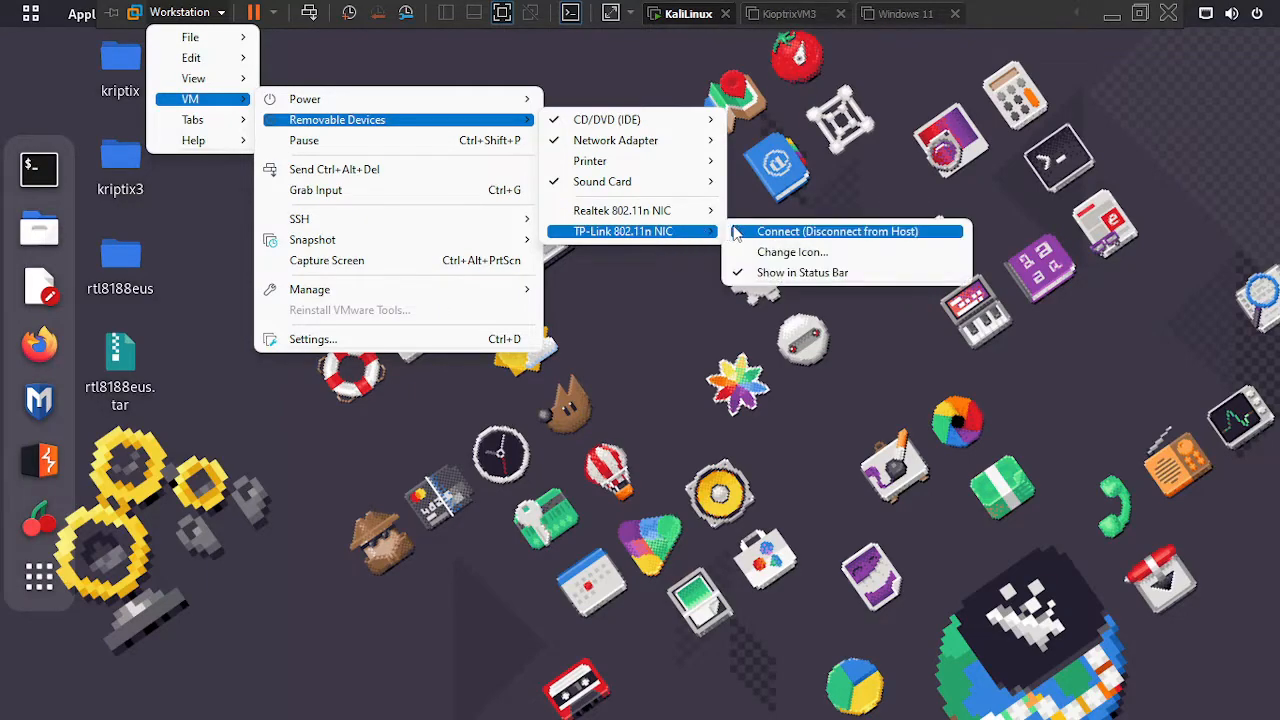
left_click(837, 231)
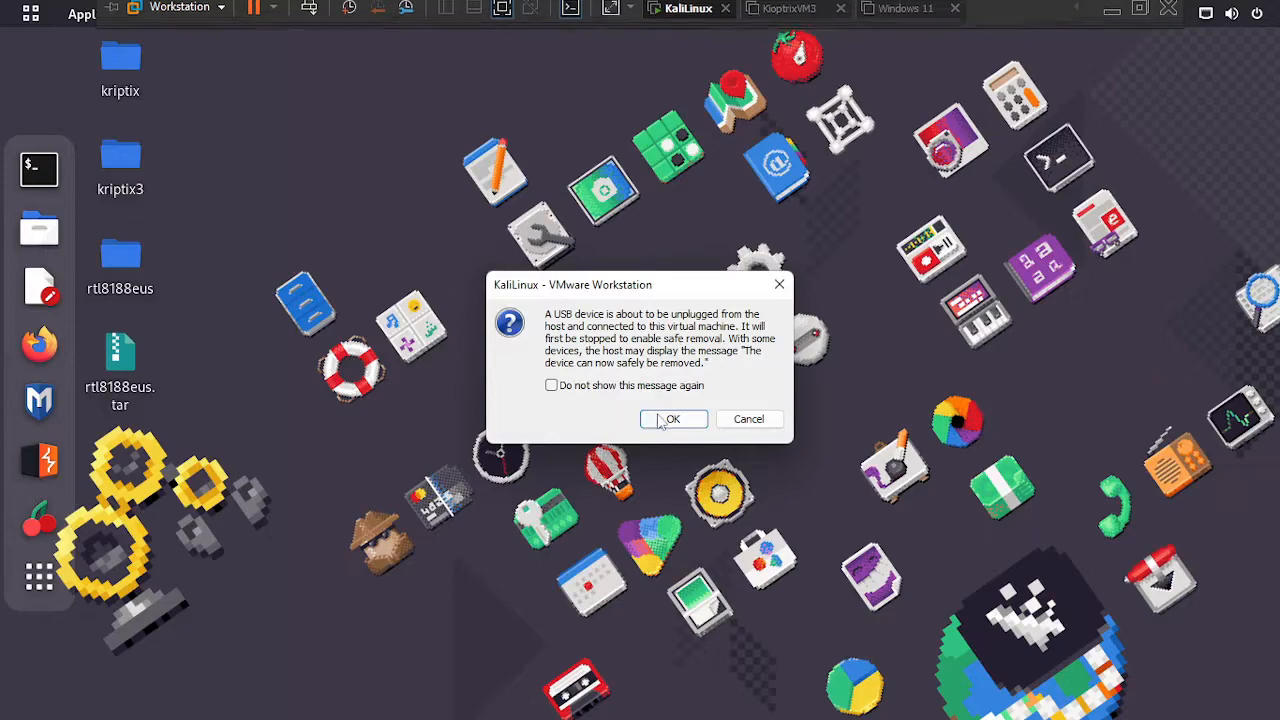
left_click(672, 418)
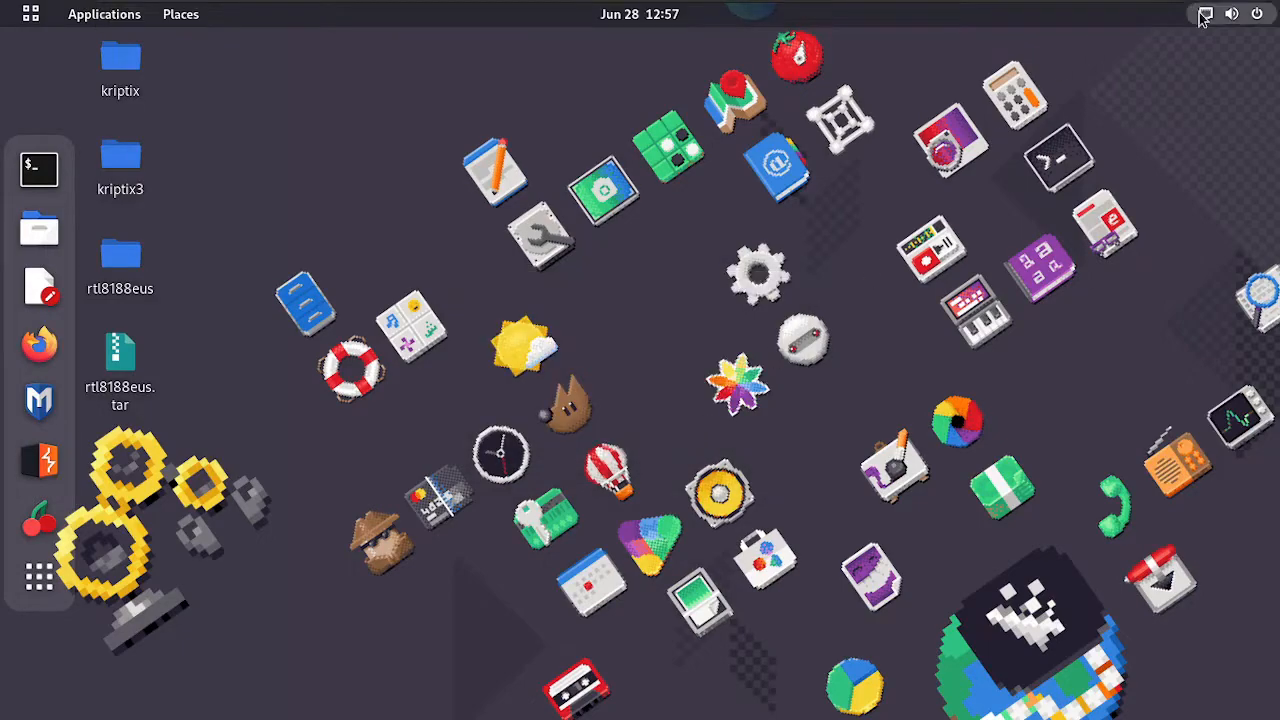
- Confirm networks like DarkKnight appear in the Wi-Fi selector, then open a new Terminal
left_click(1232, 14)
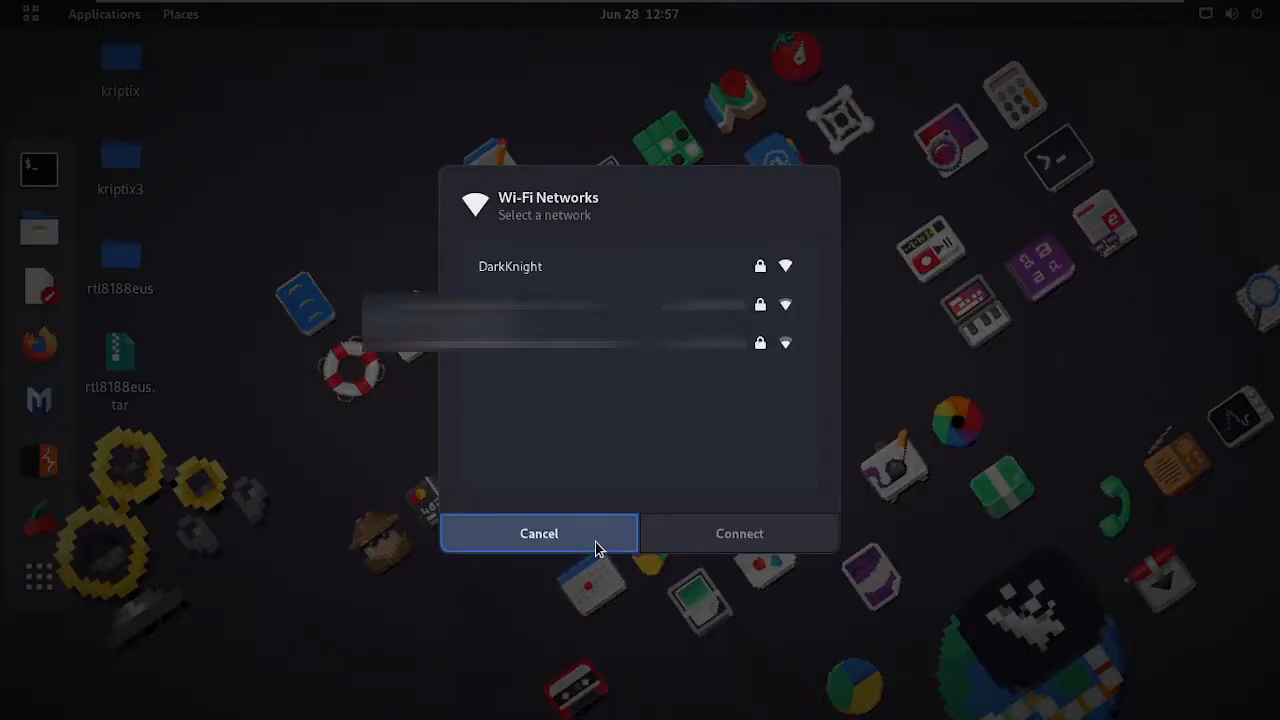
left_click(538, 533)
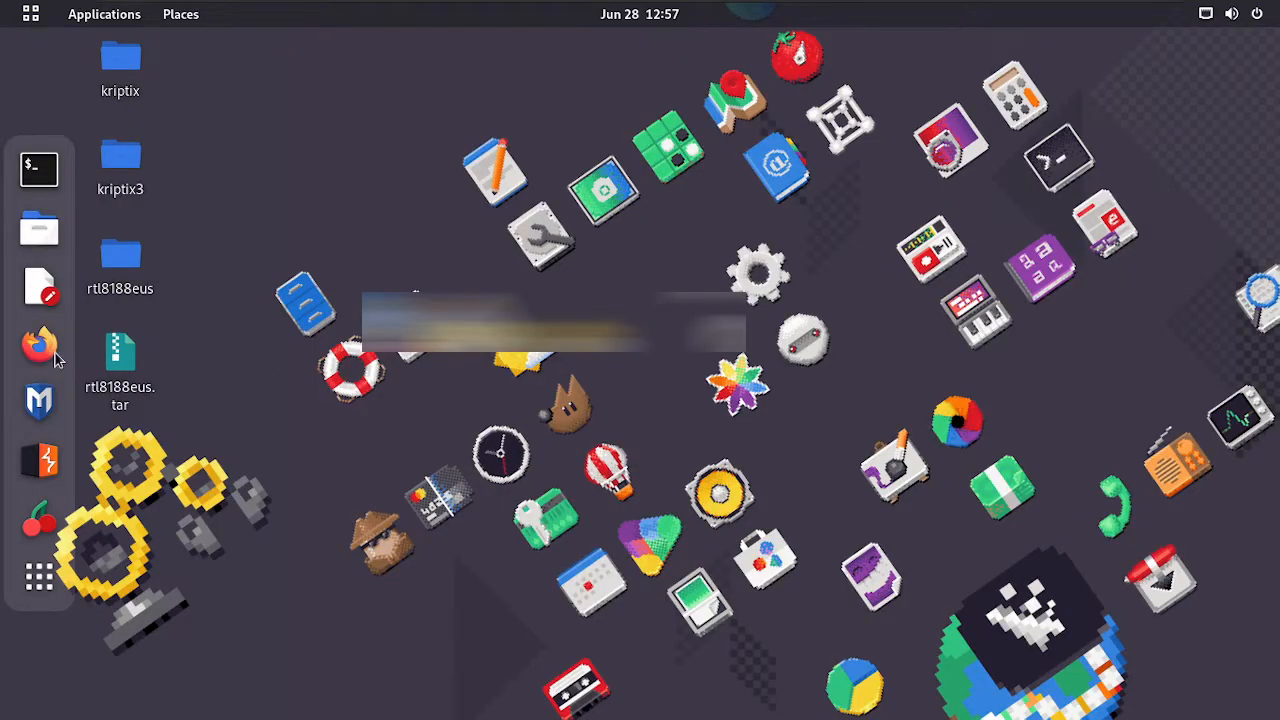
left_click(39, 169)
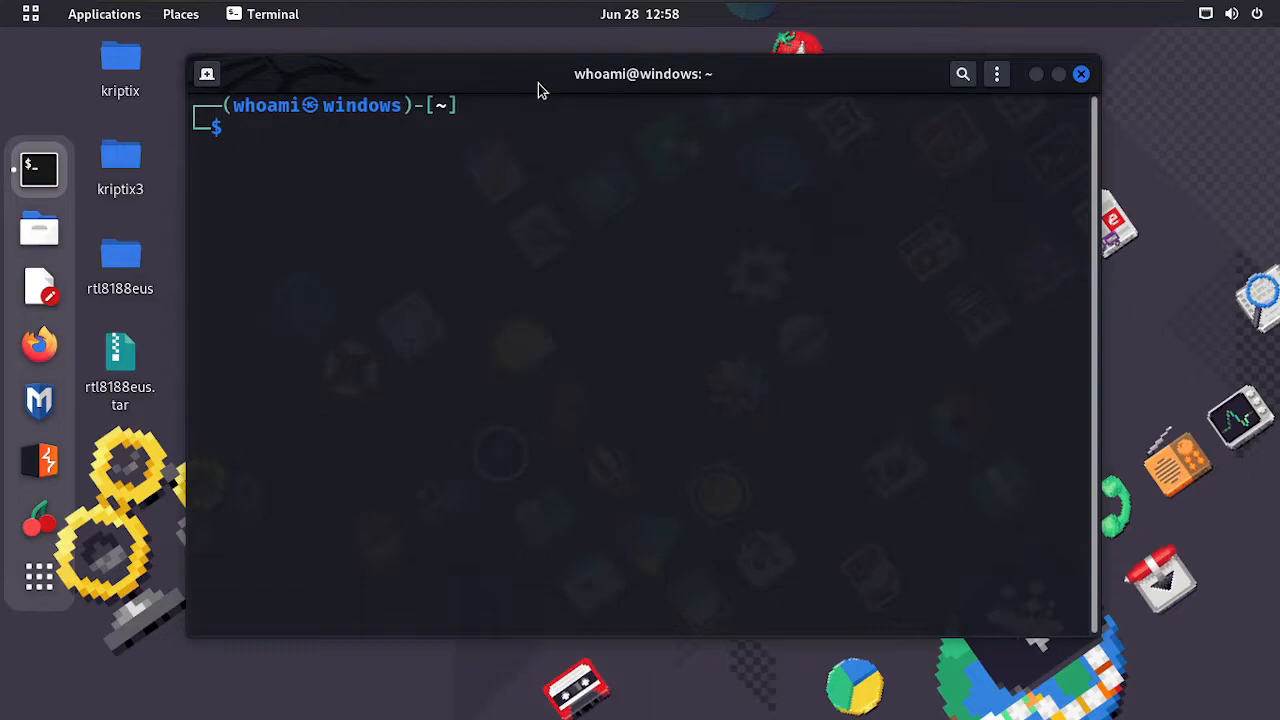
- Kill wpa_supplicant with airmon-ng check kill and start monitor mode on wlan0
type("sudo make install")
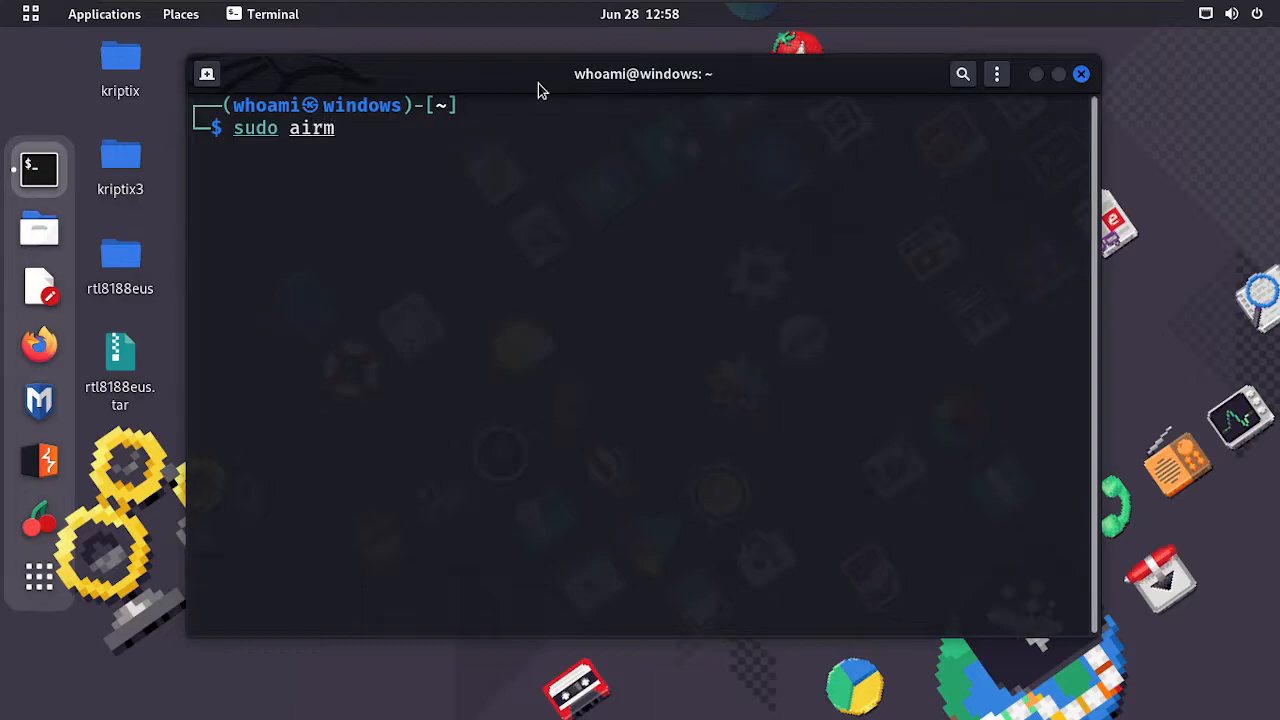
type("on-ng ch")
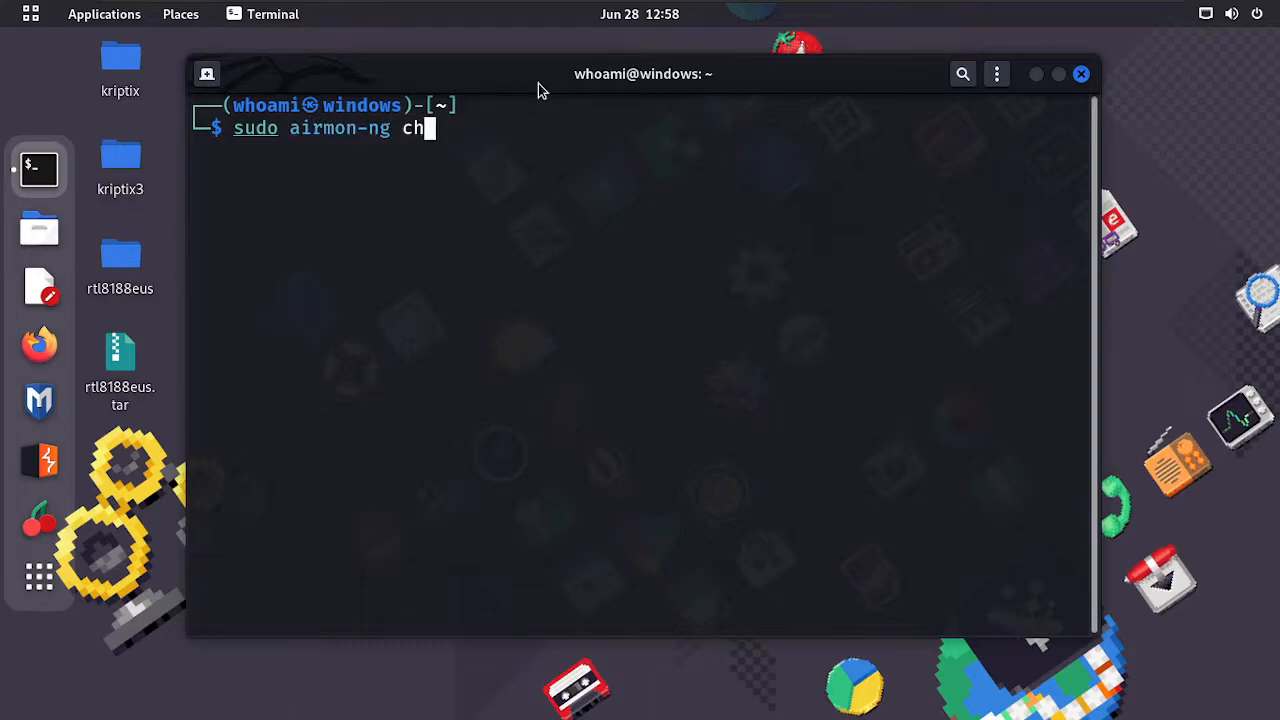
type("eck kill")
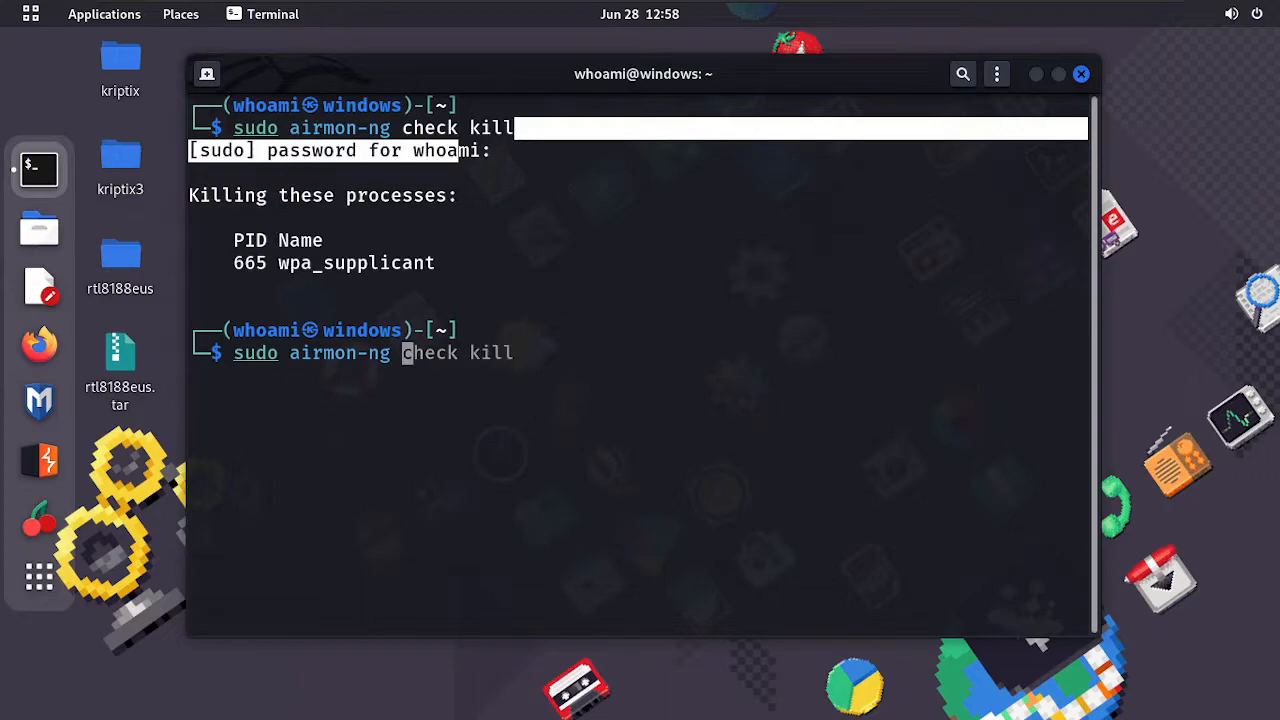
type("start")
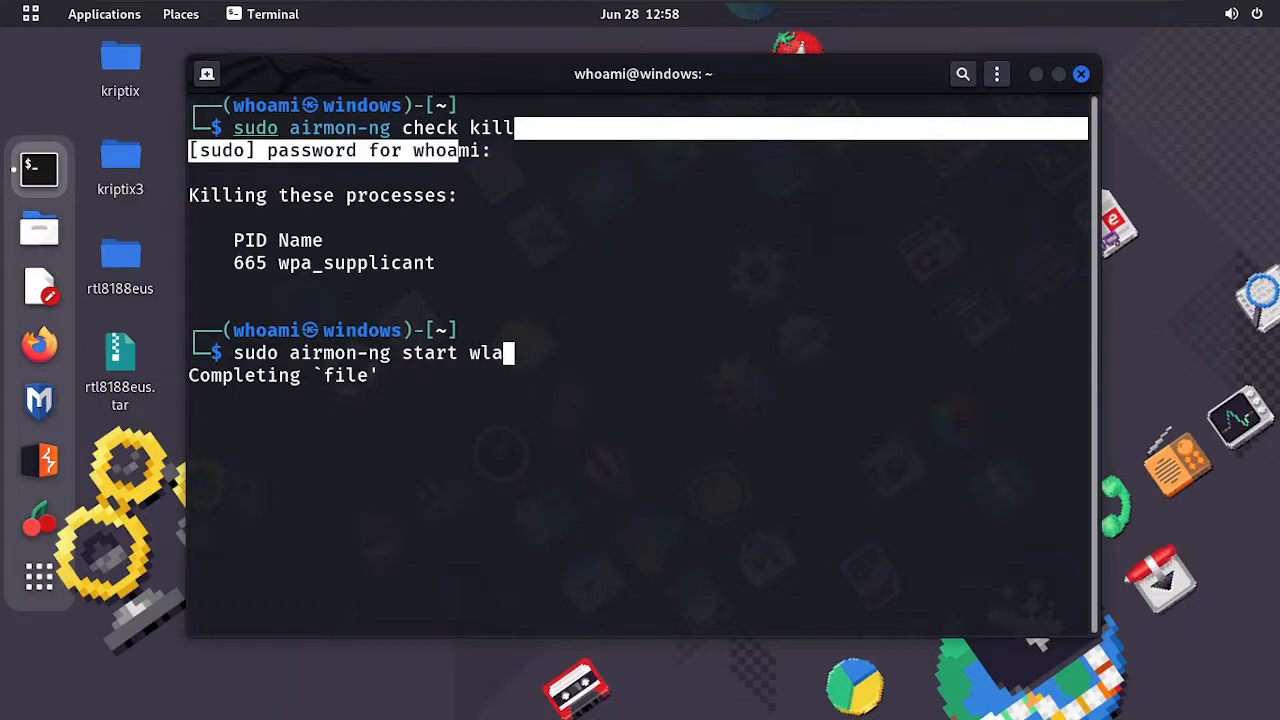
- In a second tab, run iwconfig to confirm wlan0 reports Mode:Monitor
key("BackSpace")
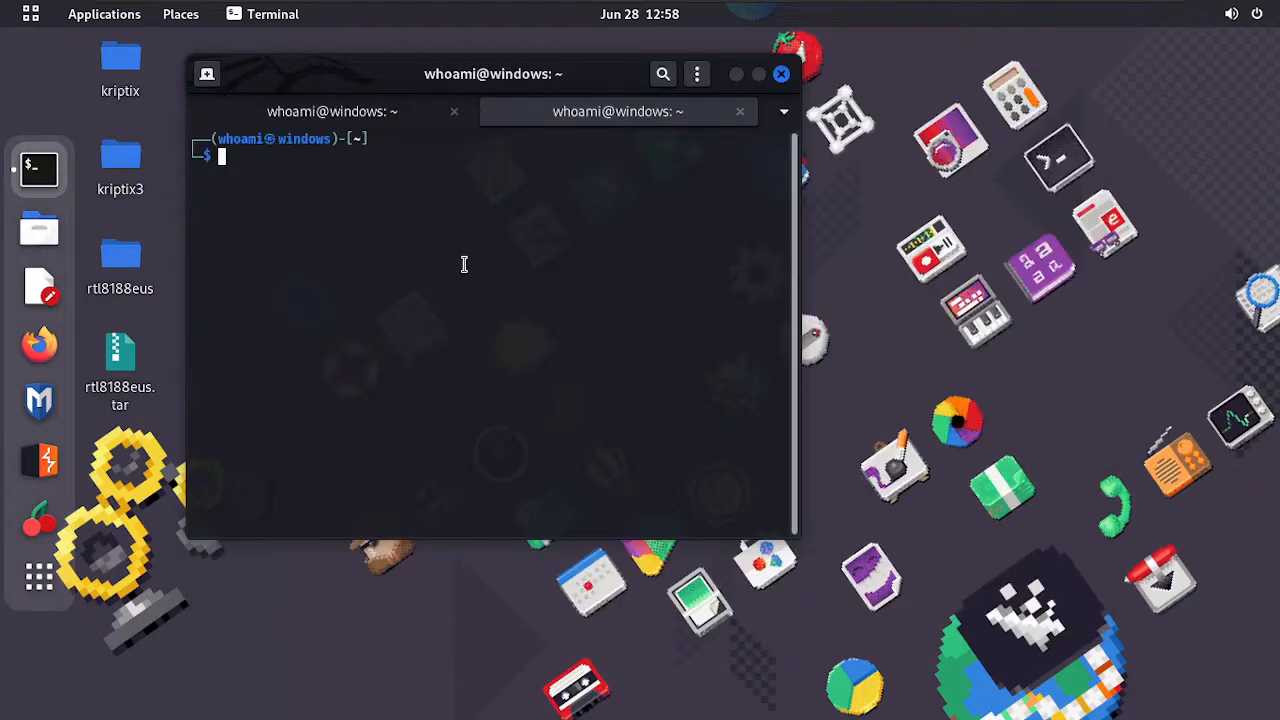
type("iwconfig")
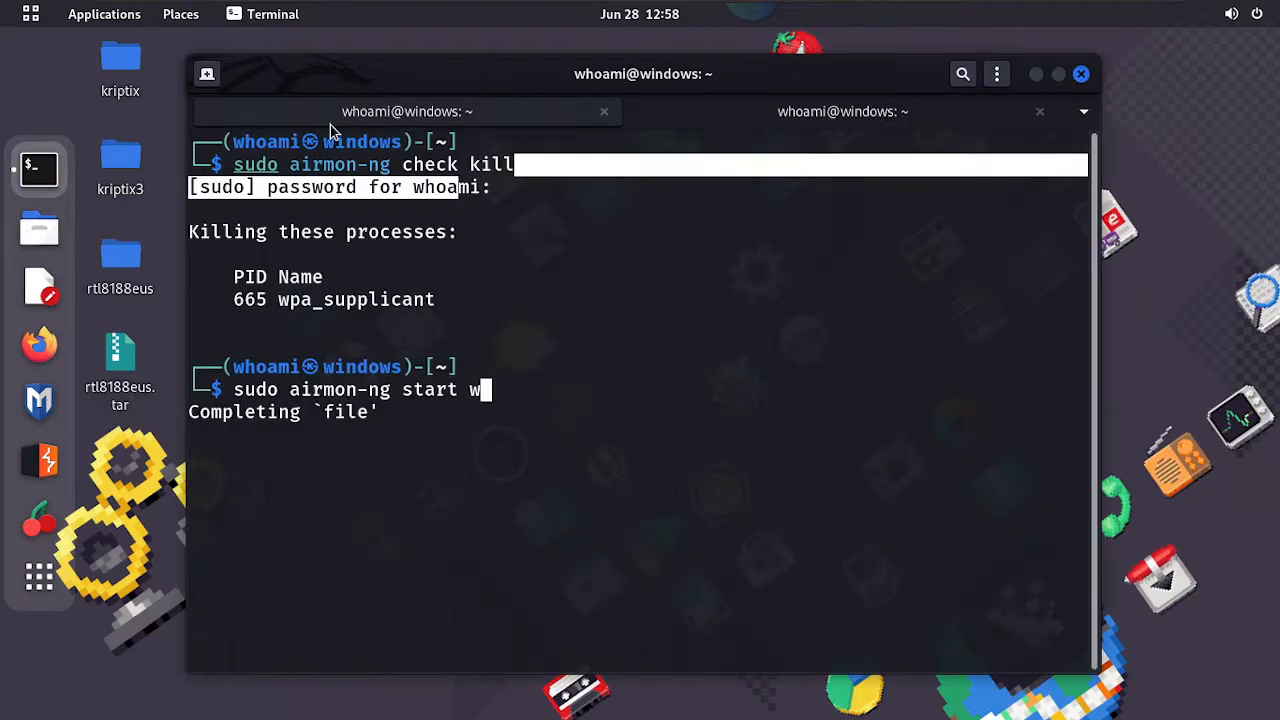
type("lan")
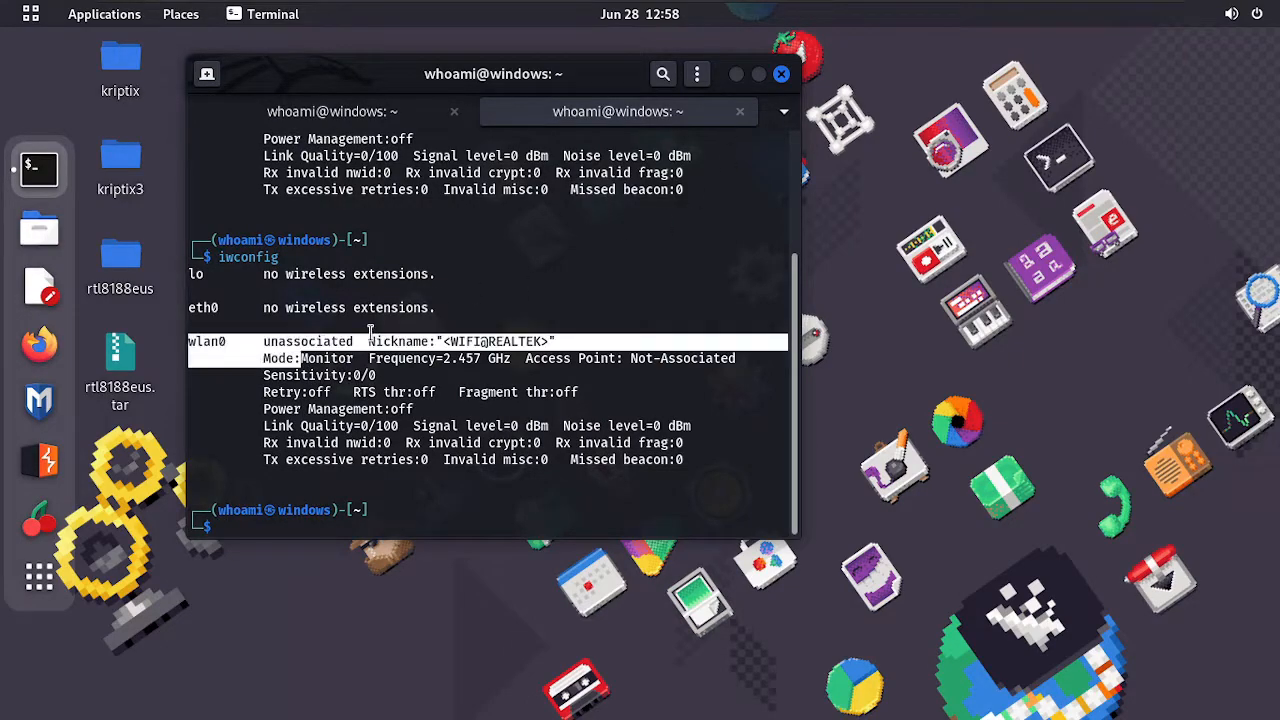
scroll("down", 3)
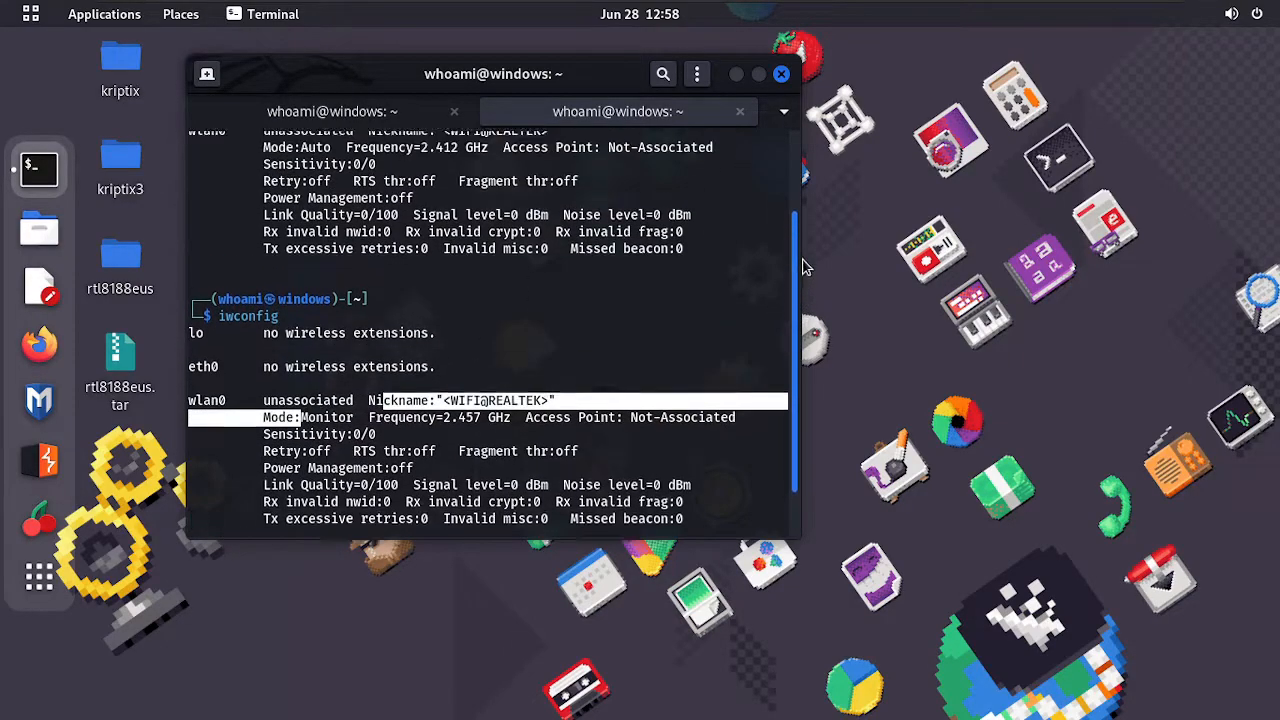
scroll("down", 3)
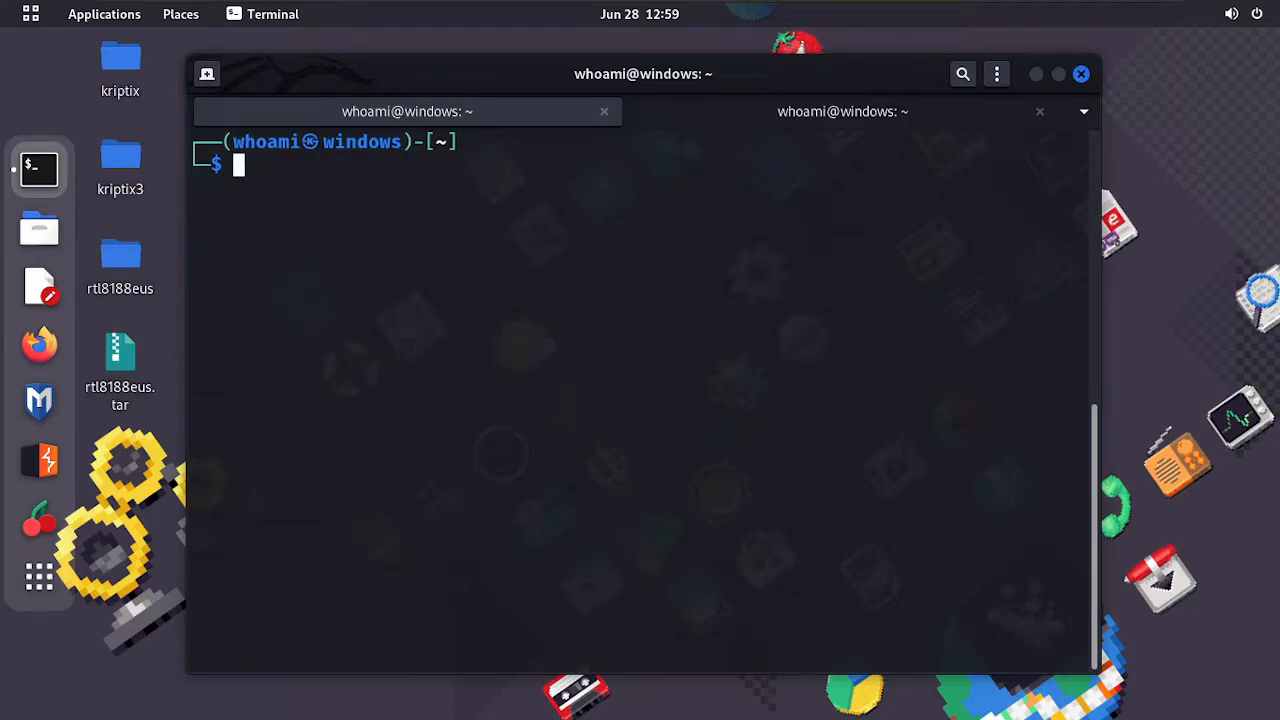
- Scan with sudo airodump-ng wlan0, then run sudo wash -i wlan0, which hits pcap permission errors
type("sudo airmon-ng start wlan0")
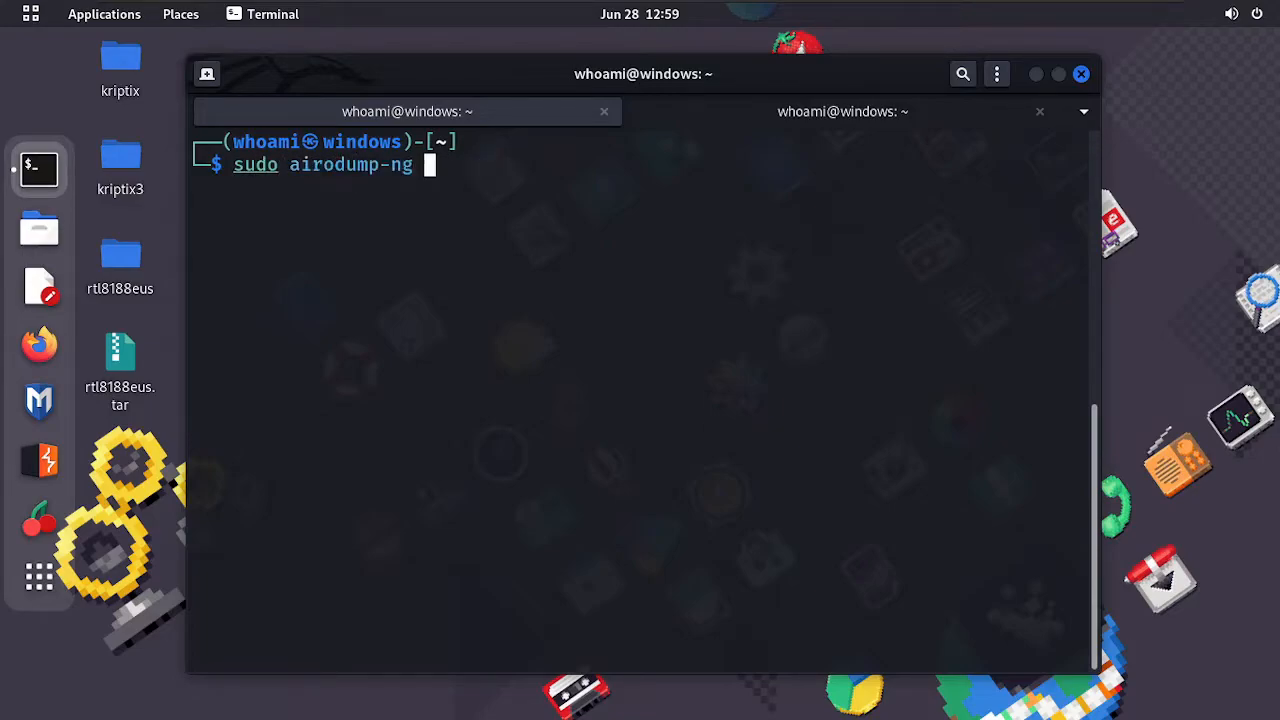
type("wlan0")
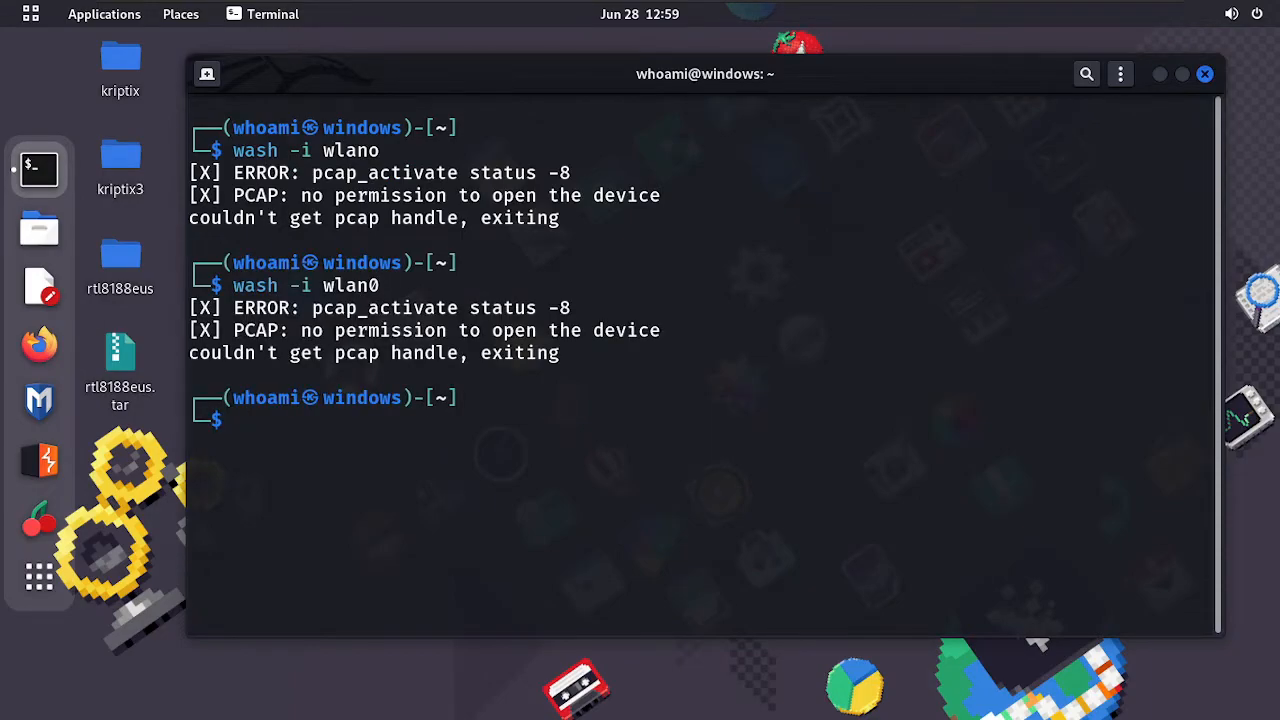
type("sudo wash -i wlan0")
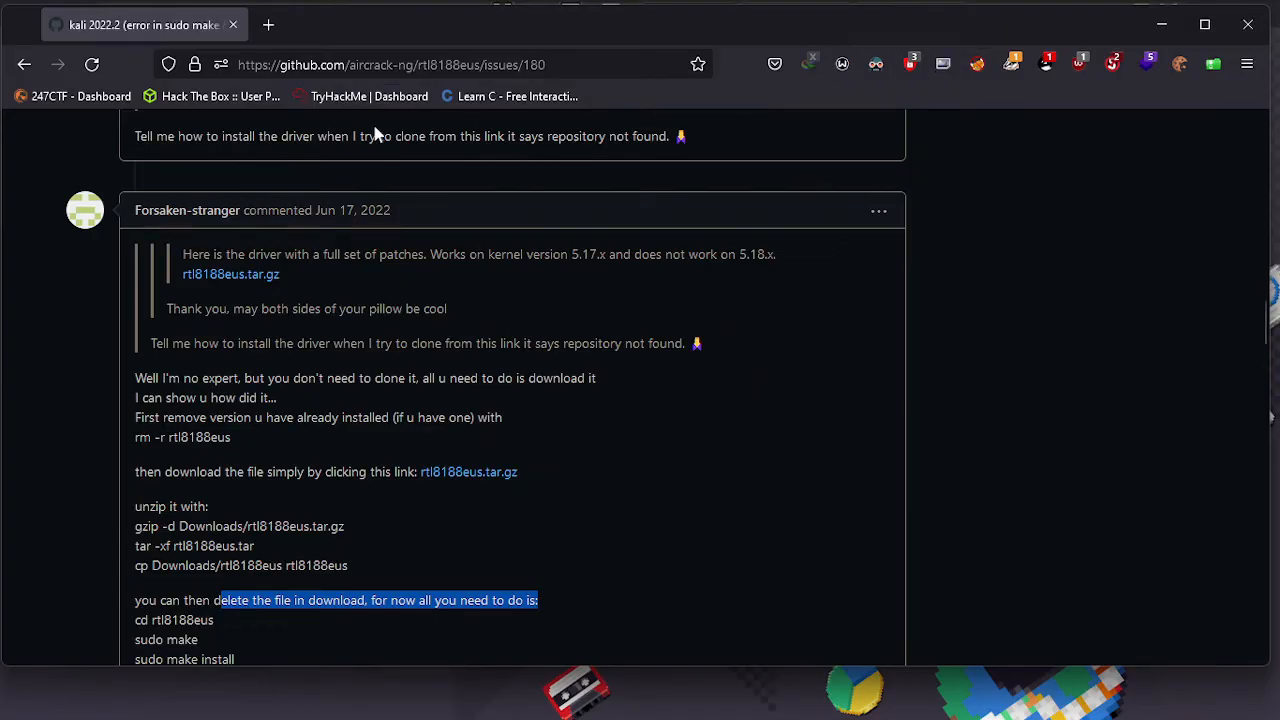
mouse_move(995, 457)
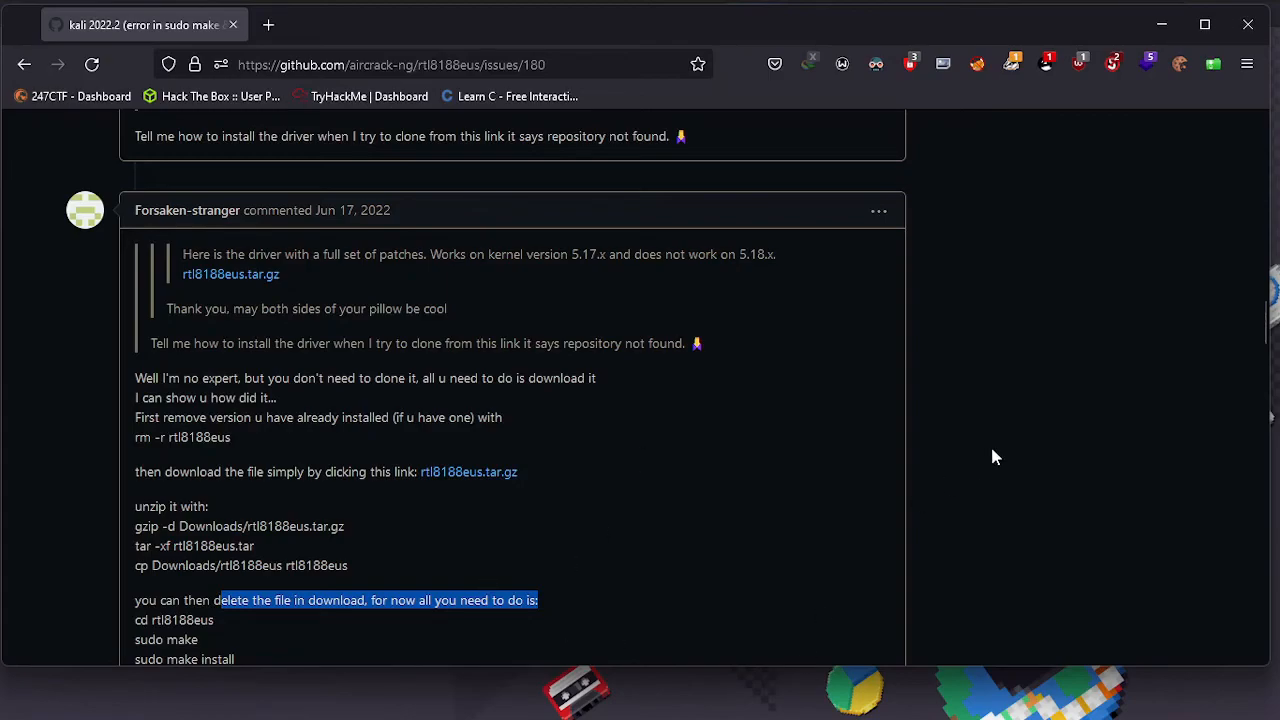